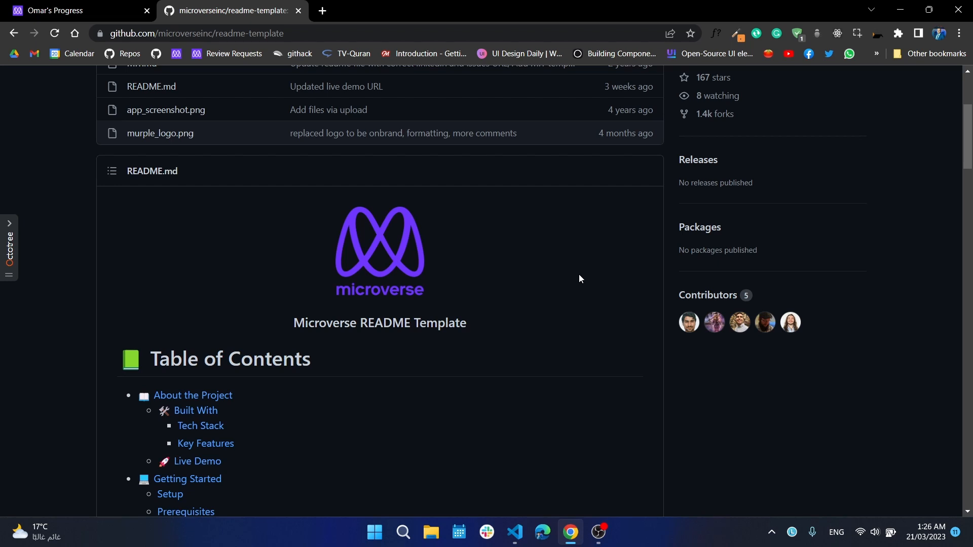
mouse_move(515, 533)
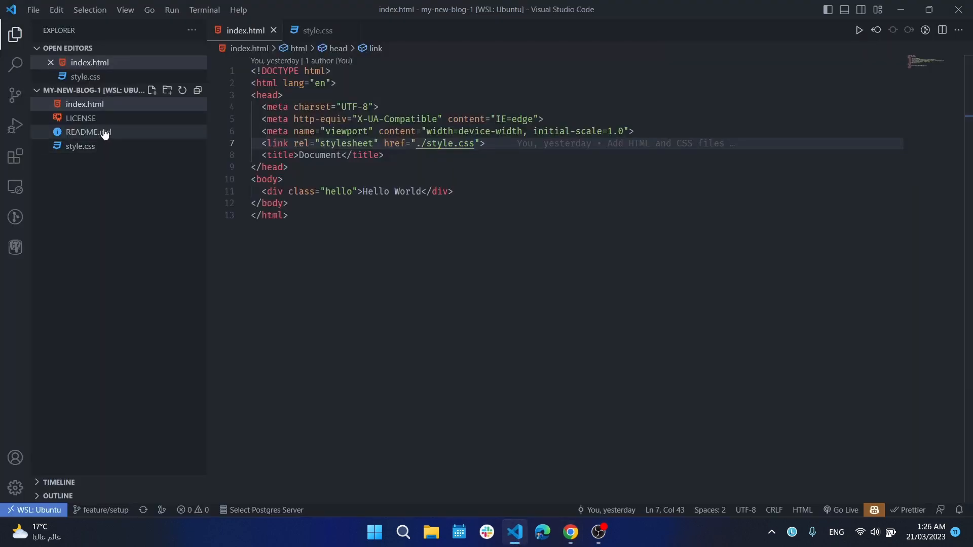
- Open README.md and delete its '# my-new-blog' heading, leaving the file empty
click(88, 132)
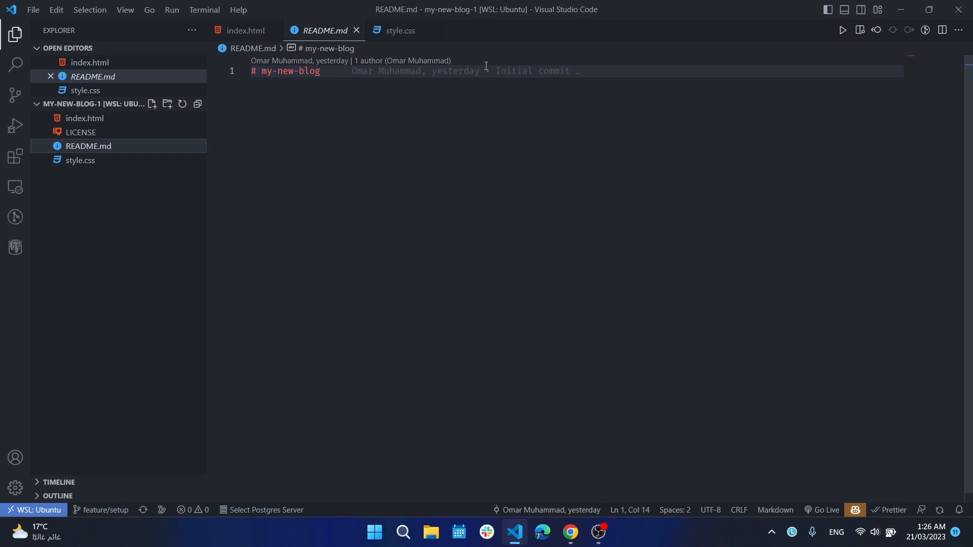
triple_click(286, 71)
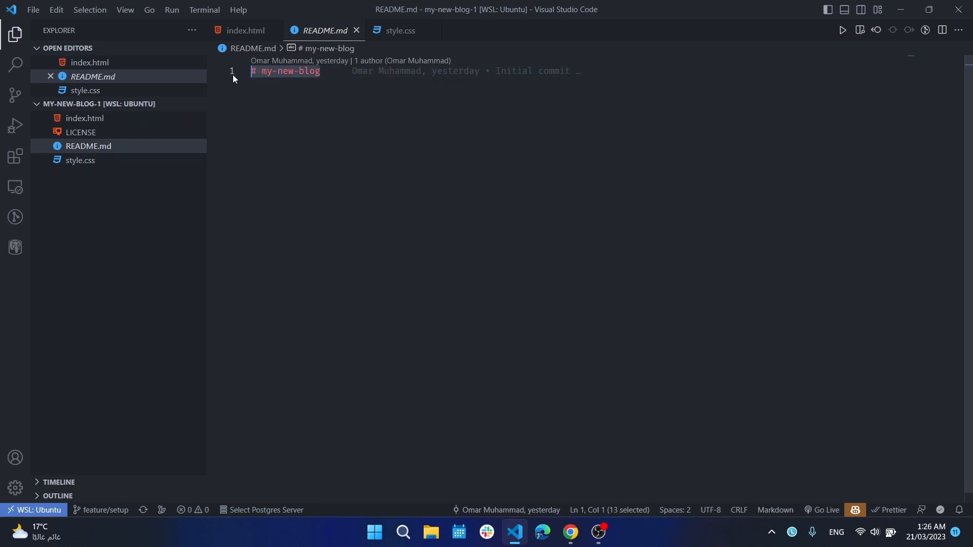
key(Delete)
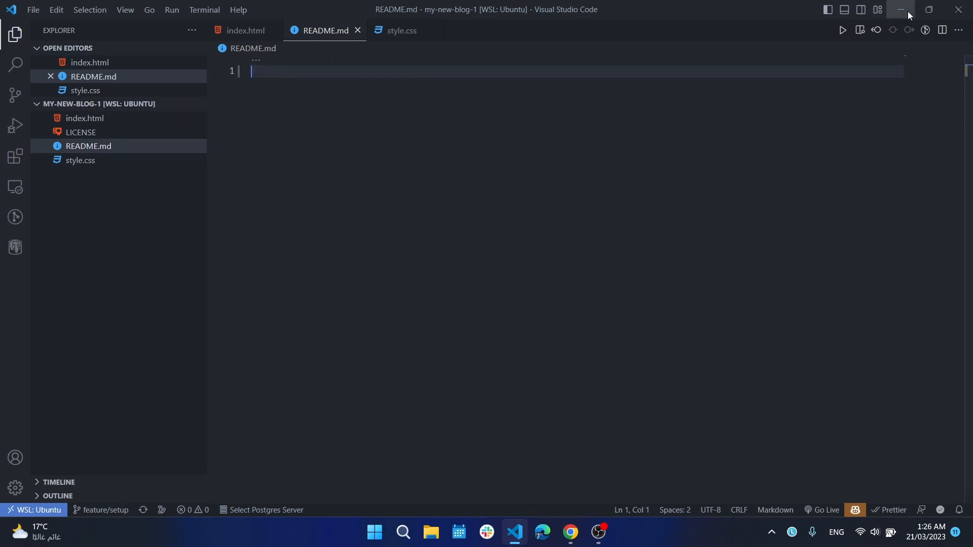
- View the readme-template repo's README.md page on GitHub, then return to the editor
click(568, 536)
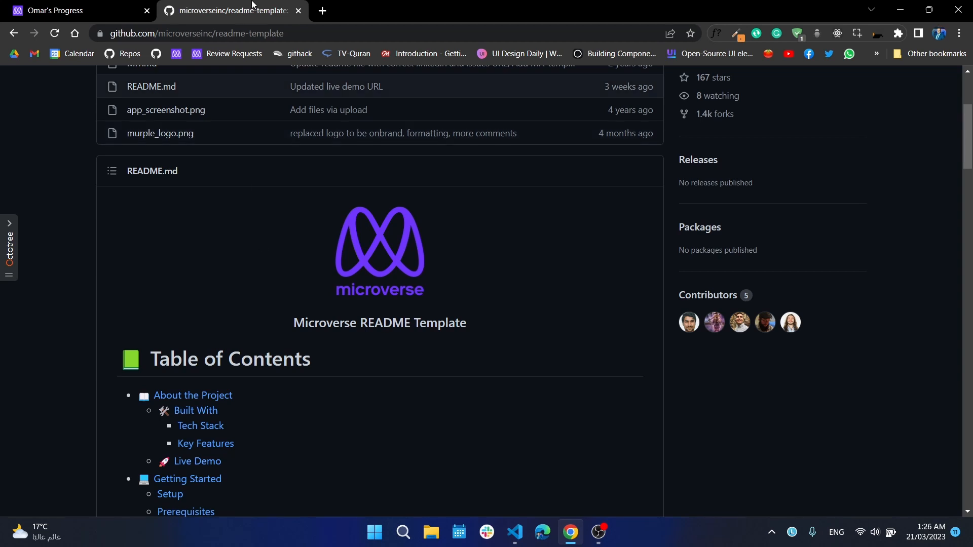
scroll(up, 3)
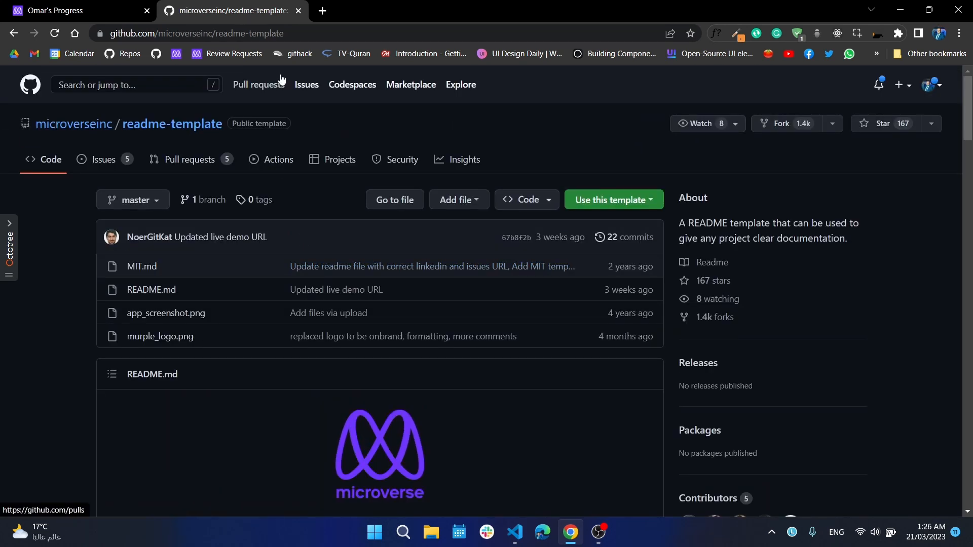
mouse_move(159, 337)
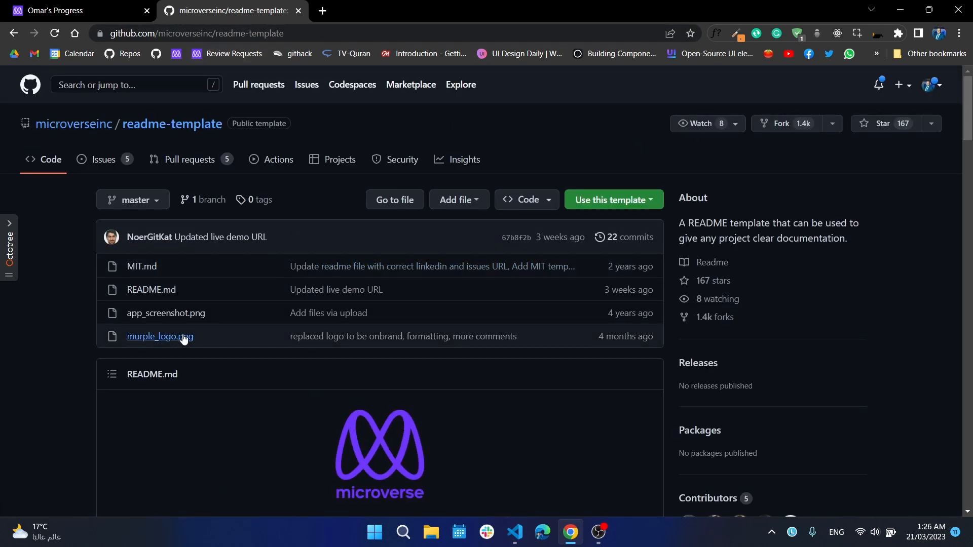
mouse_move(151, 290)
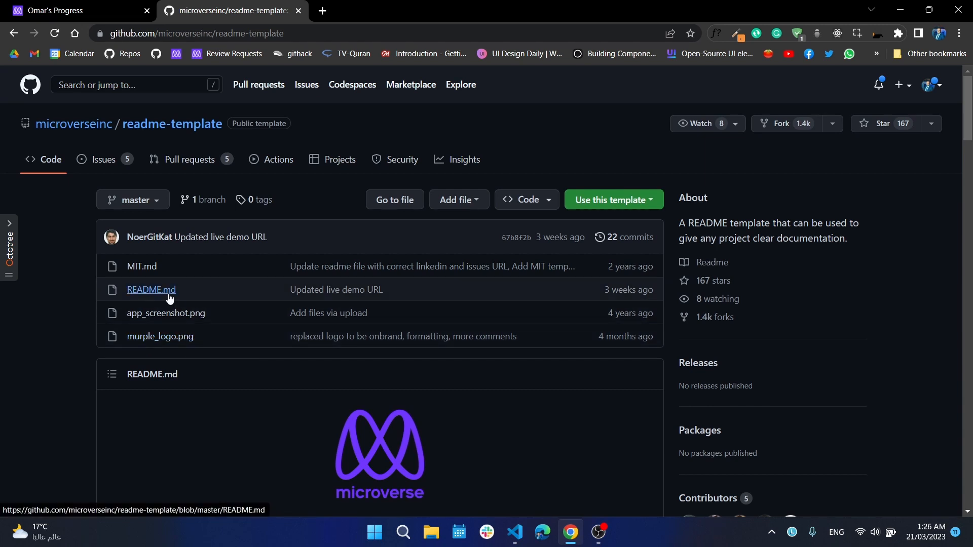
click(151, 289)
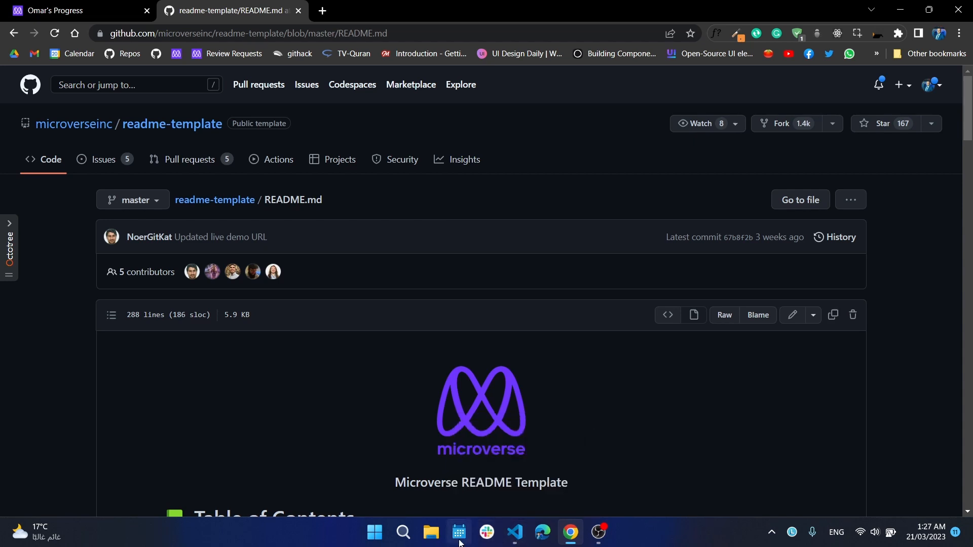
click(514, 537)
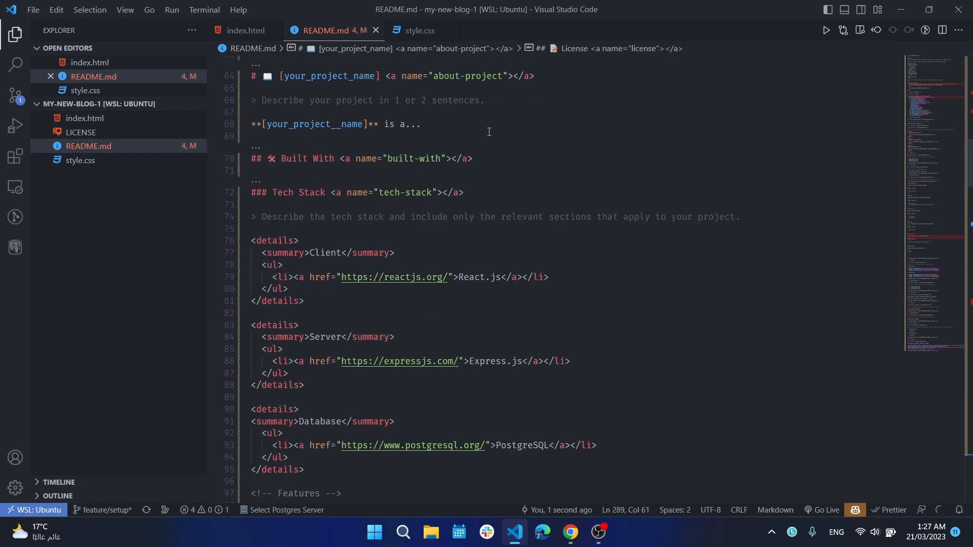
- Scroll through the pasted template, check the MIT LICENSE file, and return to README.md
scroll(up, 3)
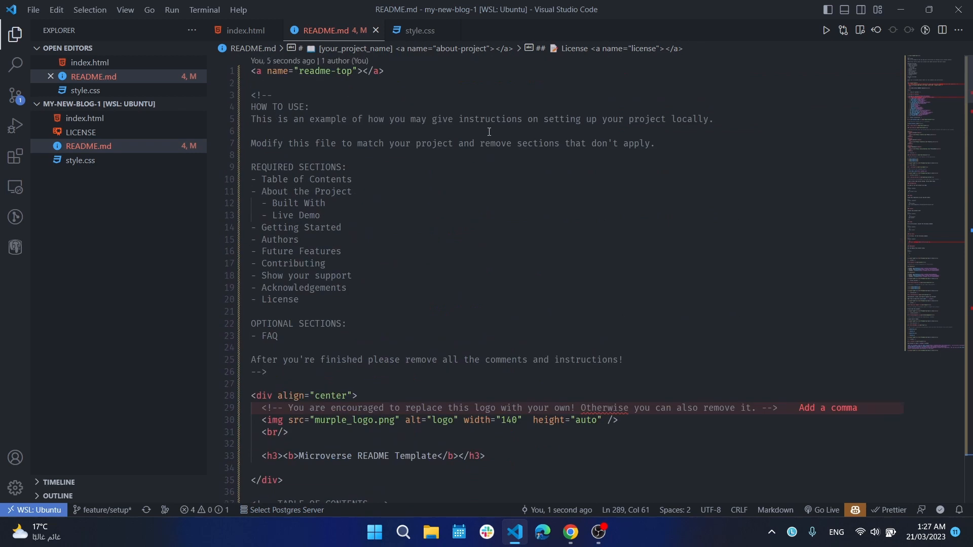
mouse_move(81, 132)
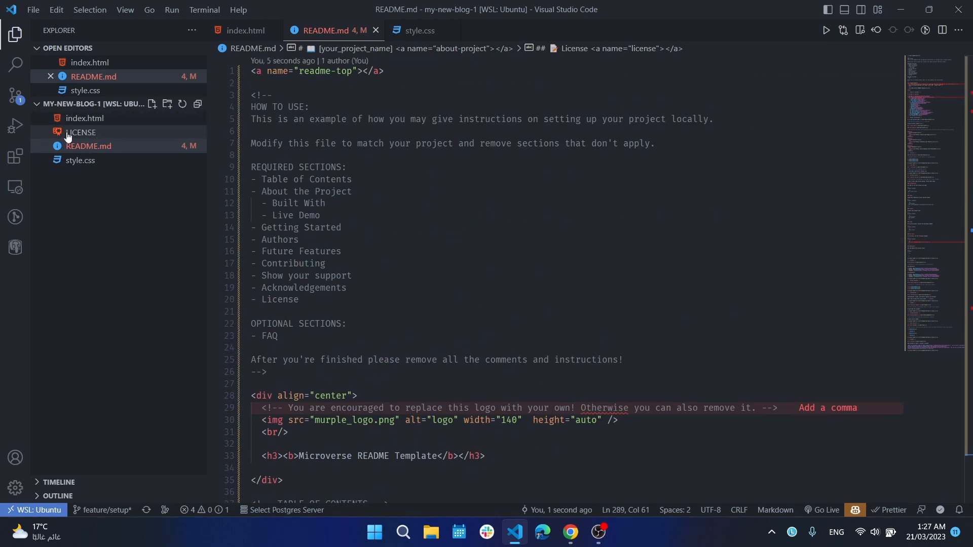
scroll(down, 3)
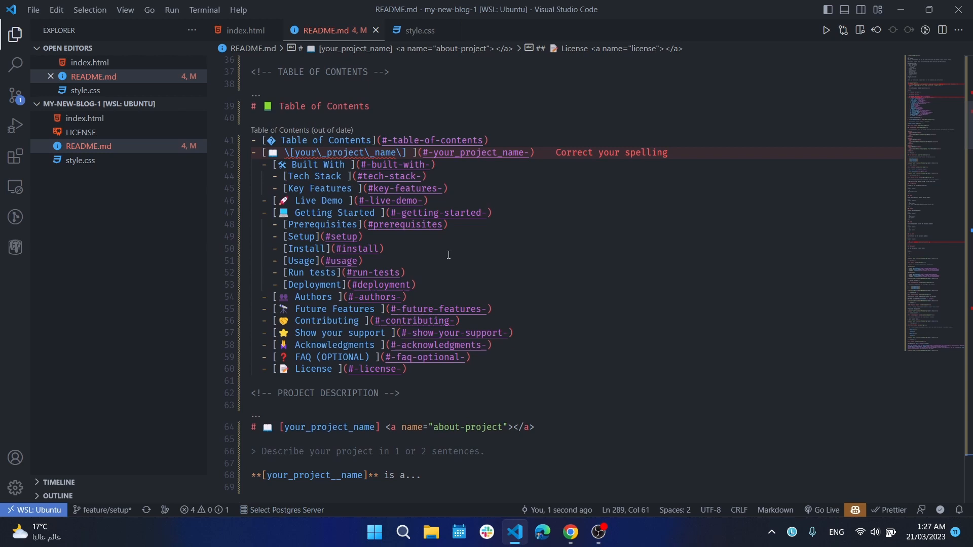
scroll(down, 3)
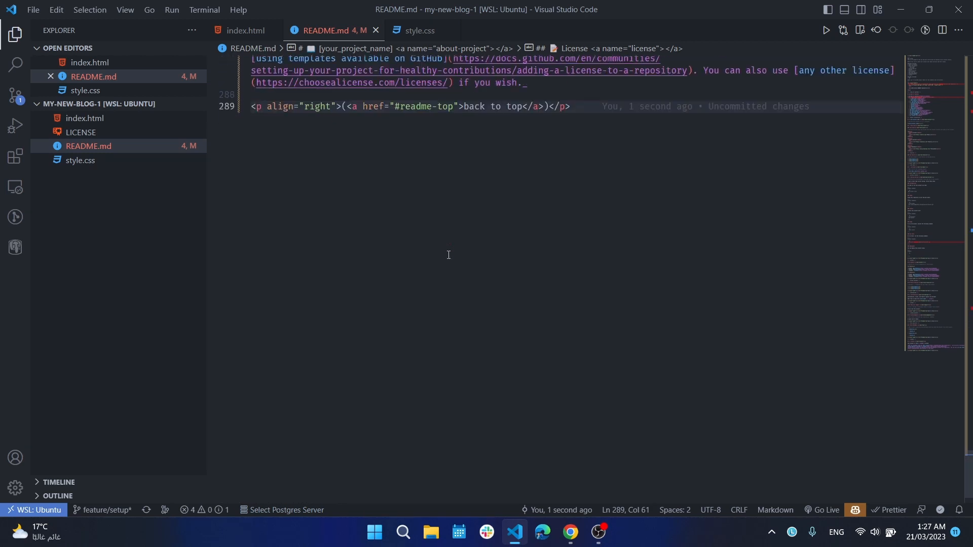
scroll(up, 3)
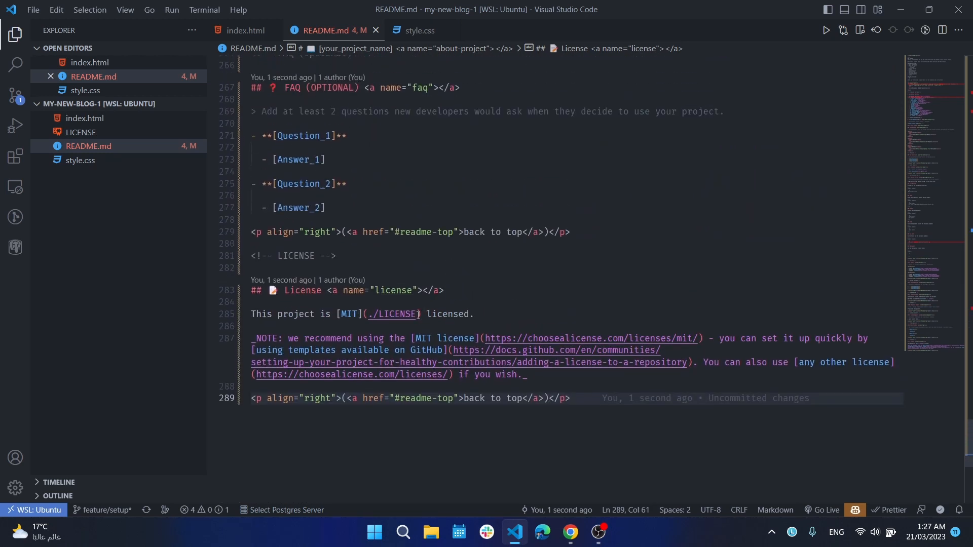
click(409, 314)
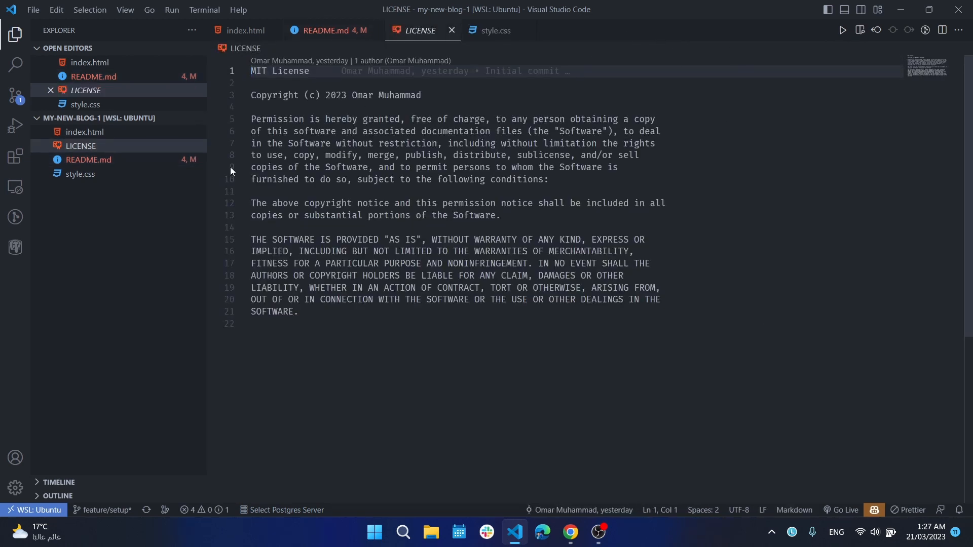
mouse_move(643, 77)
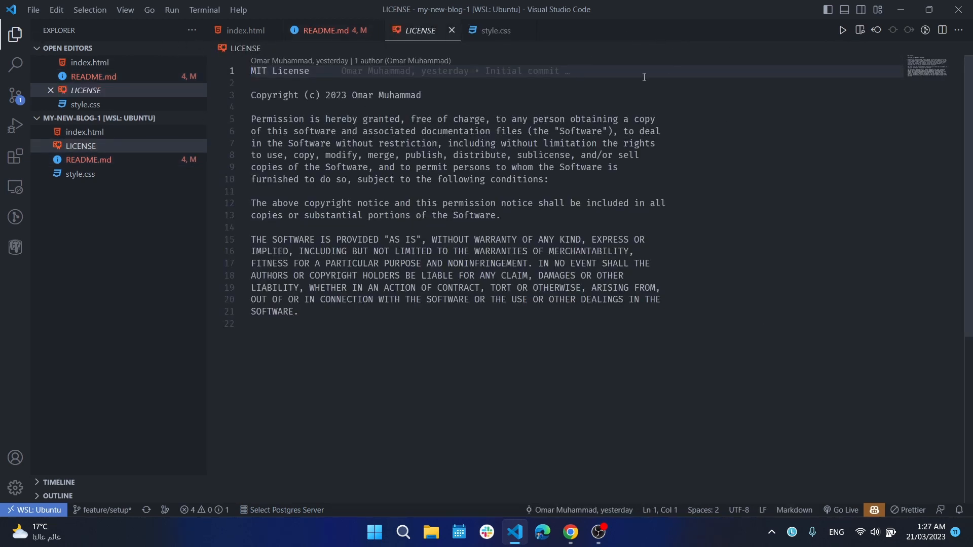
mouse_move(619, 107)
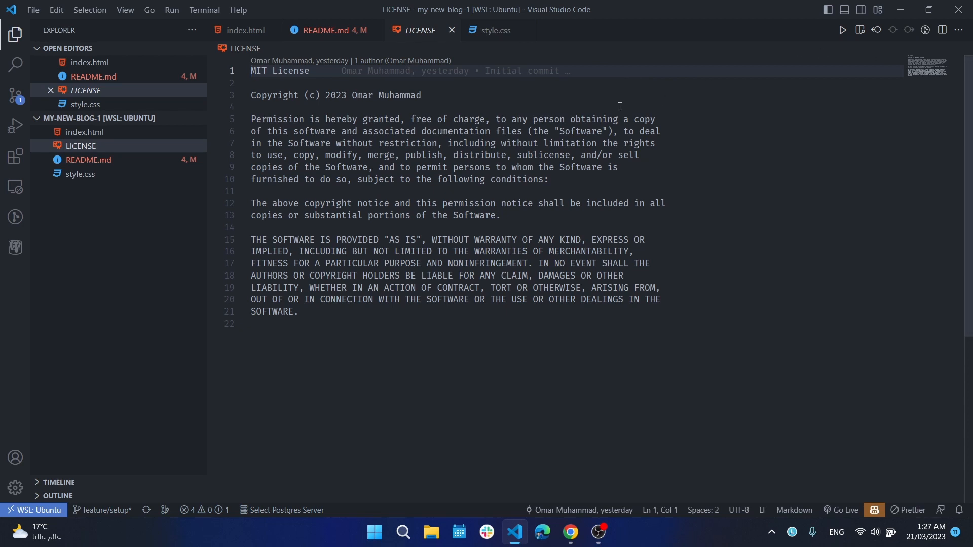
click(451, 29)
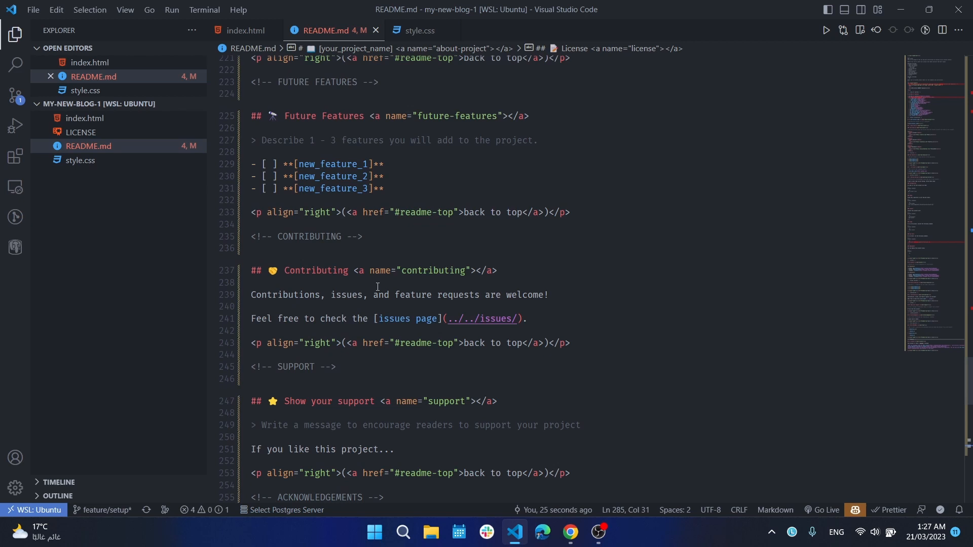
scroll(up, 3)
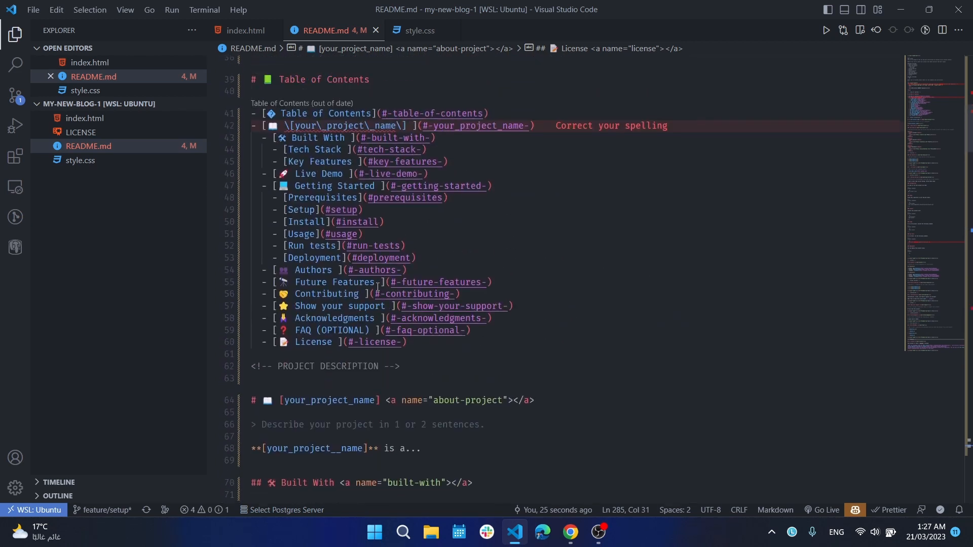
scroll(up, 3)
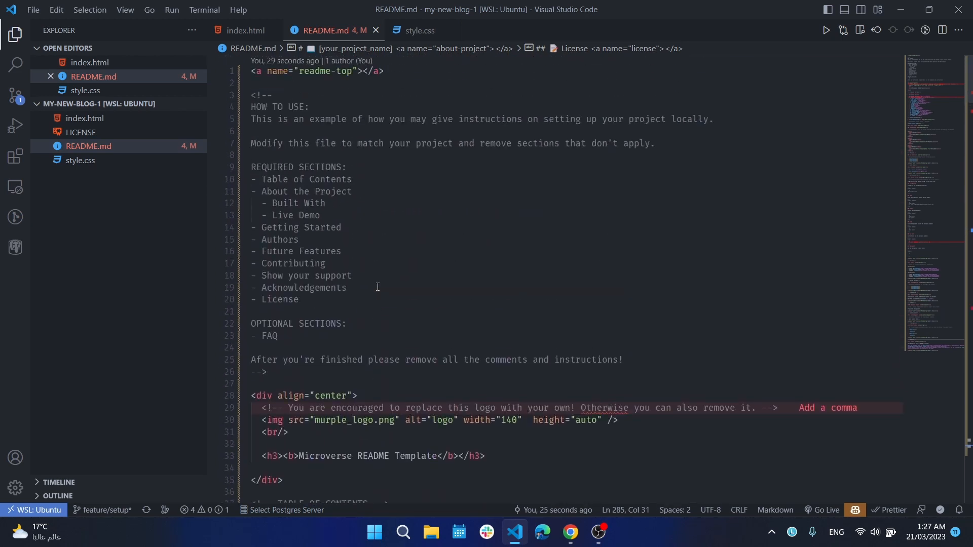
mouse_move(353, 244)
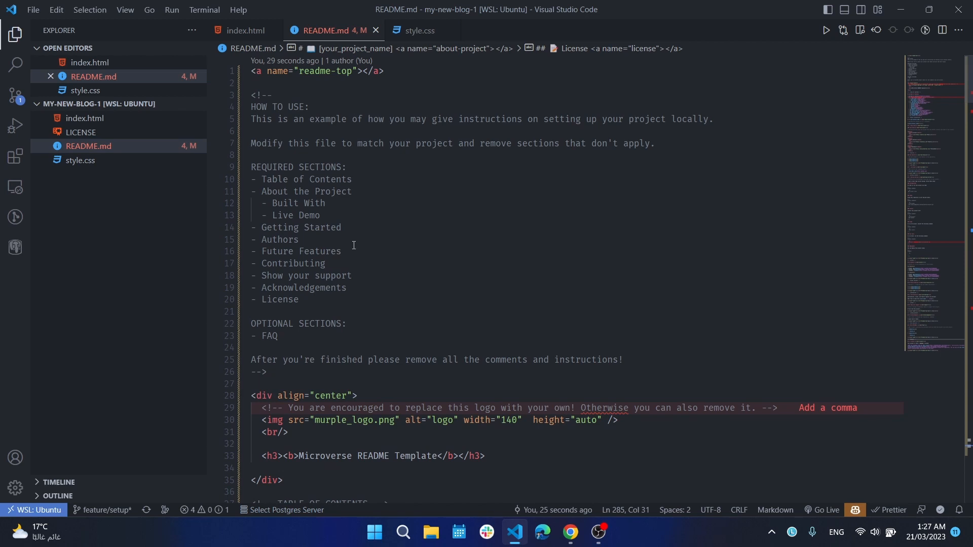
mouse_move(393, 201)
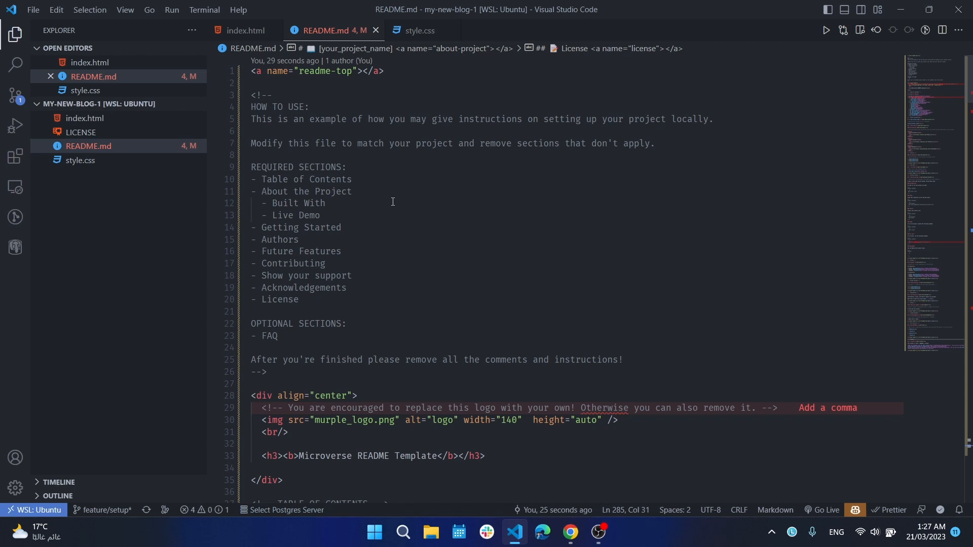
mouse_move(278, 180)
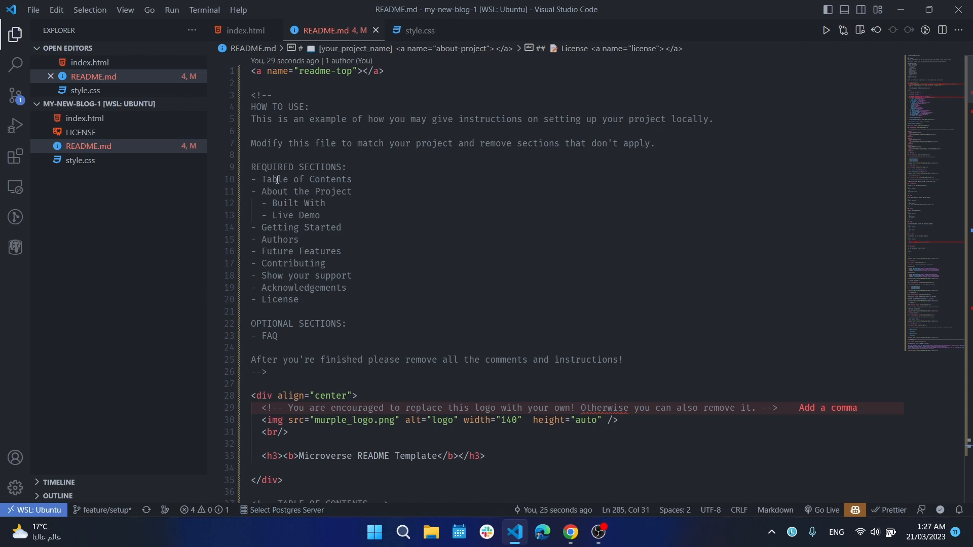
mouse_move(335, 192)
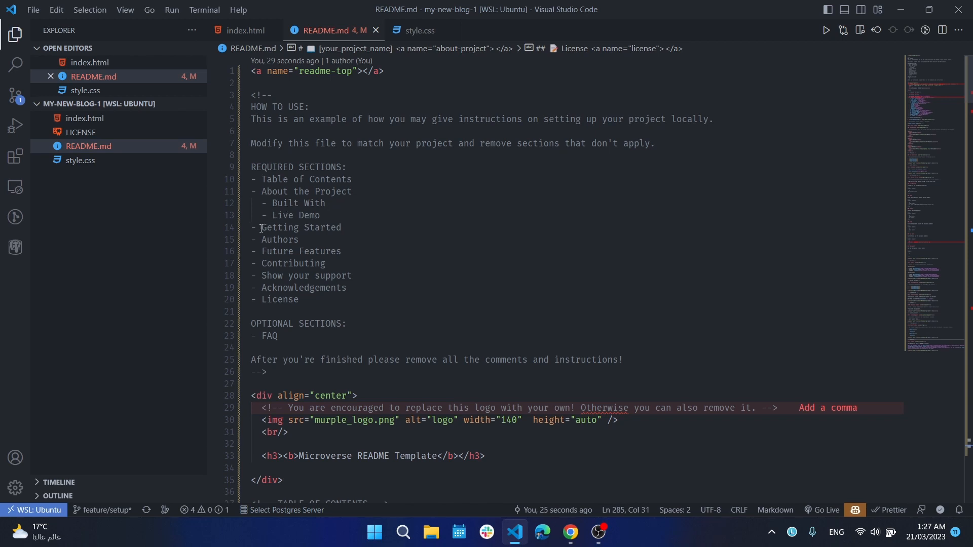
mouse_move(258, 237)
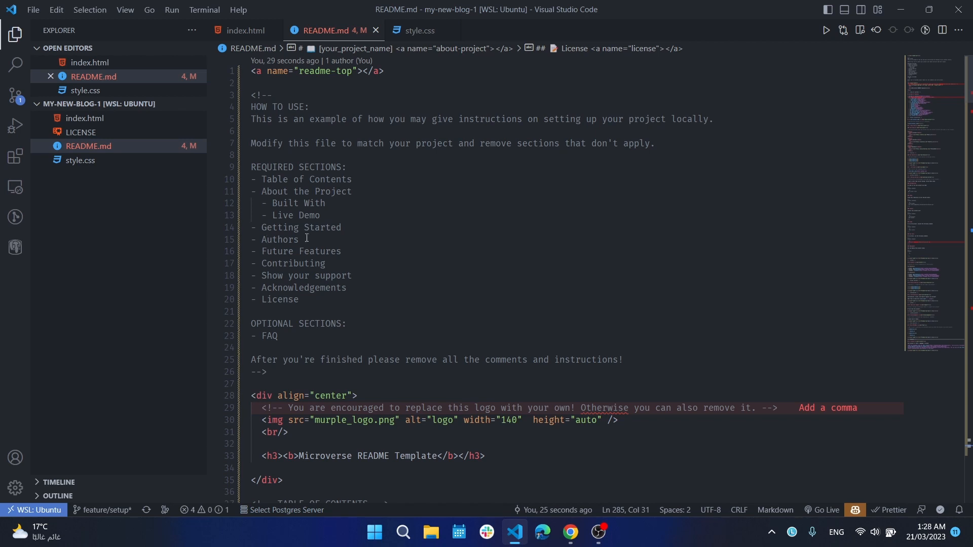
mouse_move(258, 260)
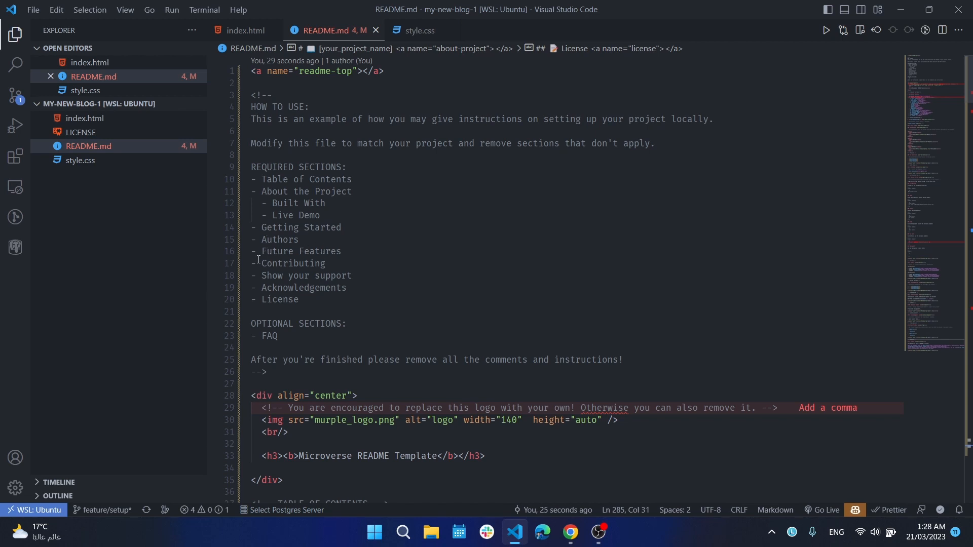
mouse_move(321, 263)
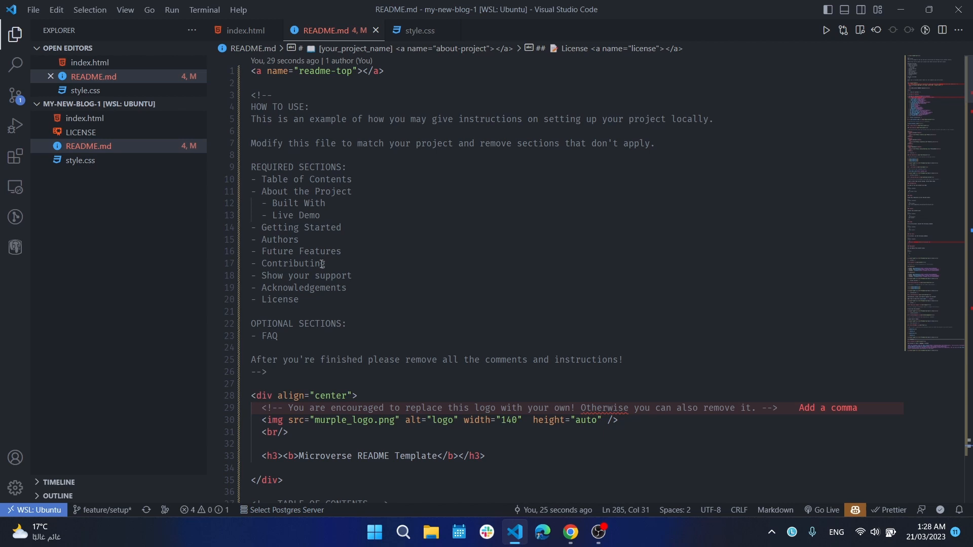
mouse_move(307, 278)
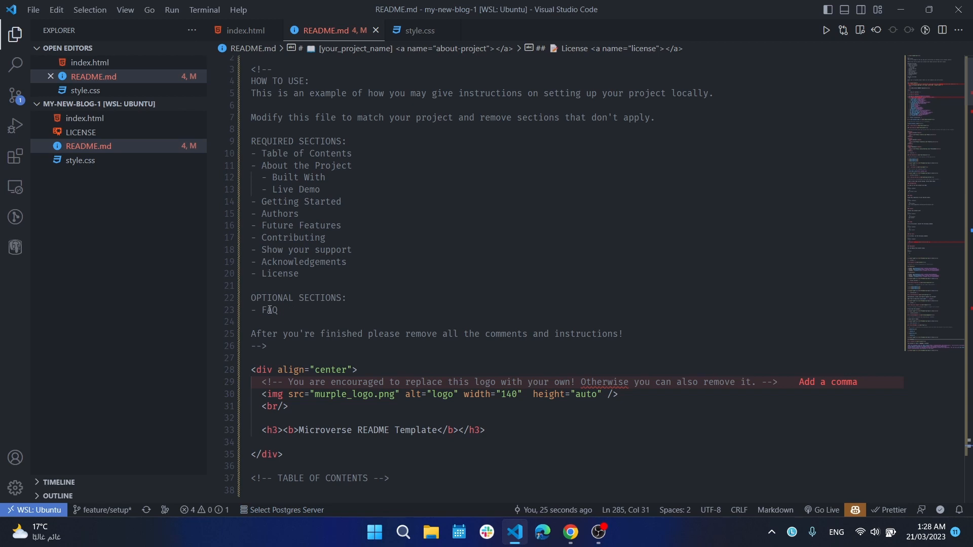
scroll(down, 3)
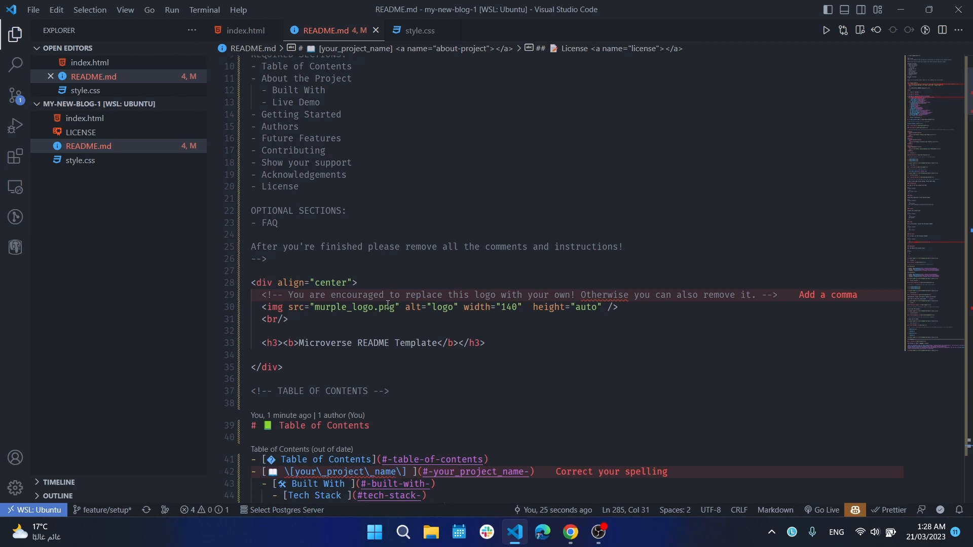
scroll(up, 3)
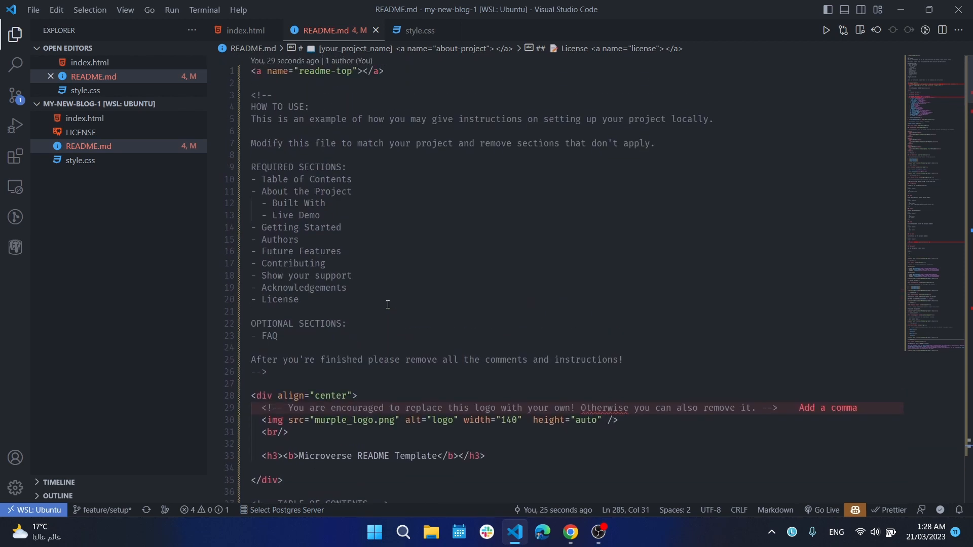
scroll(down, 3)
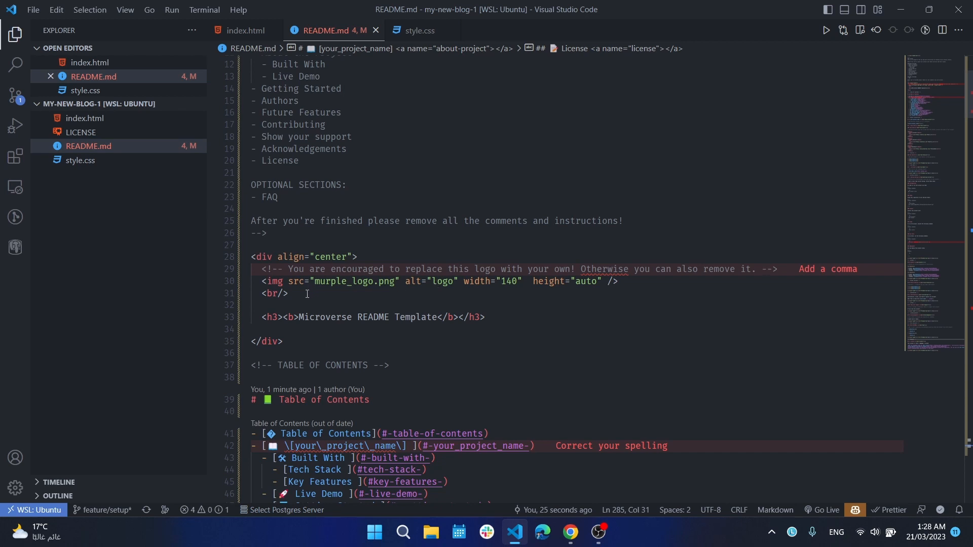
mouse_move(482, 242)
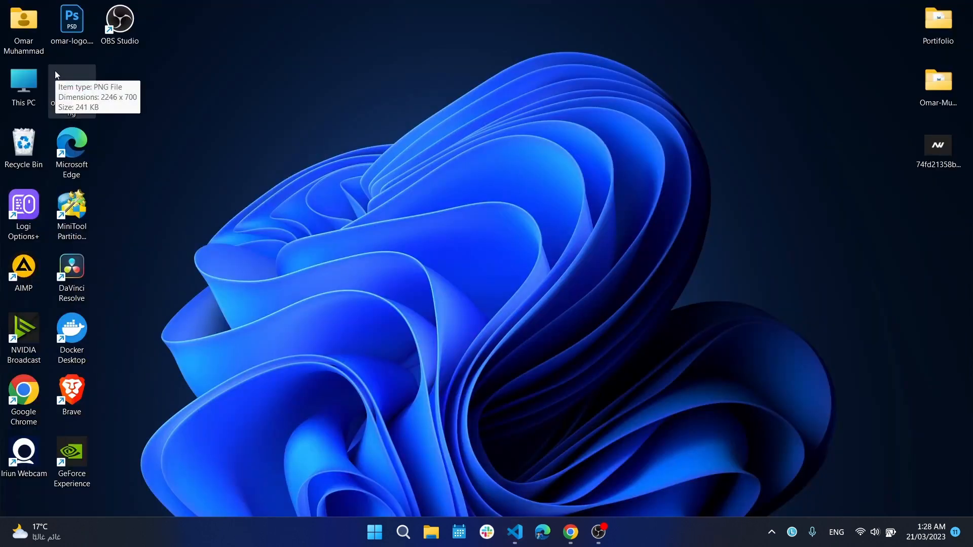
- Drag omar-logo.png from the desktop into the project's Explorer panel
click(71, 87)
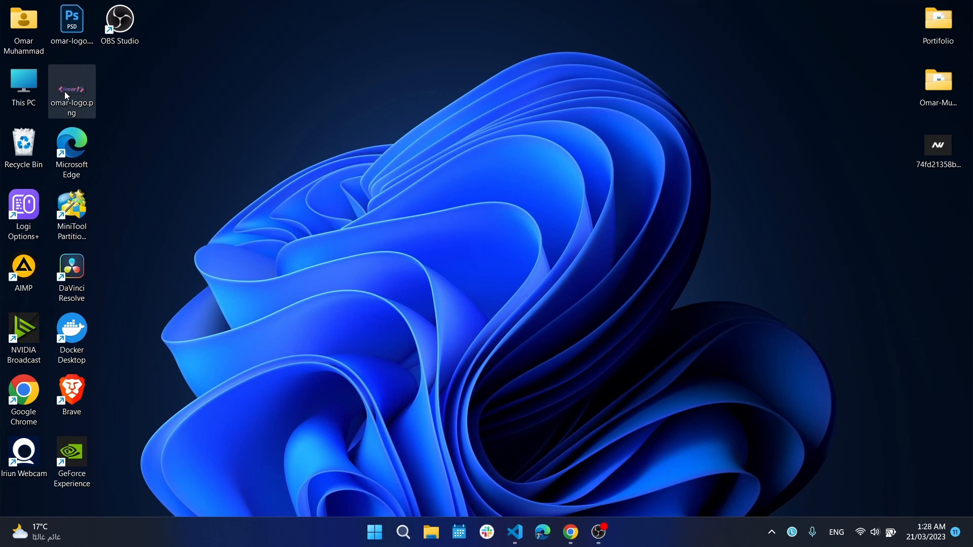
mouse_move(514, 533)
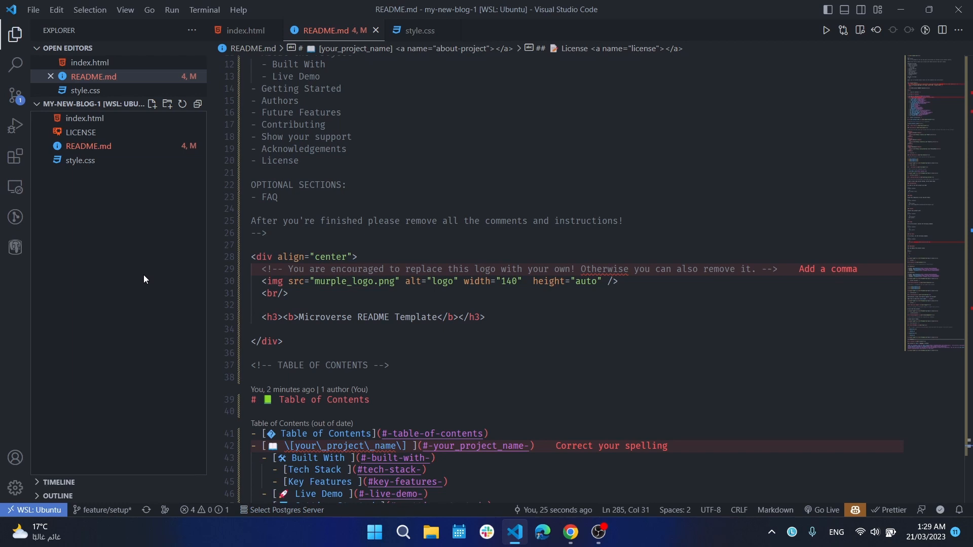
mouse_move(929, 10)
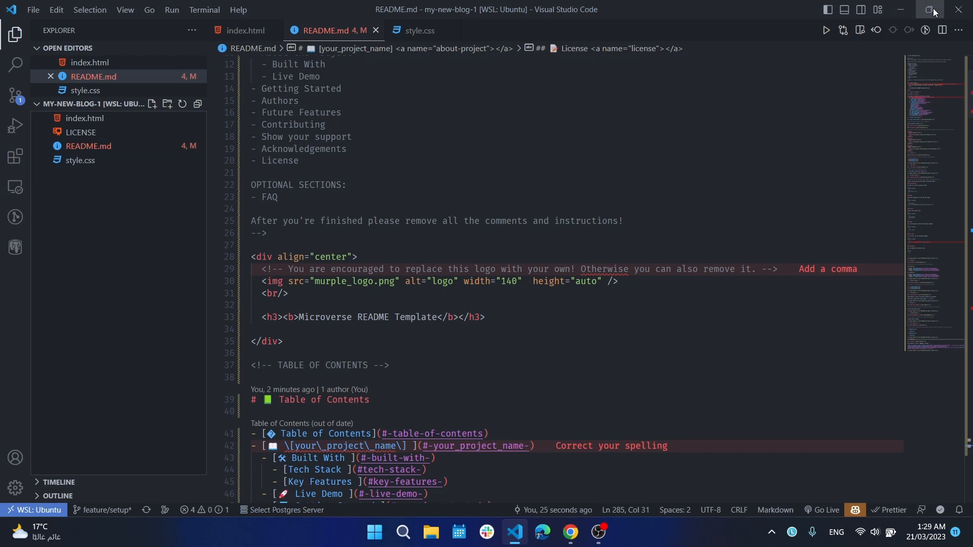
click(932, 11)
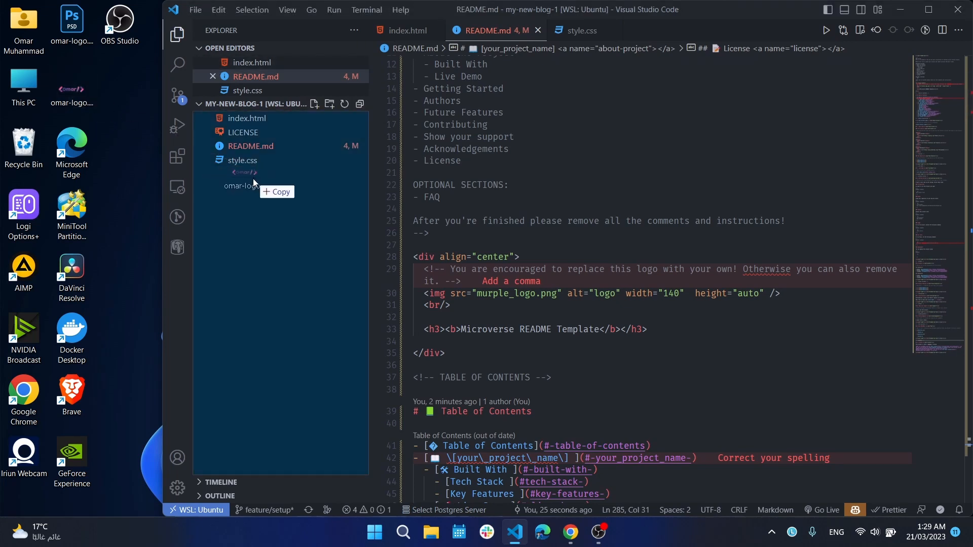
click(245, 185)
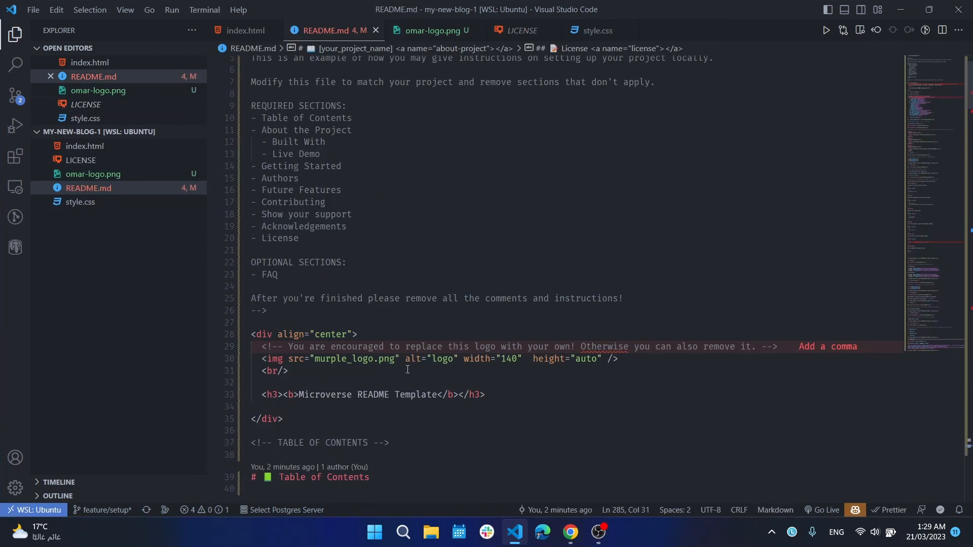
- Point the header logo's img src at ./omar-logo.png via autocomplete
click(395, 358)
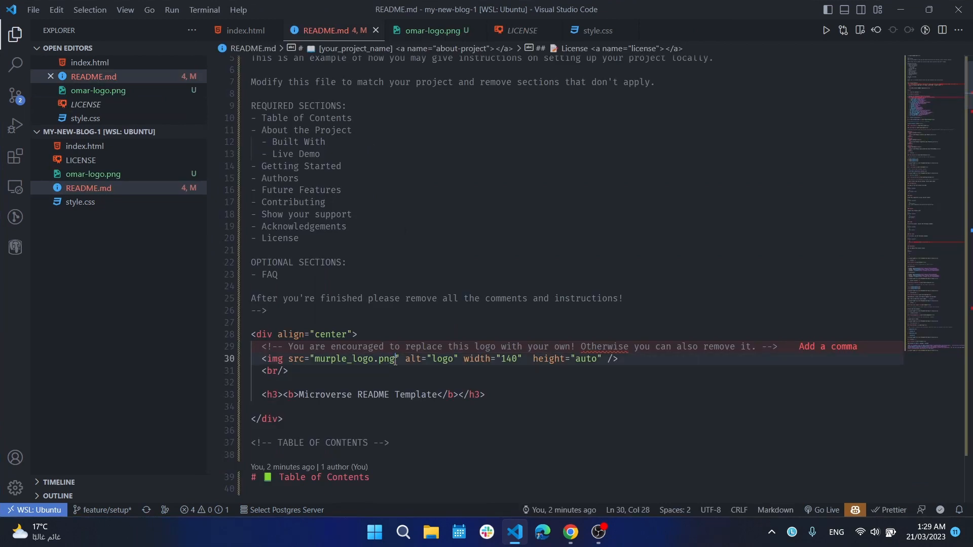
double_click(357, 359)
text(/)
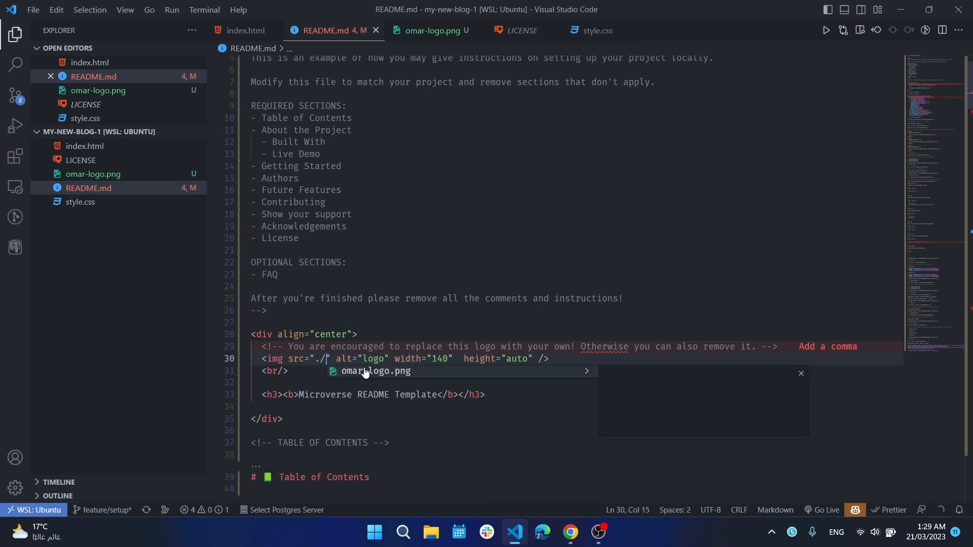
click(375, 371)
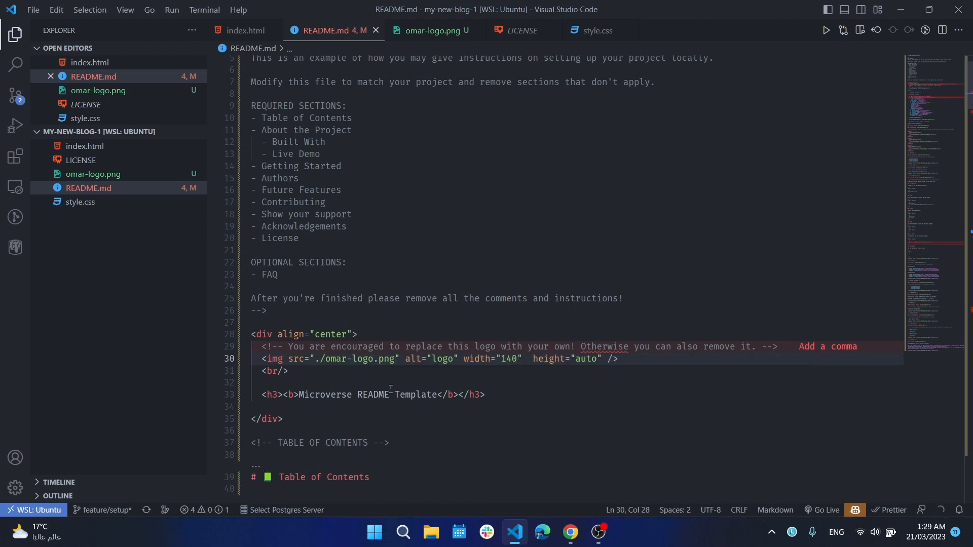
scroll(down, 3)
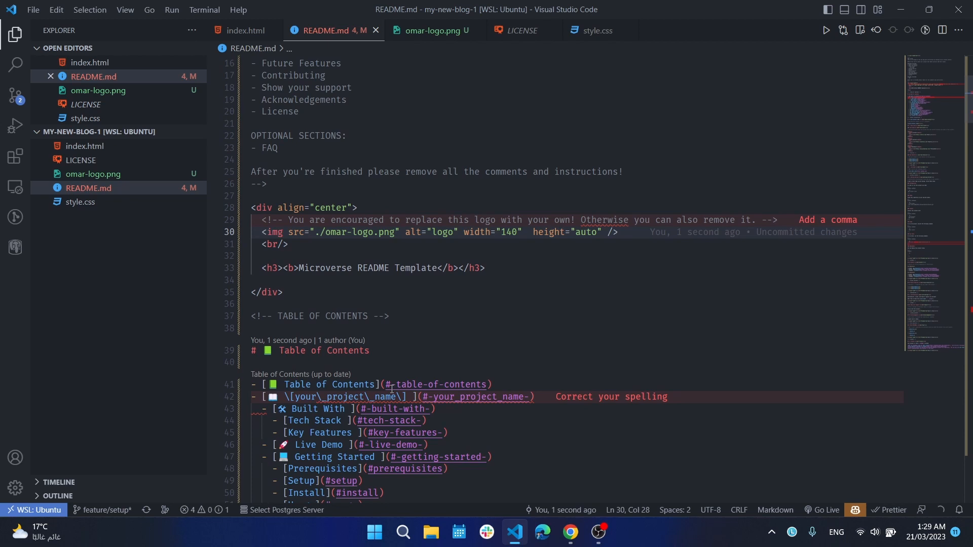
mouse_move(449, 268)
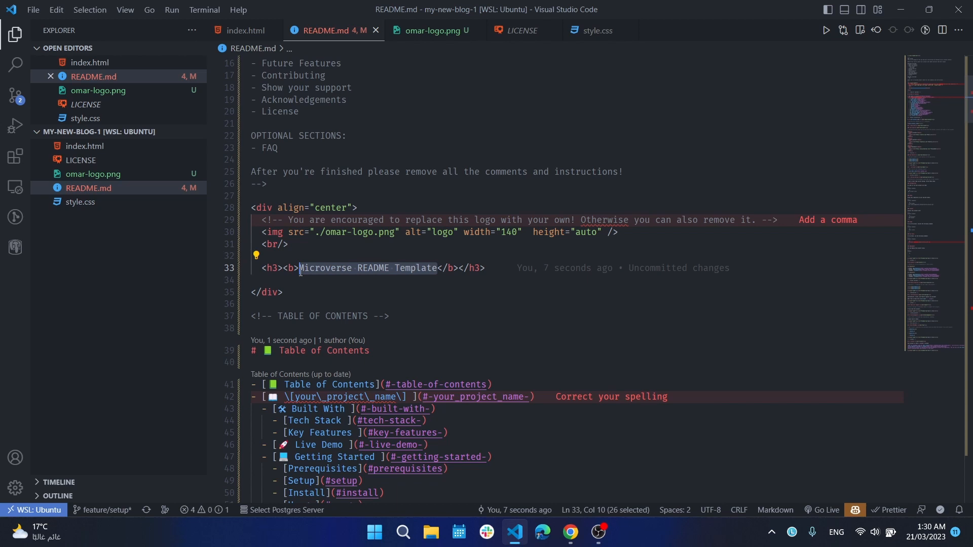
- Retitle the centered h3 header from 'Microverse README Template' to 'My New Blog'
text(M</b></h3>)
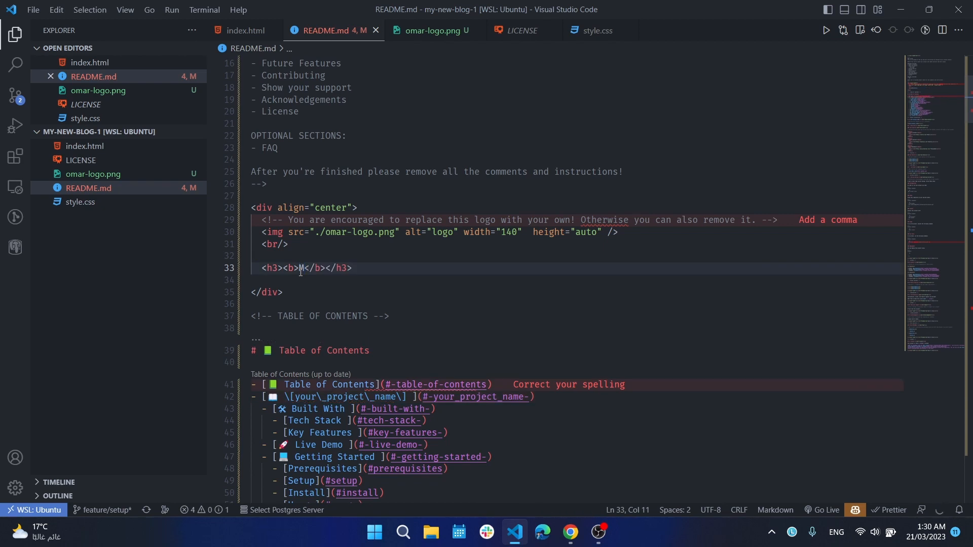
text(y New Bl)
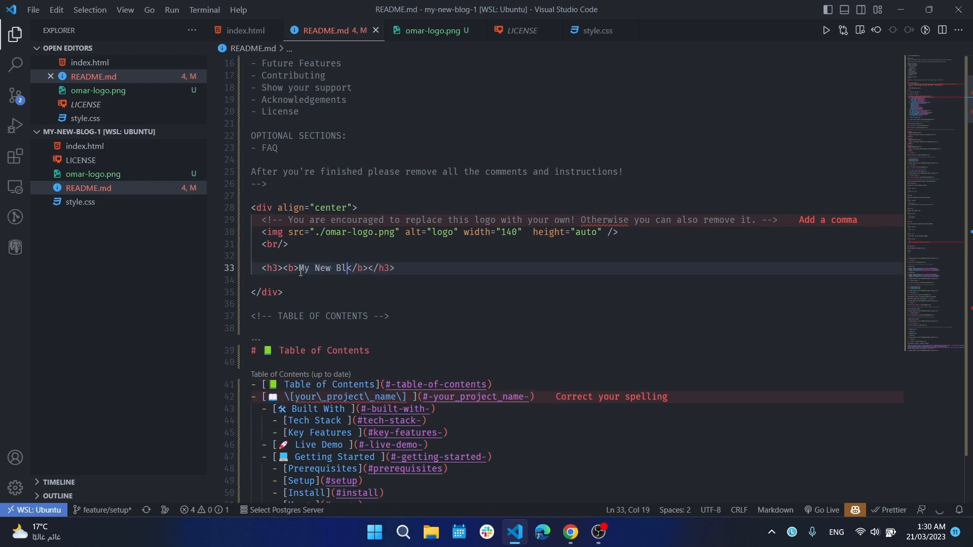
text(og)
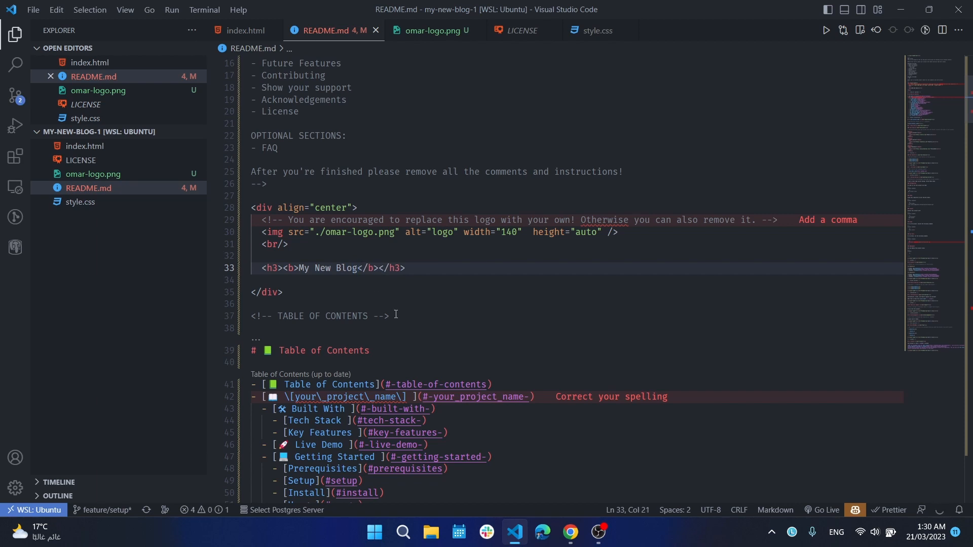
scroll(down, 3)
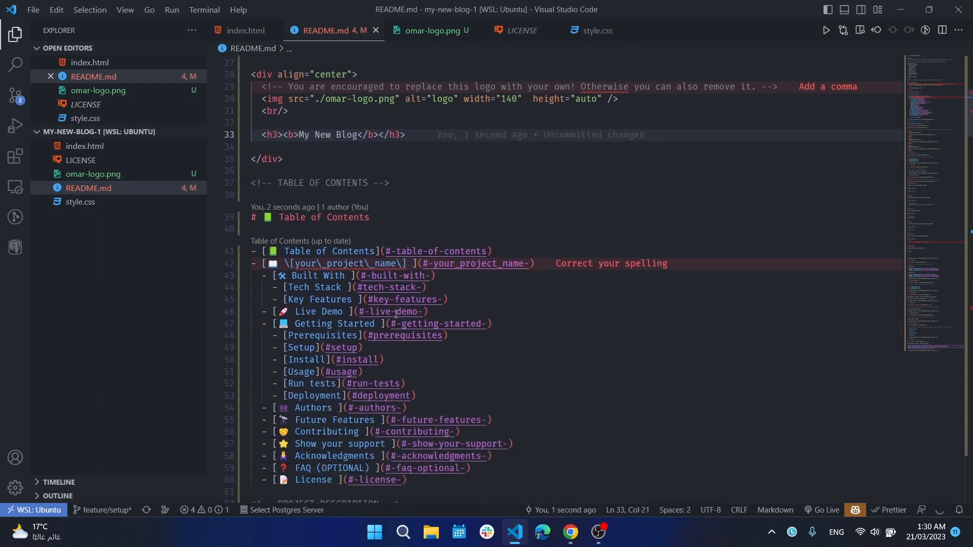
scroll(down, 3)
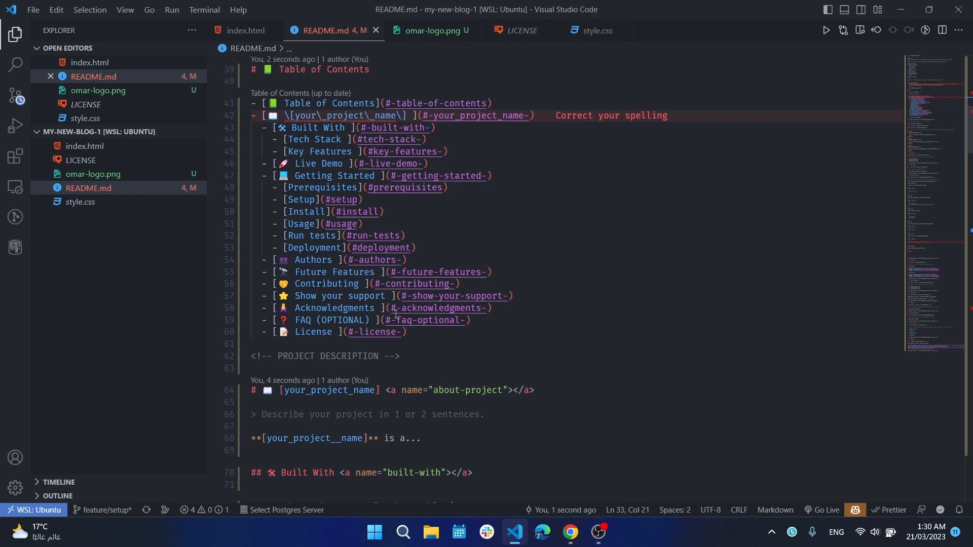
scroll(down, 3)
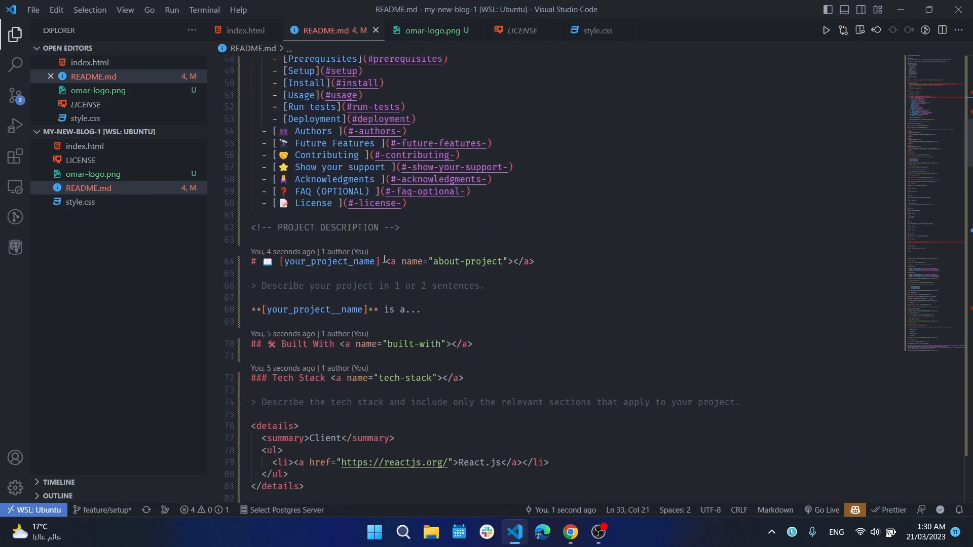
- Replace the project name placeholder heading with 'My new bolg'
double_click(329, 263)
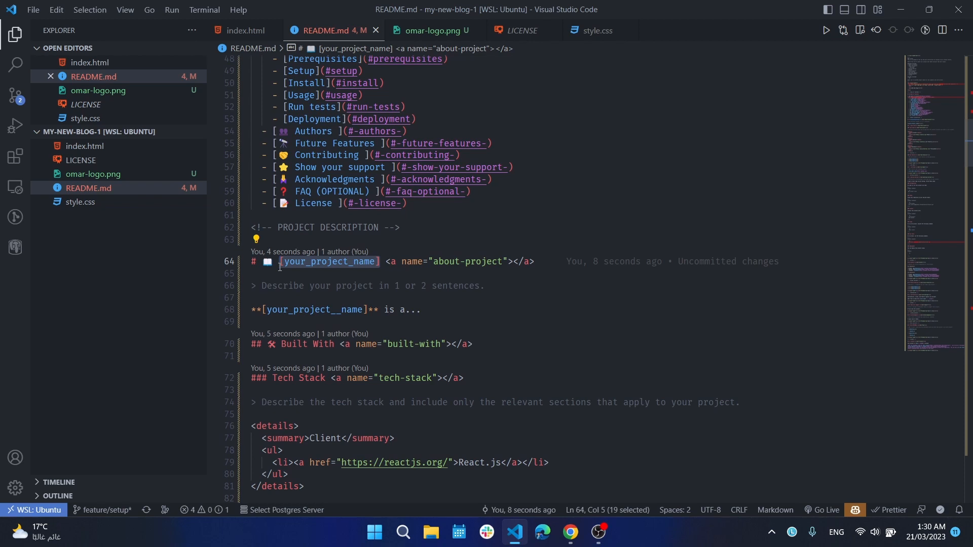
key(Delete)
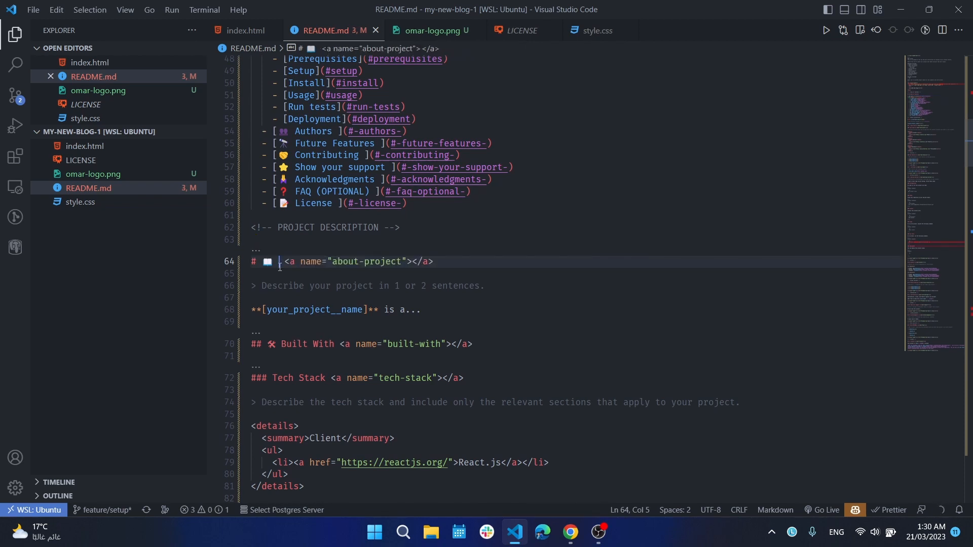
text(My)
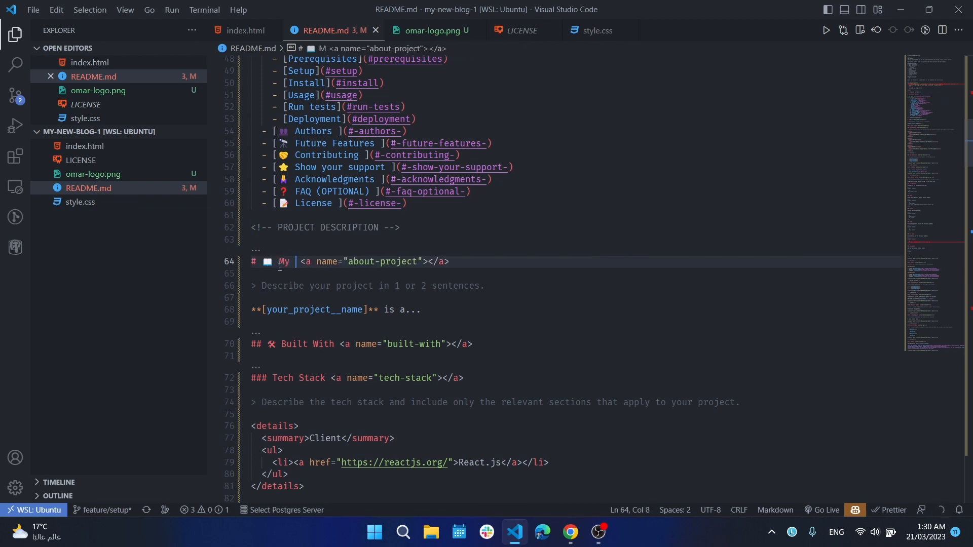
text(new)
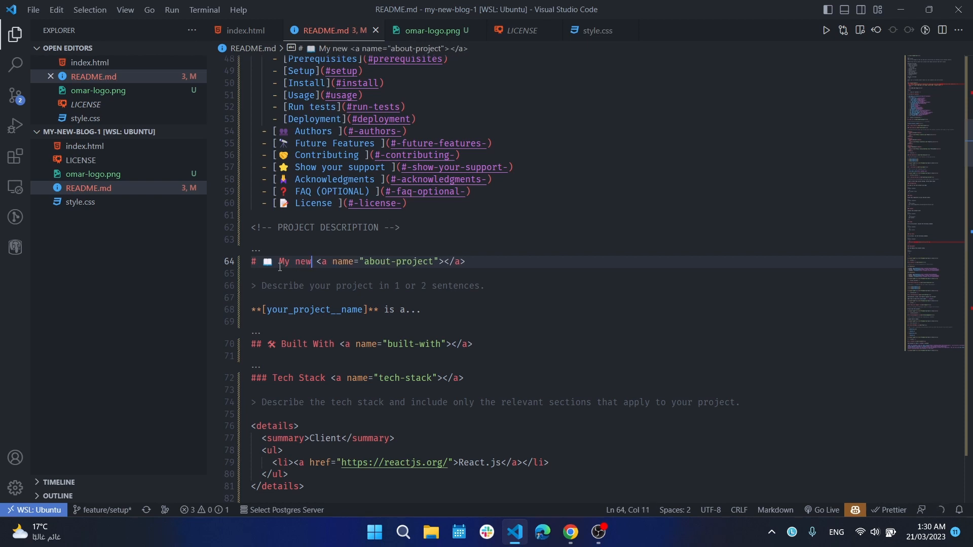
text(bol)
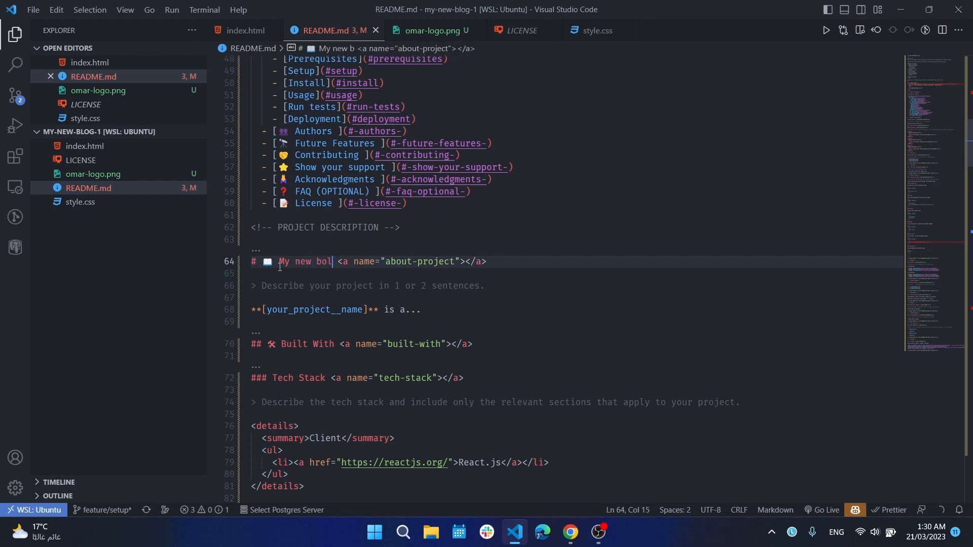
text(g)
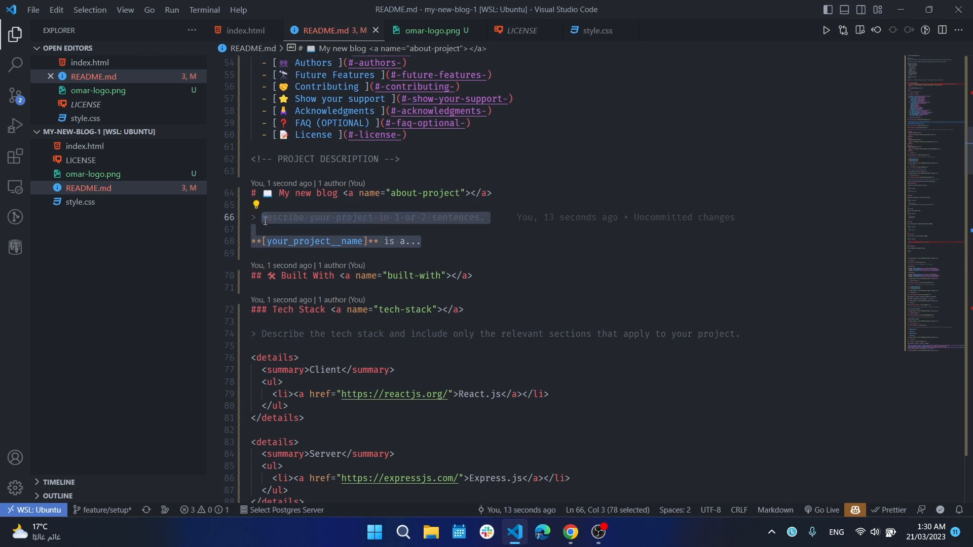
- Write the description 'This is my new blog I created it using HTML, CSS, and JavaScipt'
text(This is my new blog I created it using)
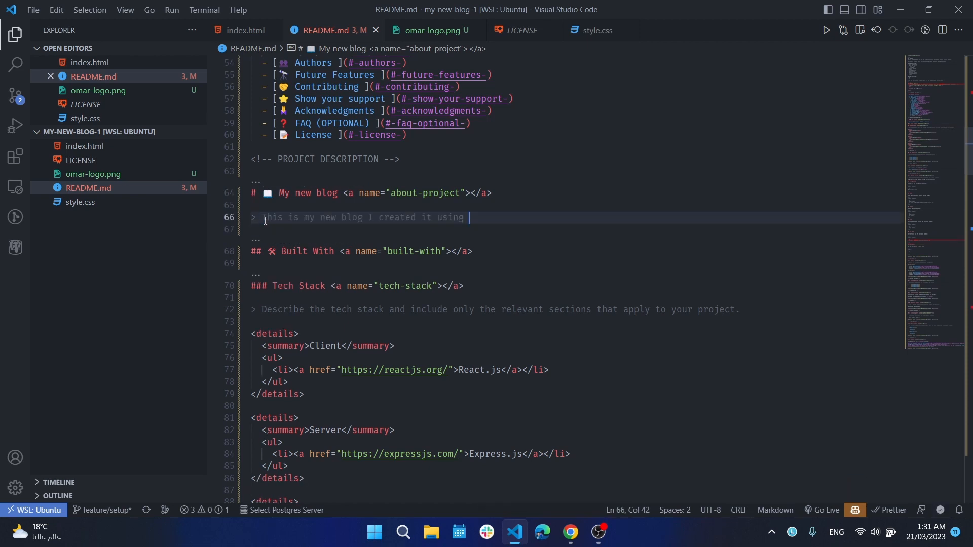
text(HTML)
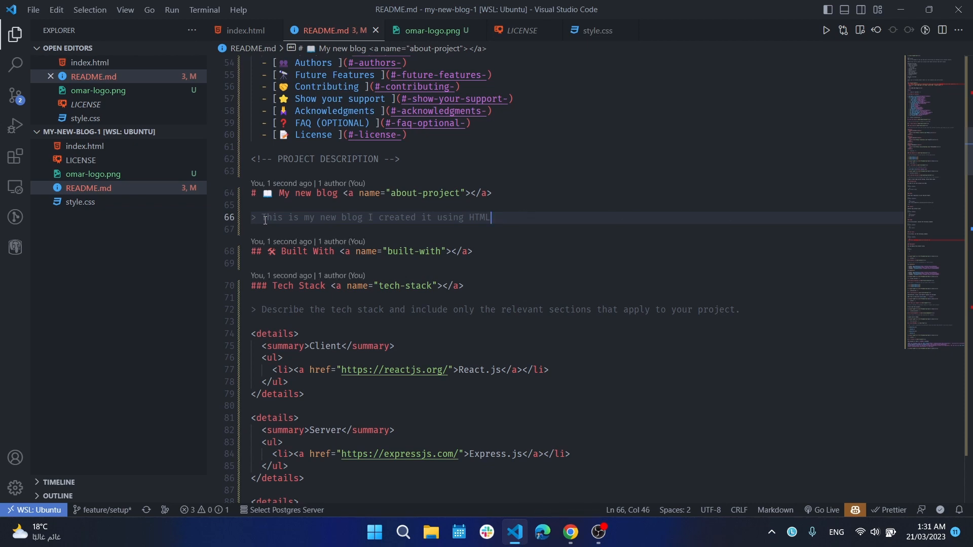
text(, CSS)
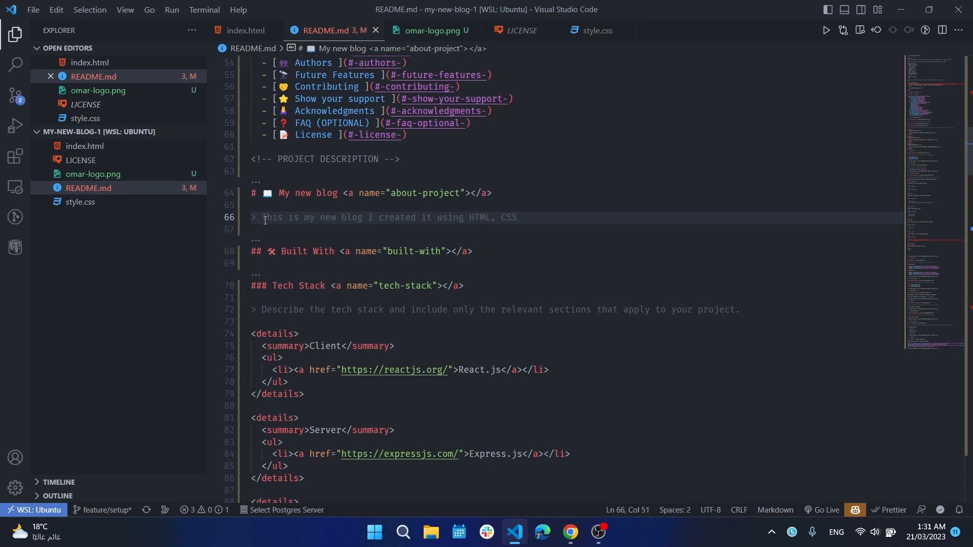
text(,)
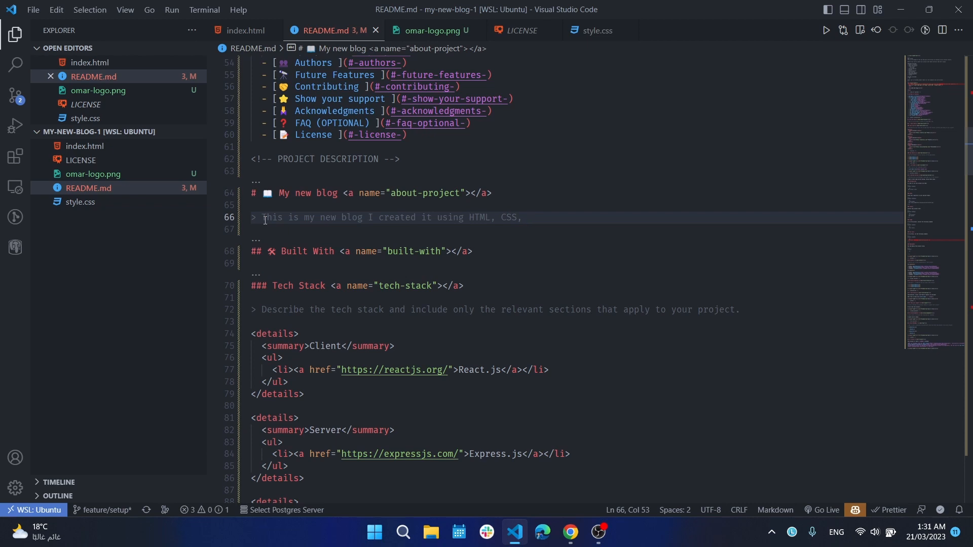
text(and)
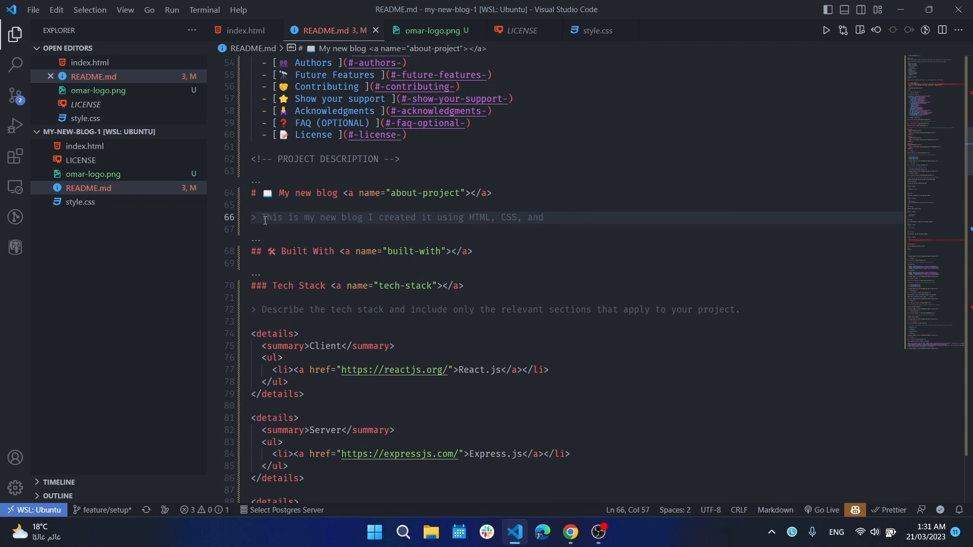
text(JavaSci)
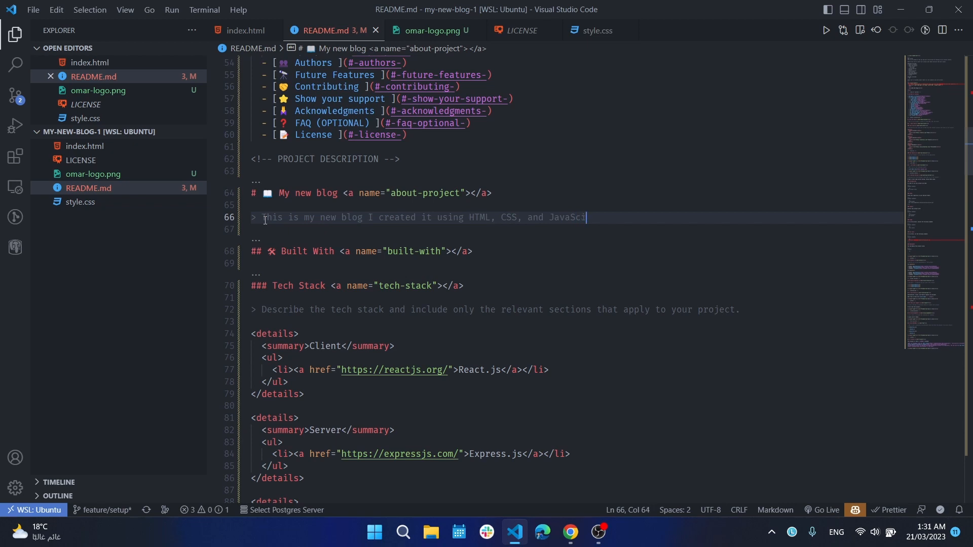
text(pt)
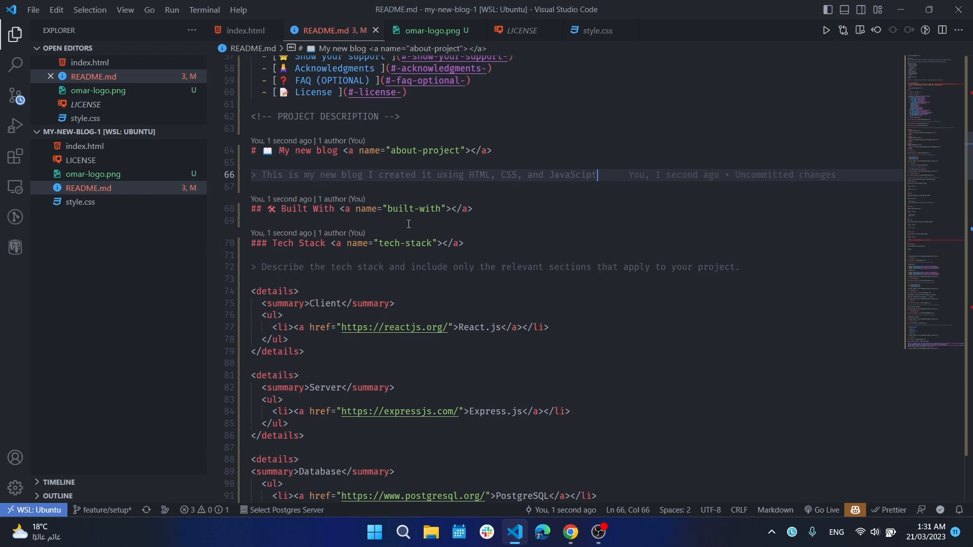
- List '1- HTML.', '2- CSS.' and '3- Line' on separate lines under Built With
click(477, 209)
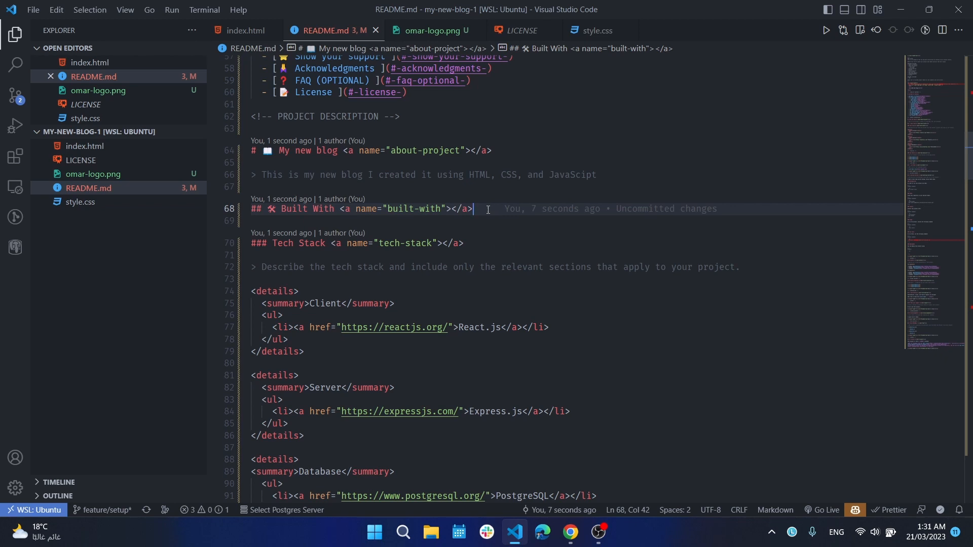
text(1- H)
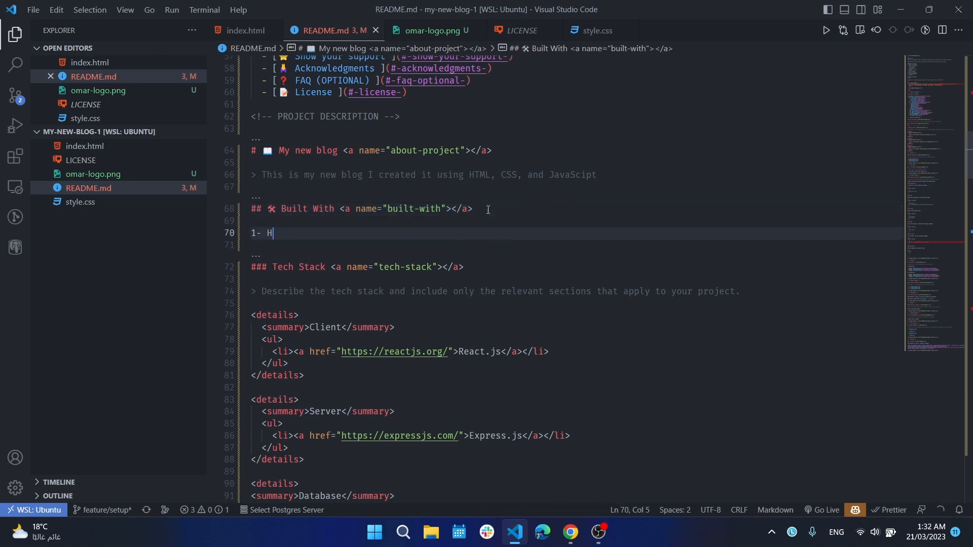
text(TML.)
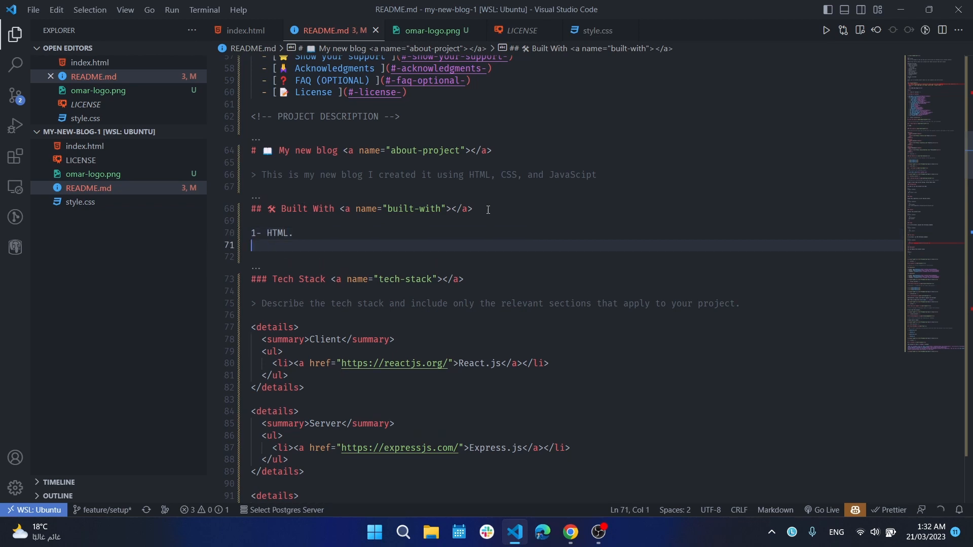
text(2-)
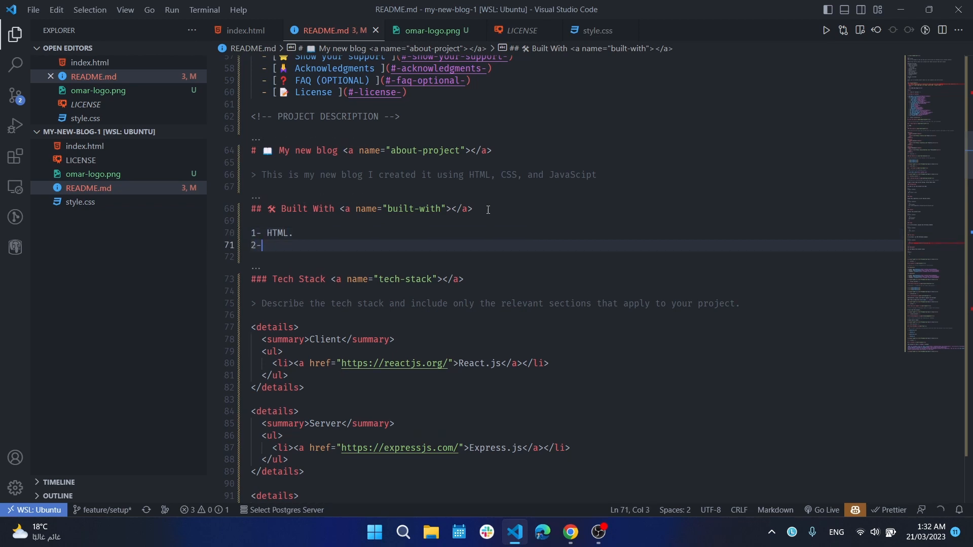
text(CSS)
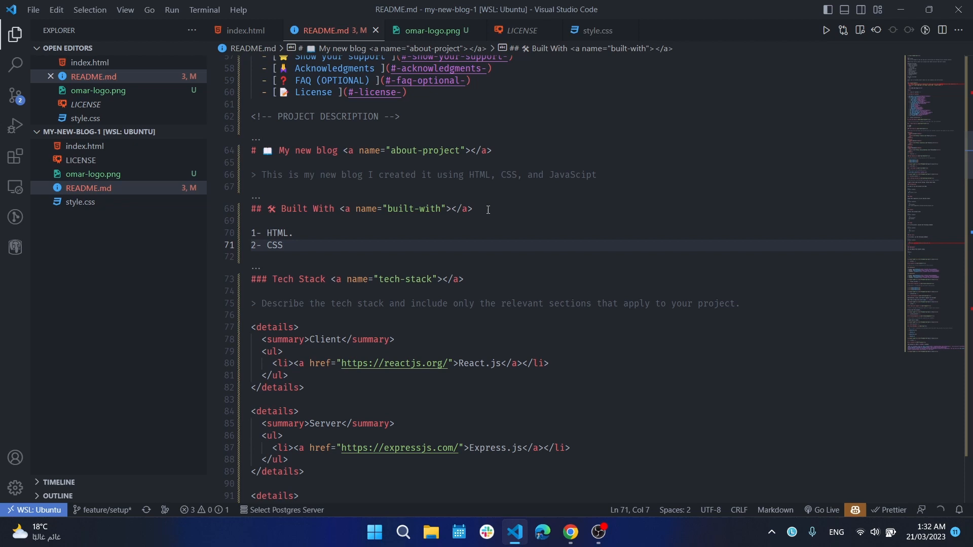
text(.)
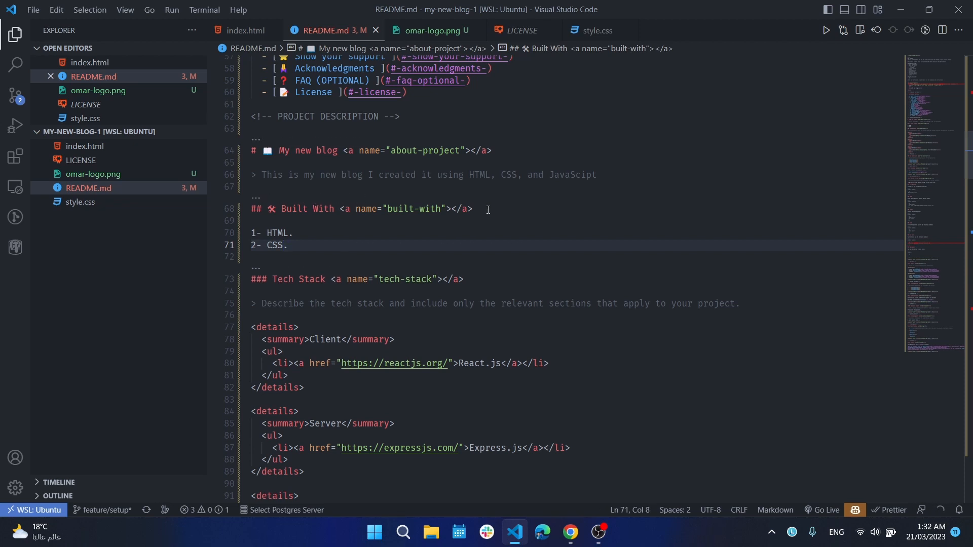
key(enter)
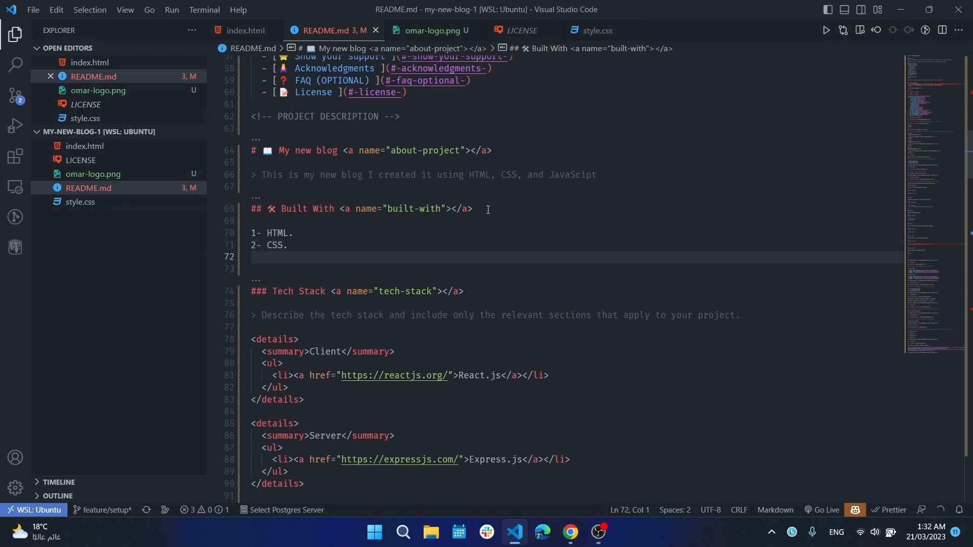
text(3-)
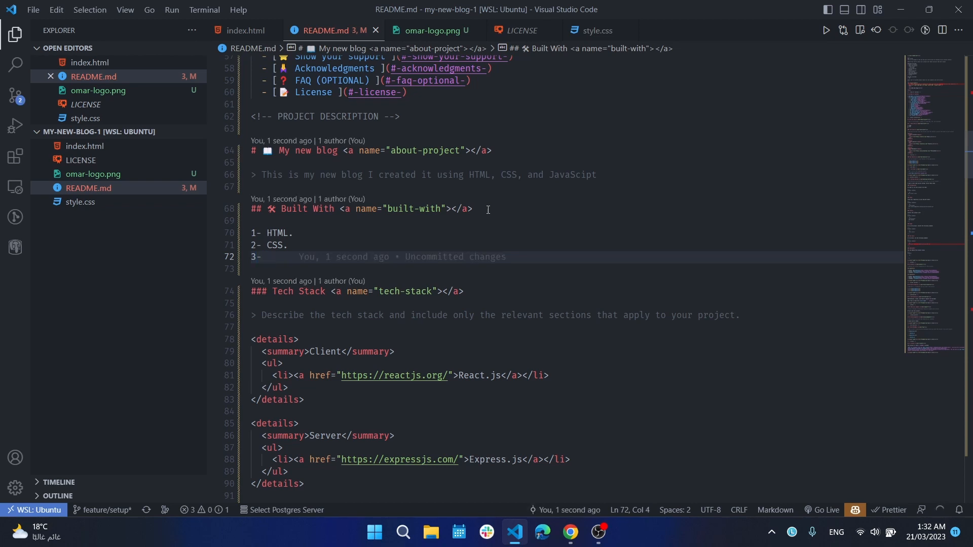
text(Liners)
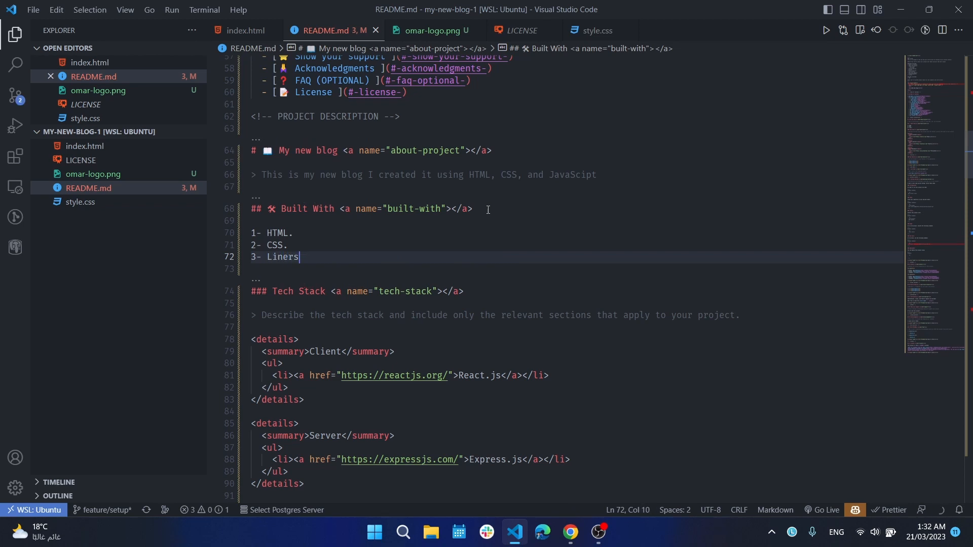
- Delete the Server and Database details blocks from the Tech Stack, keeping Client
scroll(down, 3)
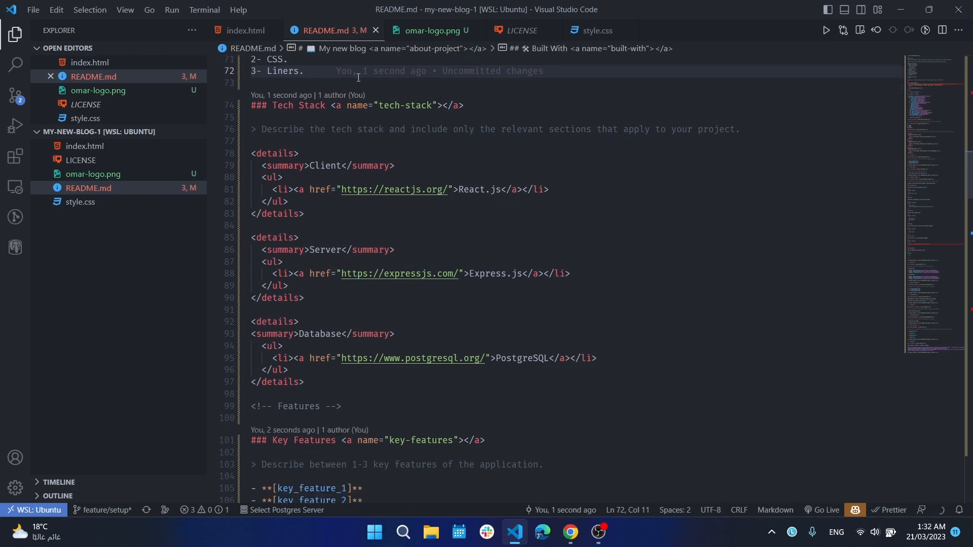
mouse_move(359, 129)
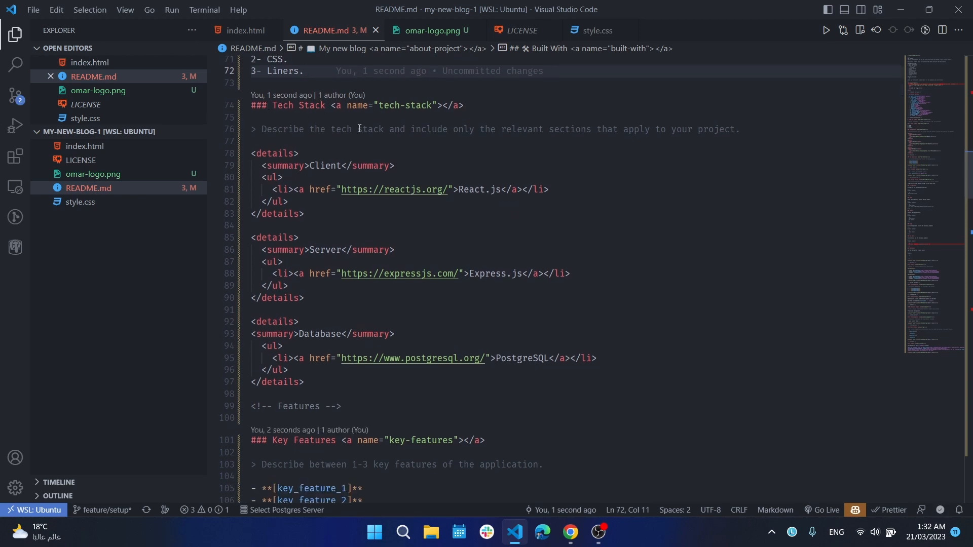
mouse_move(296, 204)
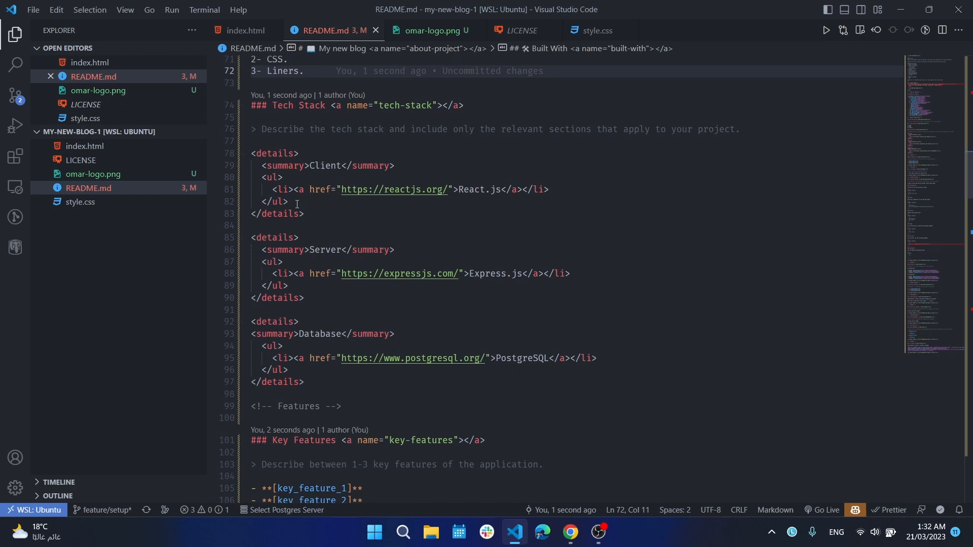
mouse_move(394, 178)
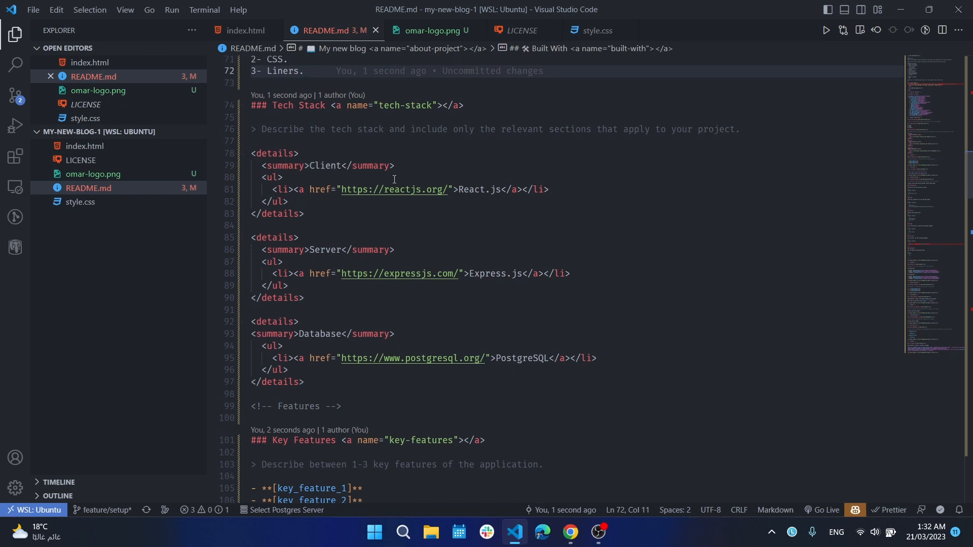
mouse_move(514, 192)
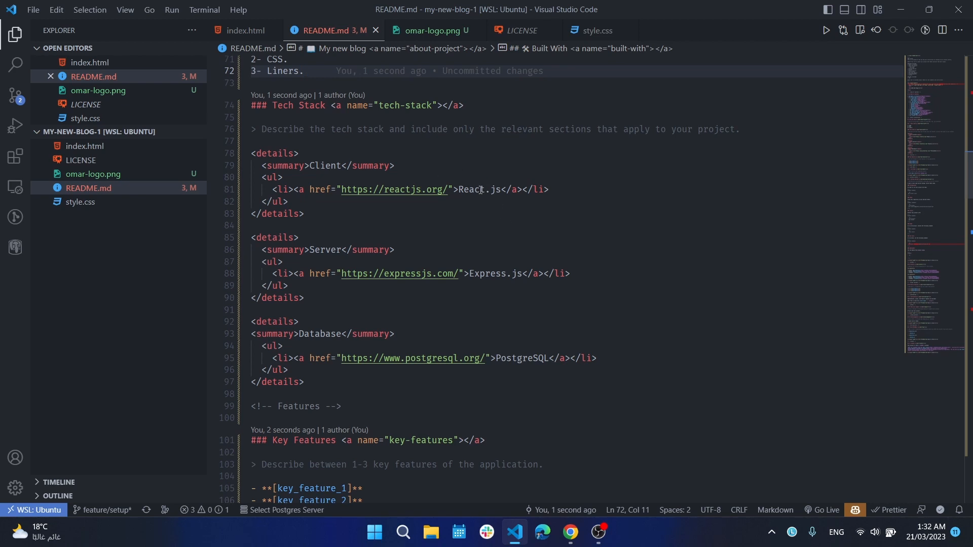
mouse_move(507, 374)
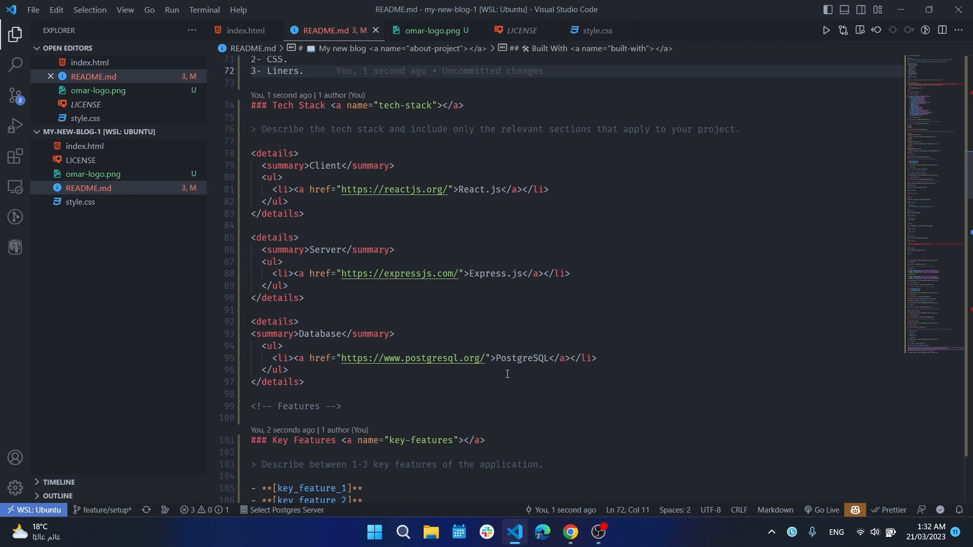
mouse_move(505, 304)
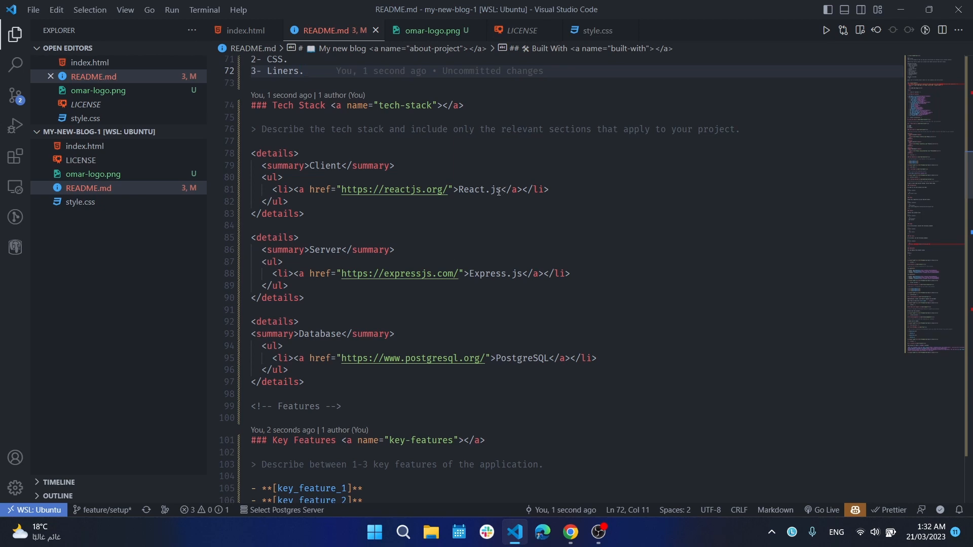
mouse_move(319, 302)
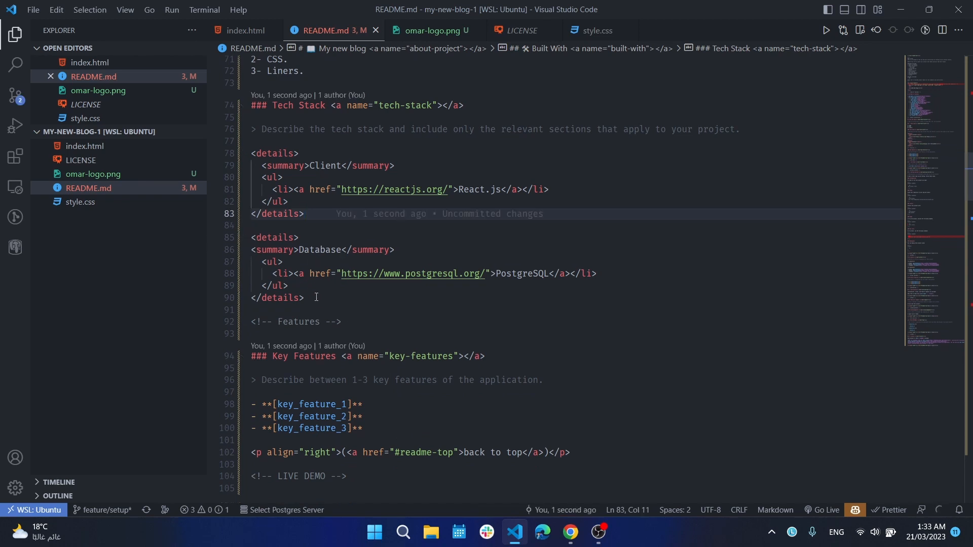
click(316, 310)
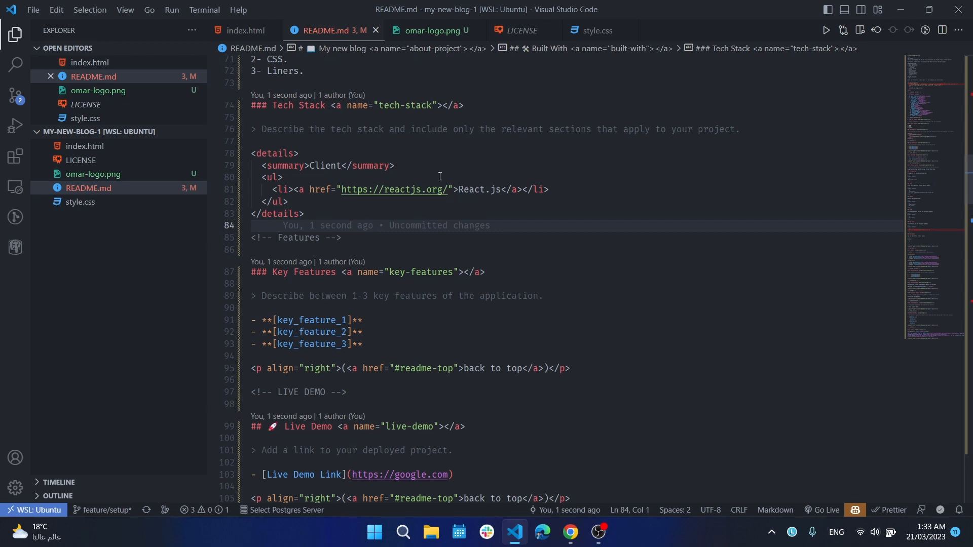
mouse_move(452, 189)
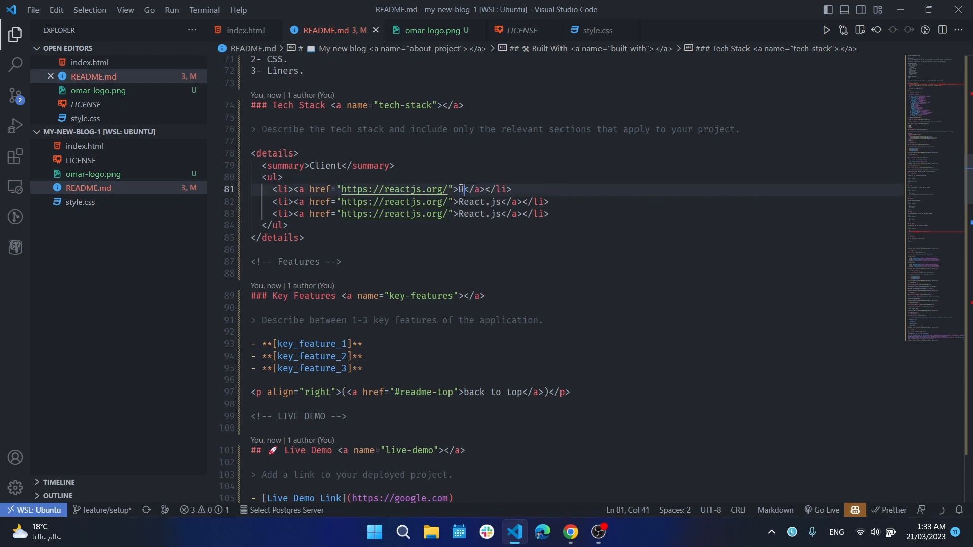
- Rename the three Client list items to HTML, CSS and Javascript
text(HTML)
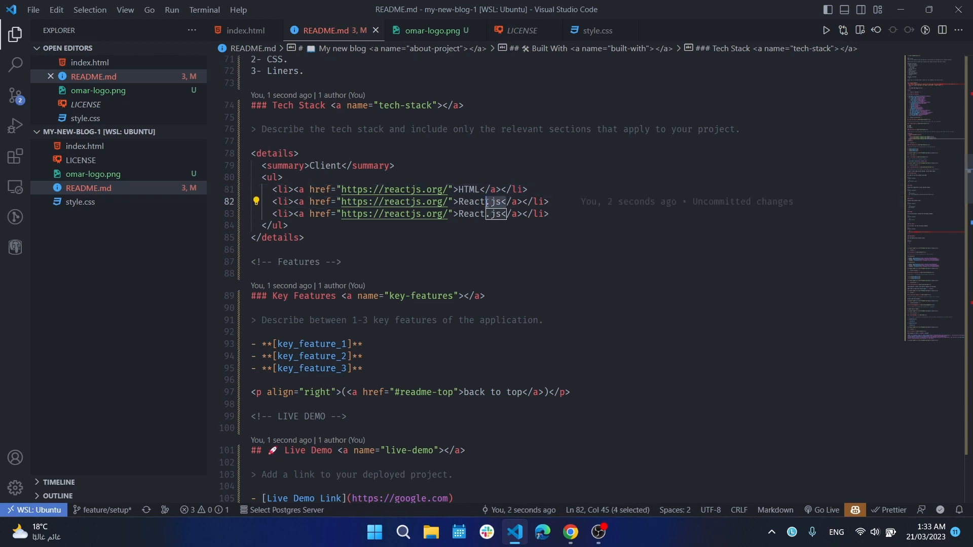
click(494, 214)
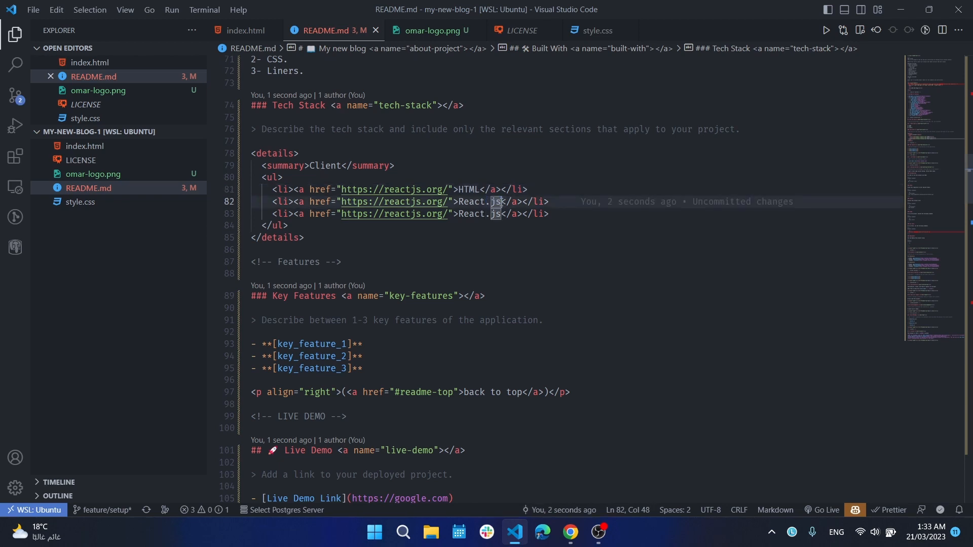
text(CSS)
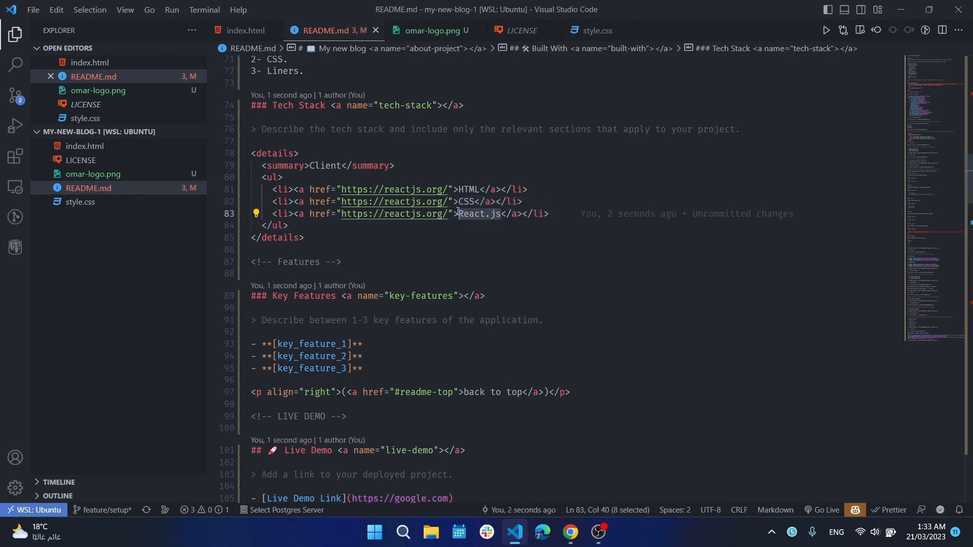
text(Java)
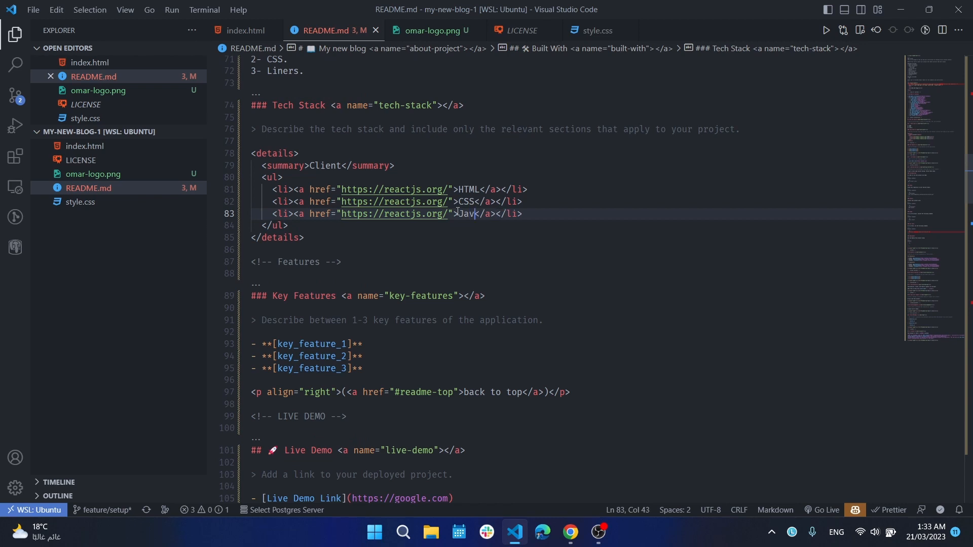
text(asc)
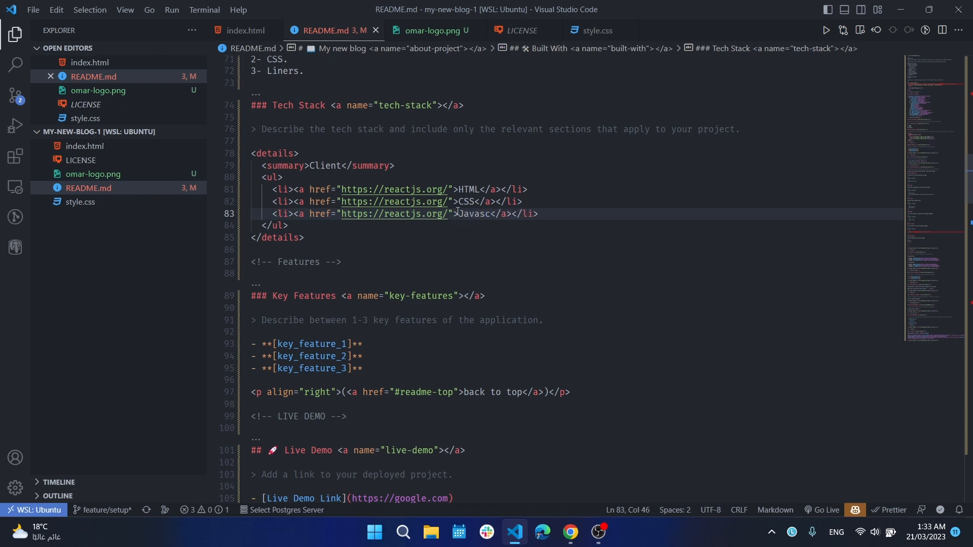
text(ript)
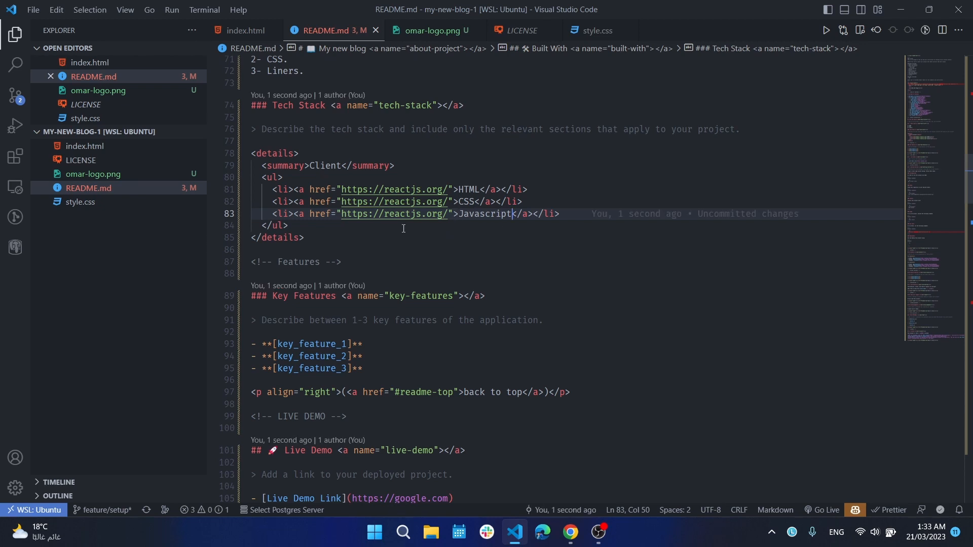
mouse_move(379, 237)
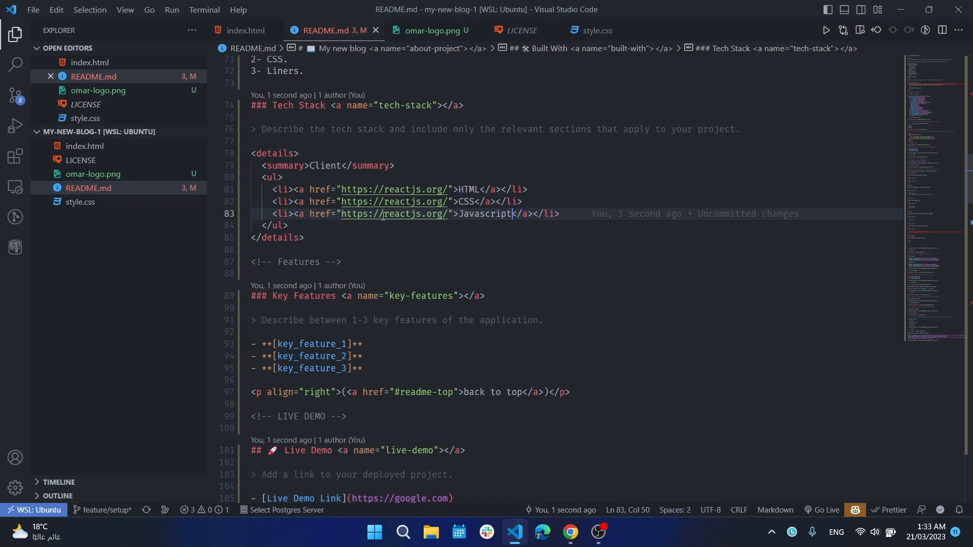
mouse_move(383, 201)
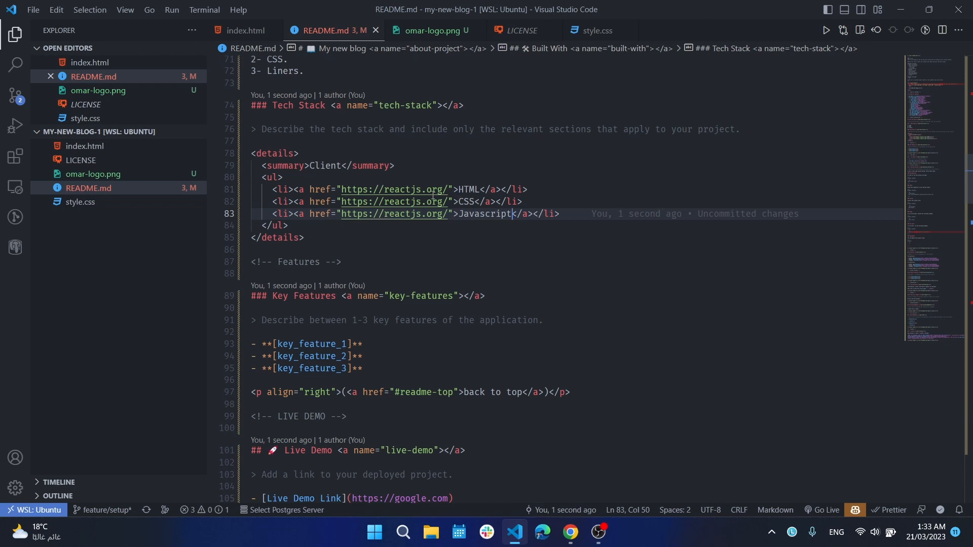
scroll(down, 3)
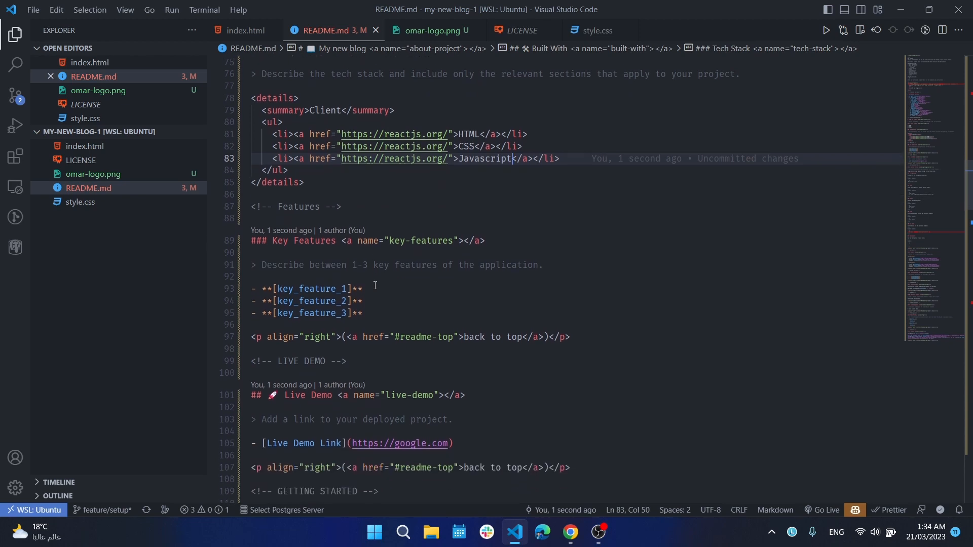
scroll(down, 3)
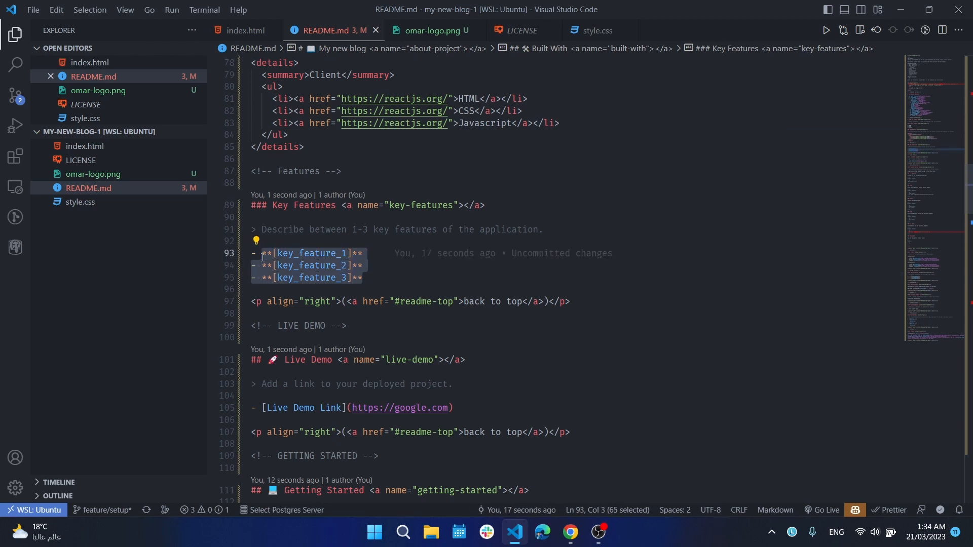
- Clear the placeholder features and add '- Added Index.html file'
key(Delete)
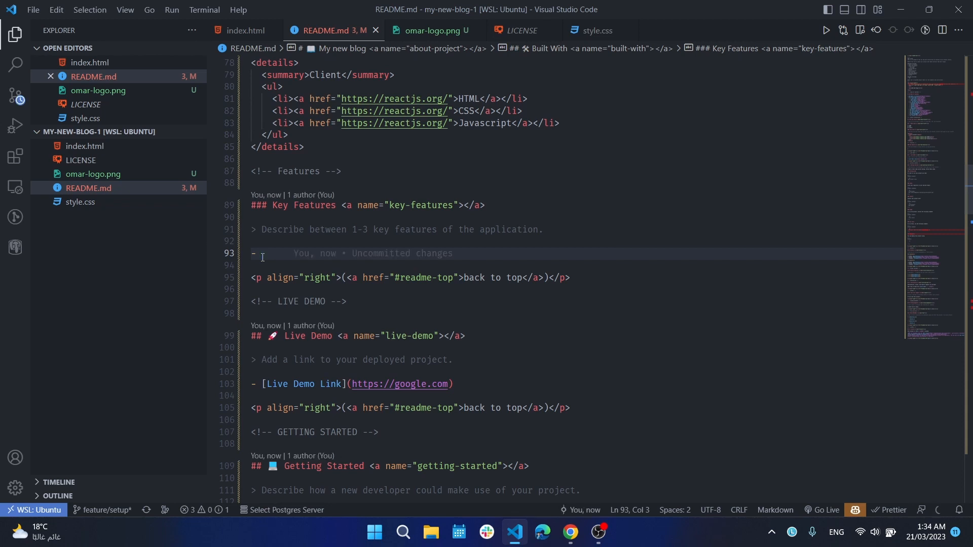
text(Ad)
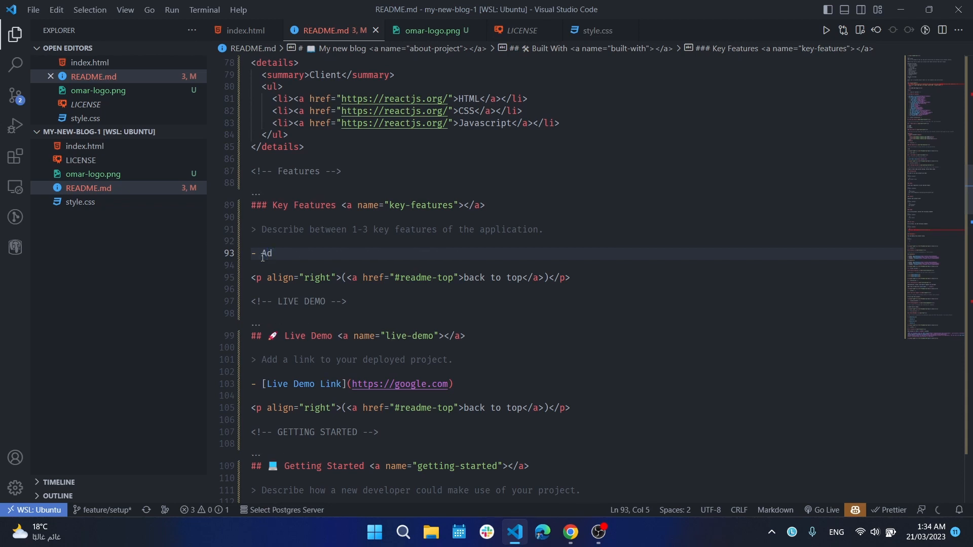
text(ded)
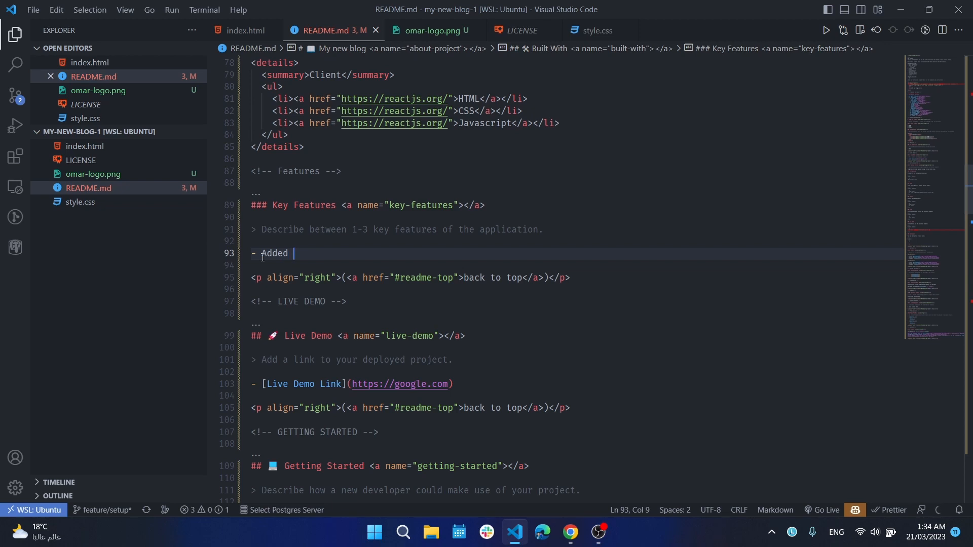
text(I)
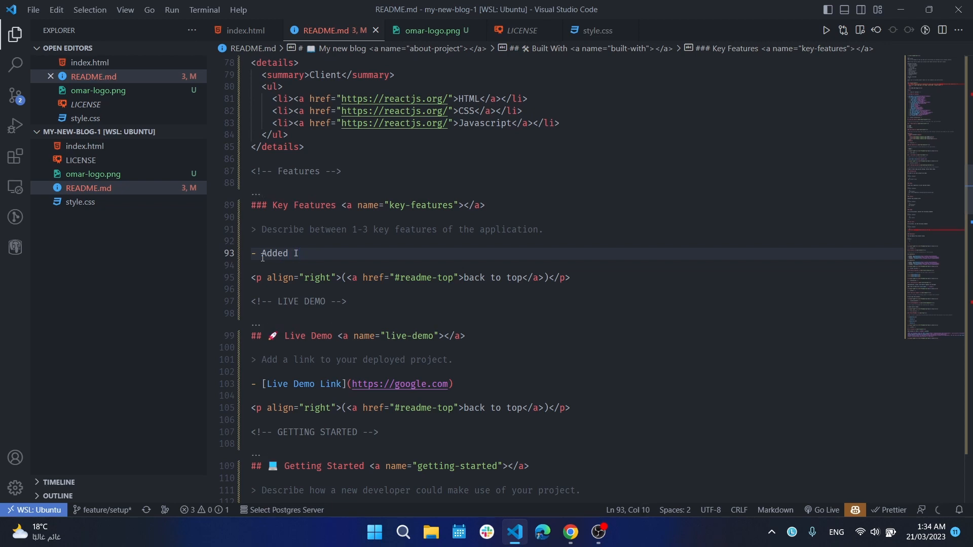
text(nde)
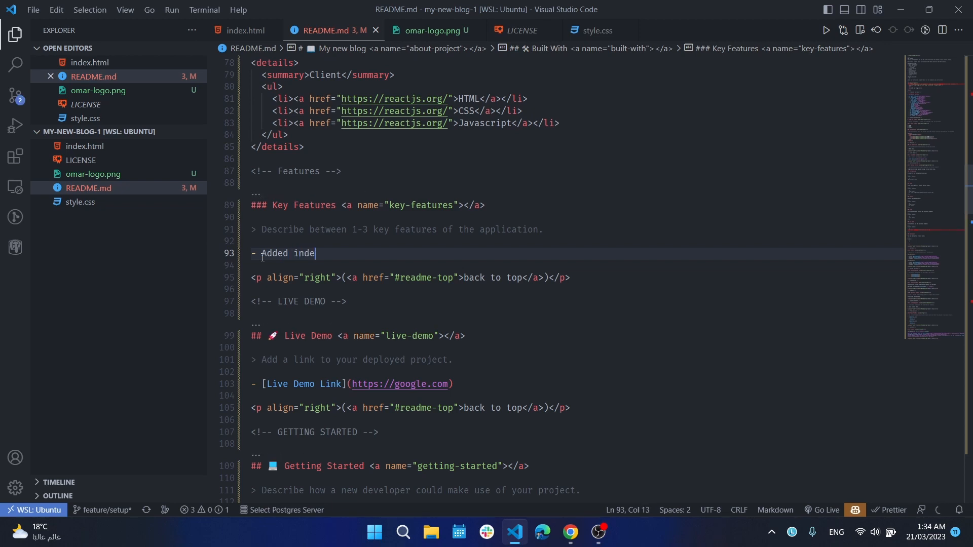
text(x.ht)
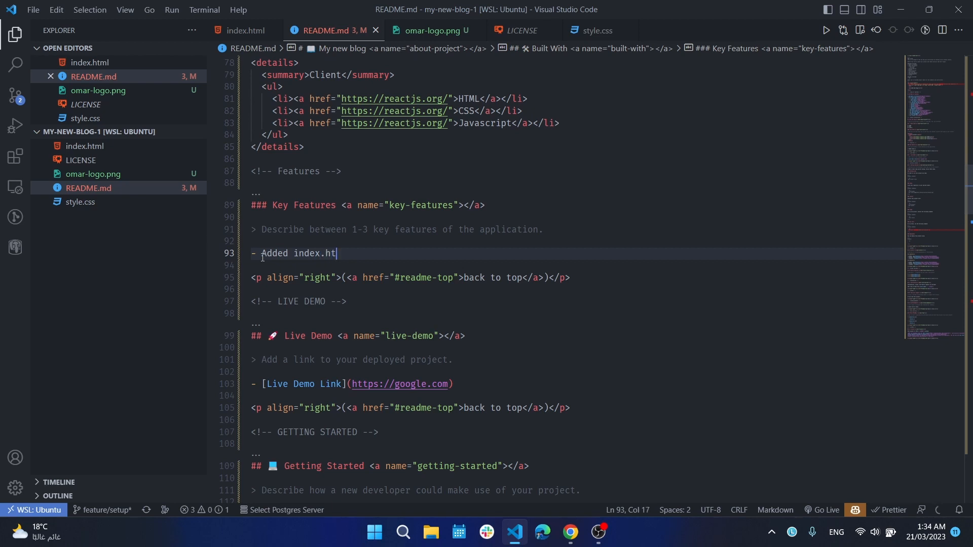
text(ml)
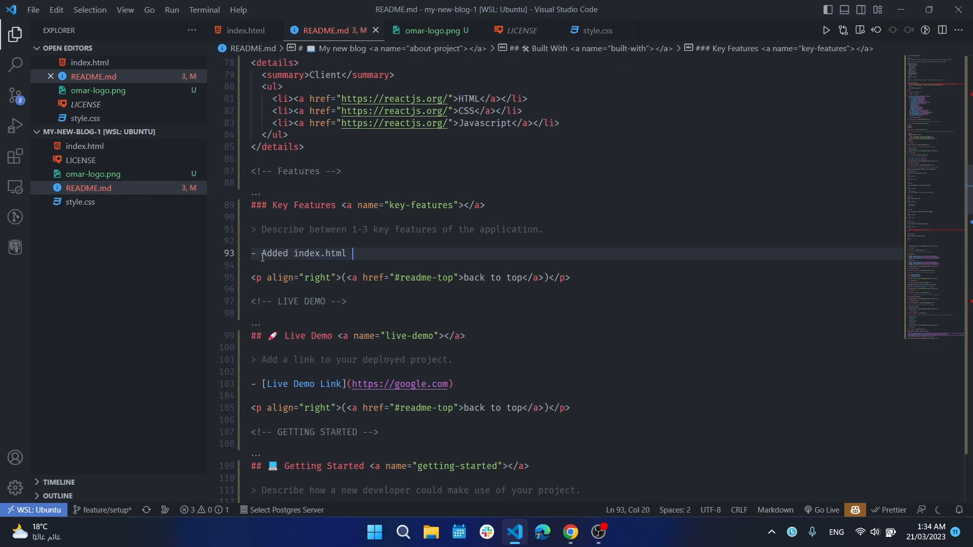
text(file.)
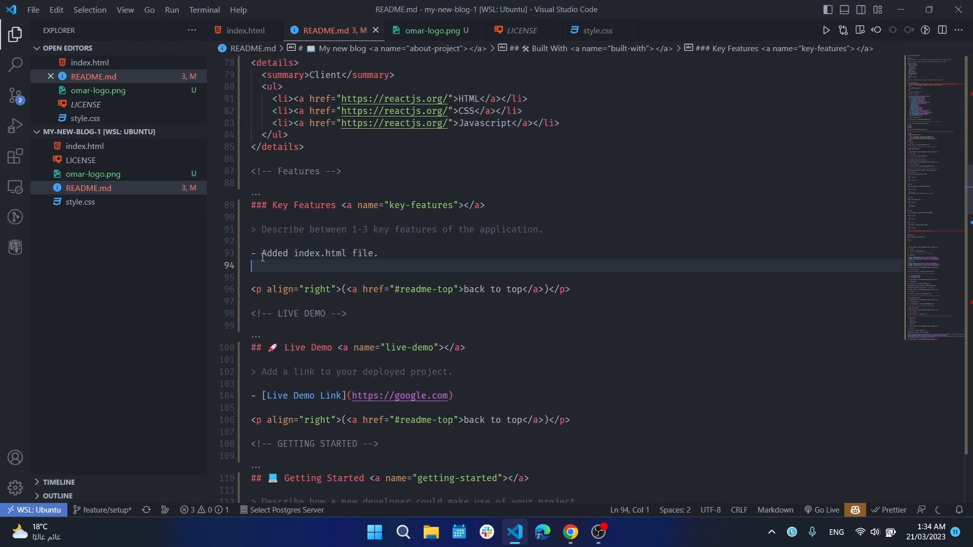
- Add a second feature line '- Added style.css file'
text(- A)
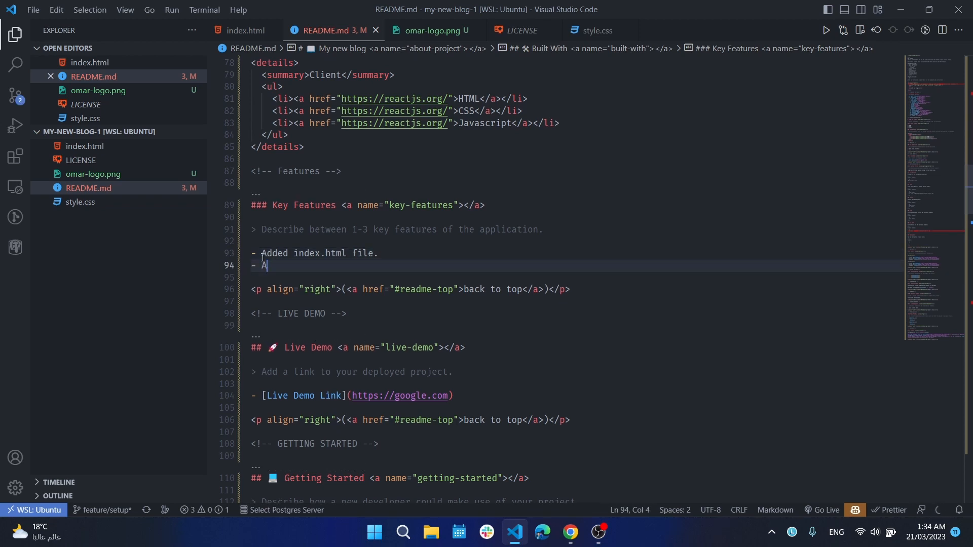
text(dded)
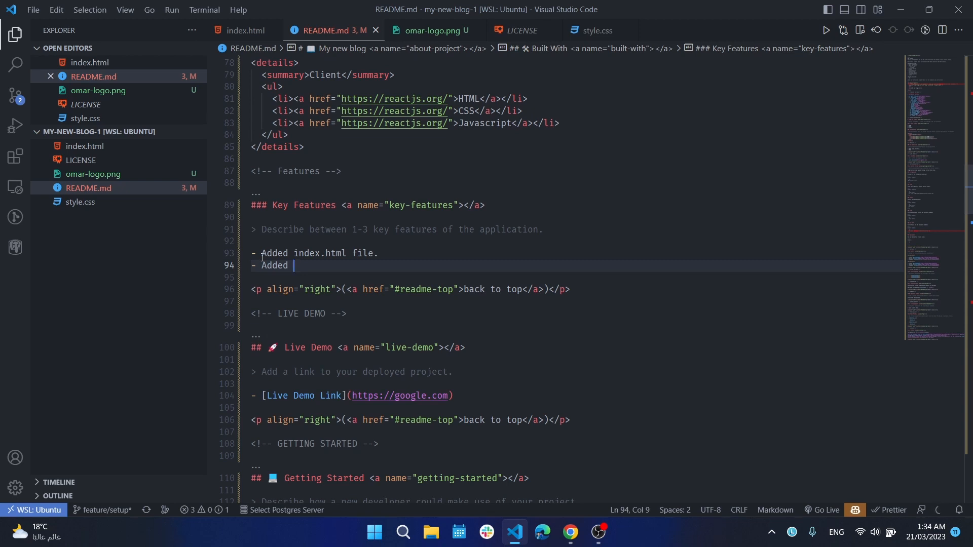
text(ind)
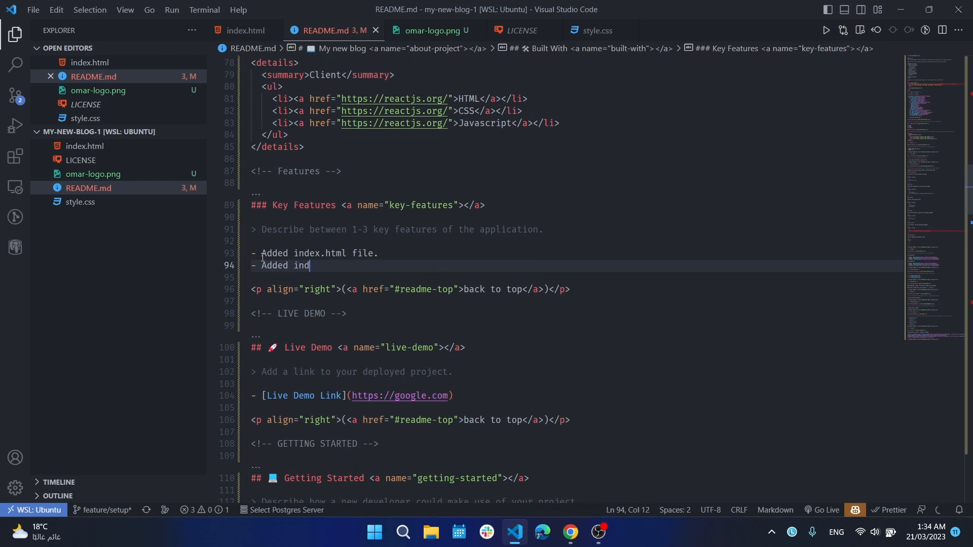
text(ex)
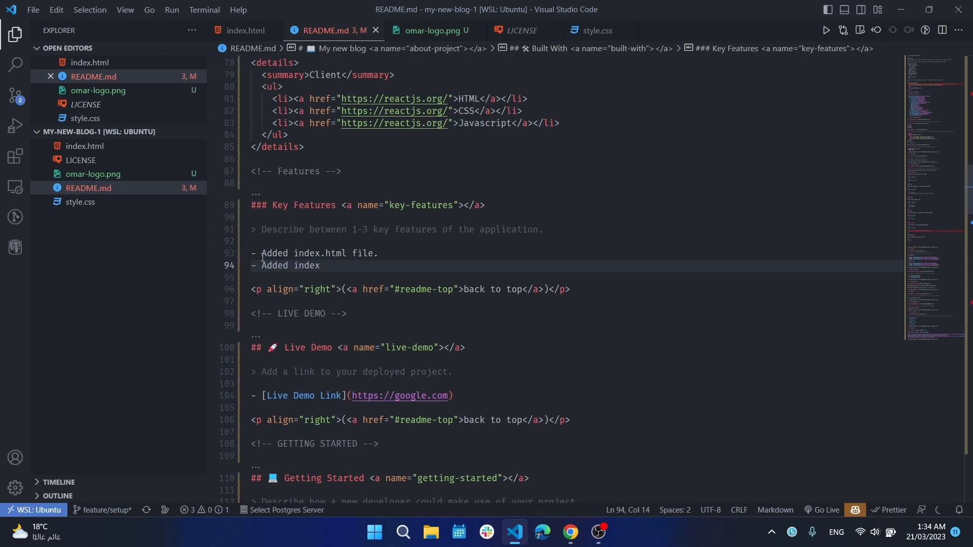
text(.c)
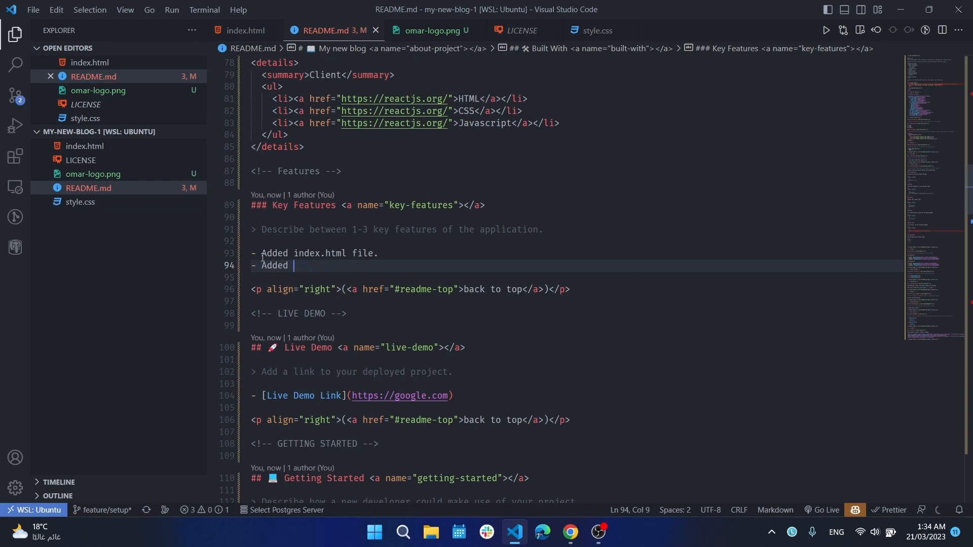
text(s)
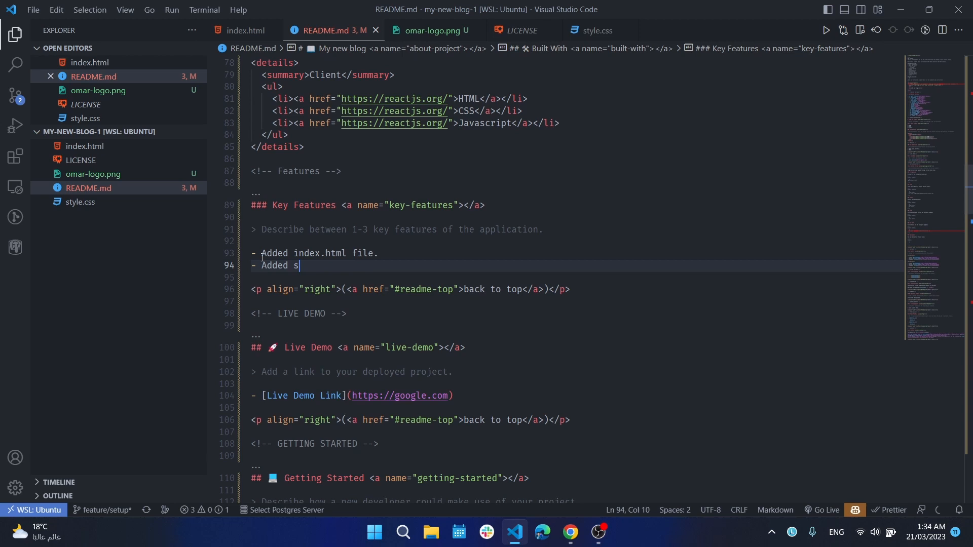
text(tyle)
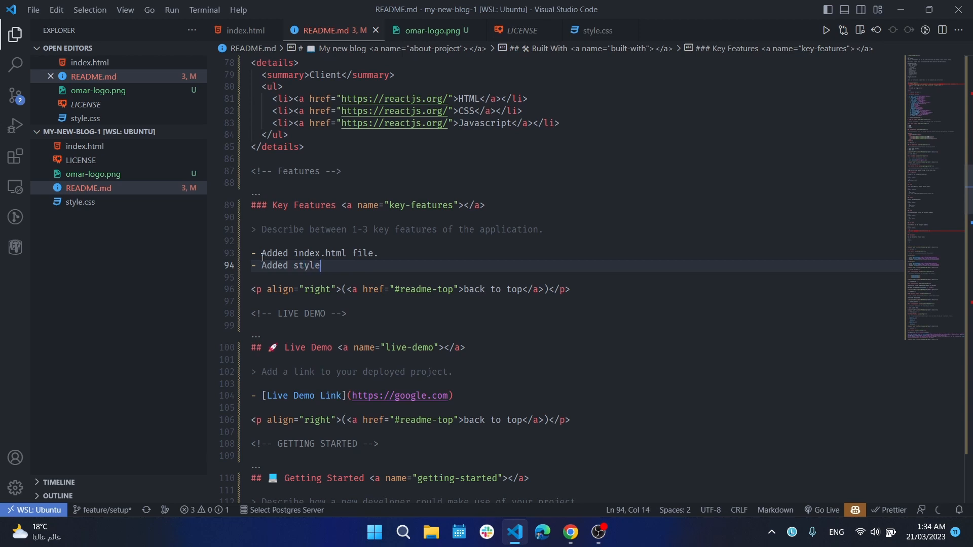
text(.css)
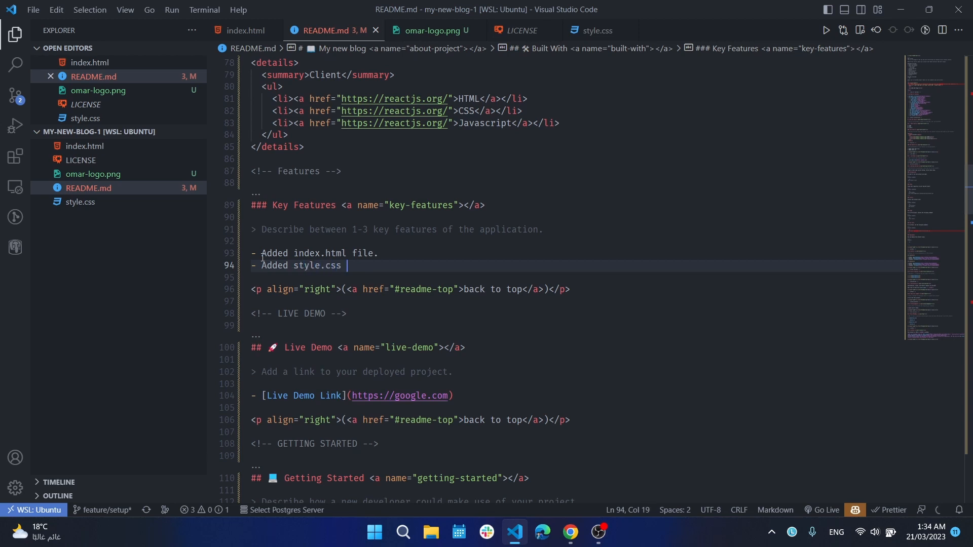
text(file.)
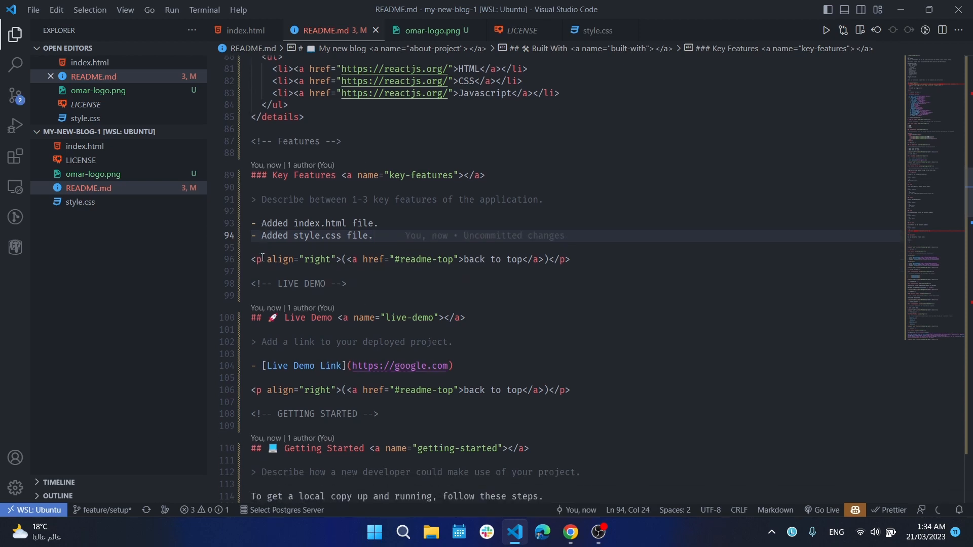
mouse_move(289, 284)
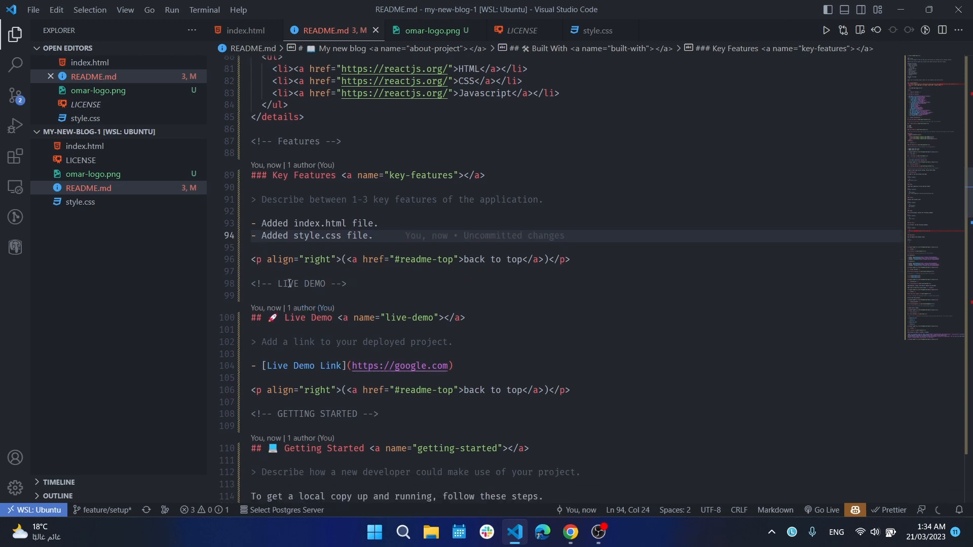
- Delete the Live Demo placeholder description and link, leaving a 'Coming soon' quote note
scroll(down, 3)
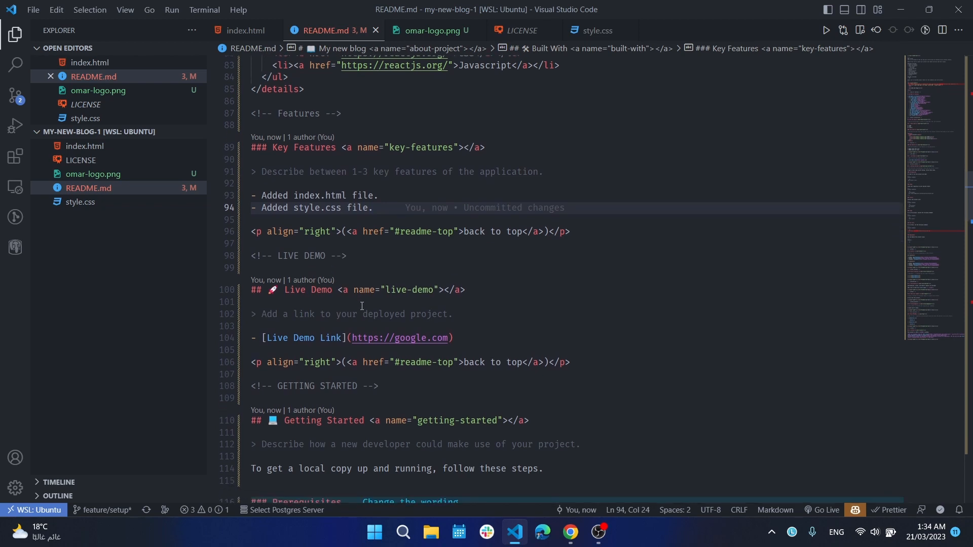
scroll(down, 3)
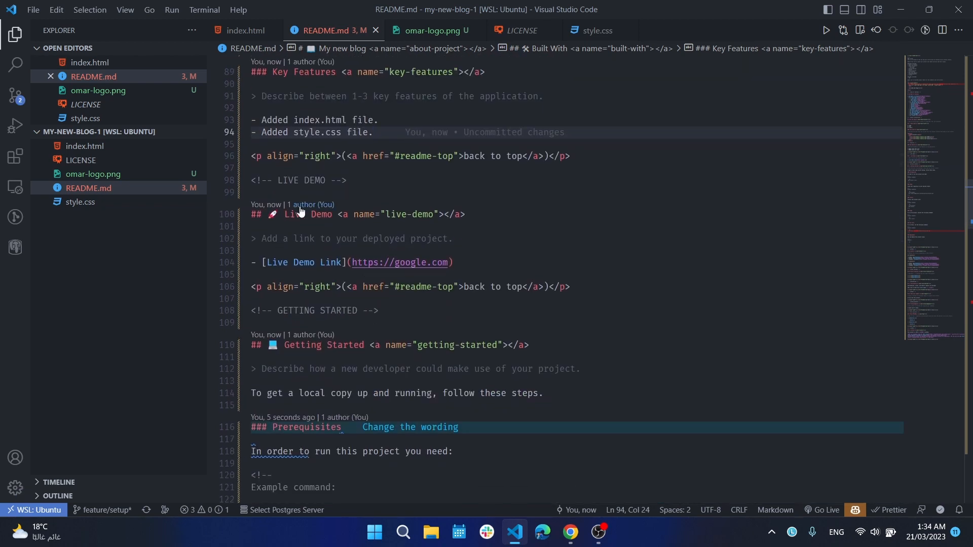
mouse_move(458, 263)
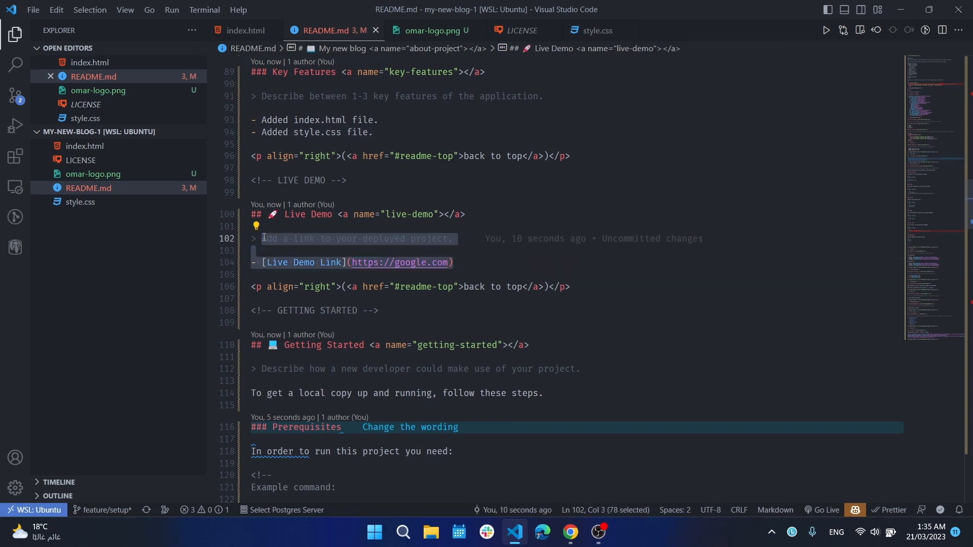
key(Delete)
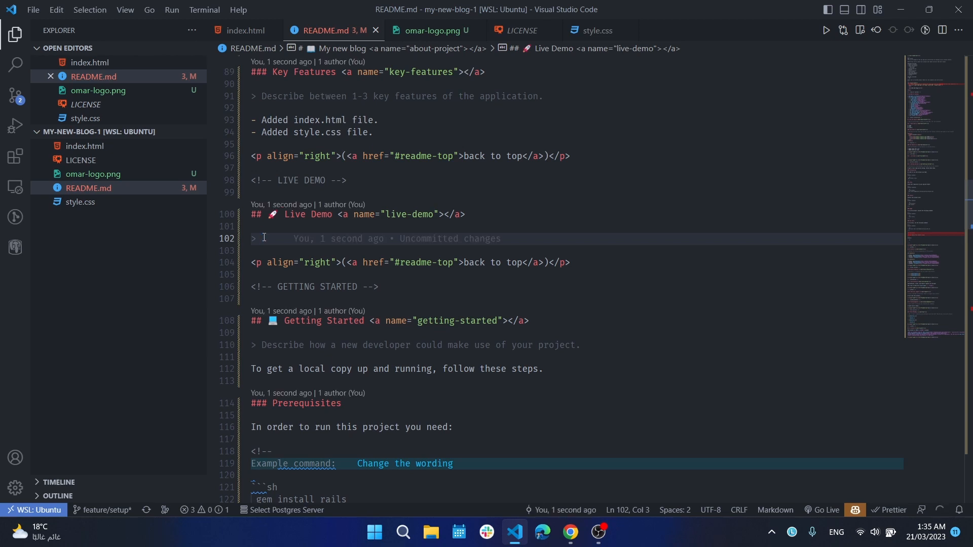
text(Coming soo)
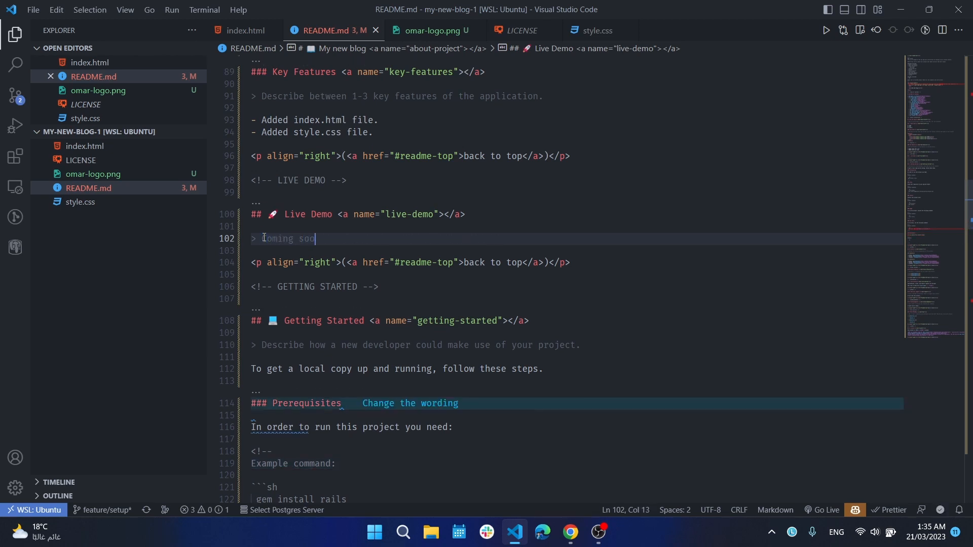
text(n)
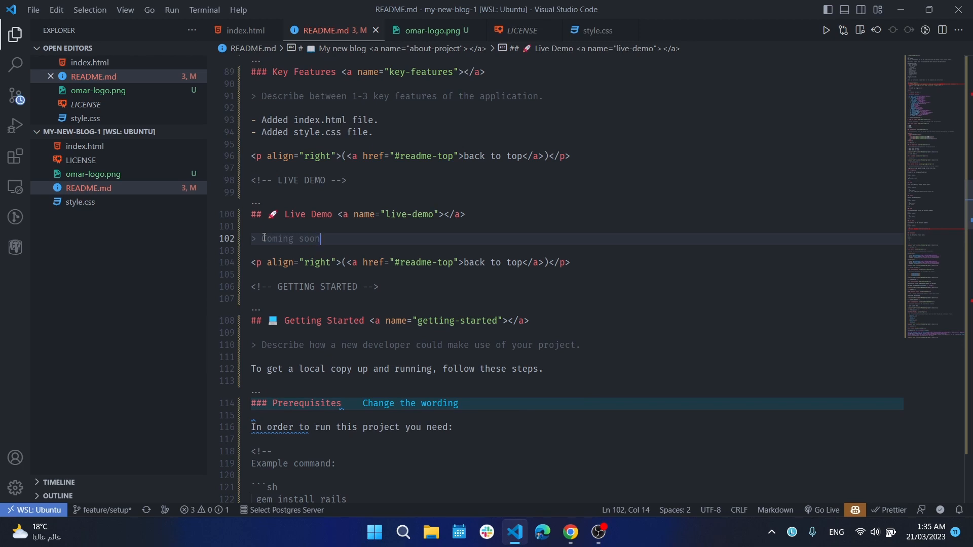
mouse_move(303, 259)
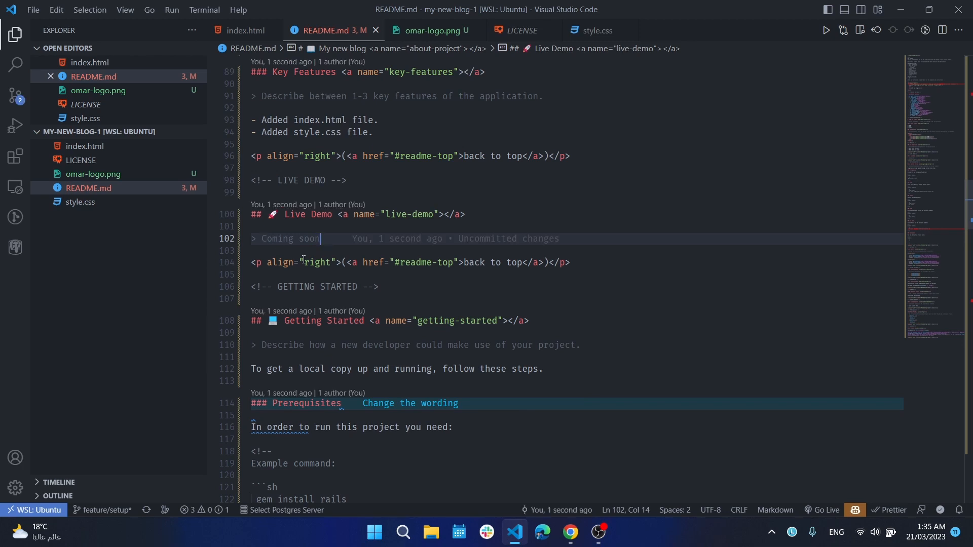
scroll(down, 3)
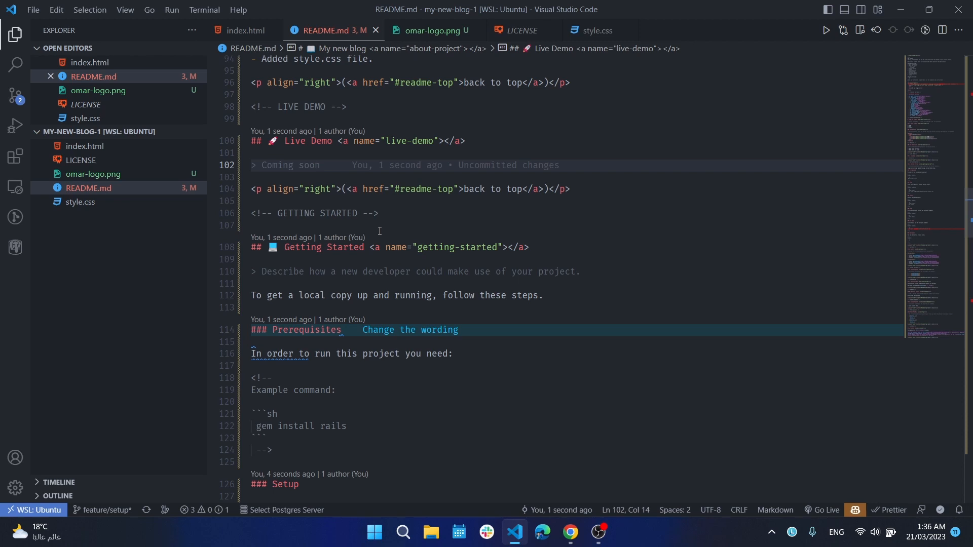
mouse_move(368, 370)
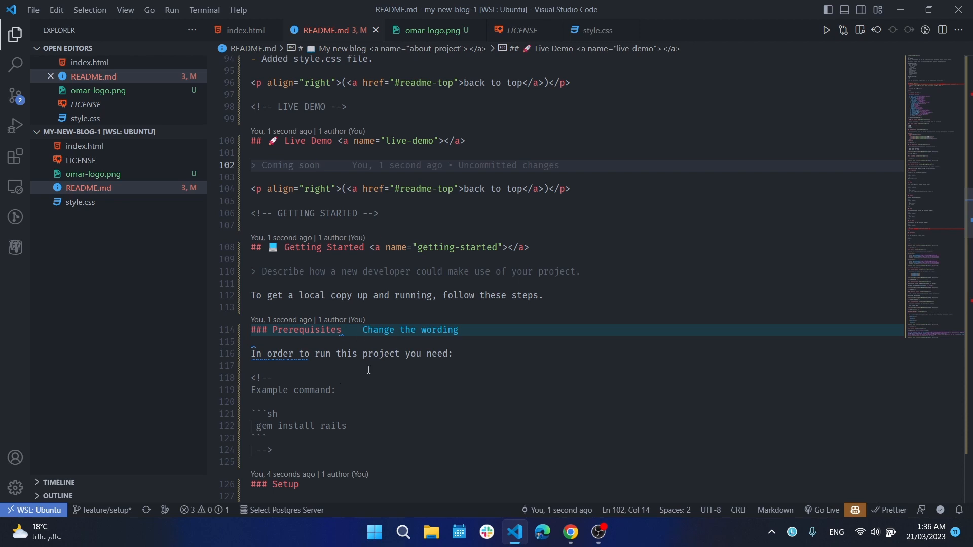
- Add the first prerequisite 'Web browser.' and start item 2 of the numbered list
scroll(down, 3)
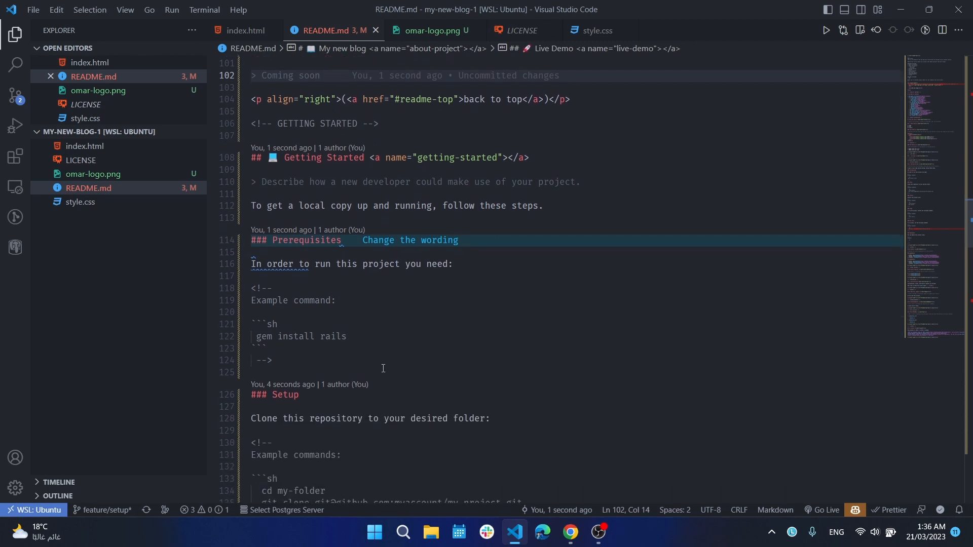
mouse_move(313, 283)
text(1-)
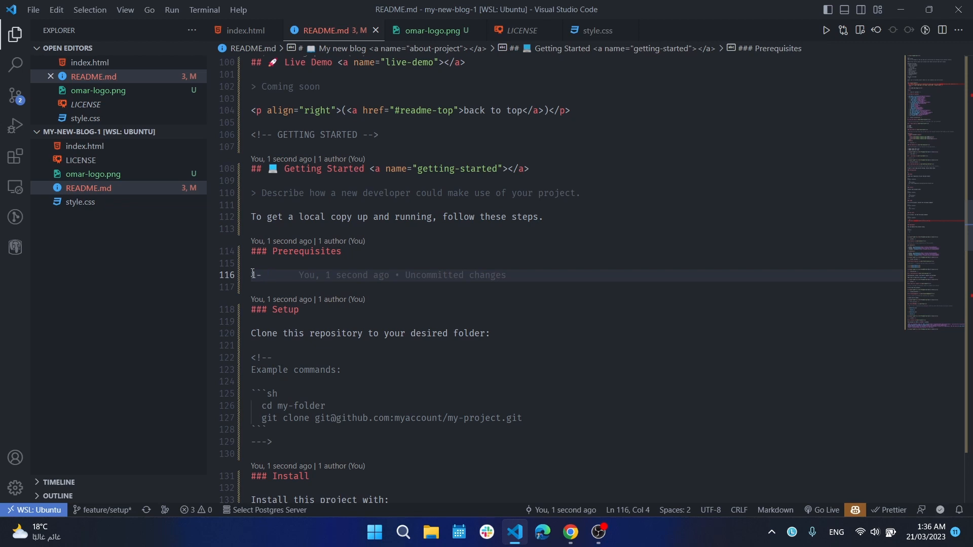
text(Web b)
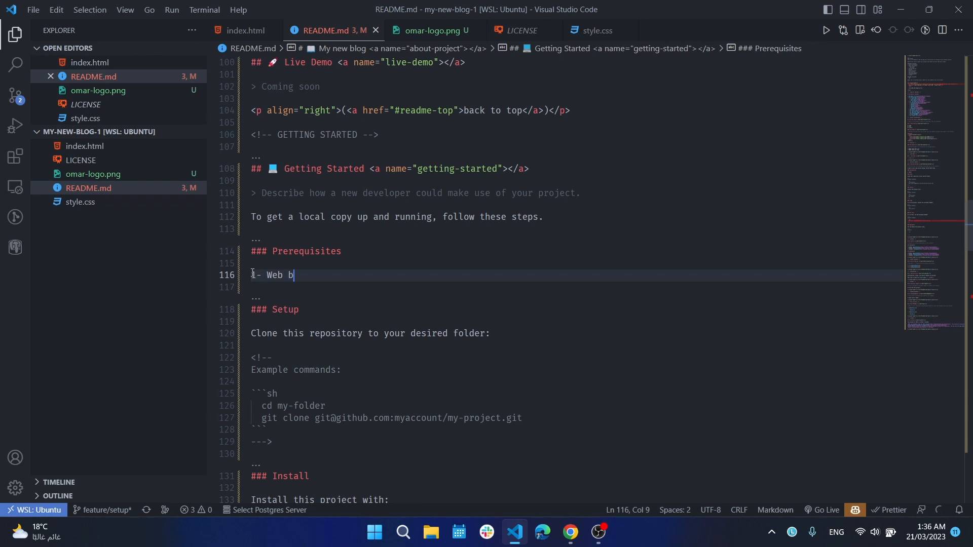
text(row)
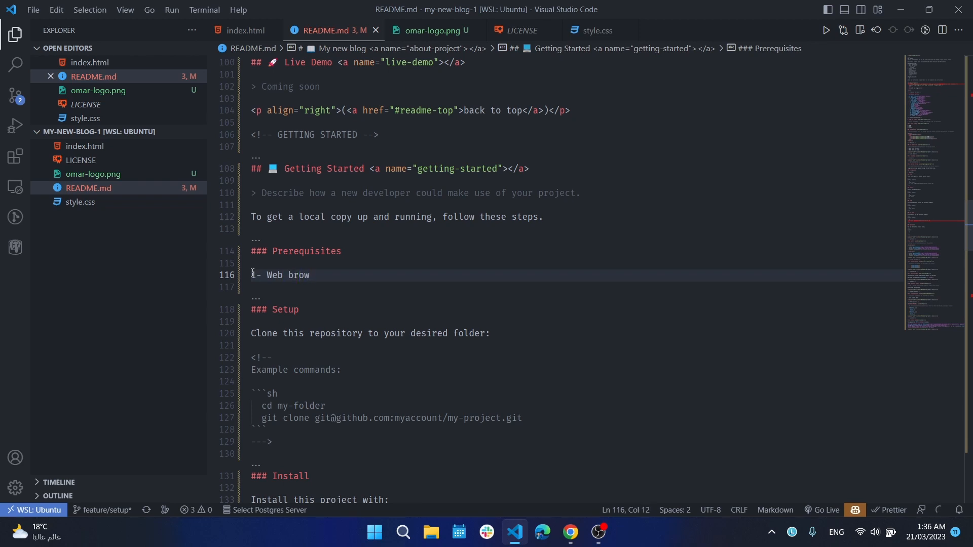
text(ser)
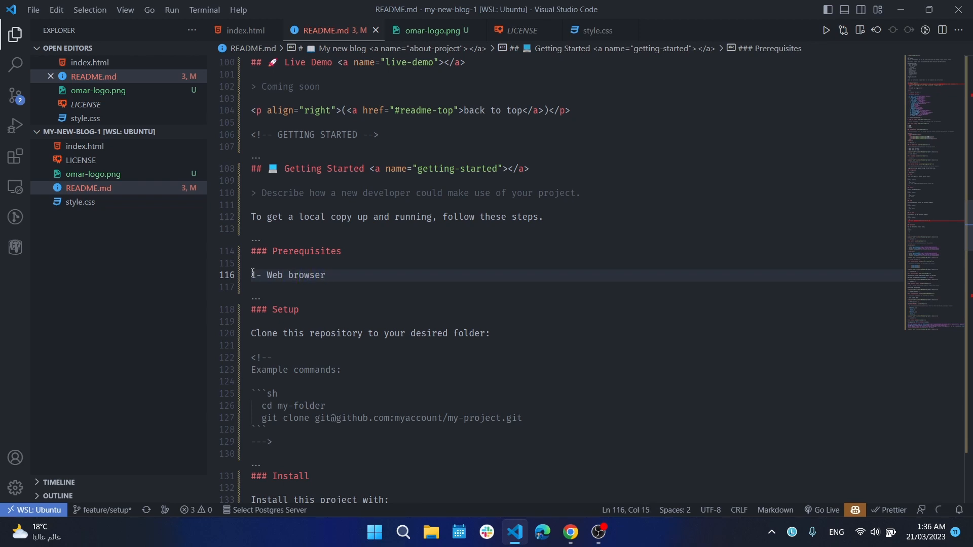
key(enter)
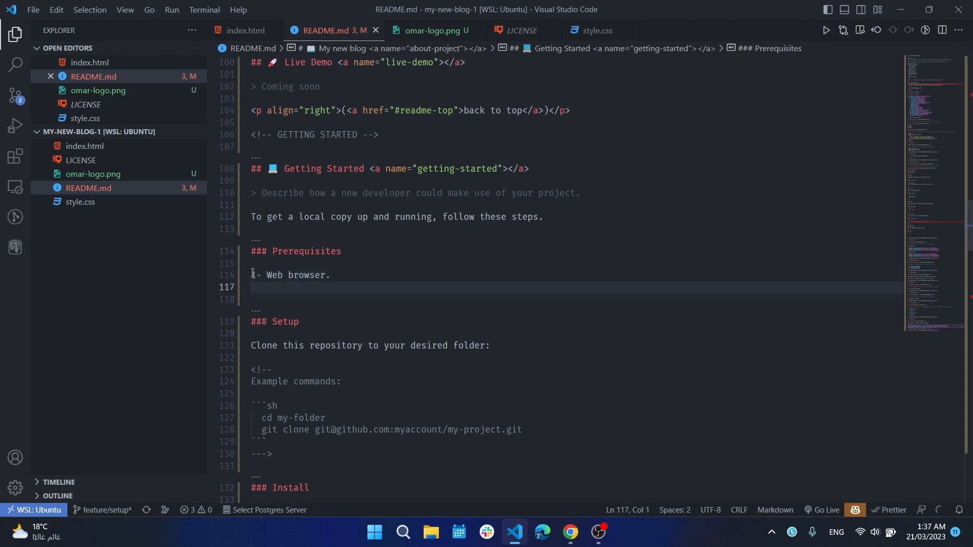
text(2)
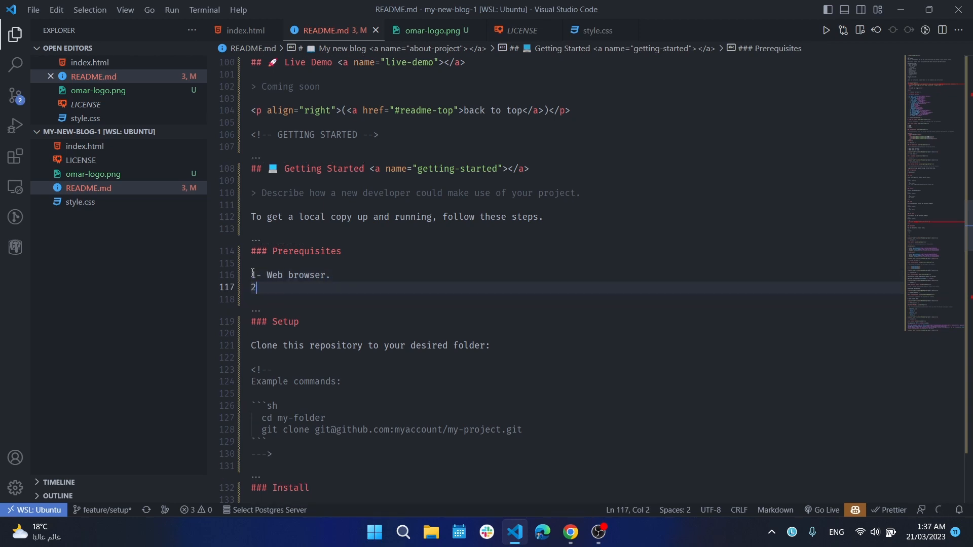
text(.)
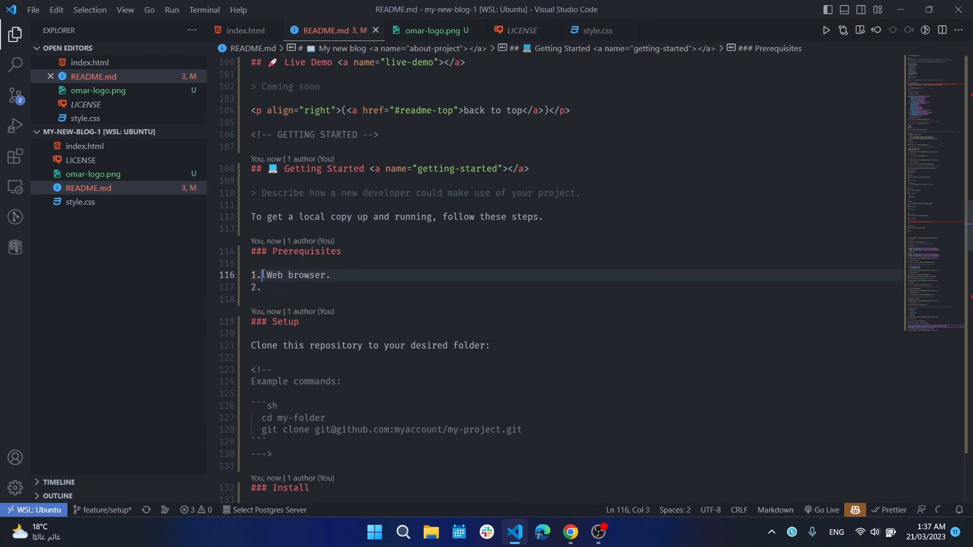
- Complete item 2 as 'Code editor.' and begin a third item 'Git-smc'
click(264, 287)
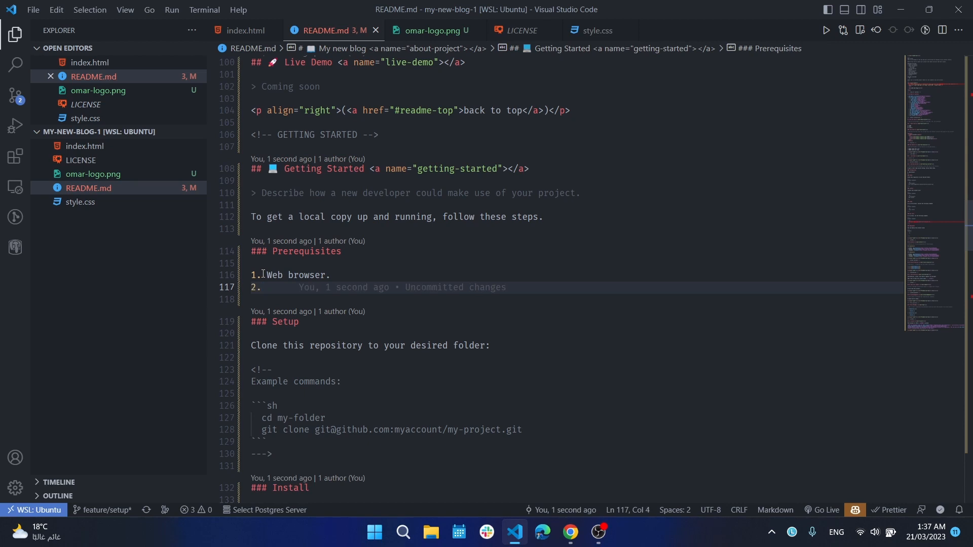
text(Code)
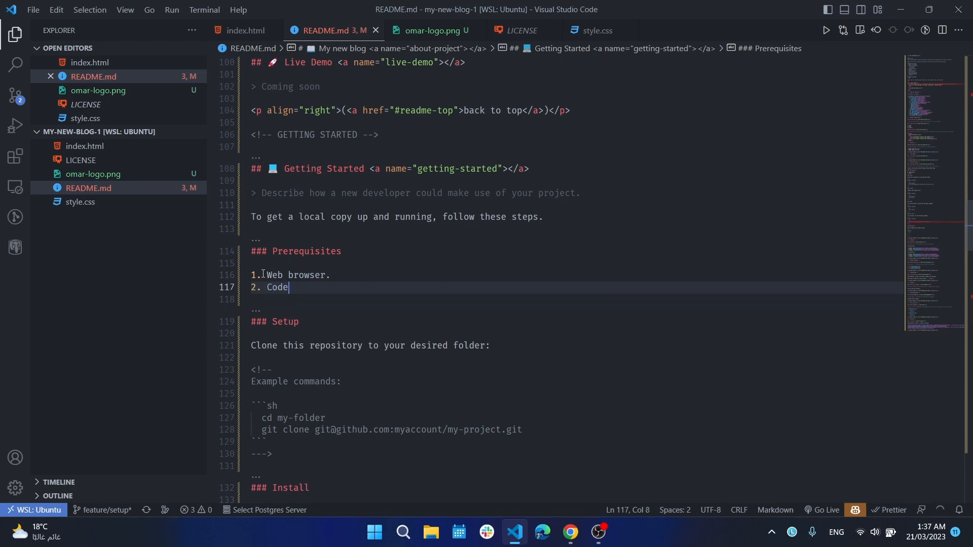
text(ed)
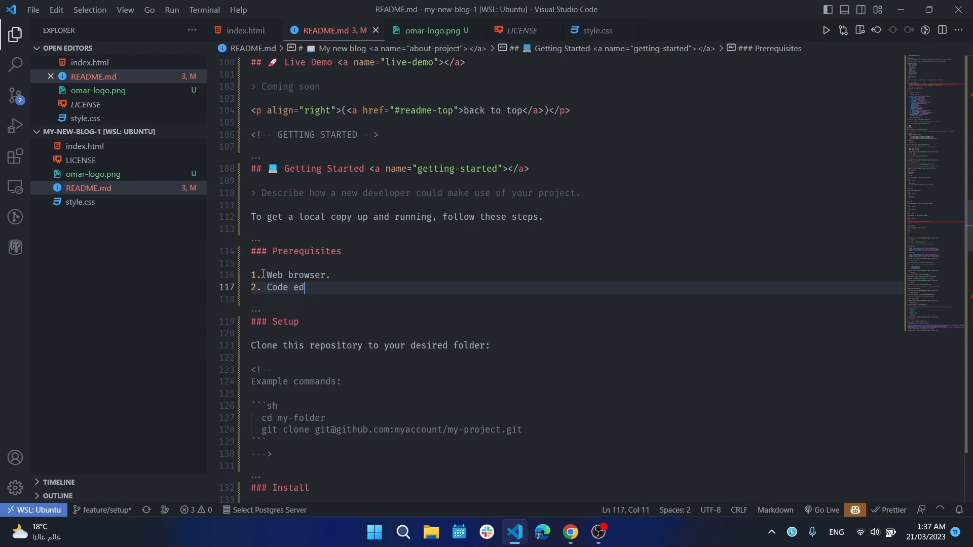
text(itor .)
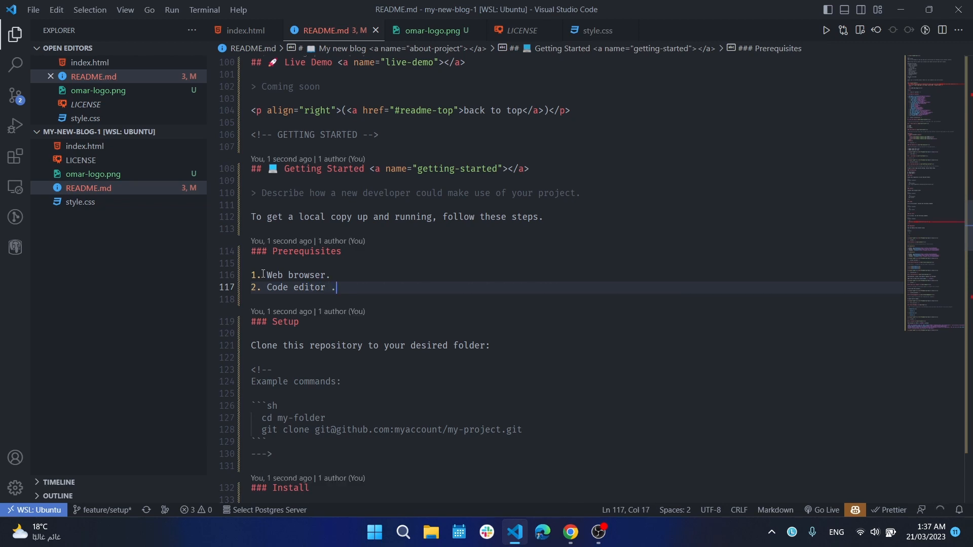
key(BackSpace)
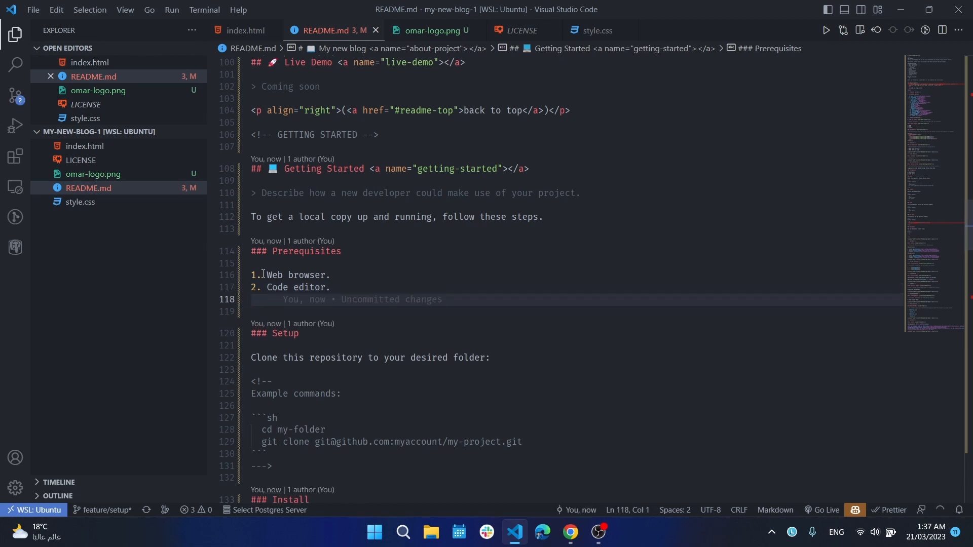
text(3-)
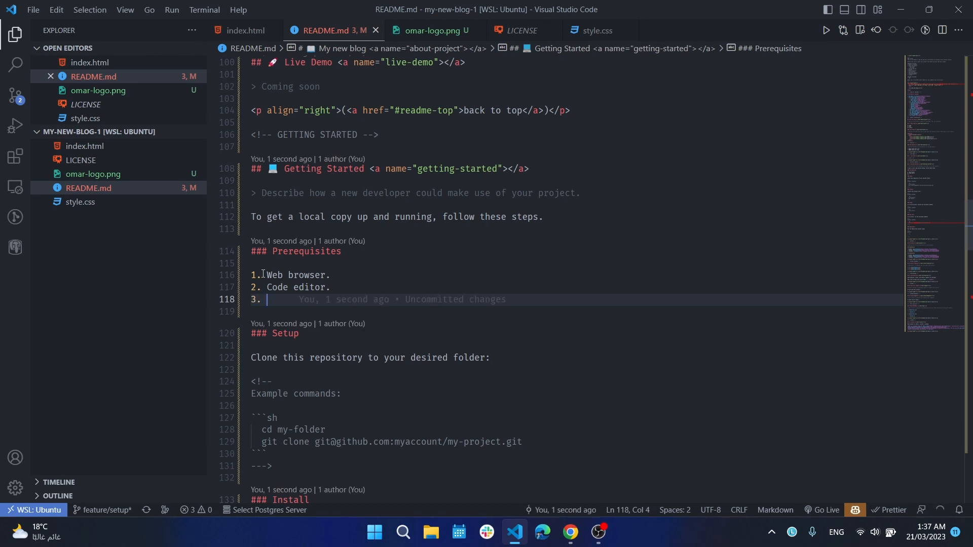
text(Git)
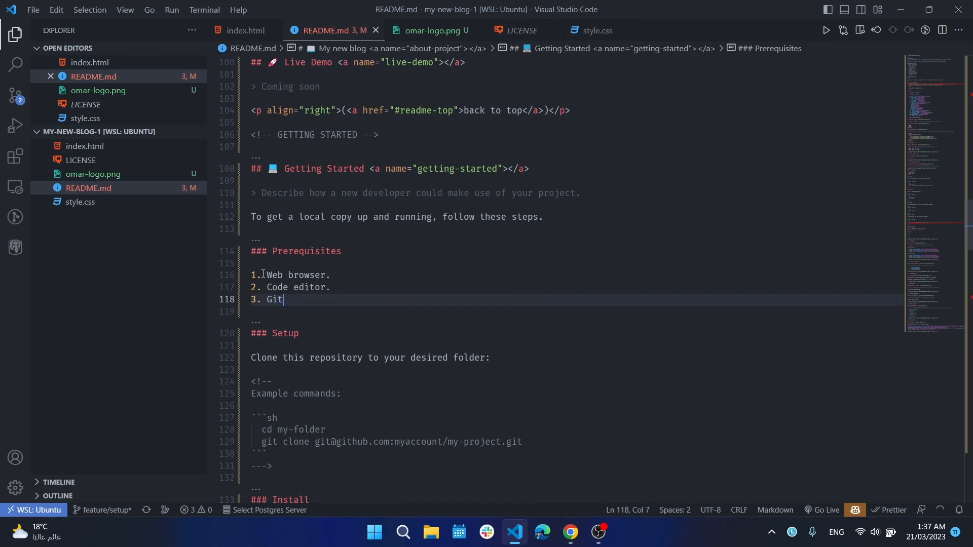
text(-s)
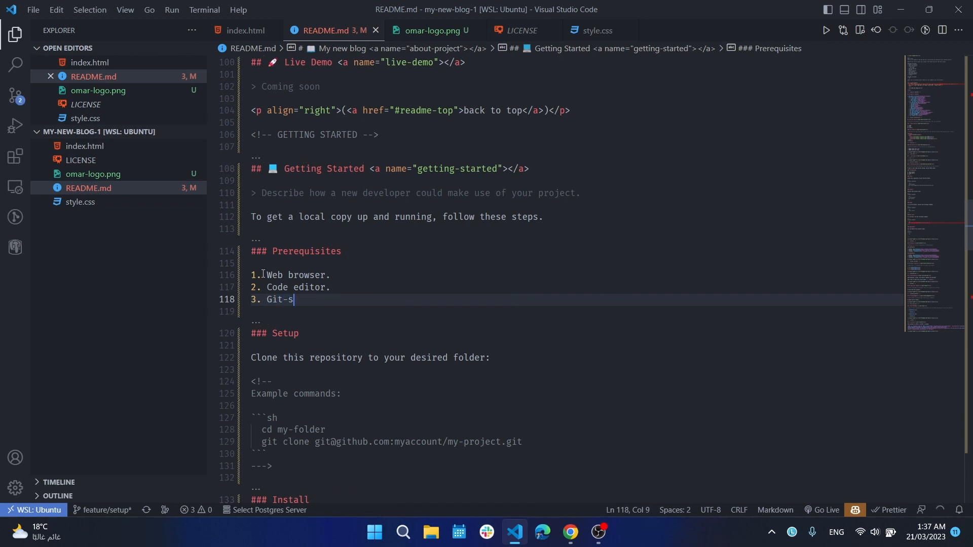
text(mc)
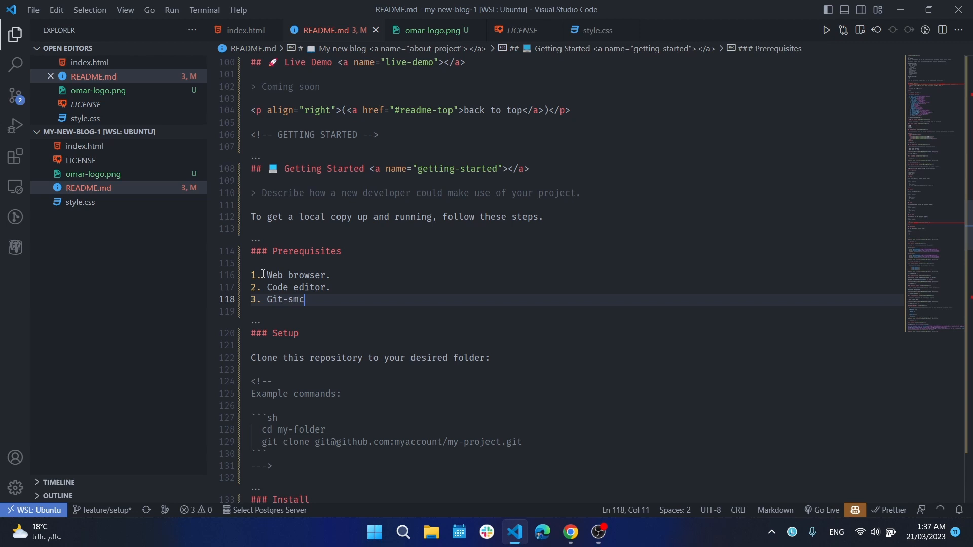
- End item 3 with a period, reword the Setup intro to 'Run this command:' and clear the git clone URL
text(.)
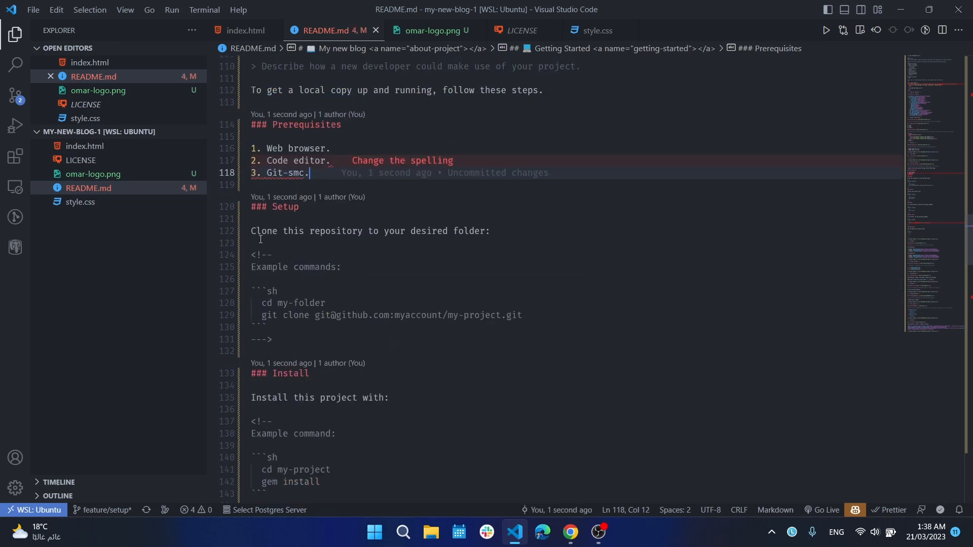
mouse_move(452, 238)
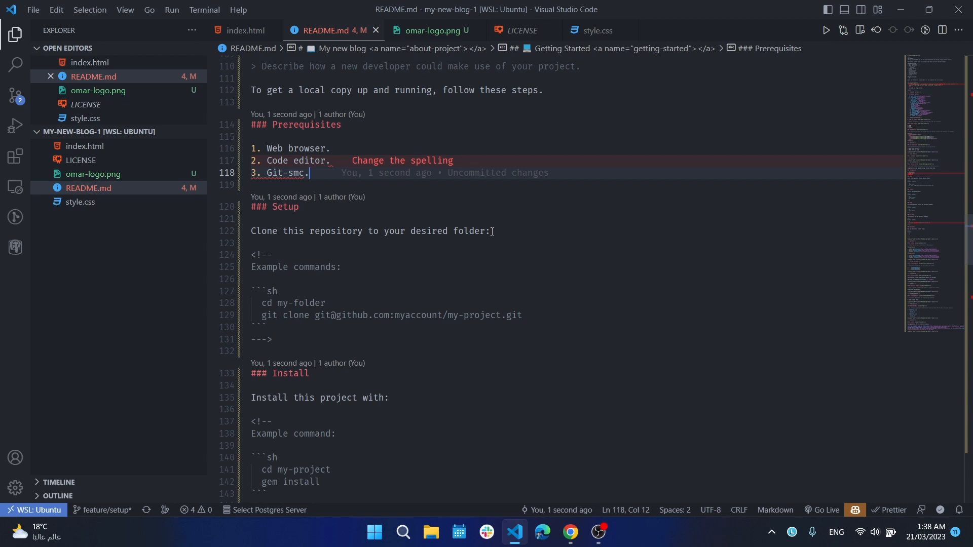
mouse_move(312, 257)
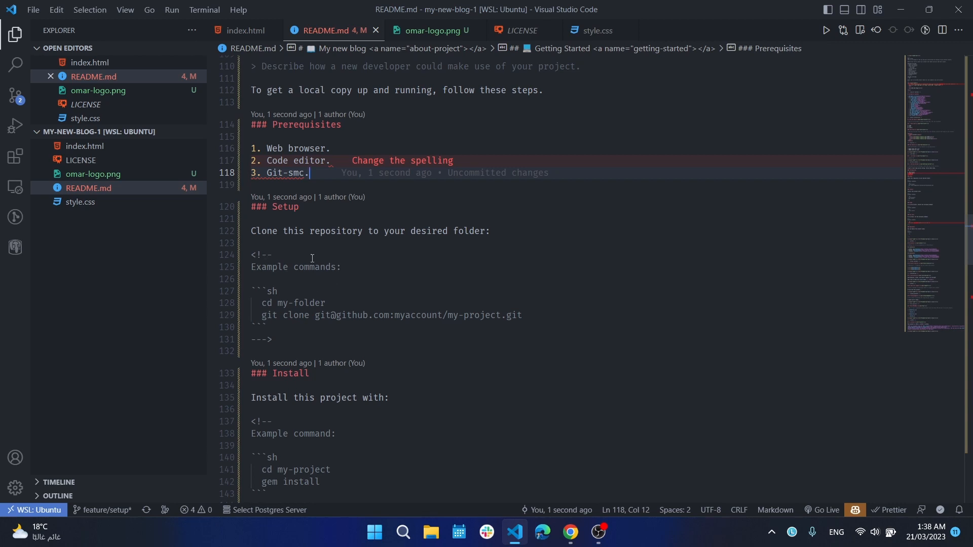
mouse_move(312, 259)
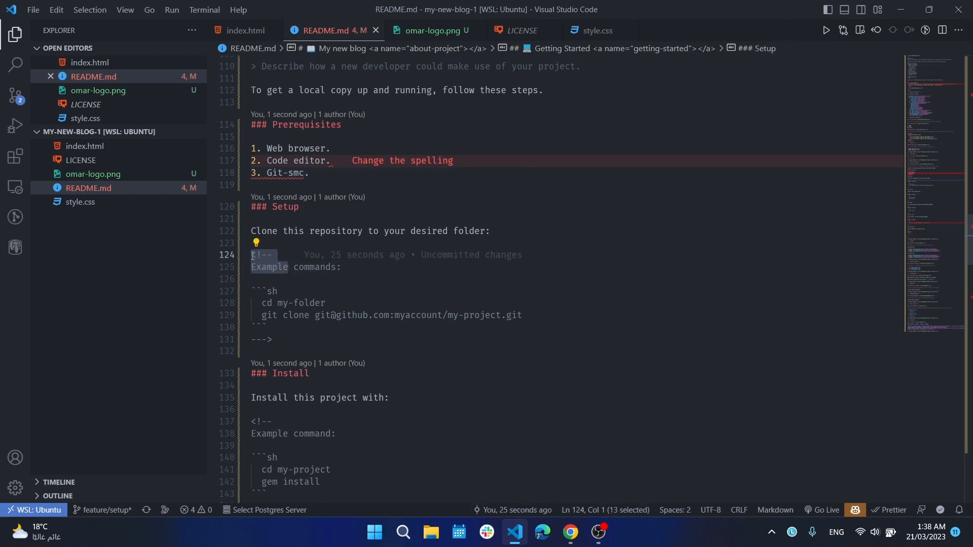
text(Run thi commands:)
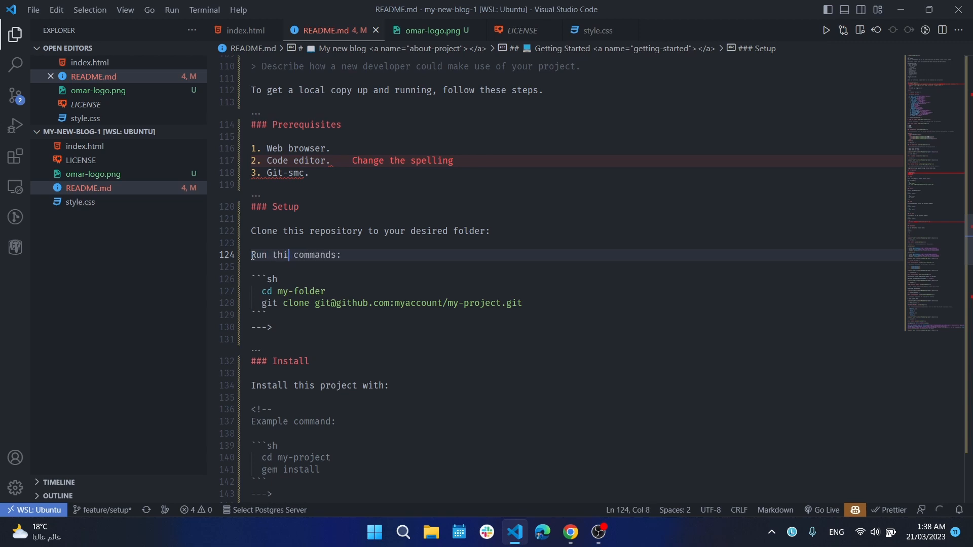
text(s)
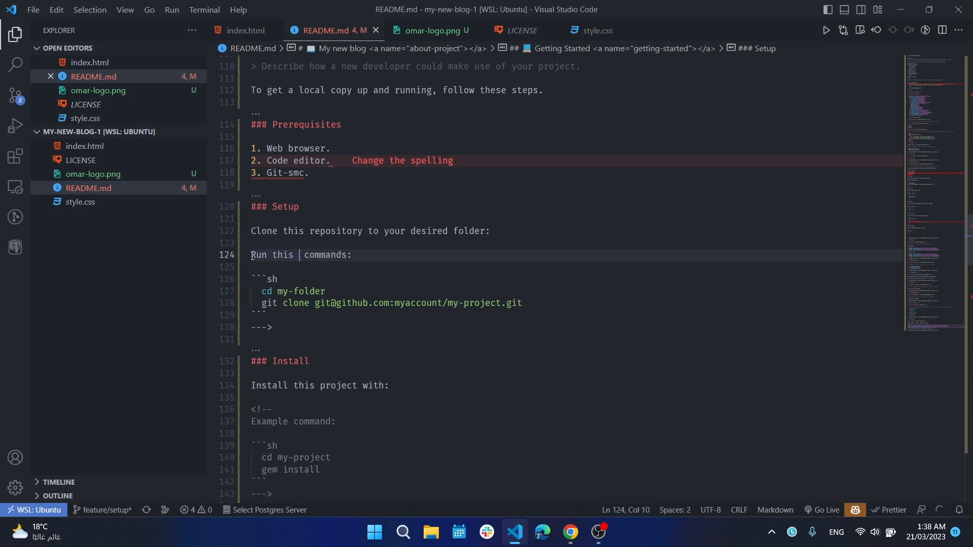
key(Backspace)
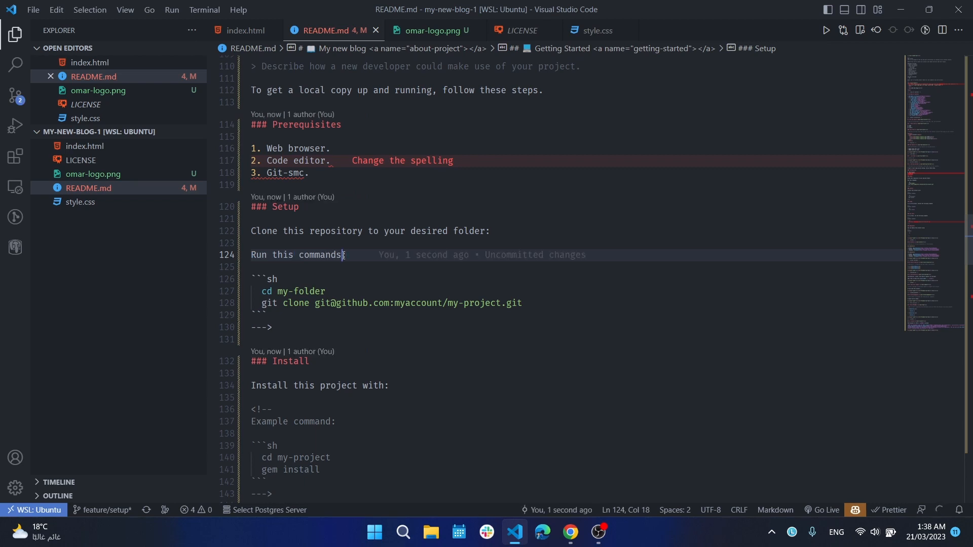
key(Backspace)
text(:)
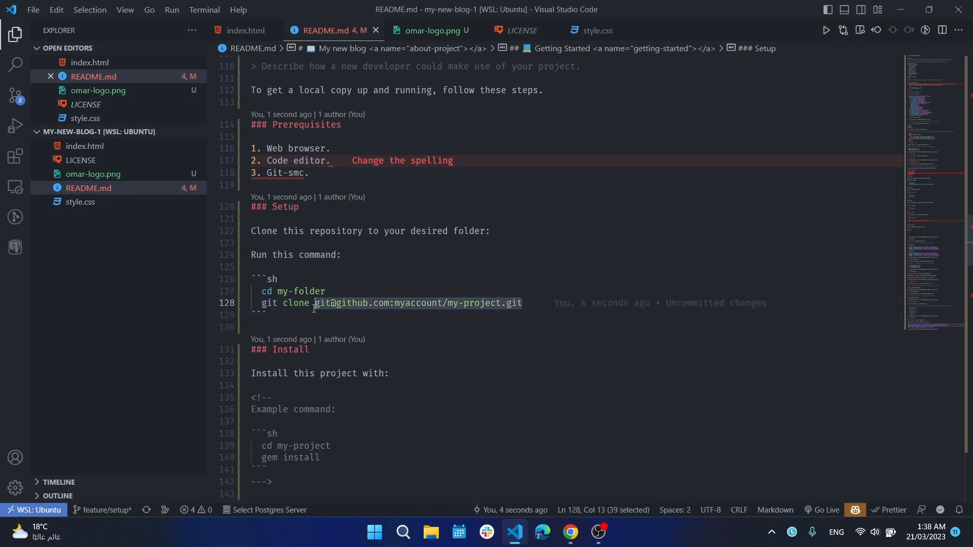
key(Delete)
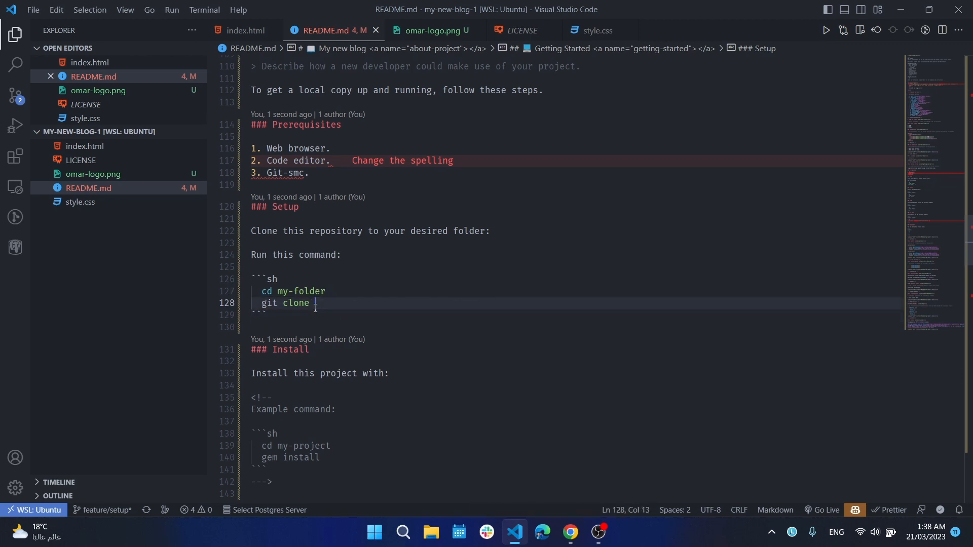
- Copy the my-new-blog repository's HTTPS clone address from GitHub and return to the README
click(568, 537)
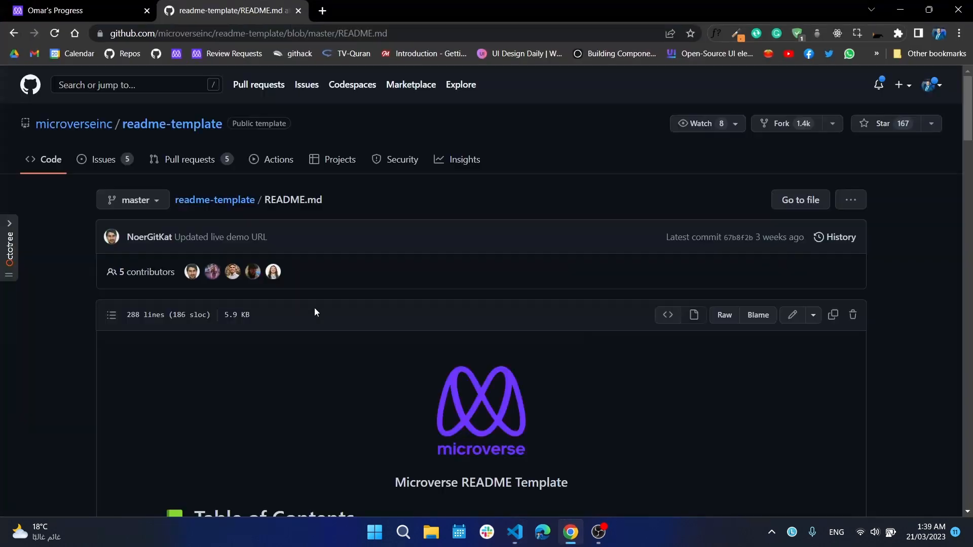
click(321, 10)
text(github.com/Omar-Muhamad?tab=repositories)
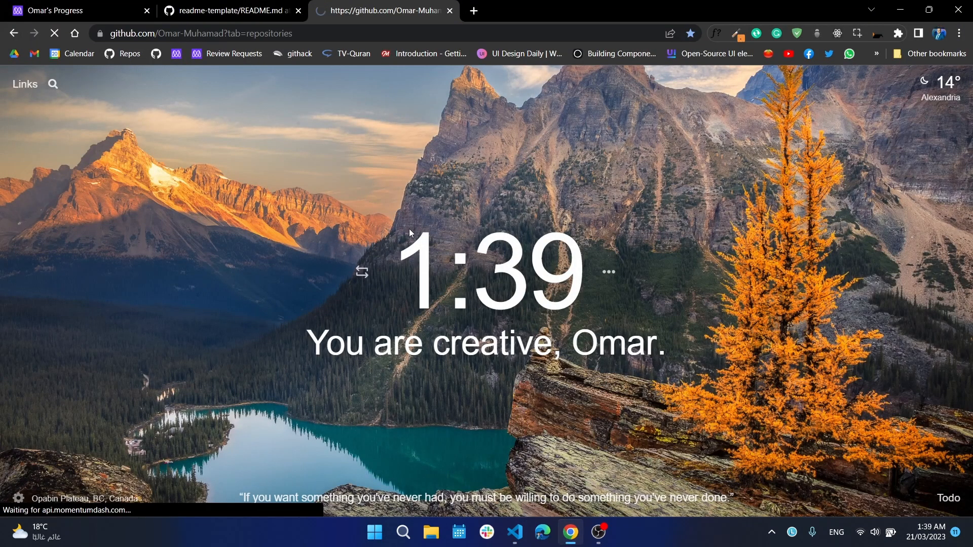
click(385, 10)
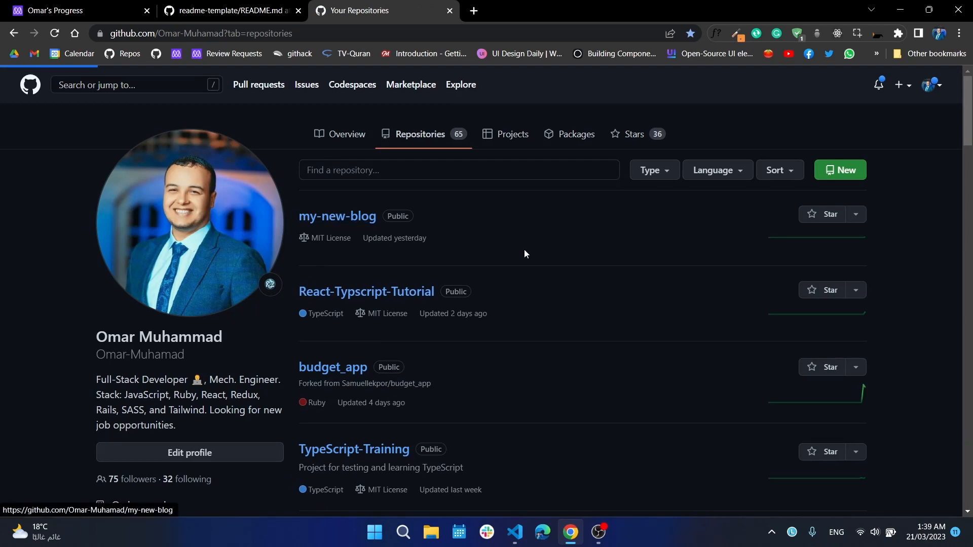
click(337, 216)
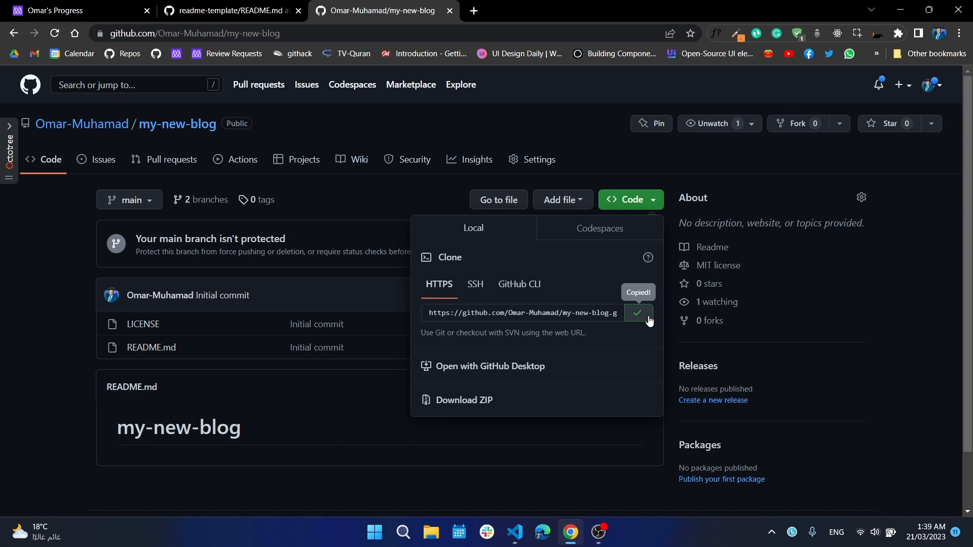
click(515, 537)
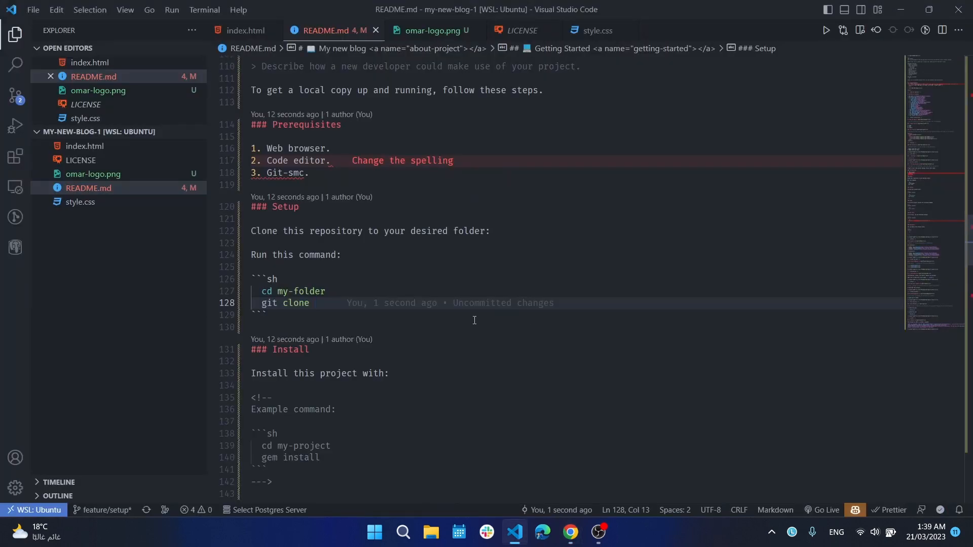
text(https://github.com/Omar-Muhamad/my-new-blog.git)
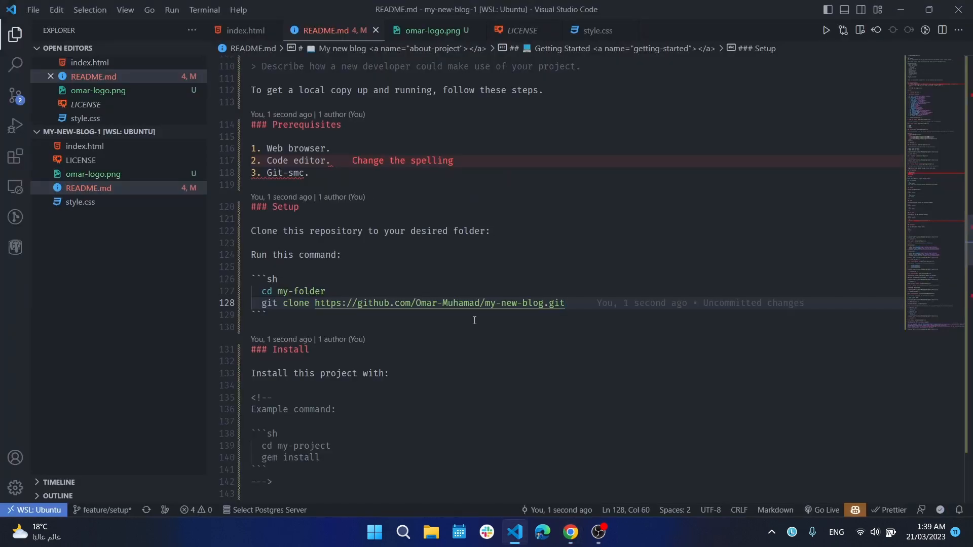
scroll(down, 3)
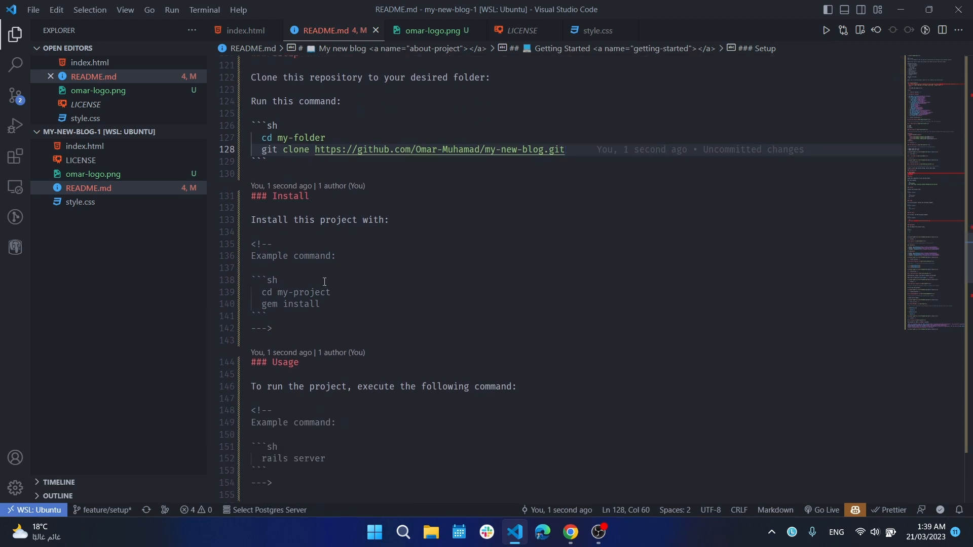
mouse_move(375, 214)
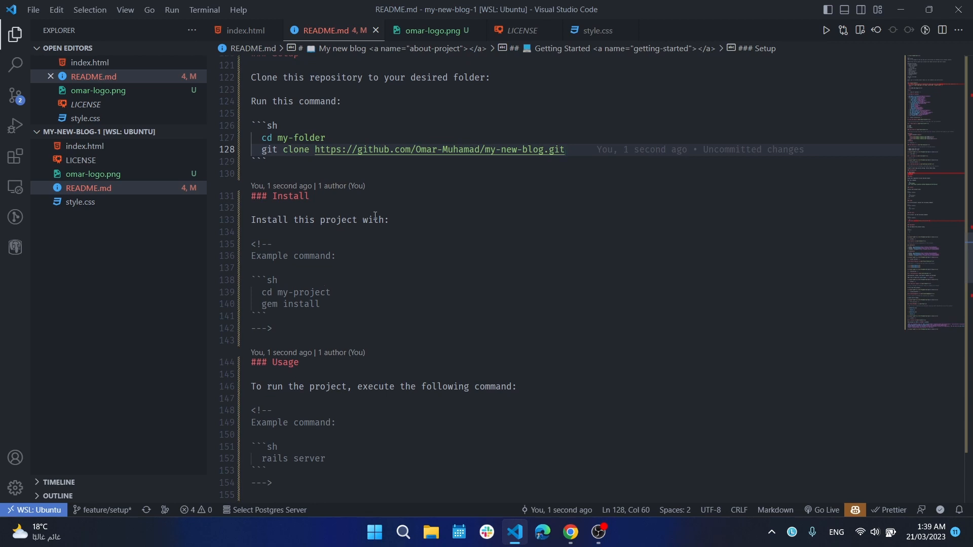
mouse_move(294, 255)
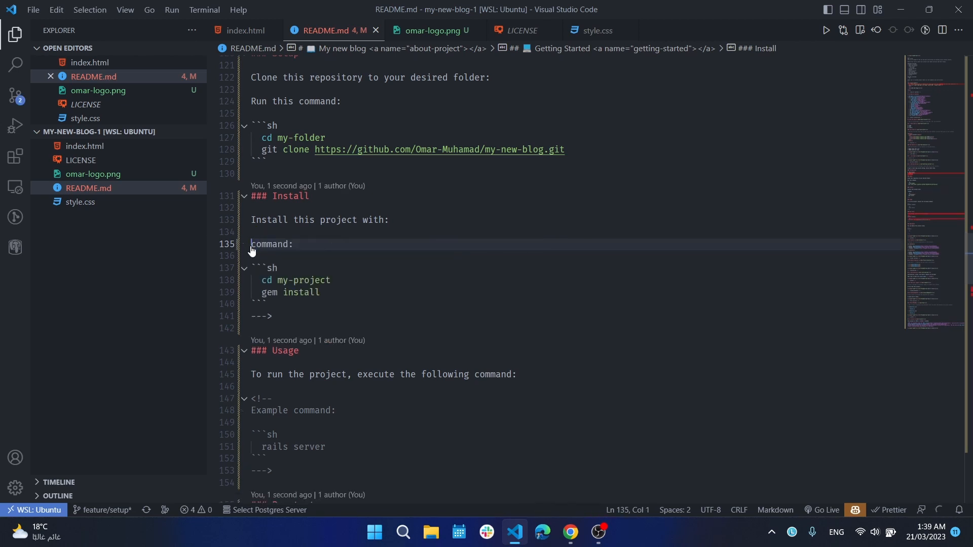
text(Run)
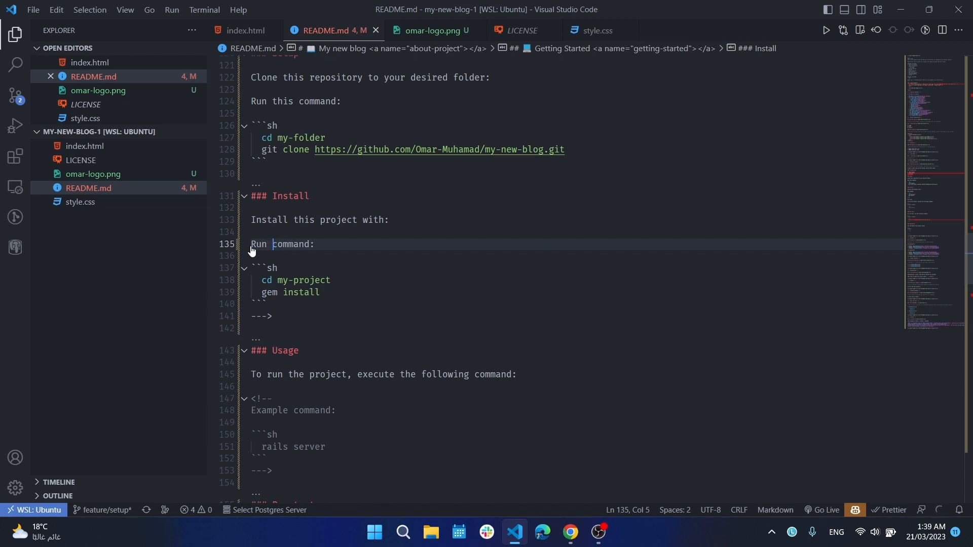
text(this)
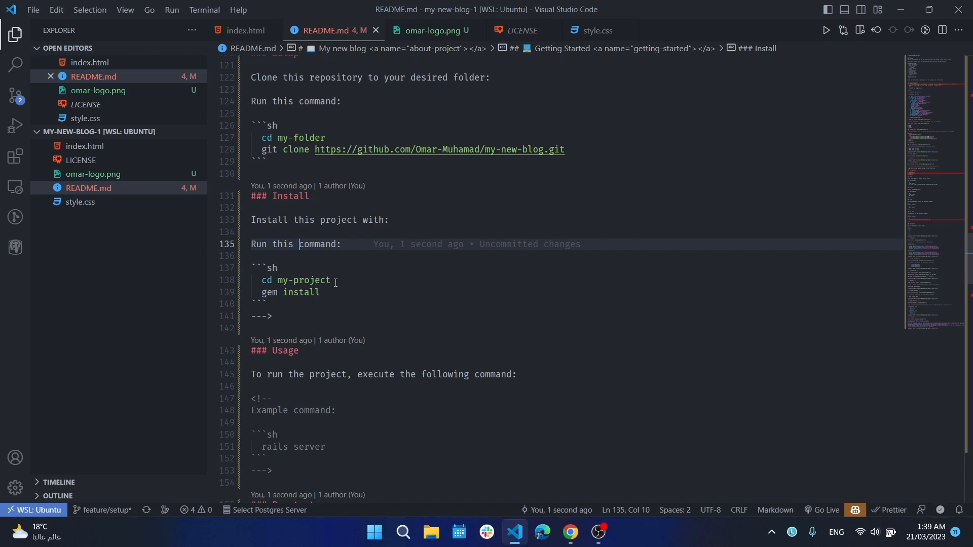
click(267, 304)
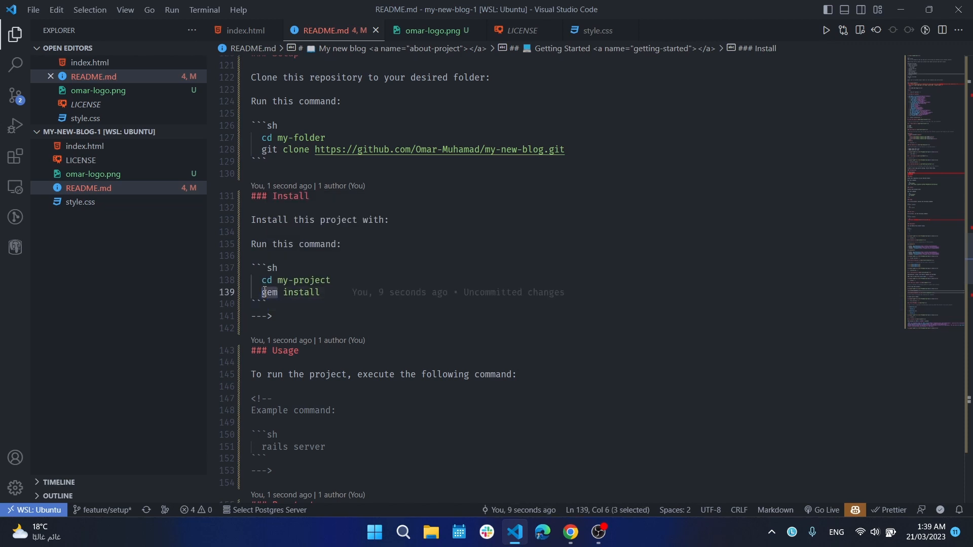
text(npm)
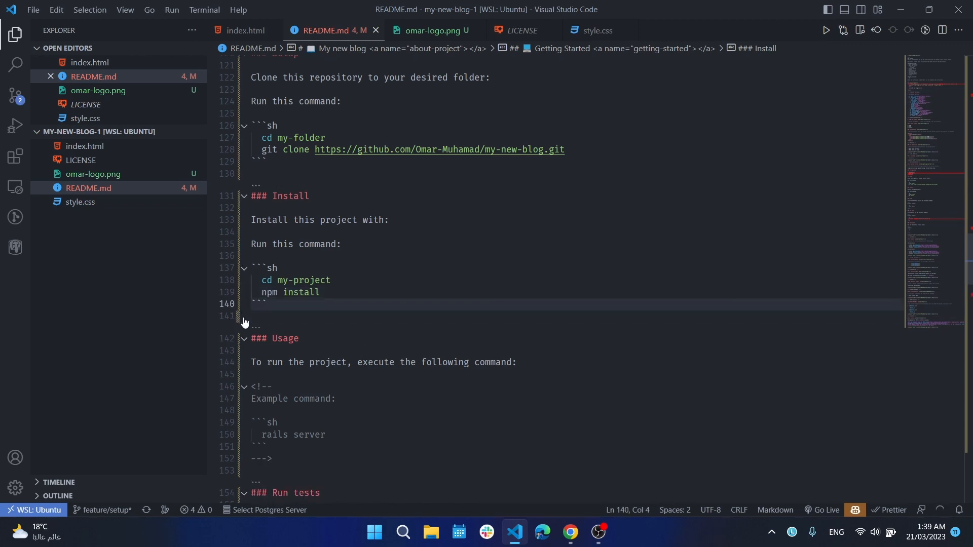
scroll(down, 3)
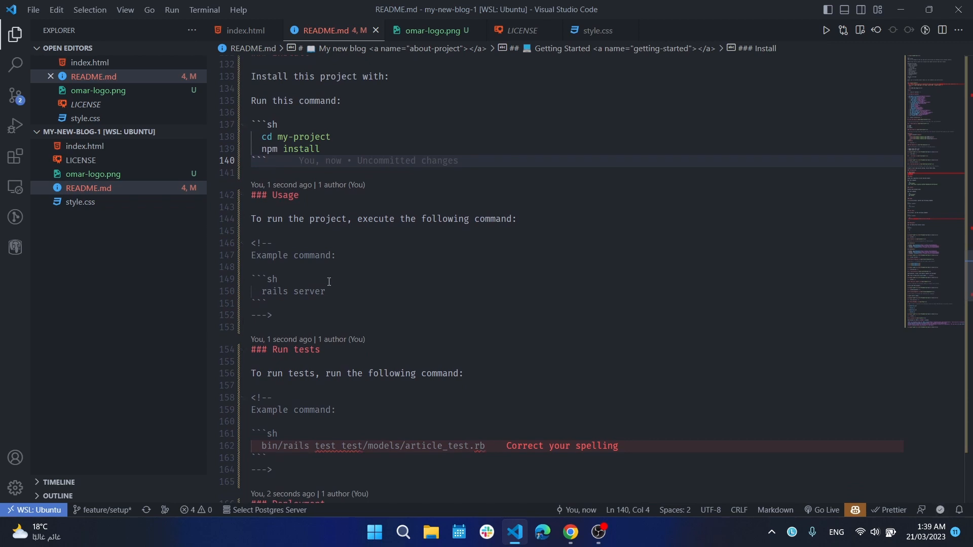
mouse_move(325, 282)
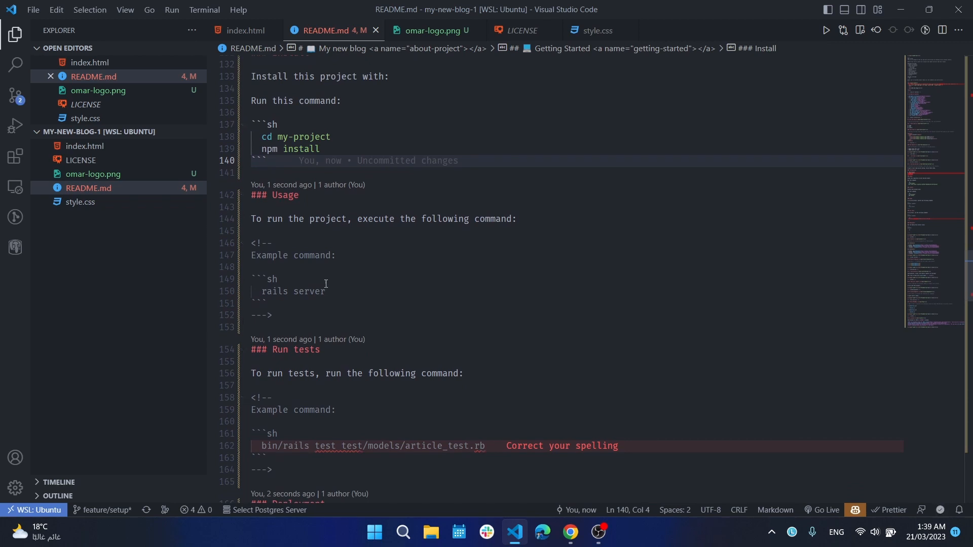
mouse_move(280, 310)
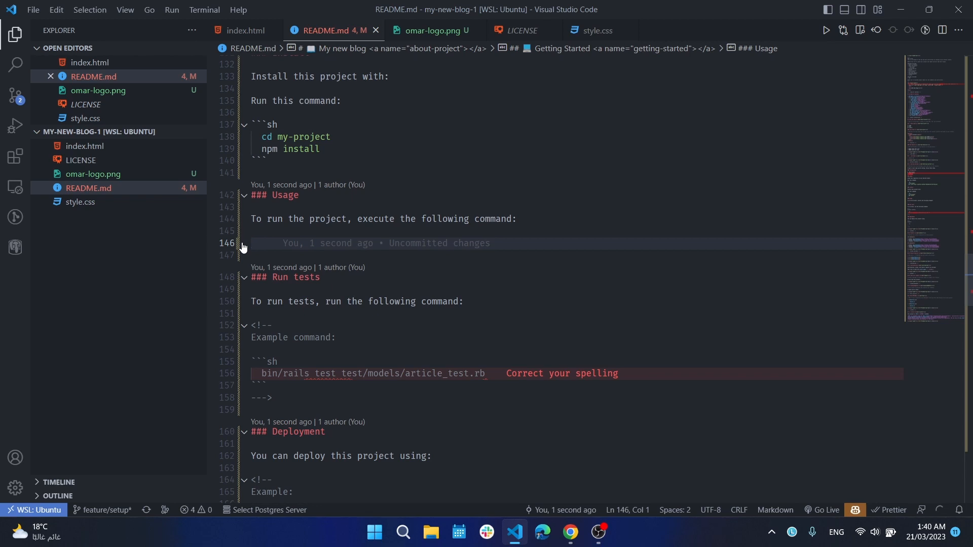
- Write the Usage text 'Open index.html using live server extension.' in place of the commented example
text(Op)
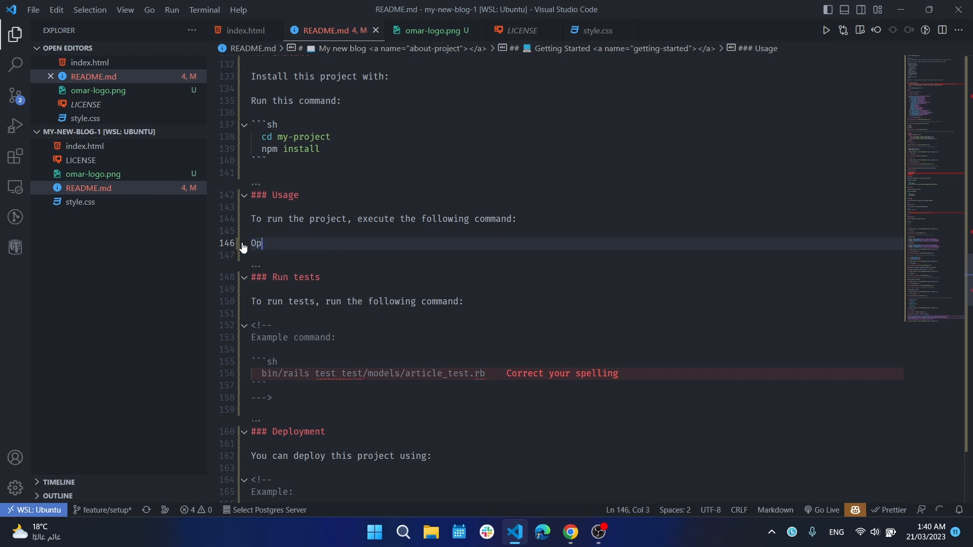
text(en)
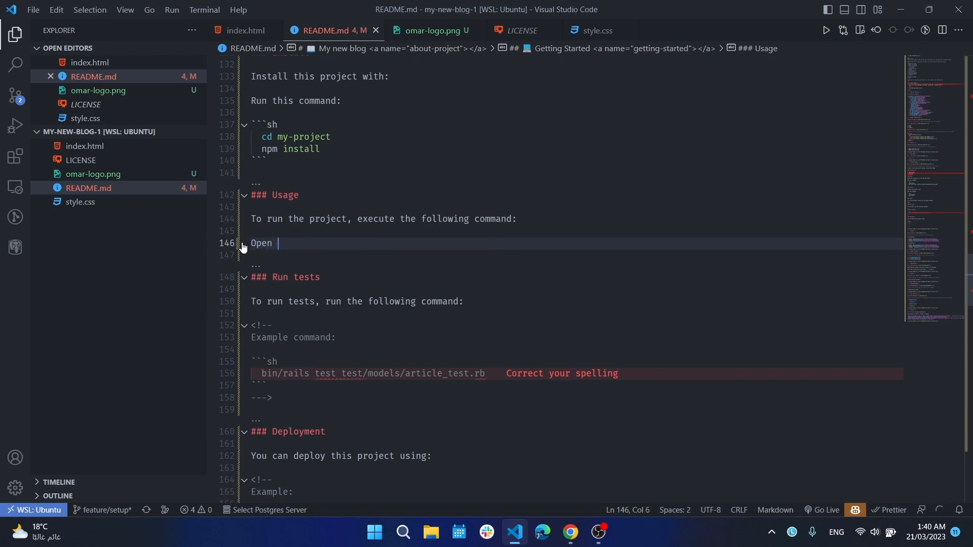
text(inde)
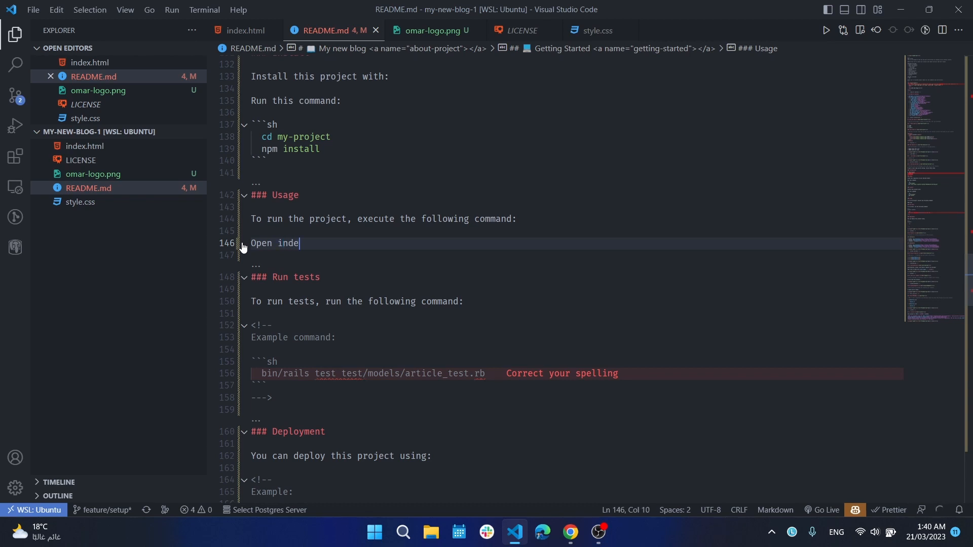
text(x.h)
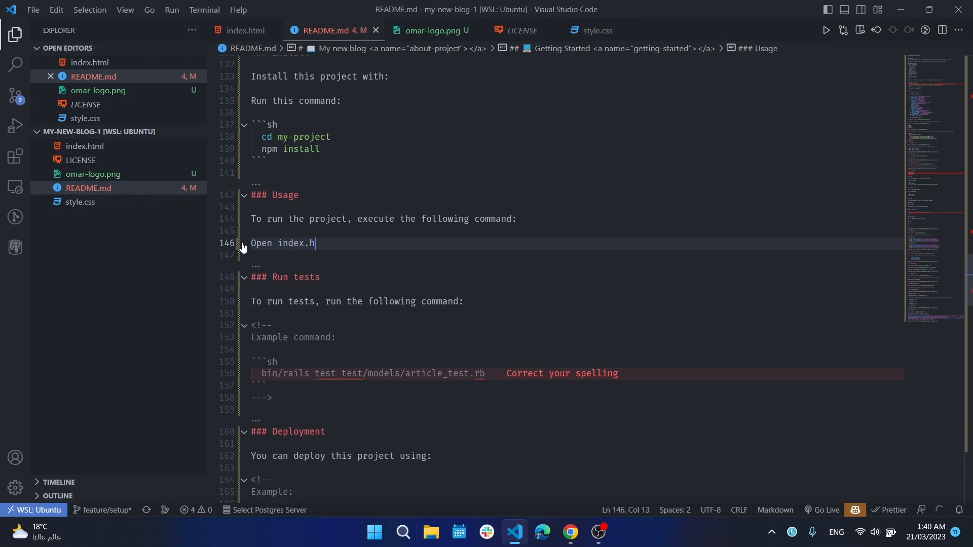
text(tml)
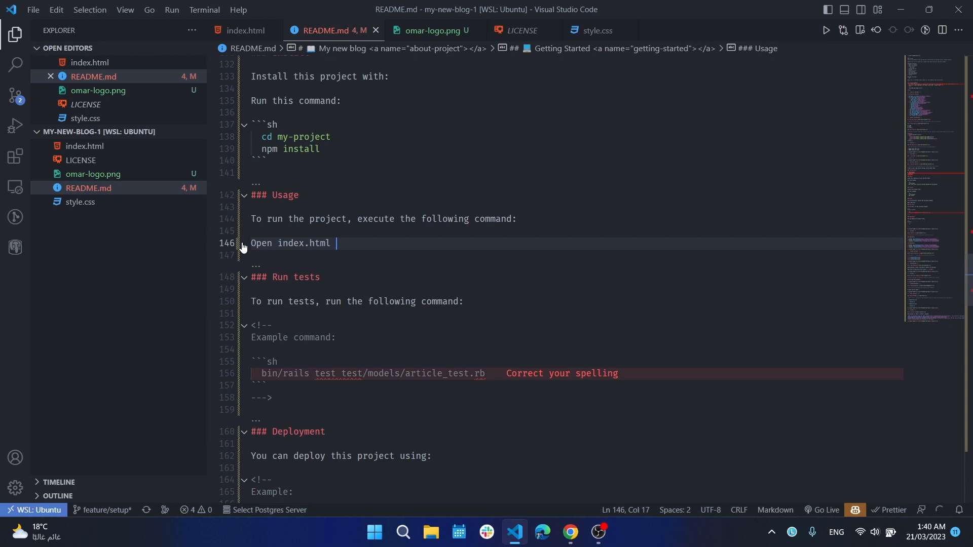
text(uso)
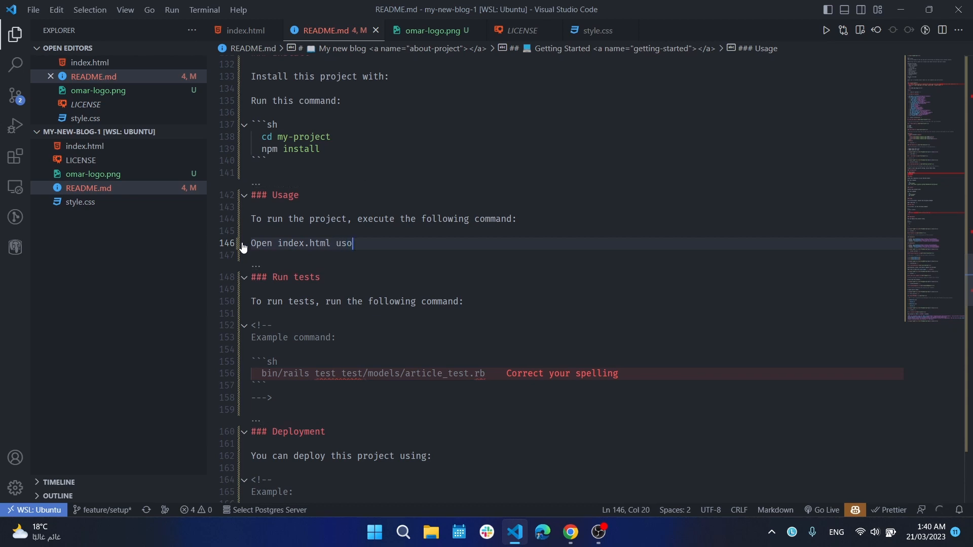
text(n)
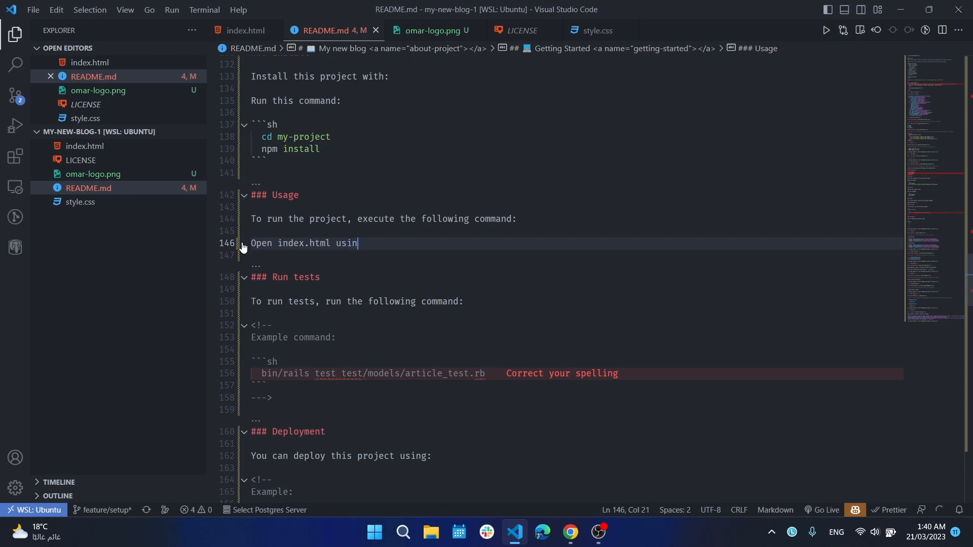
text(g)
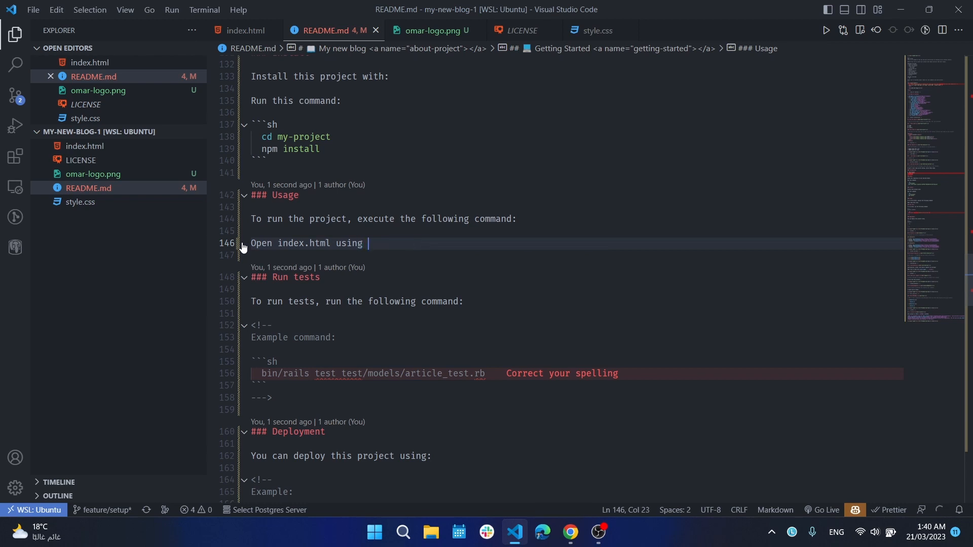
text(live)
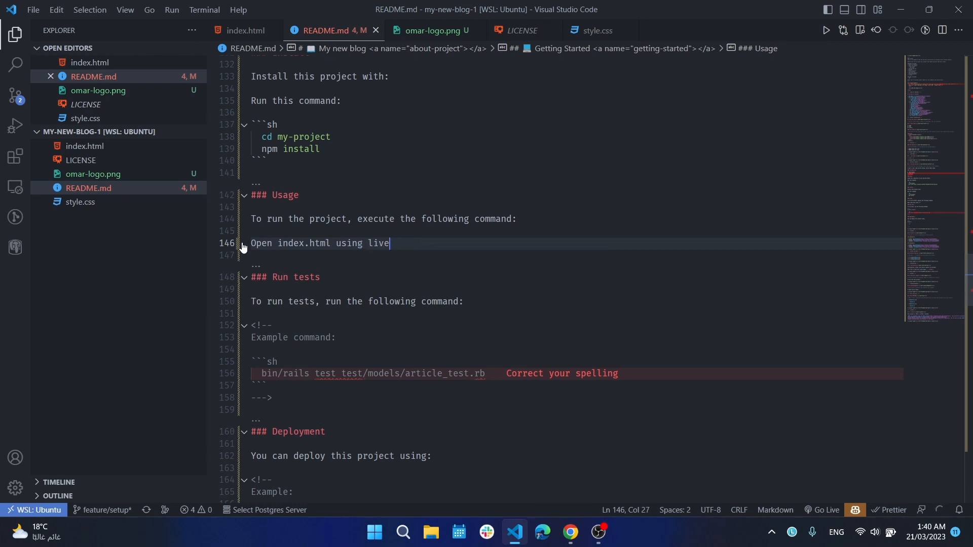
text(serv)
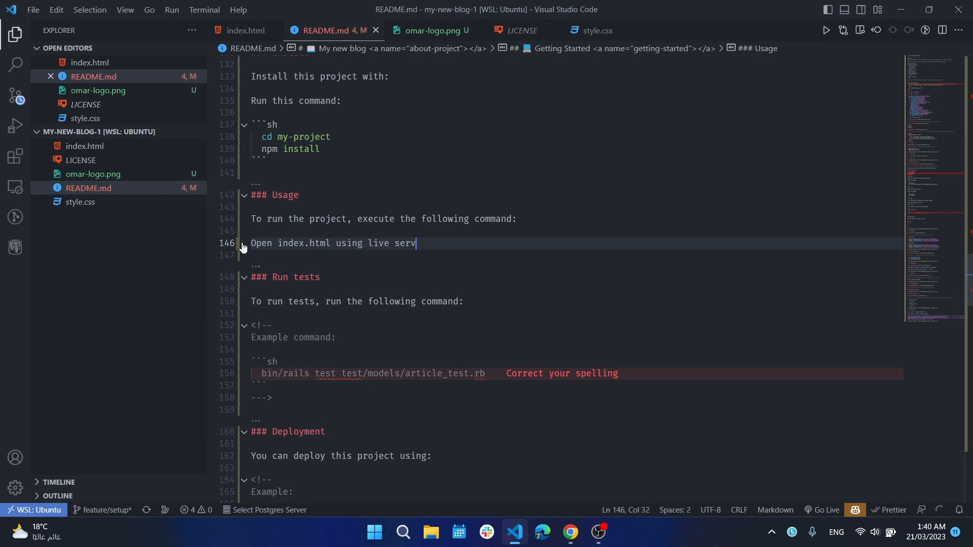
text(er)
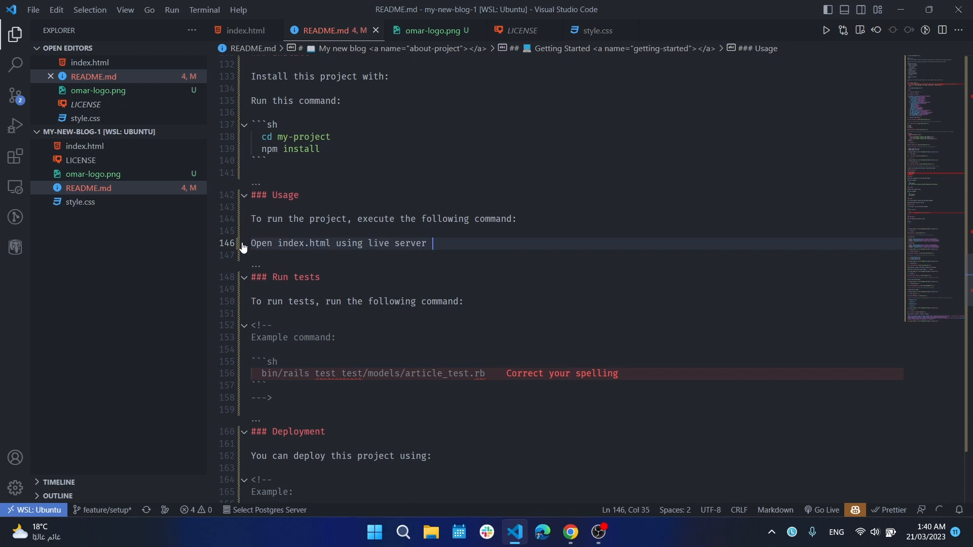
text(extension.)
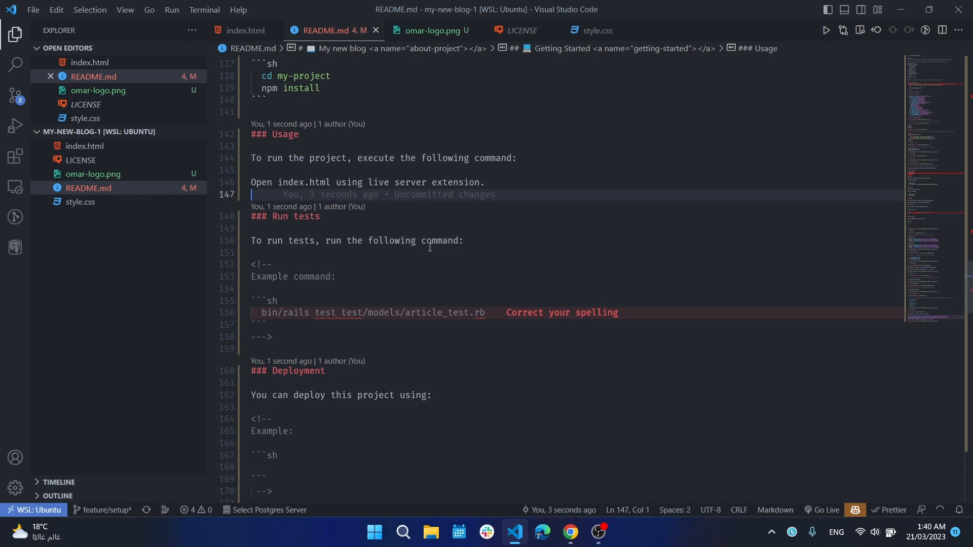
click(271, 336)
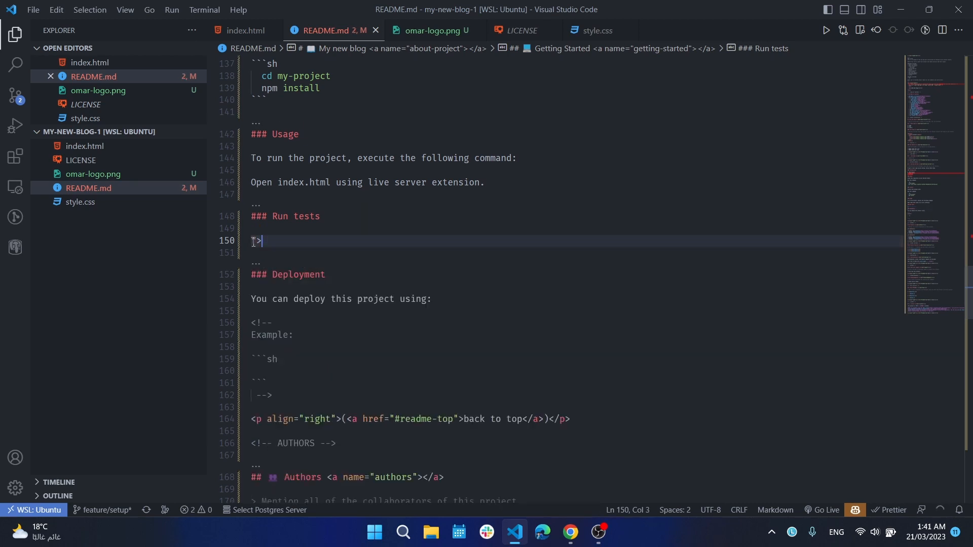
- Make Run tests and Deployment each read '> Coming soon', deleting their example blocks
text(Coming soon)
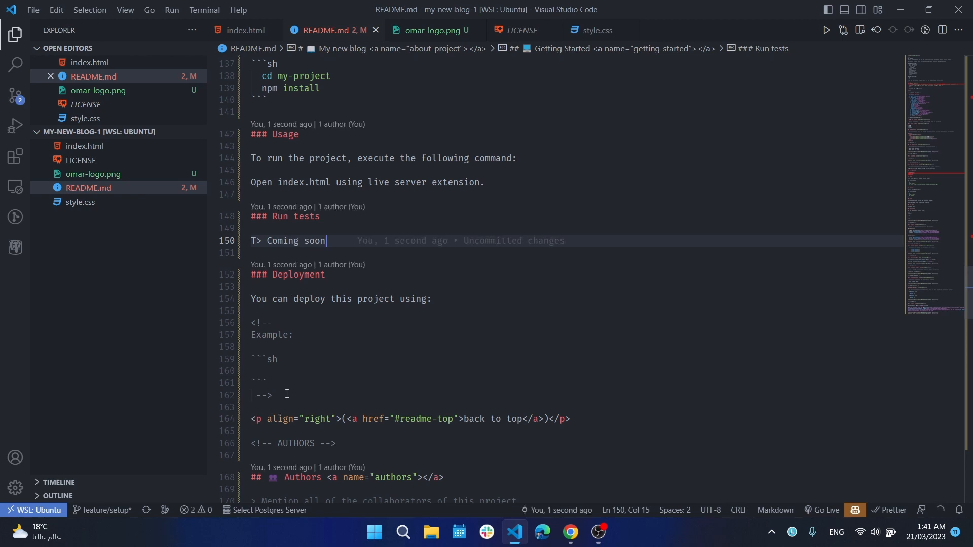
click(278, 396)
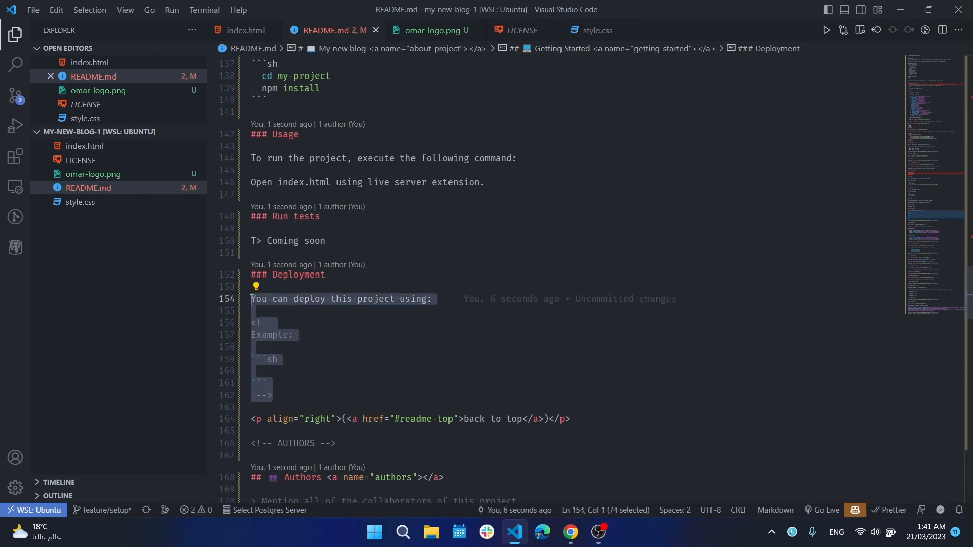
key(Delete)
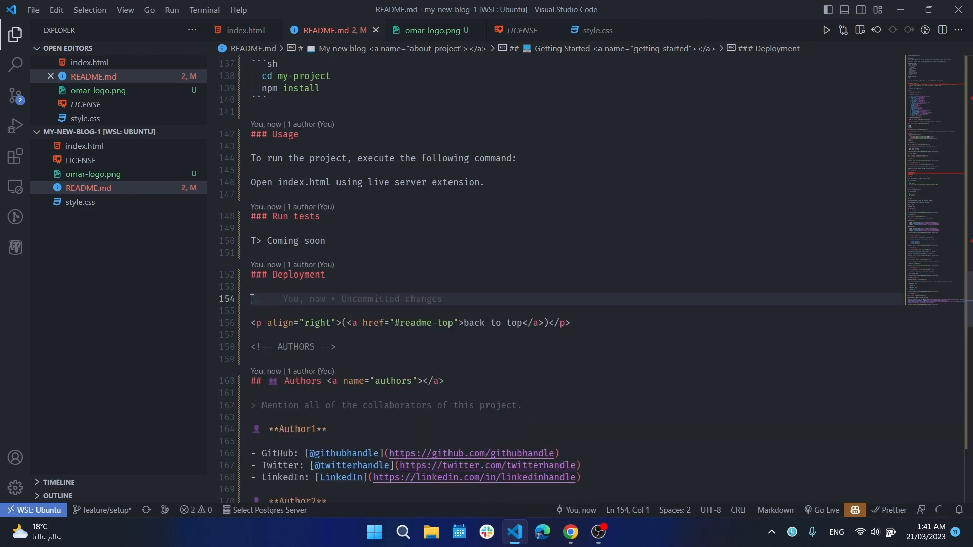
click(255, 241)
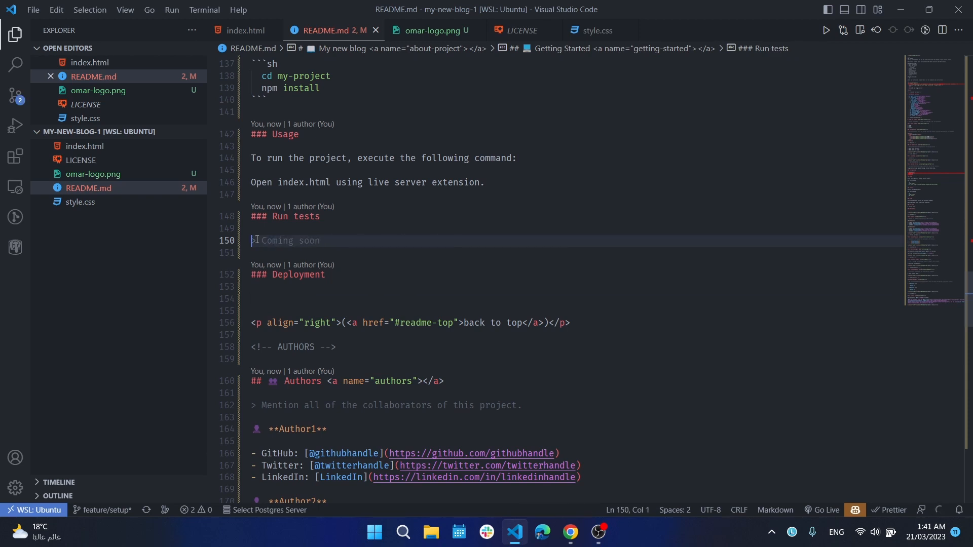
click(260, 298)
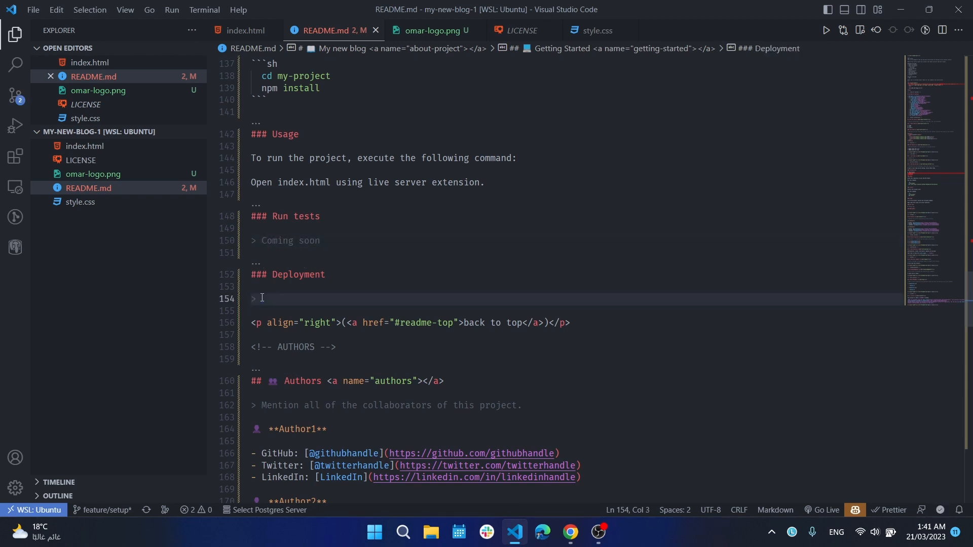
text(Coming soon)
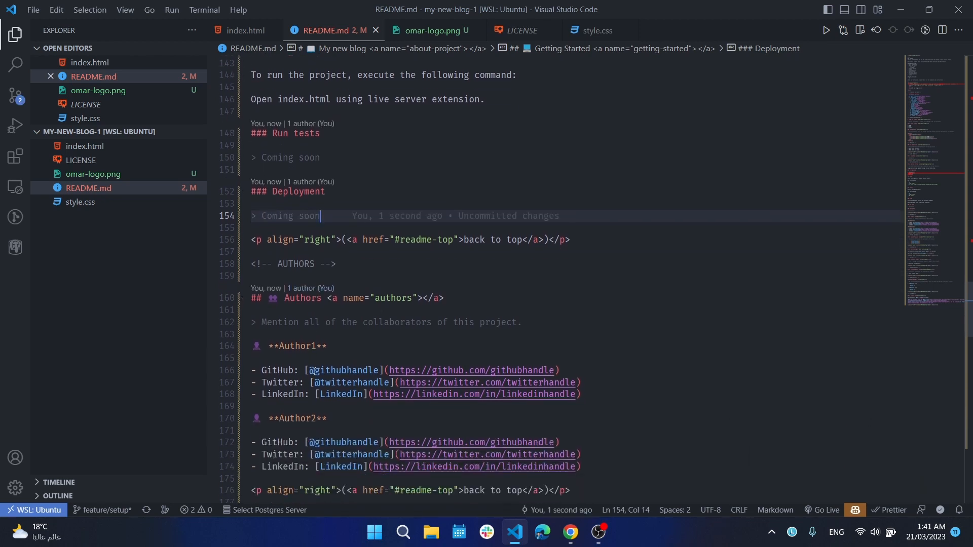
scroll(down, 3)
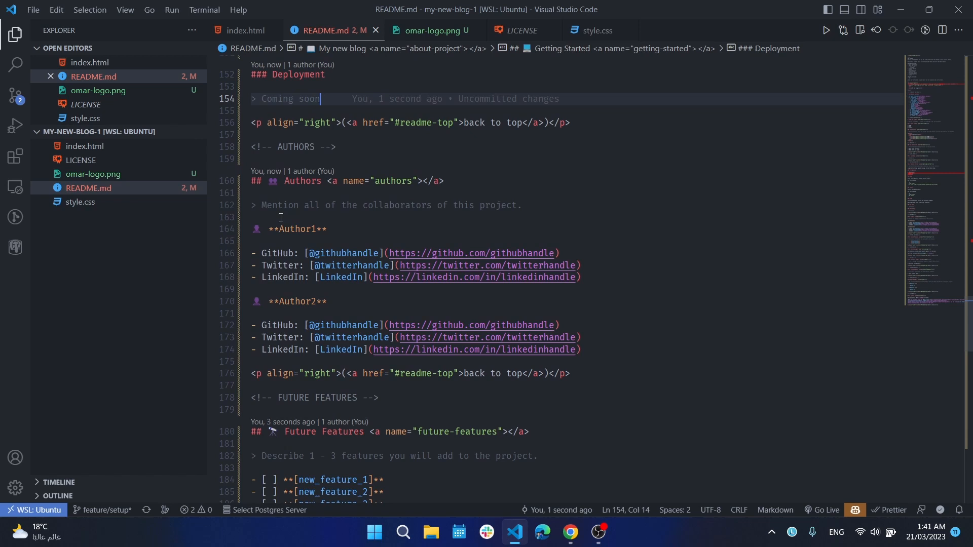
mouse_move(340, 204)
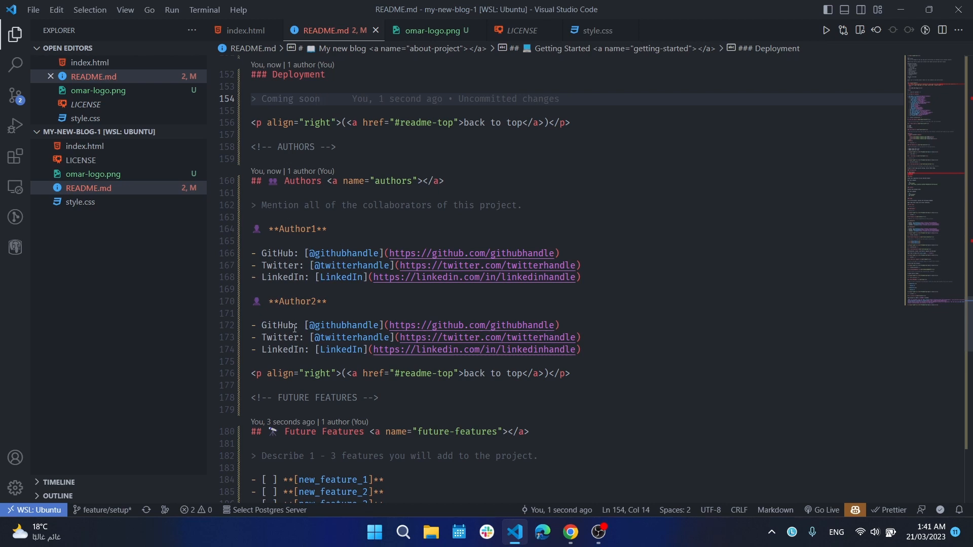
mouse_move(294, 215)
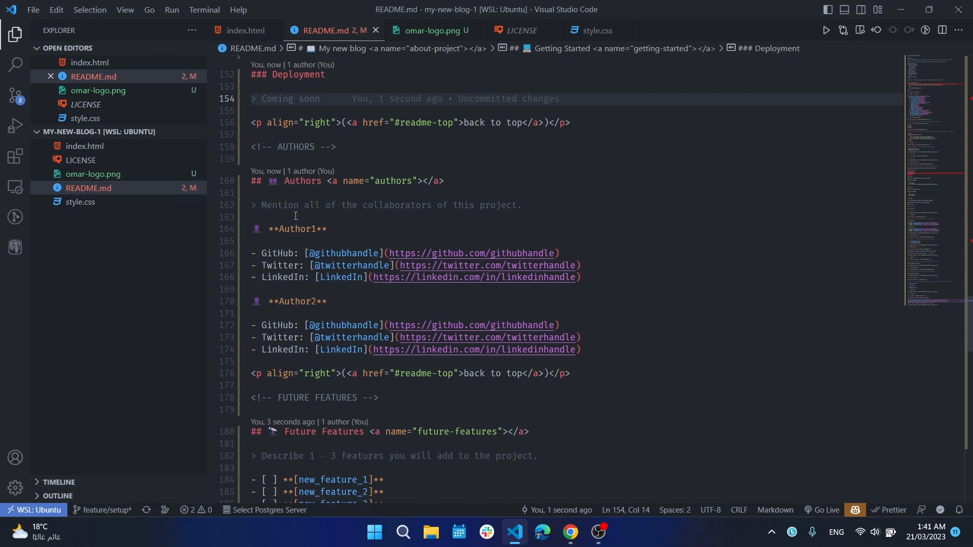
mouse_move(273, 342)
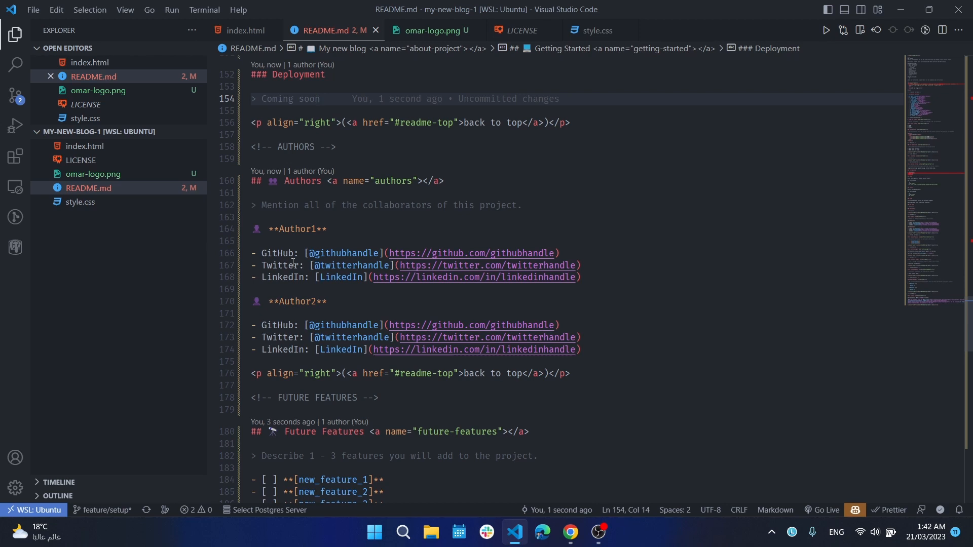
mouse_move(467, 363)
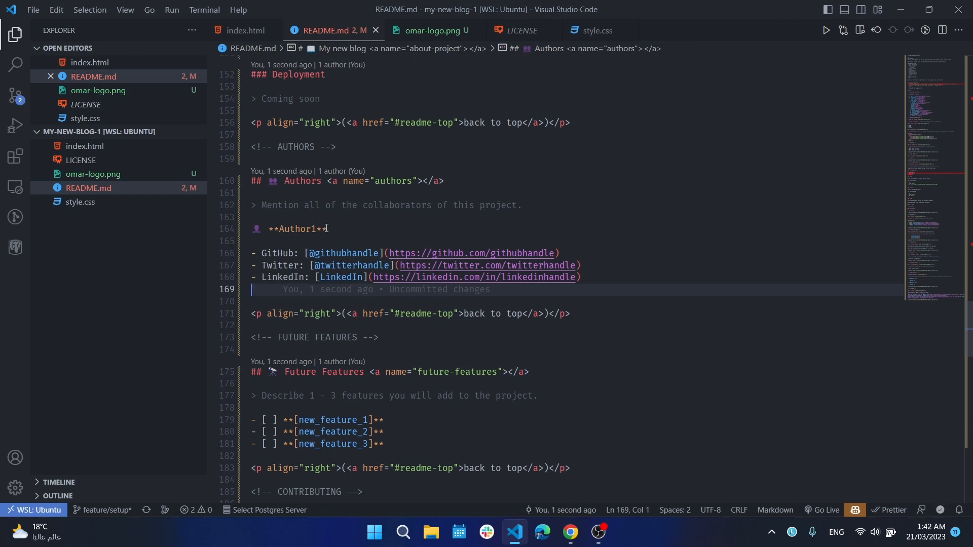
- Replace the Author1 placeholder with 'Omar Muhammad' and switch to the browser
double_click(297, 229)
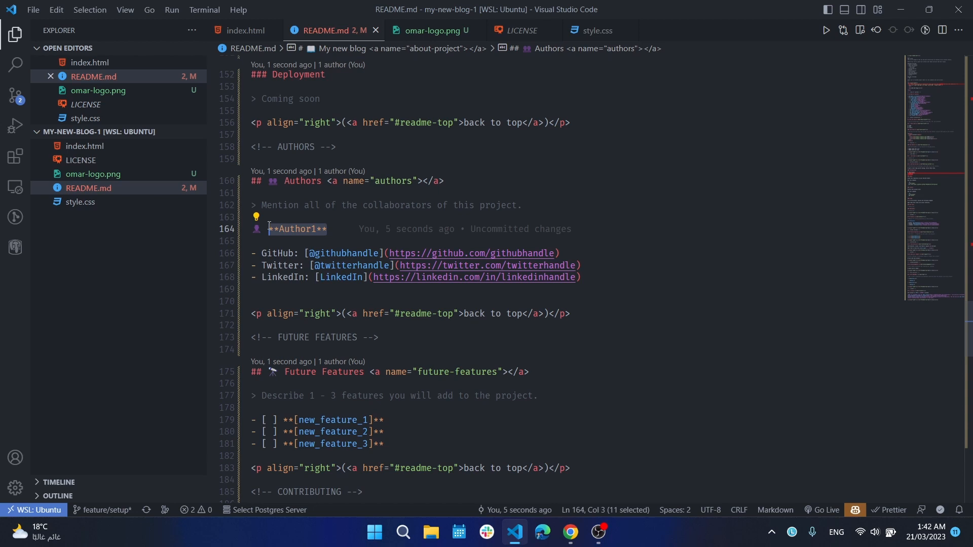
text(Omar)
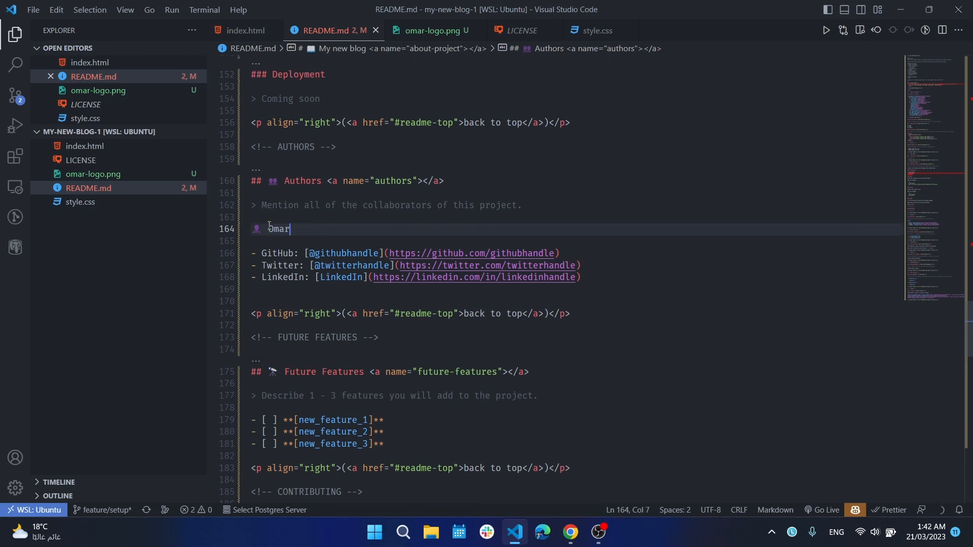
text(Muhamm)
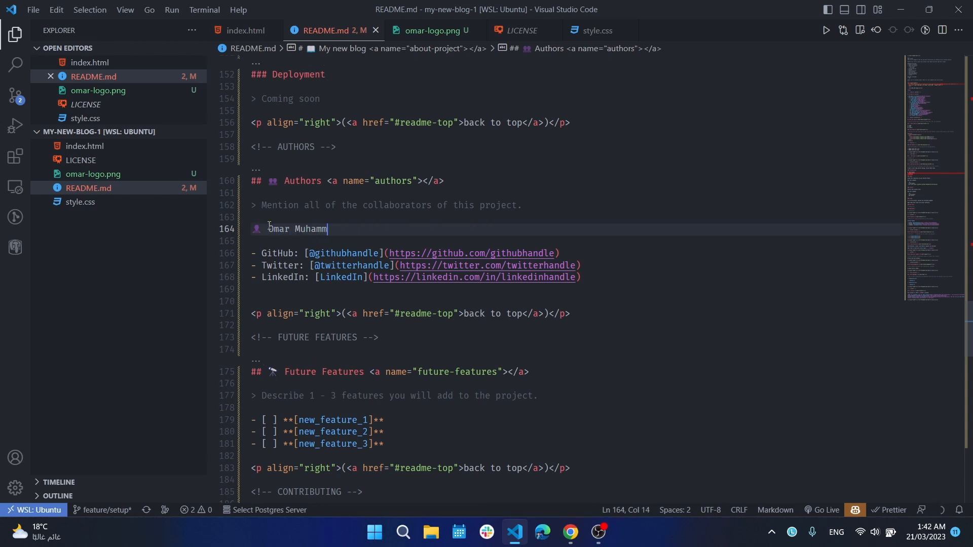
text(ad)
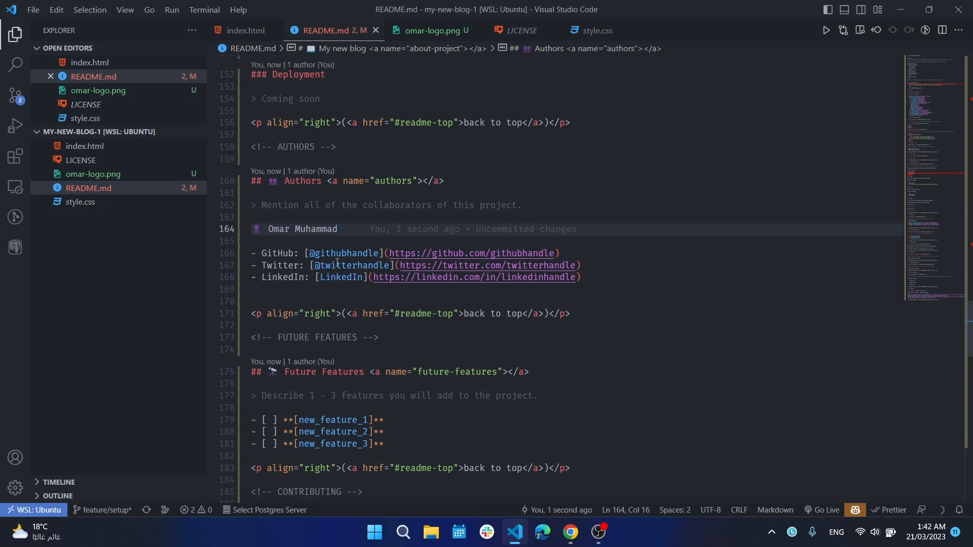
mouse_move(469, 247)
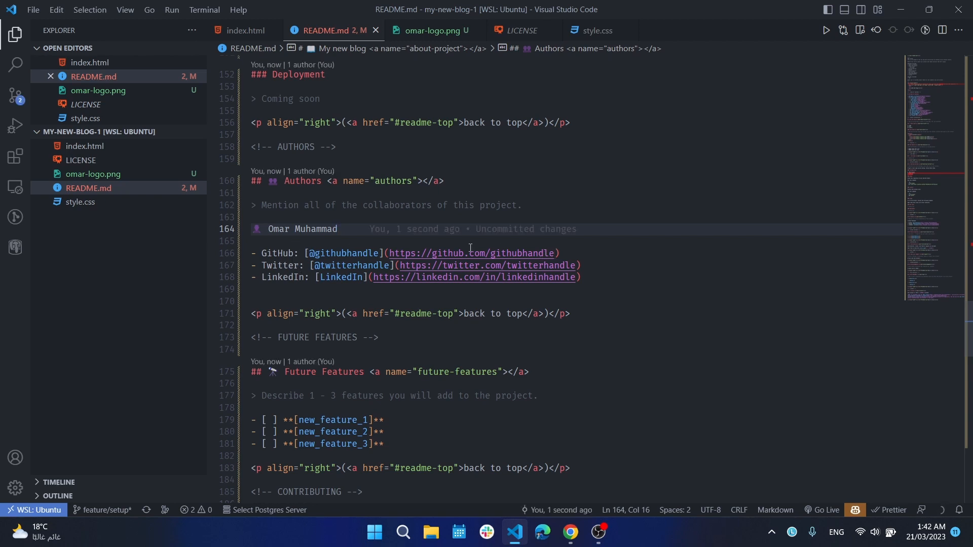
click(570, 536)
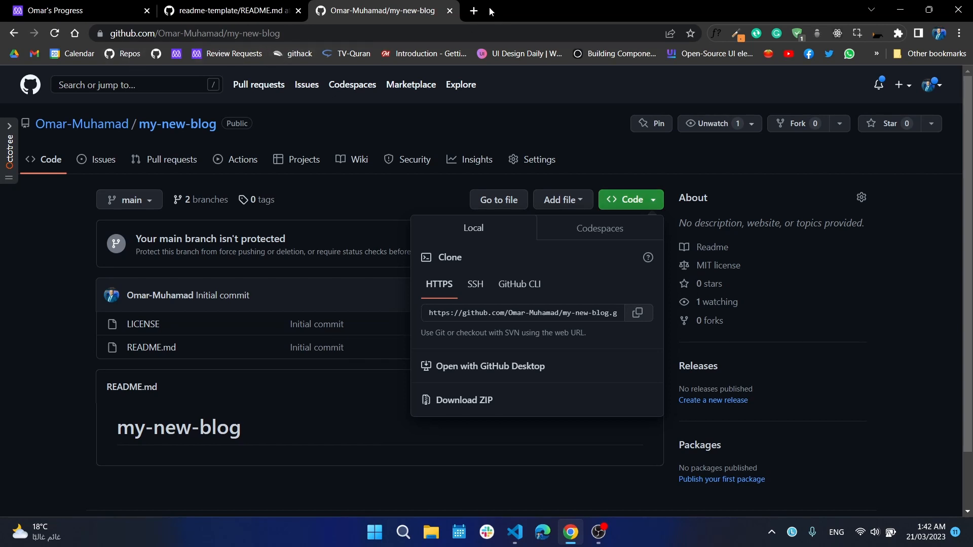
- Look up the Omar-Muhamad GitHub profile address in a new tab and return to the README
click(472, 10)
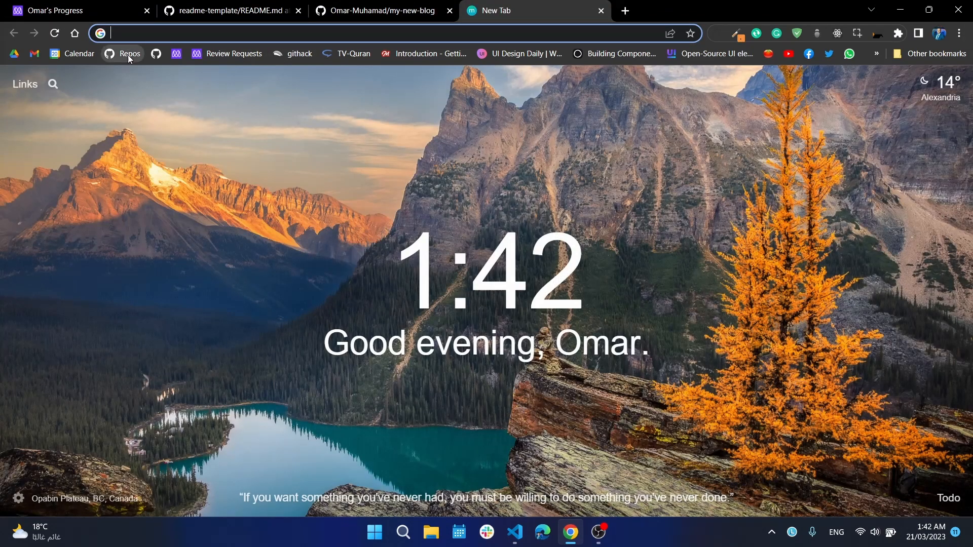
click(130, 54)
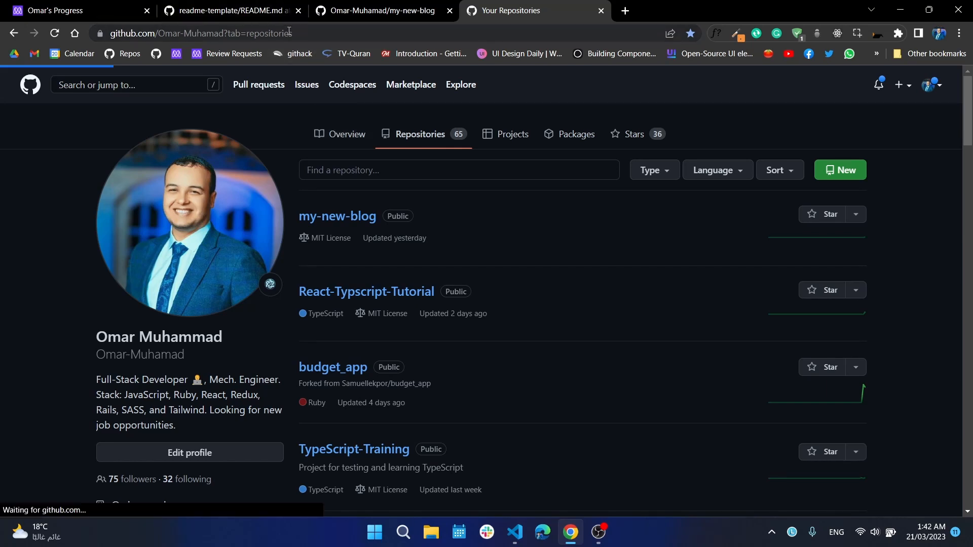
click(346, 134)
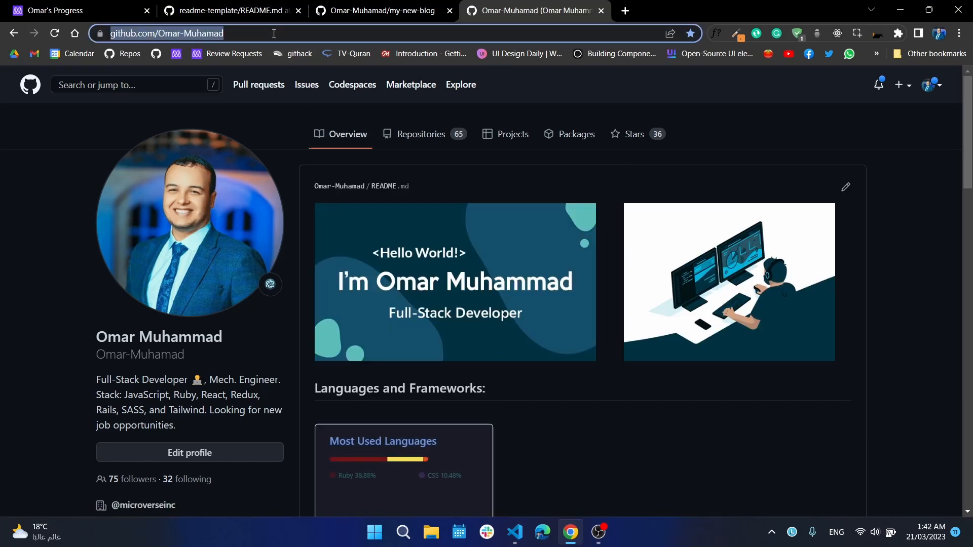
click(514, 536)
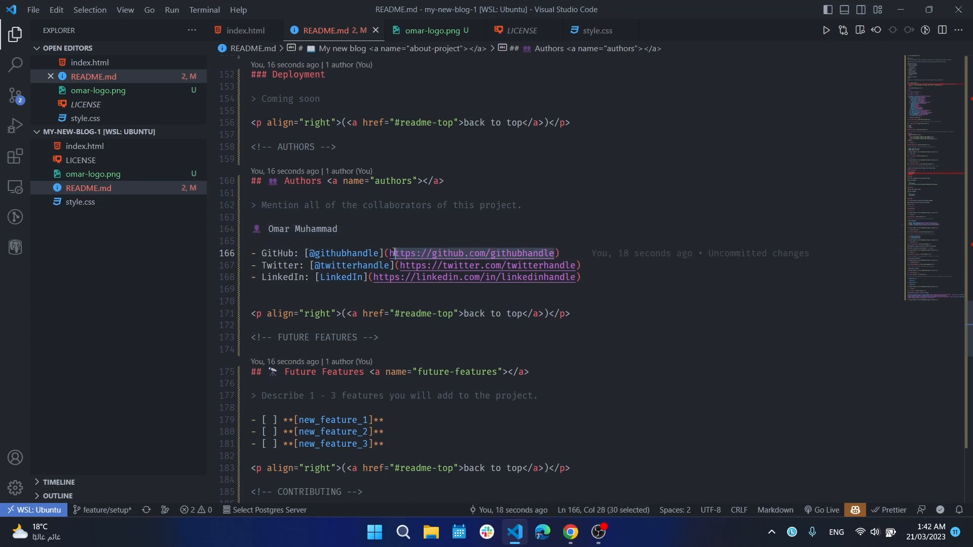
- Point the author's GitHub link at github.com/Omar-Muhamad instead of githubhandle
text(Omar-Muhamad)
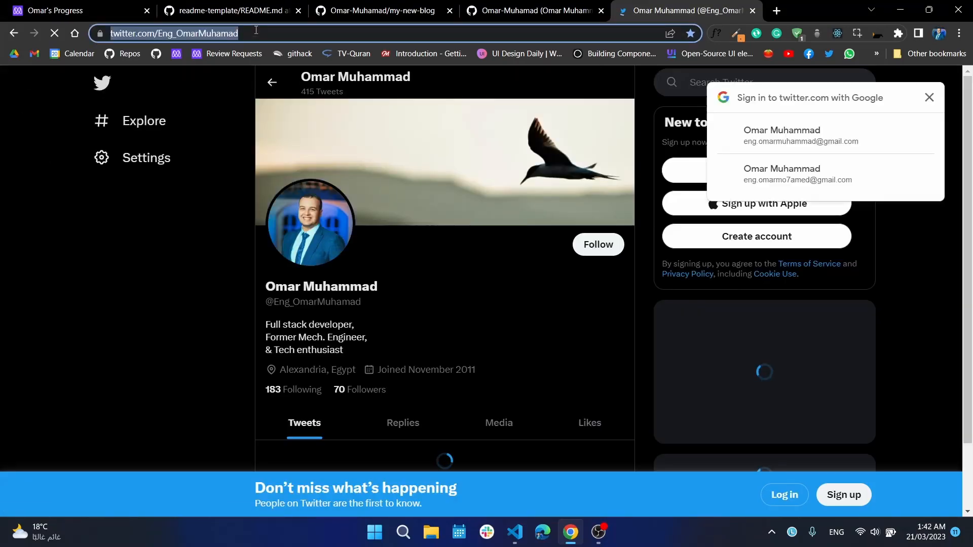
- Grab the Twitter profile address from the address bar and start a new browser tab
click(513, 532)
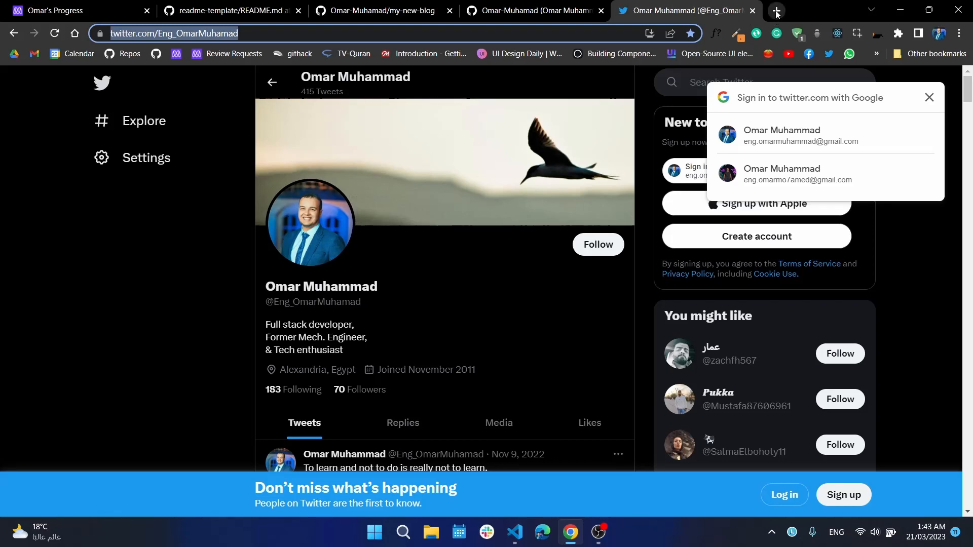
click(775, 10)
text(link)
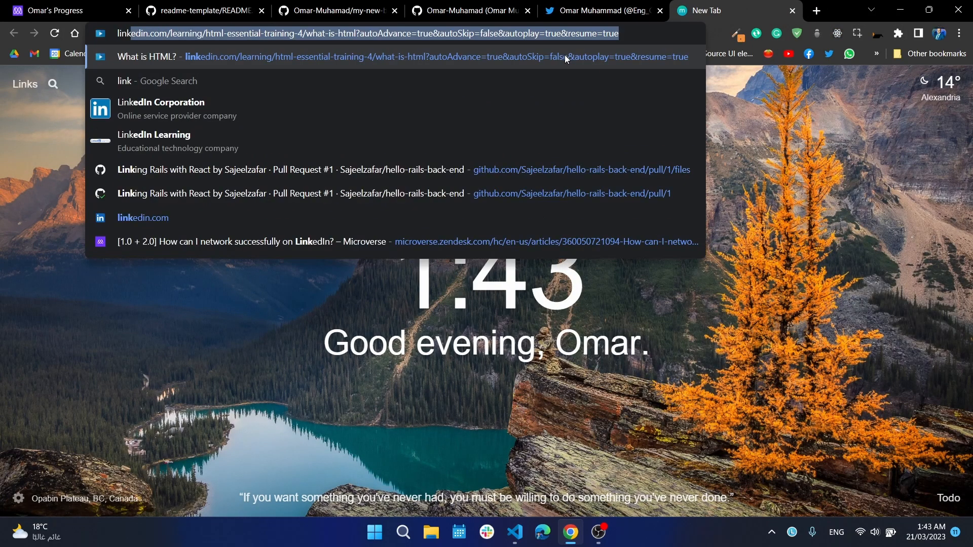
mouse_move(508, 219)
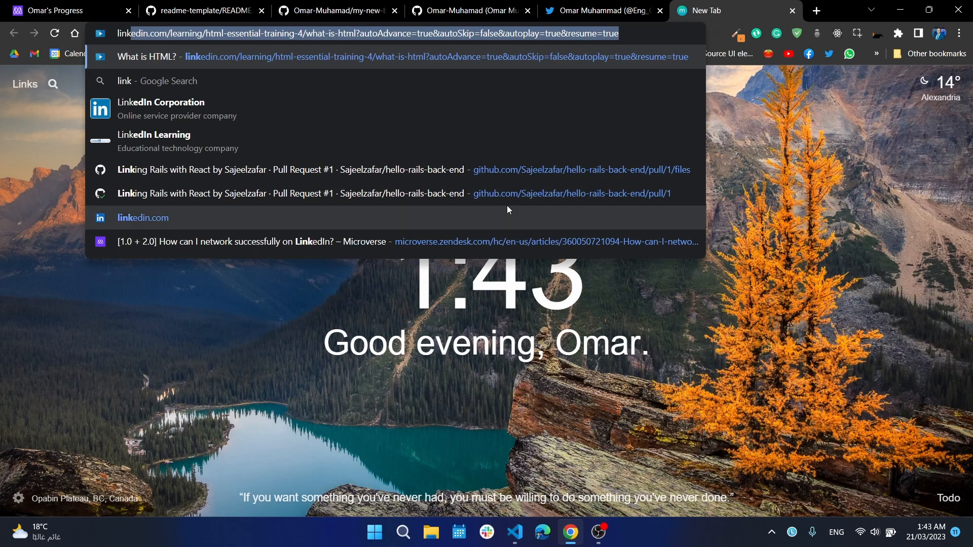
mouse_move(454, 225)
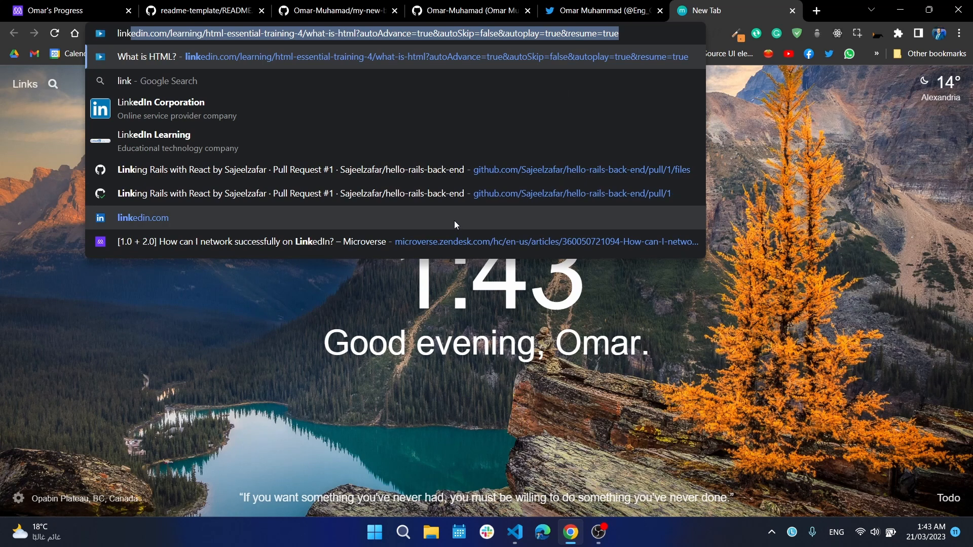
- Go to linkedin.com, view the author's own profile and grab its address
click(143, 217)
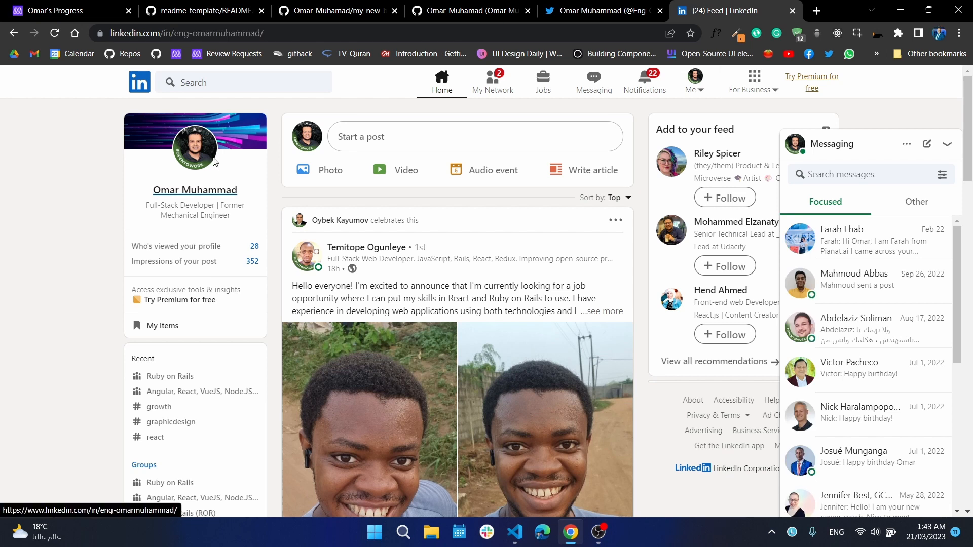
click(195, 190)
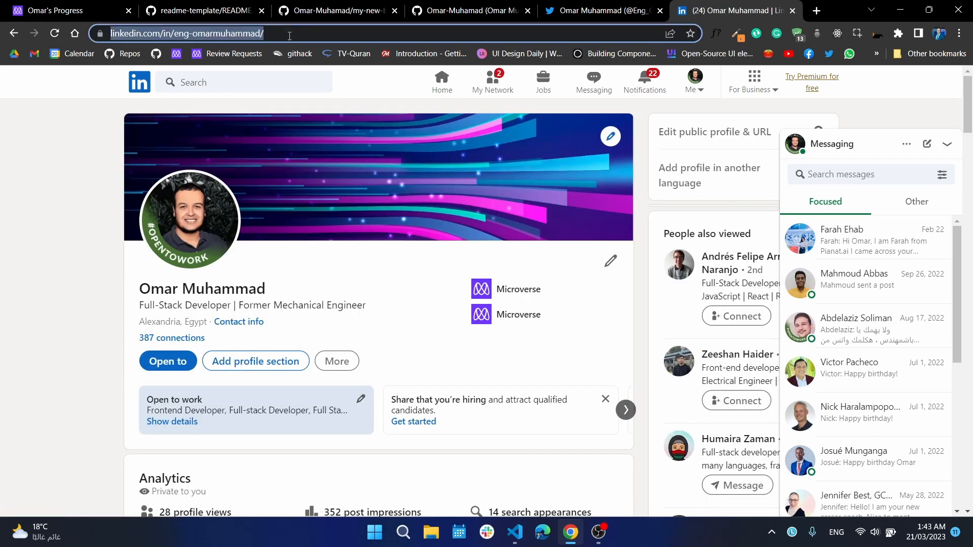
click(513, 532)
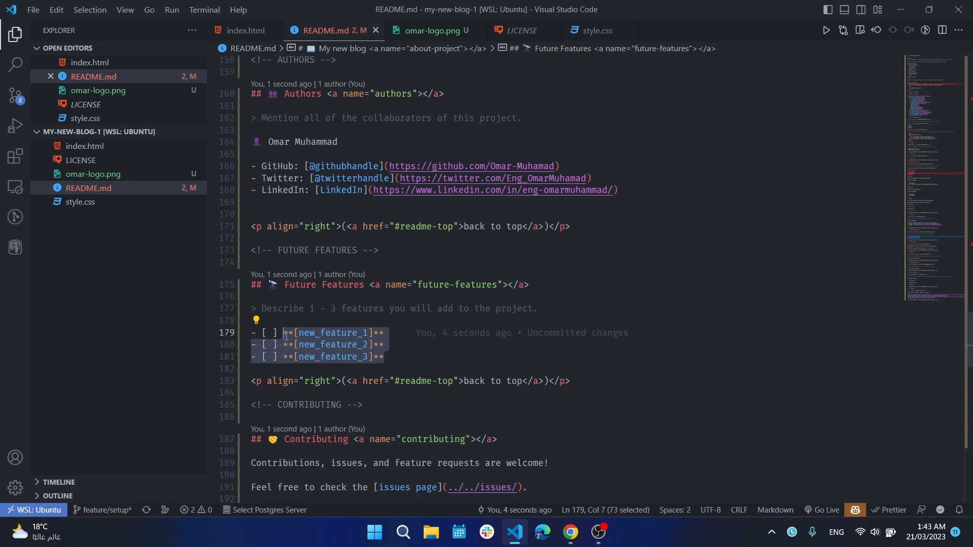
- Replace the placeholder features with 'Add Header.' and duplicate the line
key(Delete)
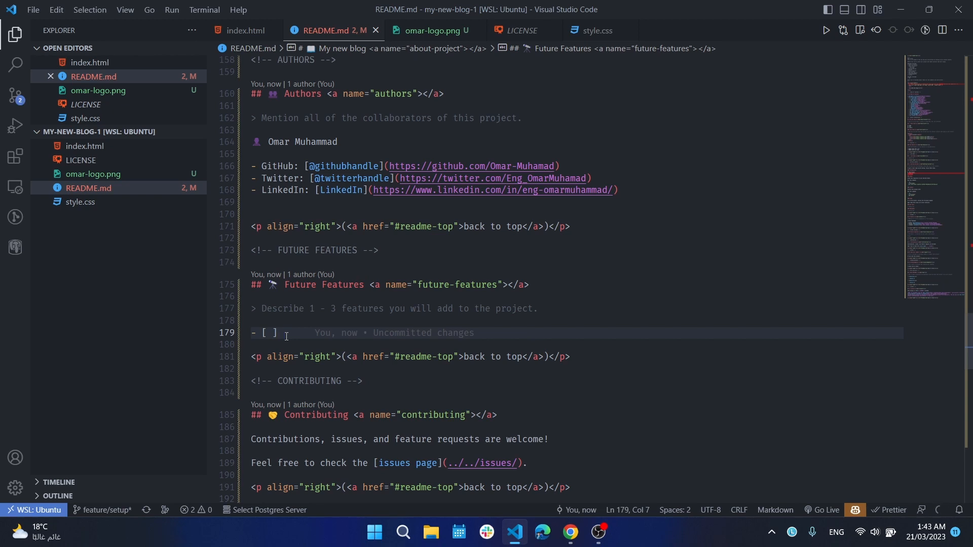
text(Add)
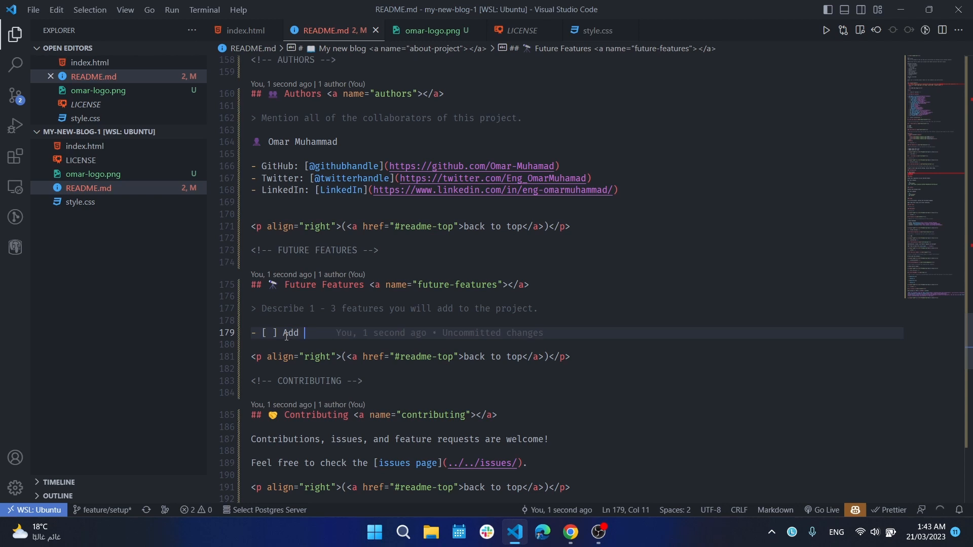
text(H)
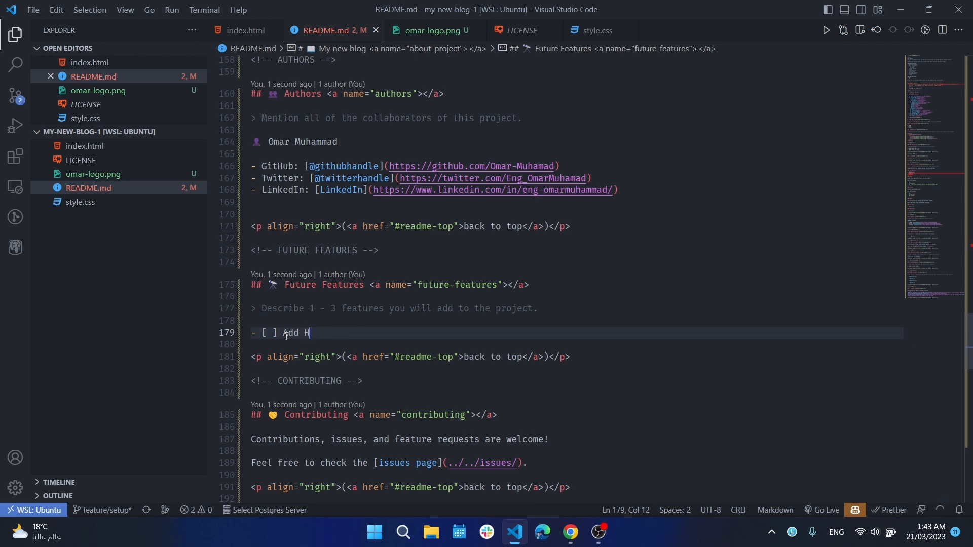
text(eader.)
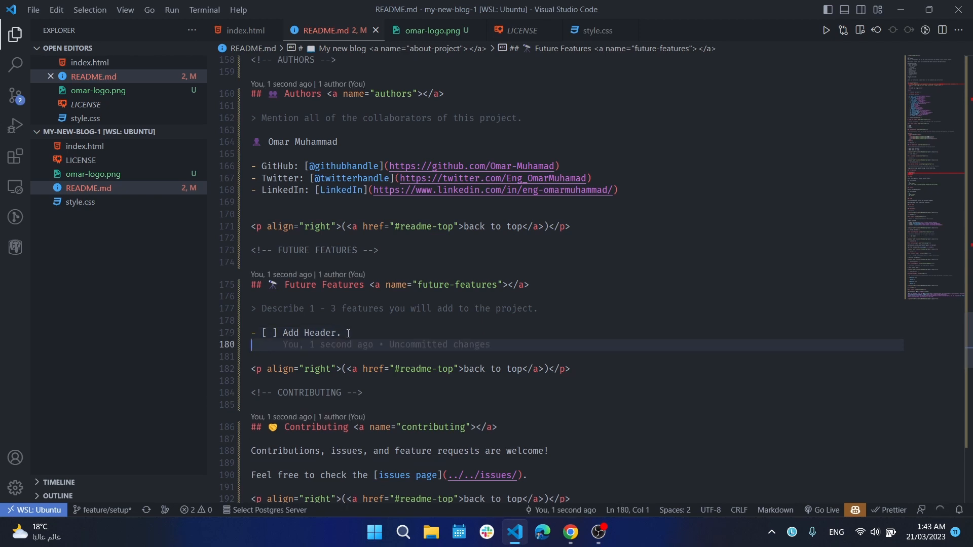
text(- [ ] Add Header.)
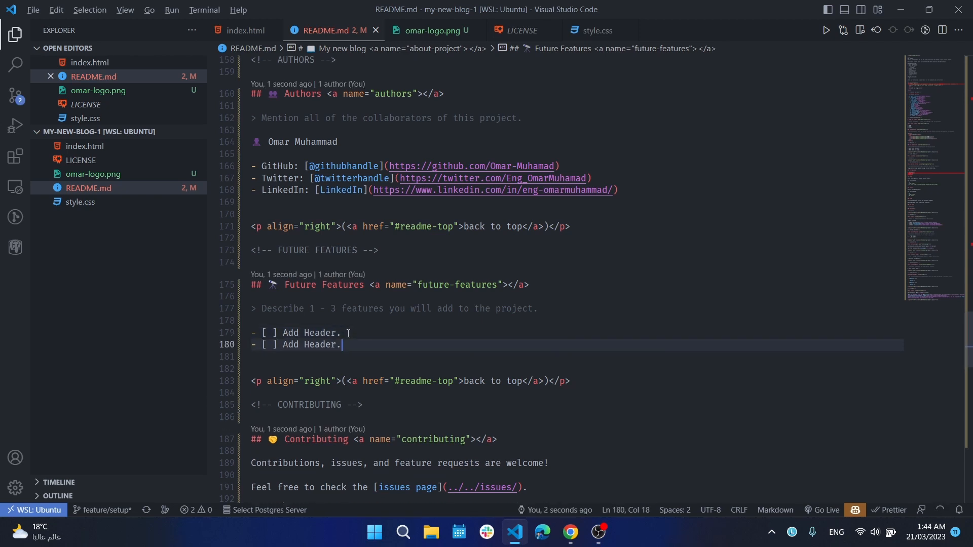
- Turn the second item into 'Add footer.', fixing the 'fotter' typo
double_click(319, 345)
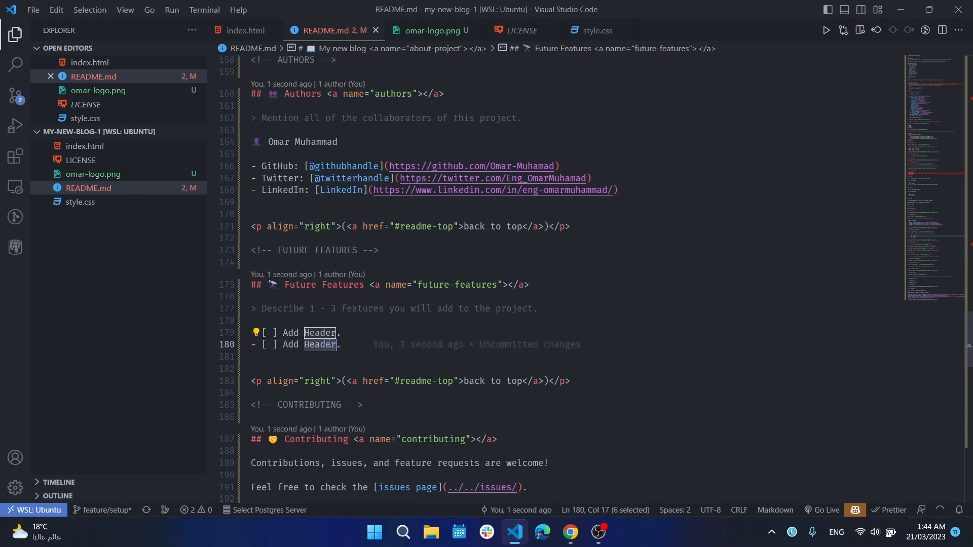
text(fo)
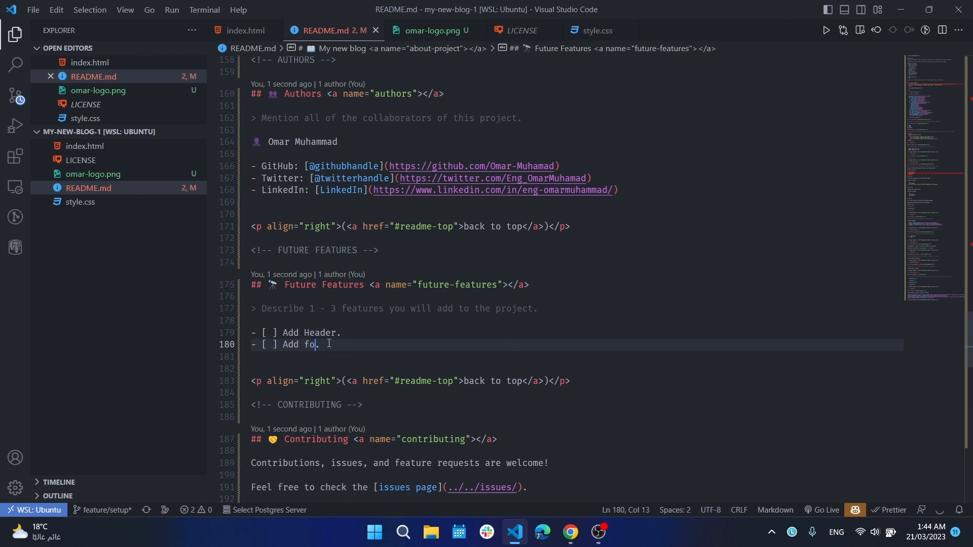
text(tter)
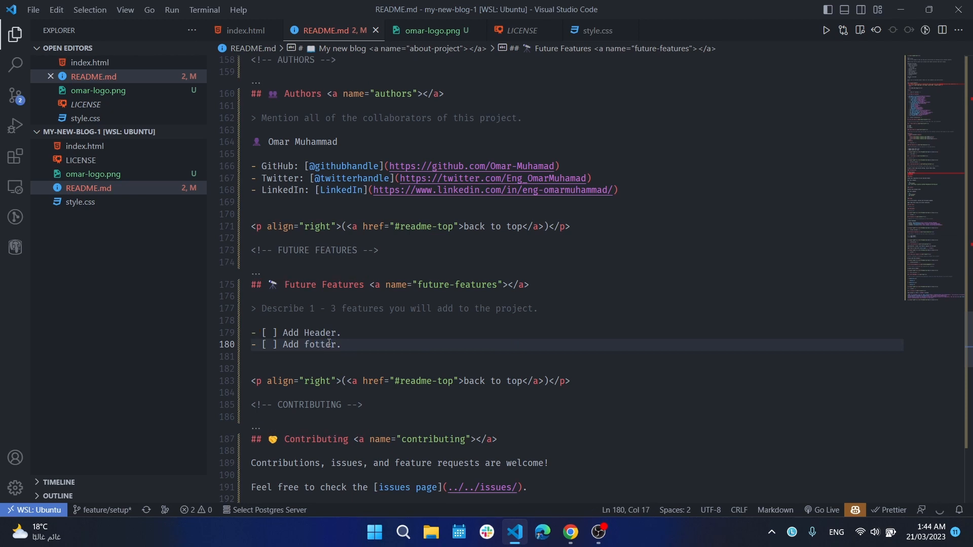
double_click(319, 344)
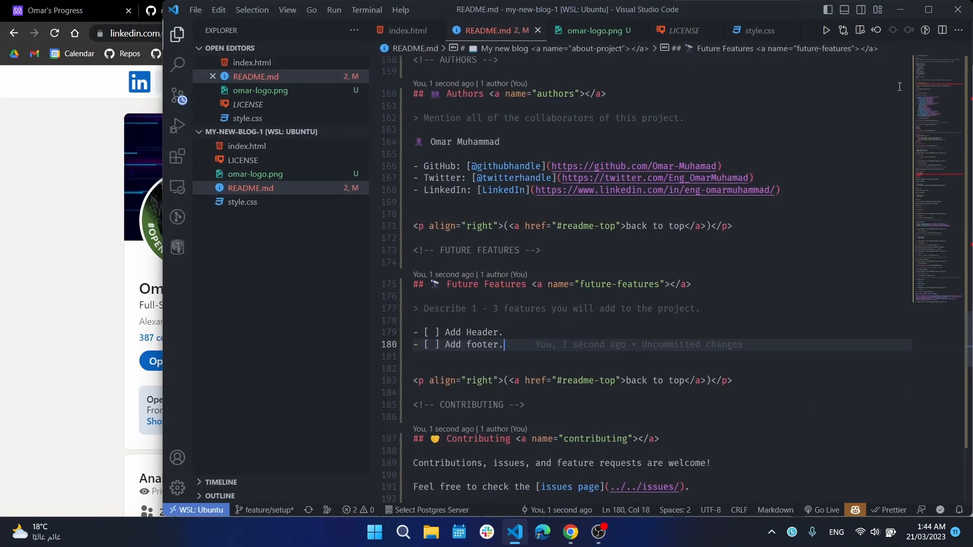
click(928, 9)
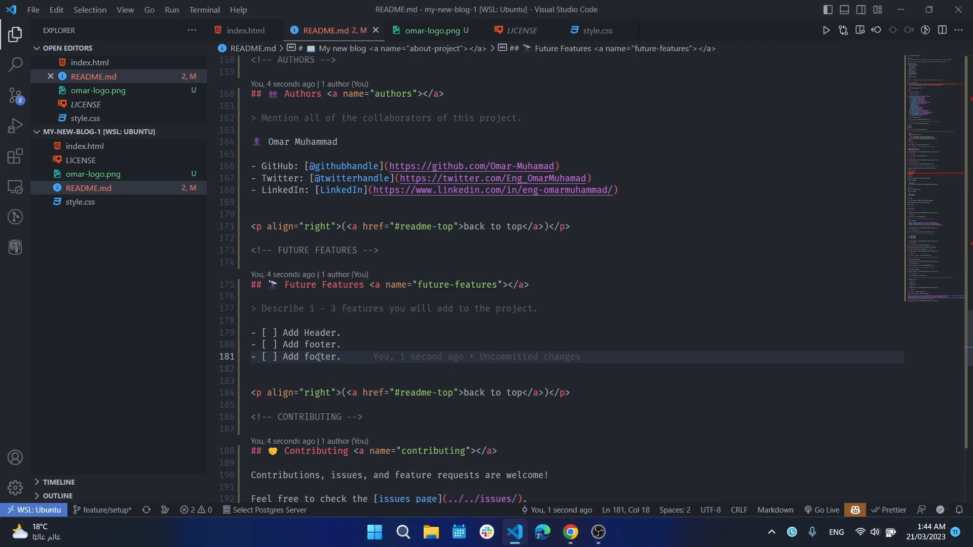
- Make the third feature item read 'Add more styles.'
double_click(318, 355)
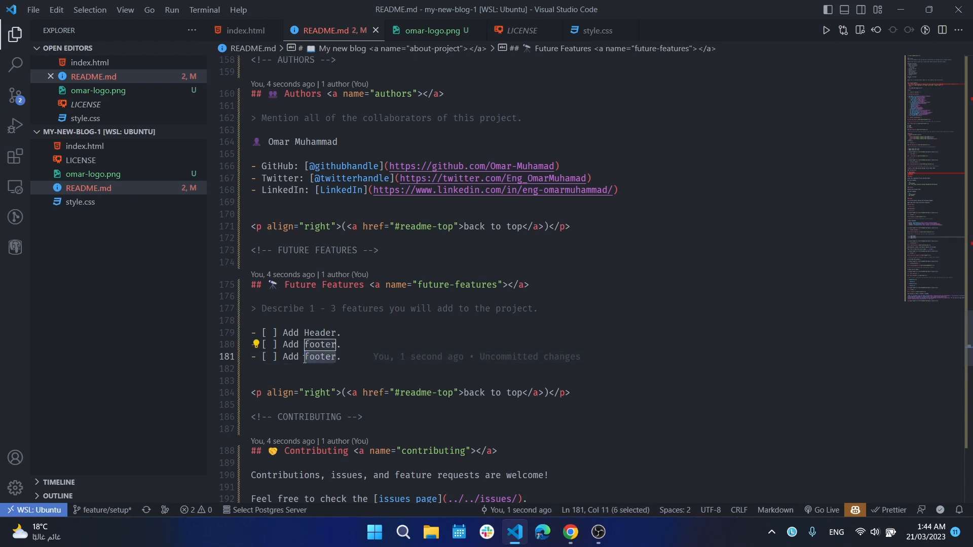
text(more s)
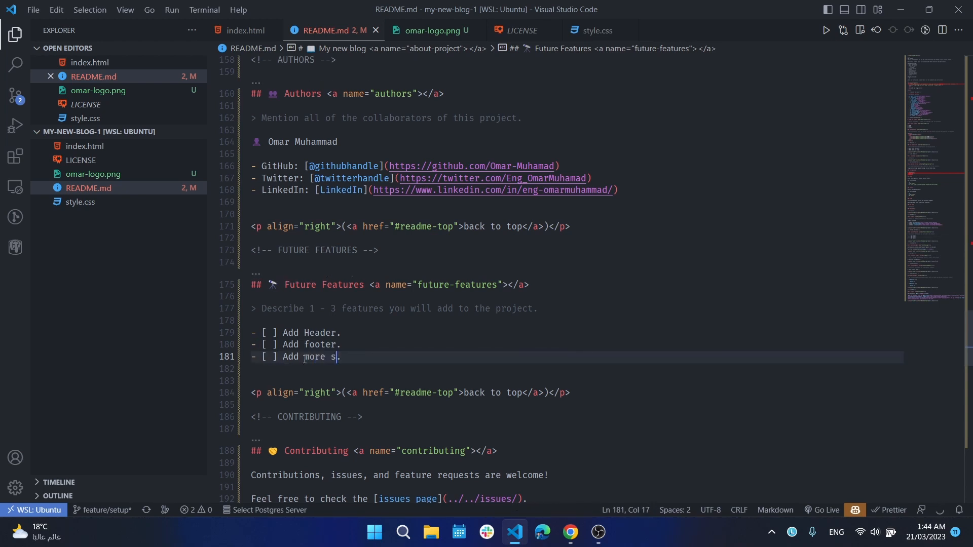
text(tyles)
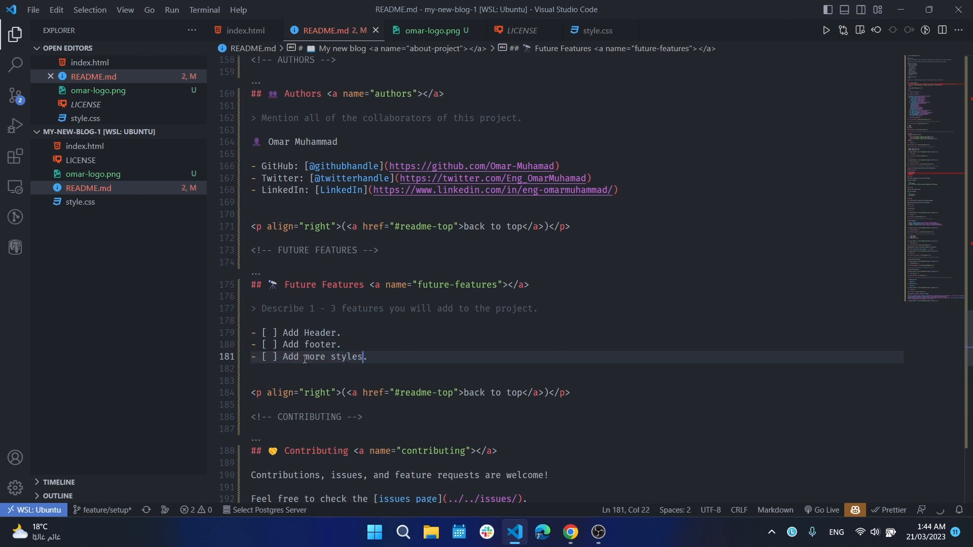
- In the Show your support section, remove the template hint blockquote
scroll(down, 3)
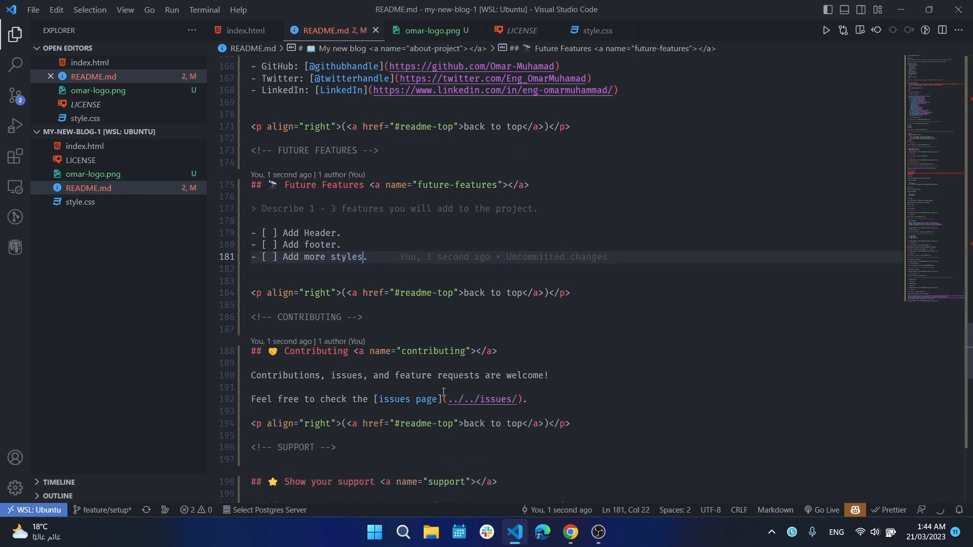
scroll(down, 3)
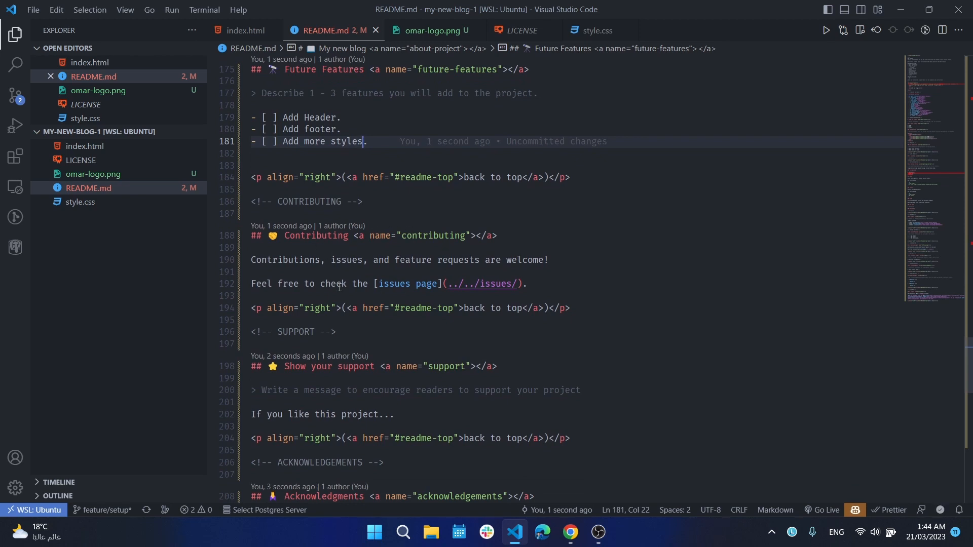
mouse_move(353, 278)
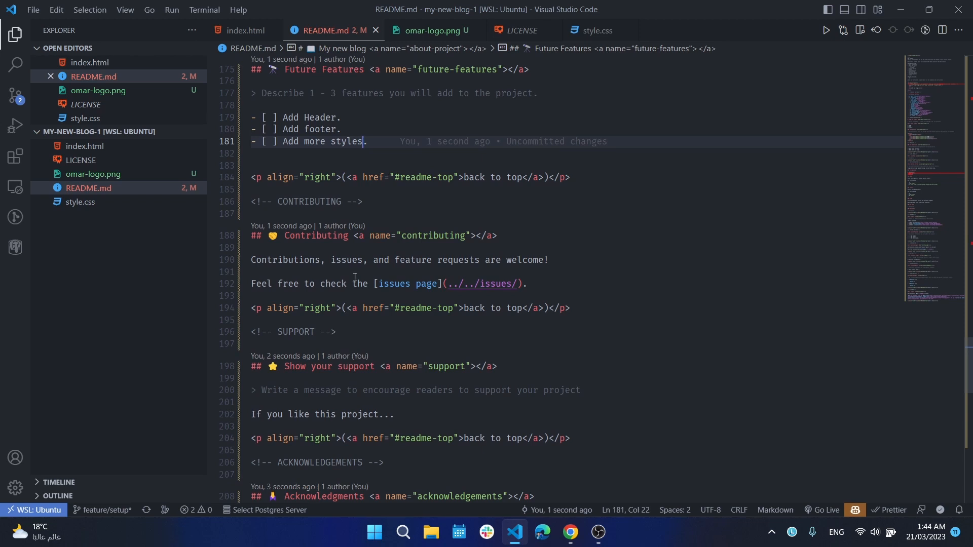
mouse_move(378, 315)
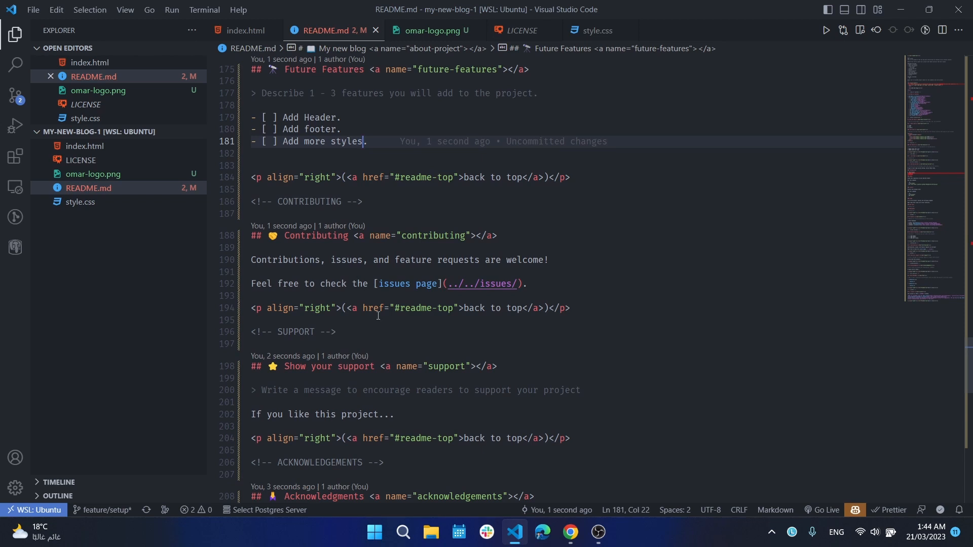
scroll(down, 3)
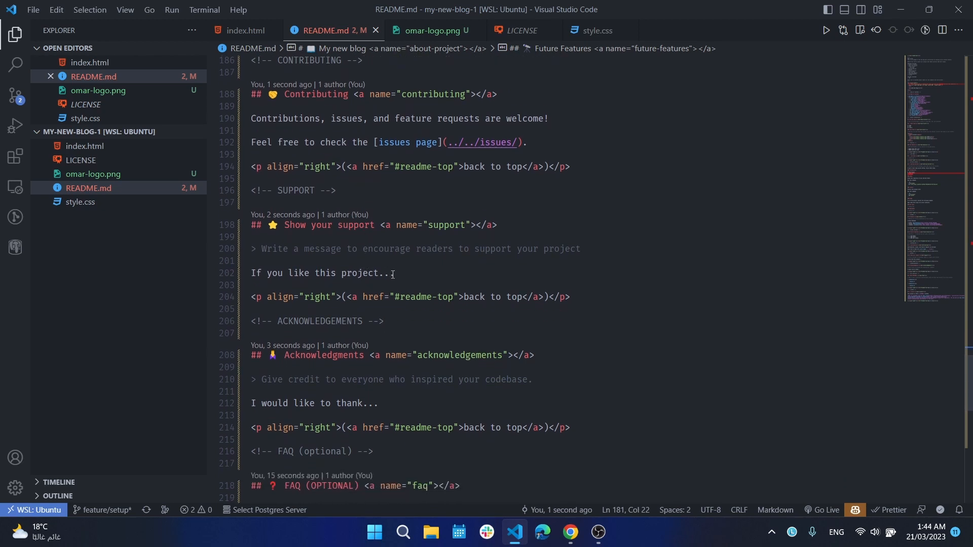
click(389, 274)
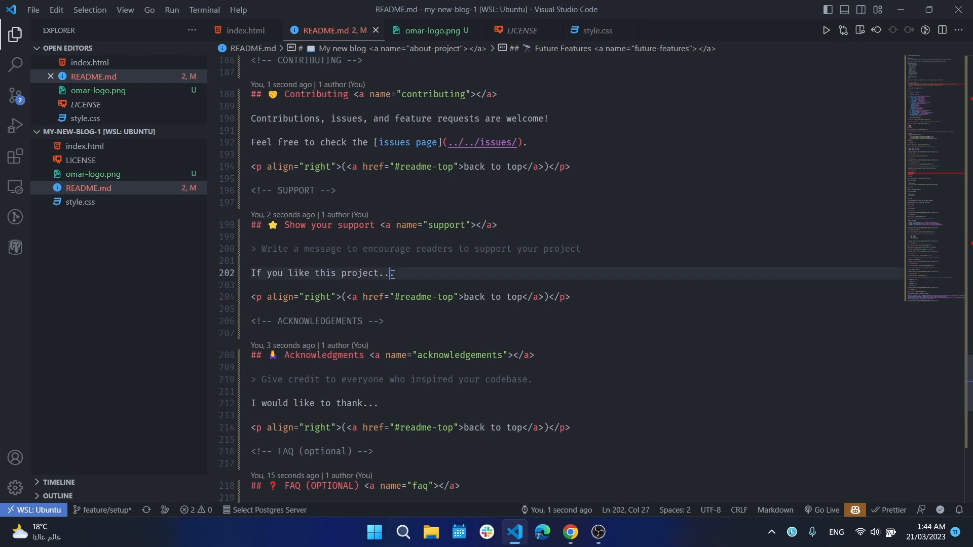
click(576, 249)
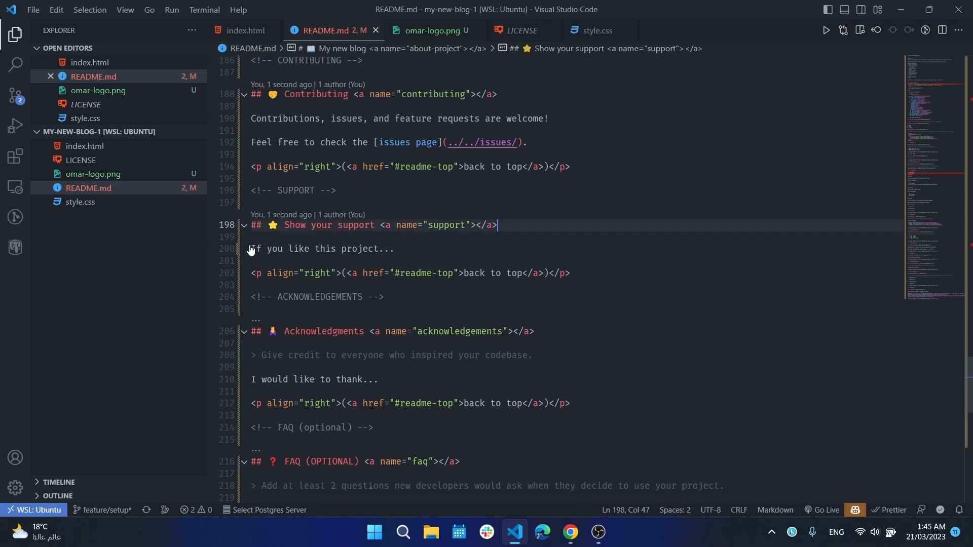
click(395, 250)
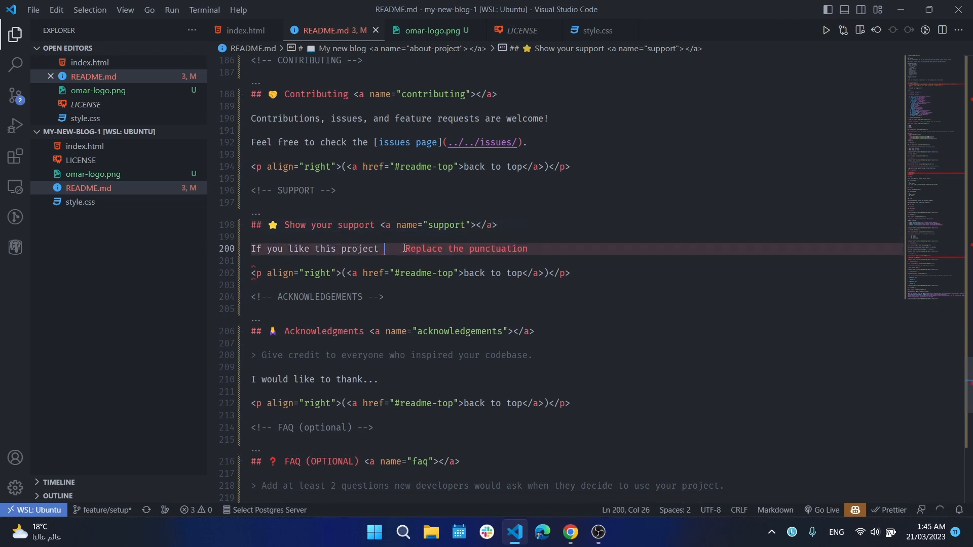
- End the support sentence with 'just give it a star.' and bring up the emoji picker
text(just)
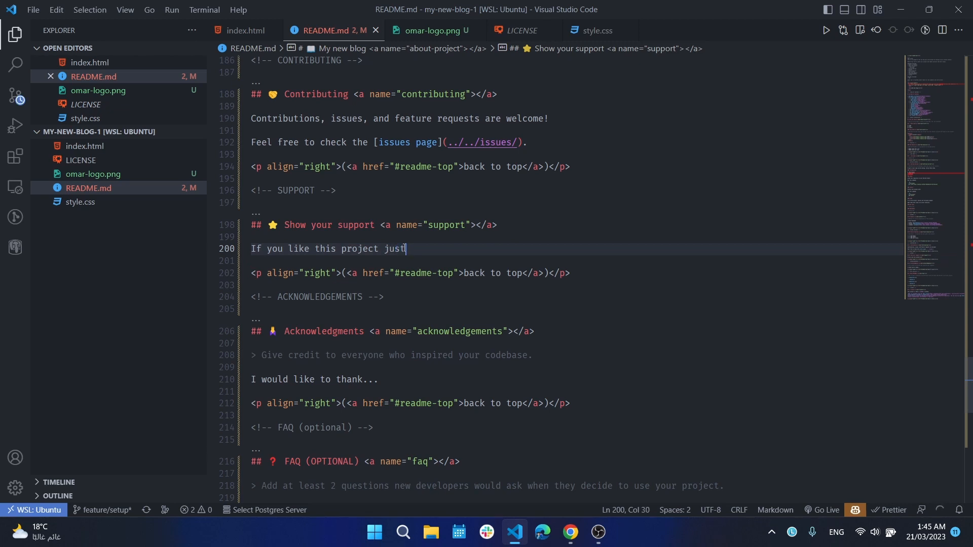
text(giv)
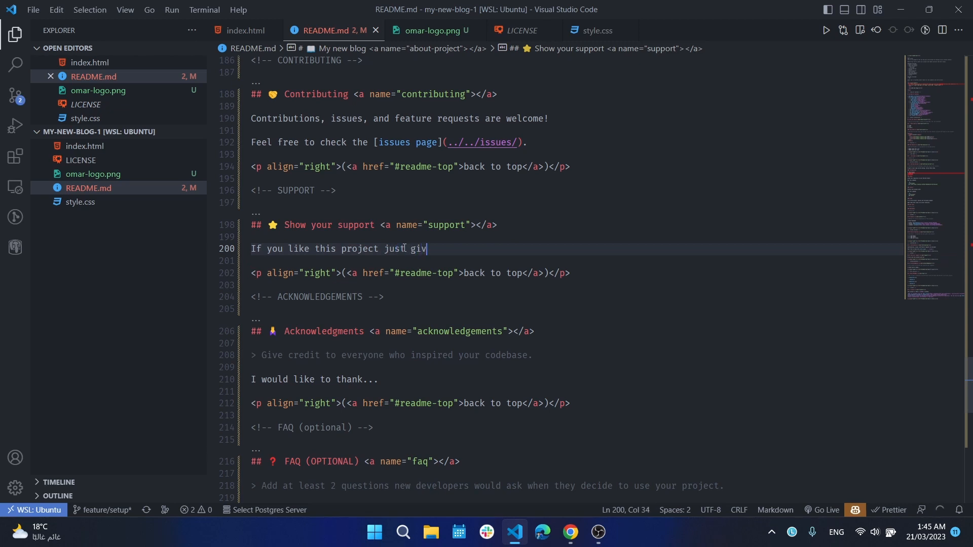
text(e i)
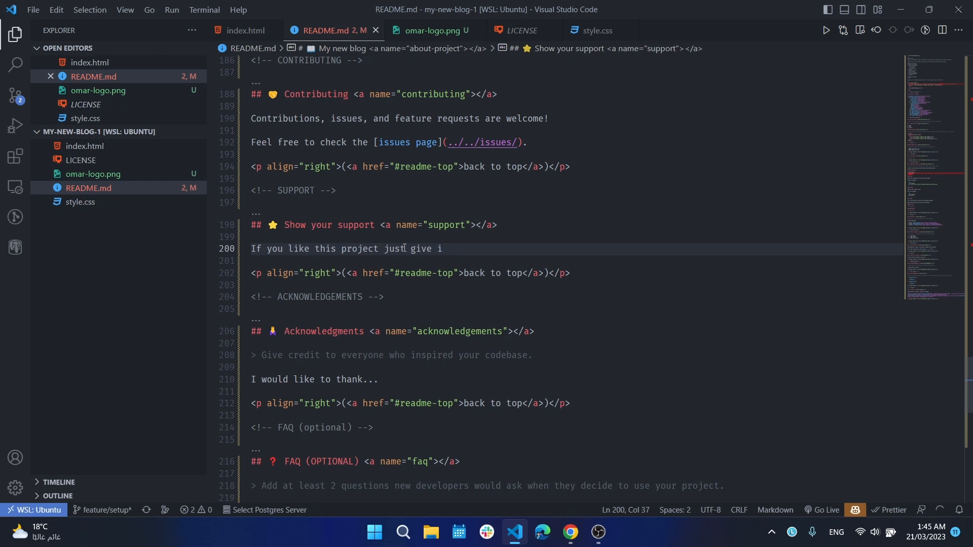
text(t a s)
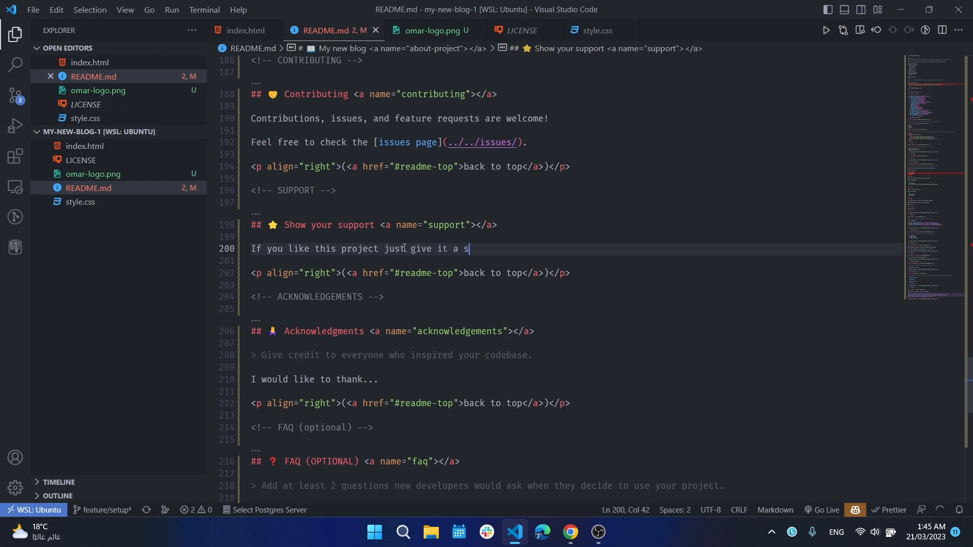
text(tar)
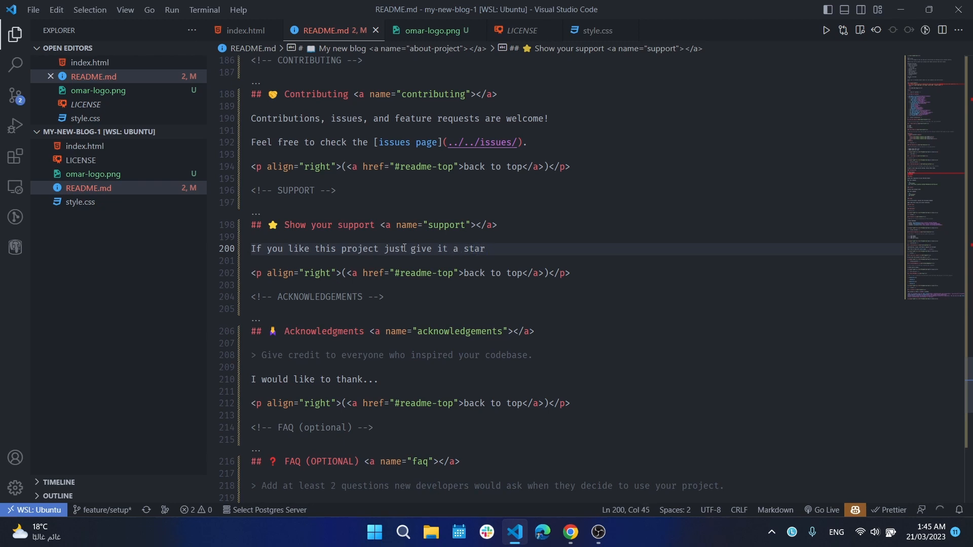
text(.)
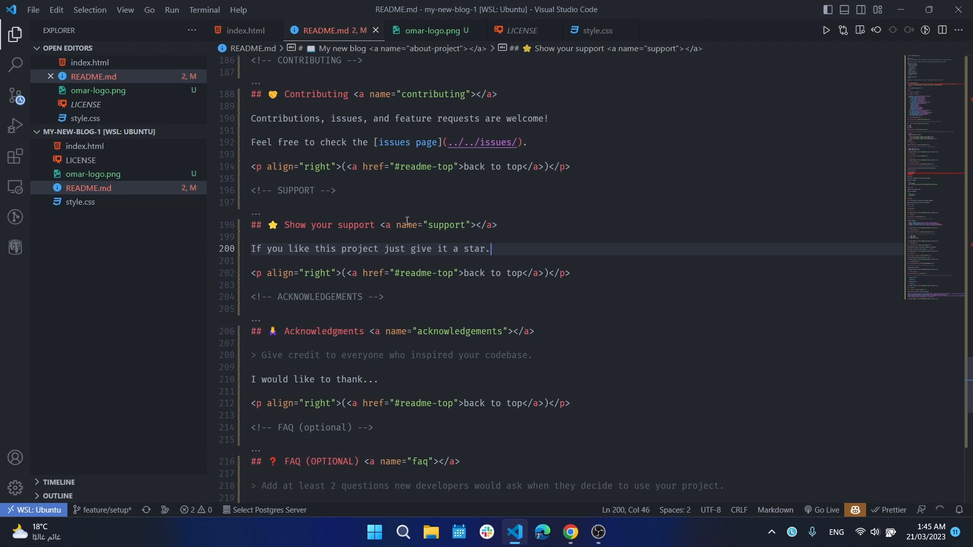
key(Backspace)
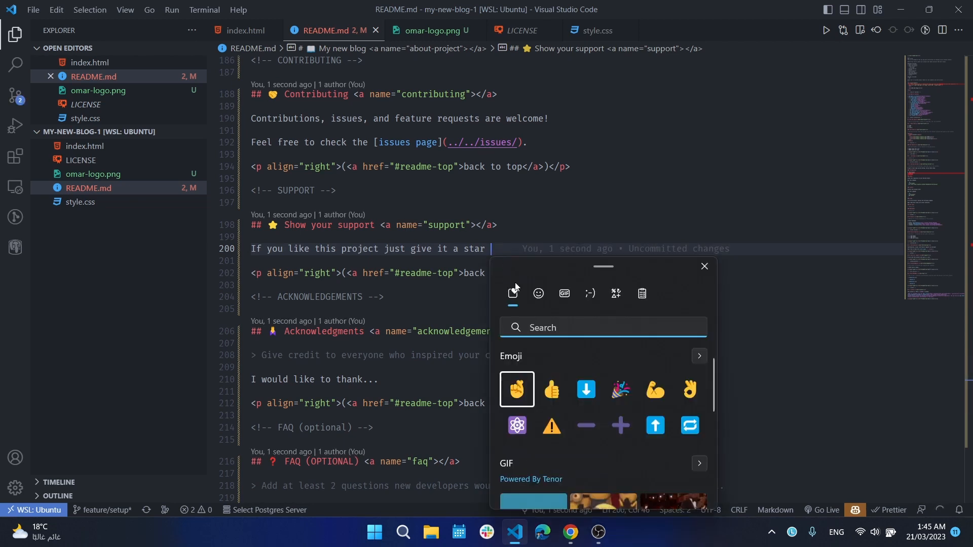
- Search 'star' in the emoji panel, insert the star emoji and dismiss the panel
text(sta)
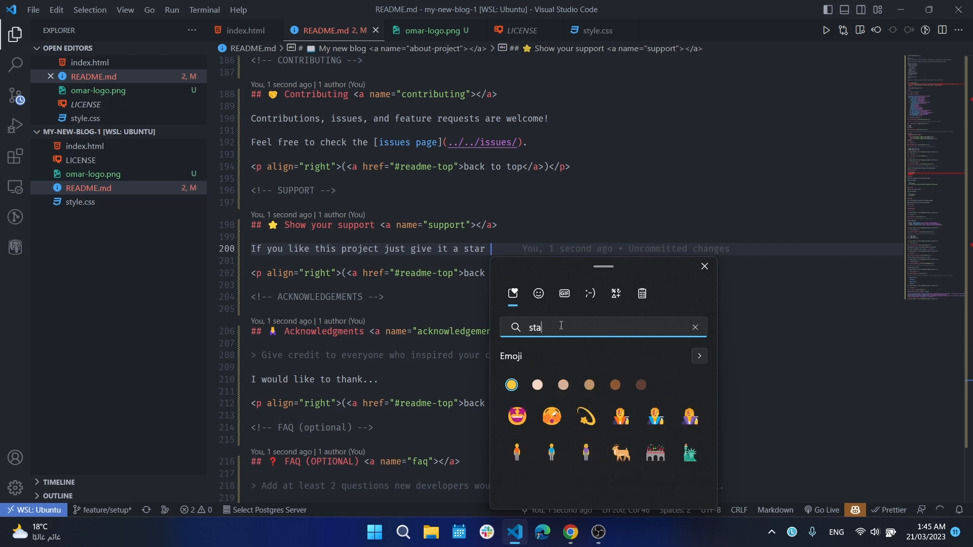
scroll(down, 3)
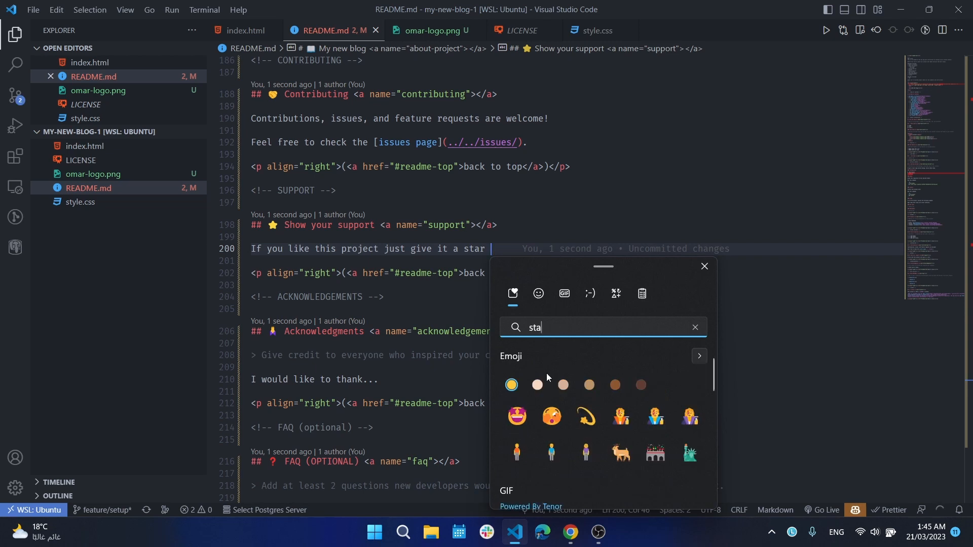
mouse_move(579, 354)
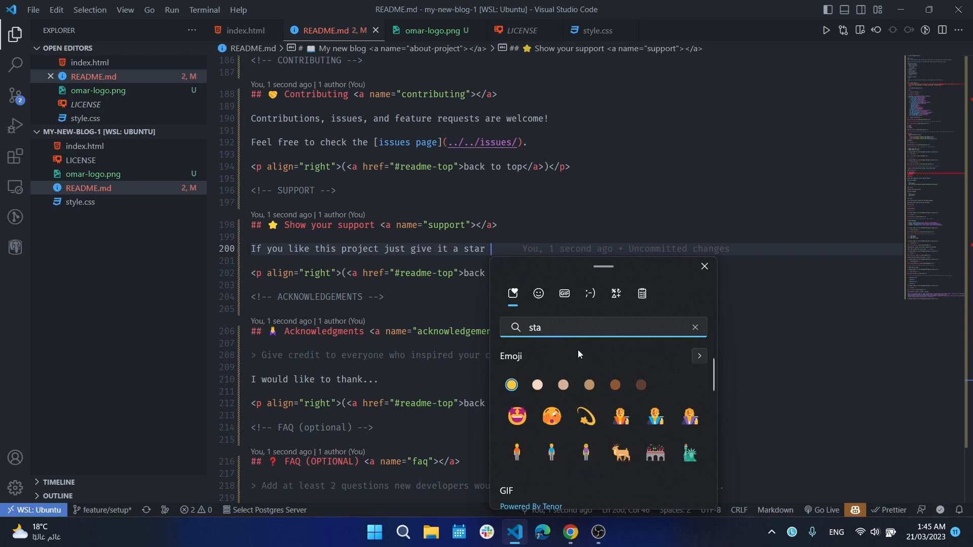
text(r)
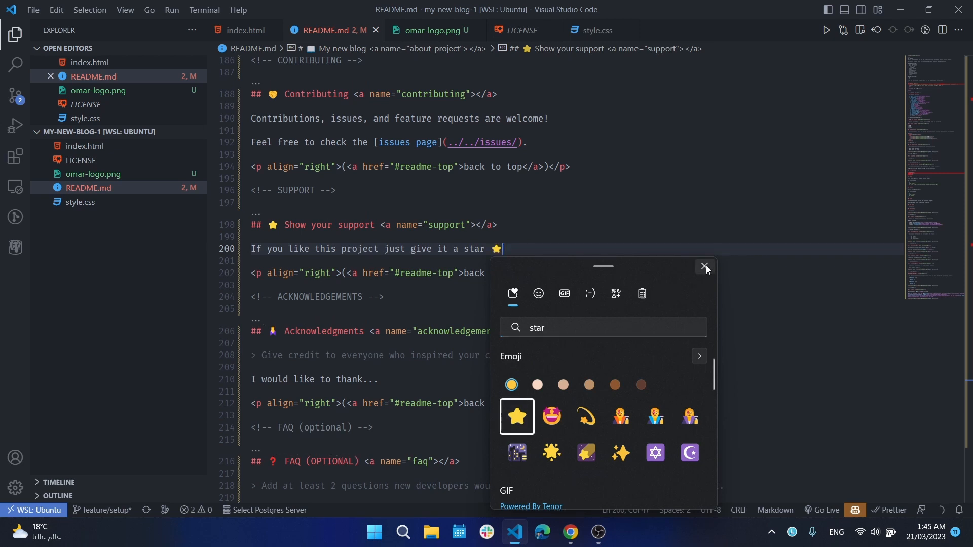
click(705, 268)
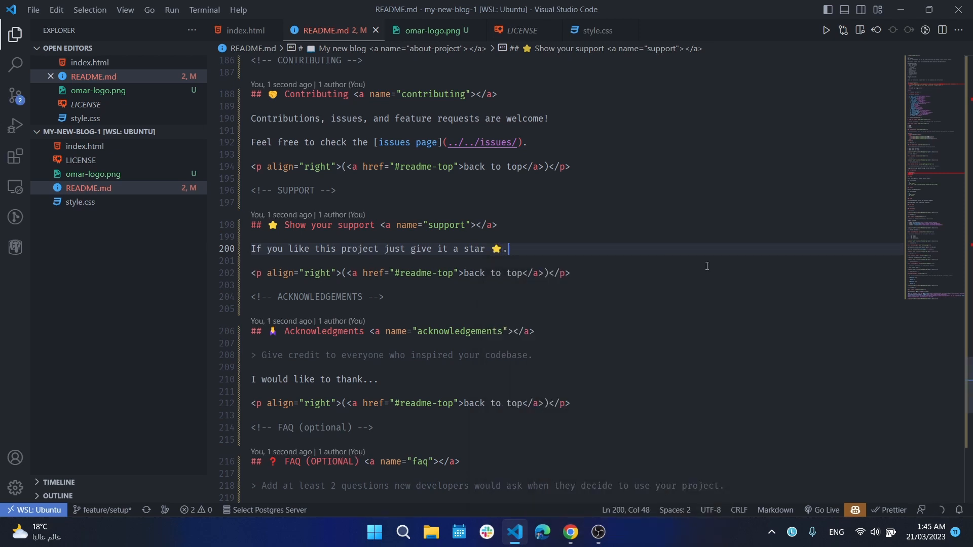
scroll(down, 3)
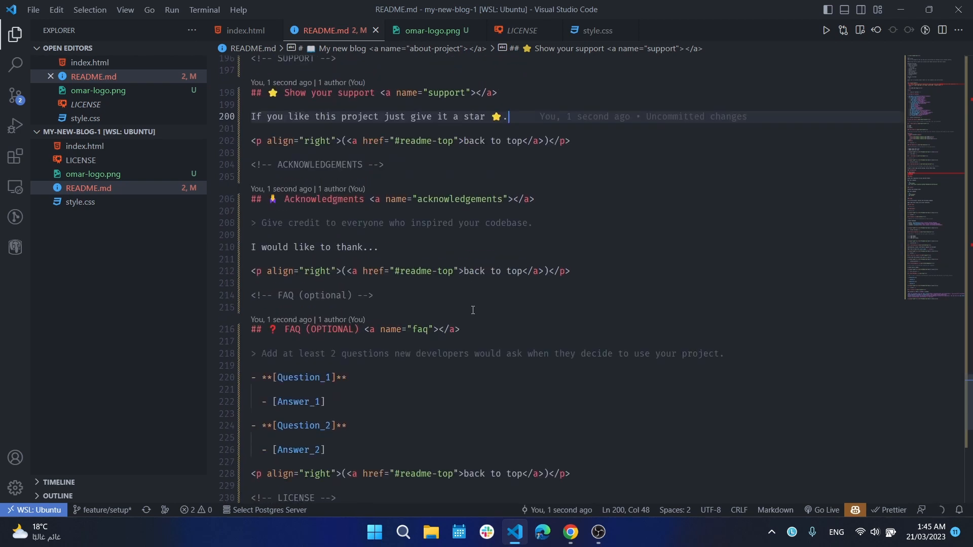
mouse_move(380, 242)
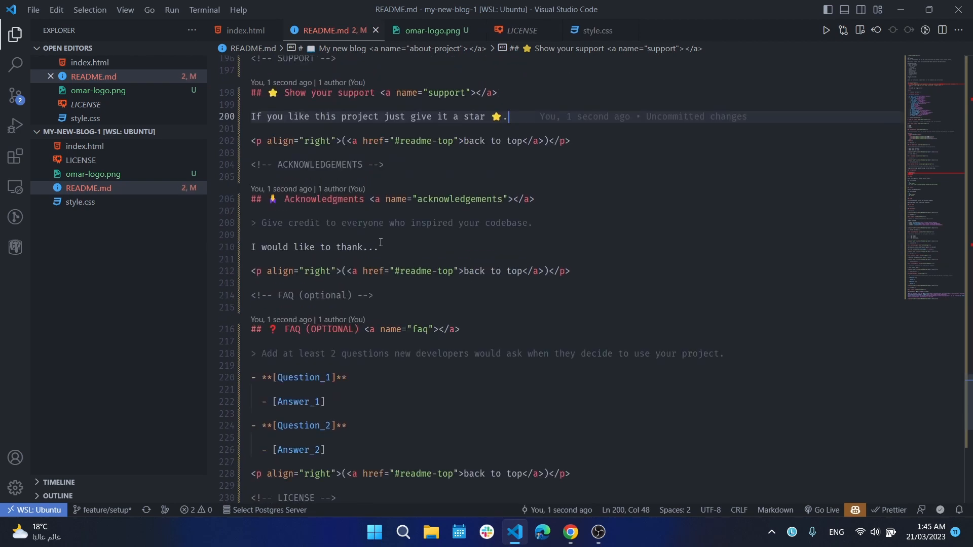
- Finish the Acknowledgments line as 'I would like to thank Microverse.'
click(377, 247)
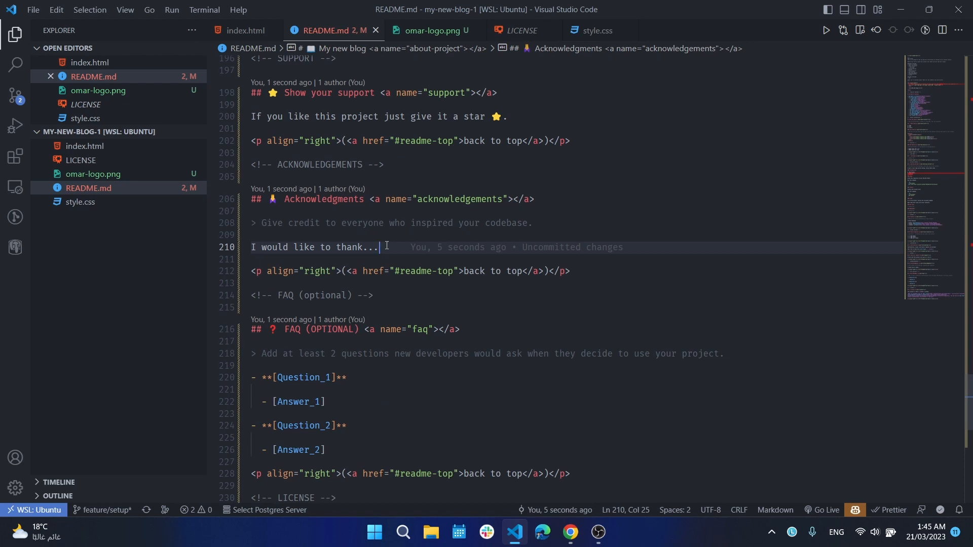
text(M)
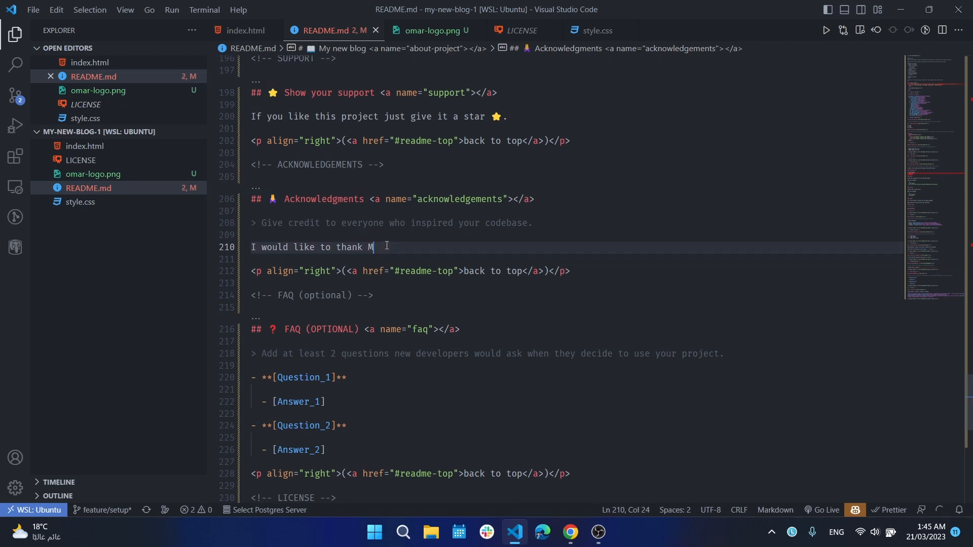
text(ich)
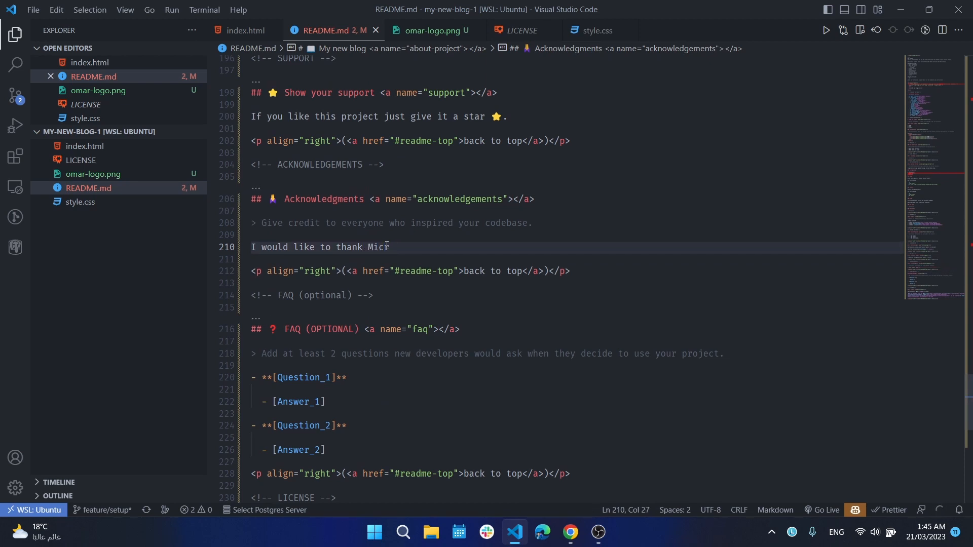
text(roverse)
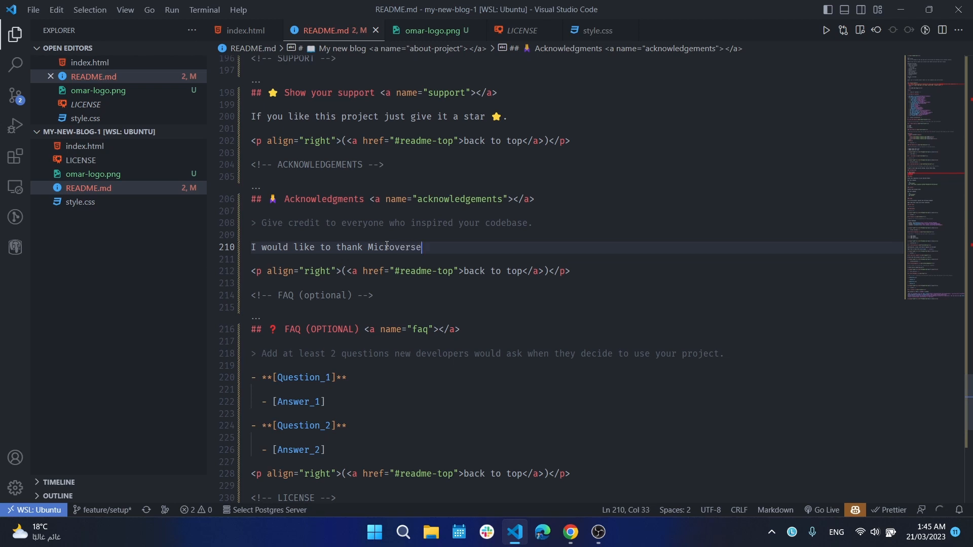
text(.)
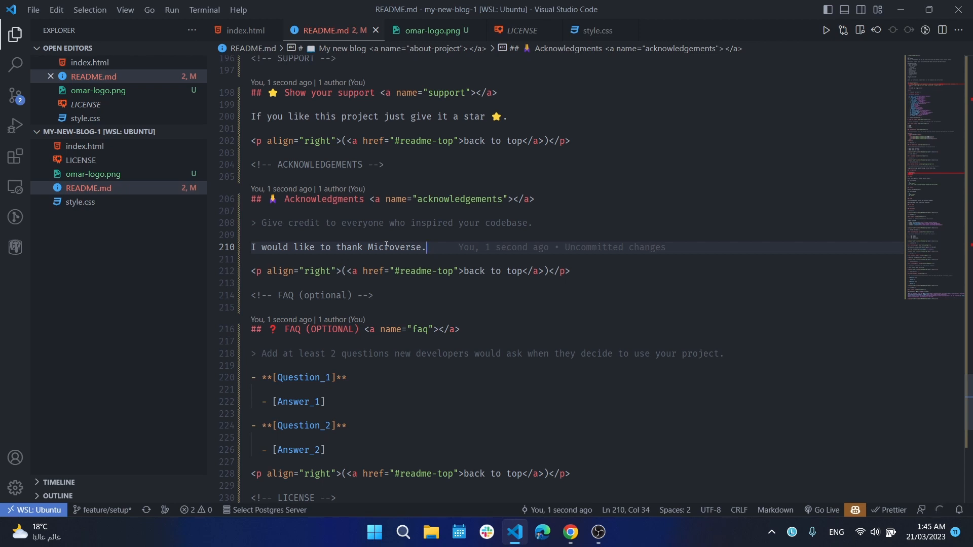
scroll(down, 3)
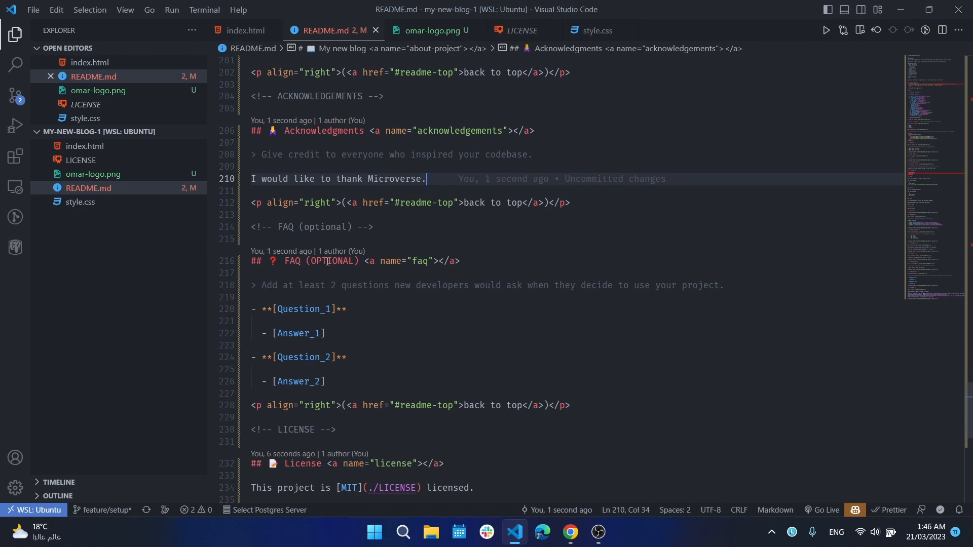
mouse_move(356, 435)
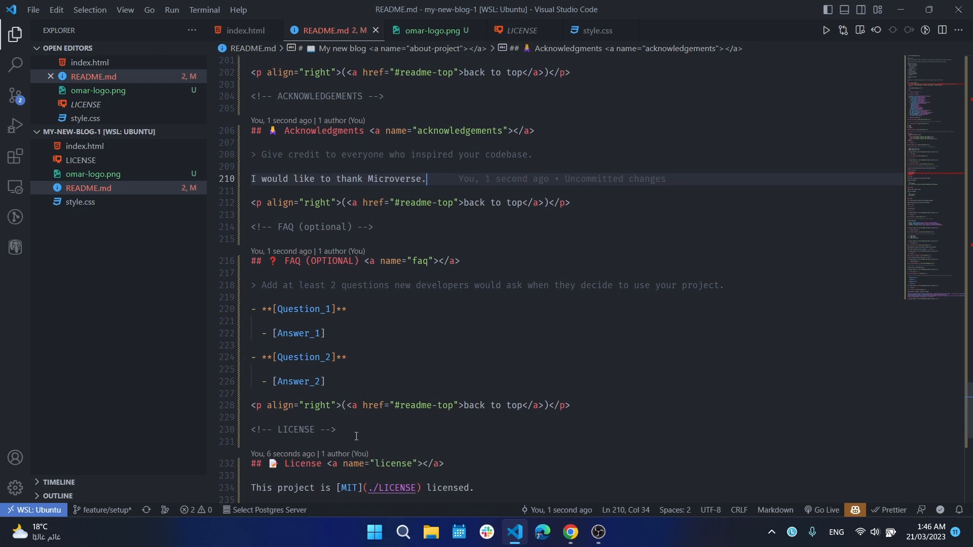
- Delete the FAQ section and the _NOTE_ license recommendation paragraph
scroll(down, 3)
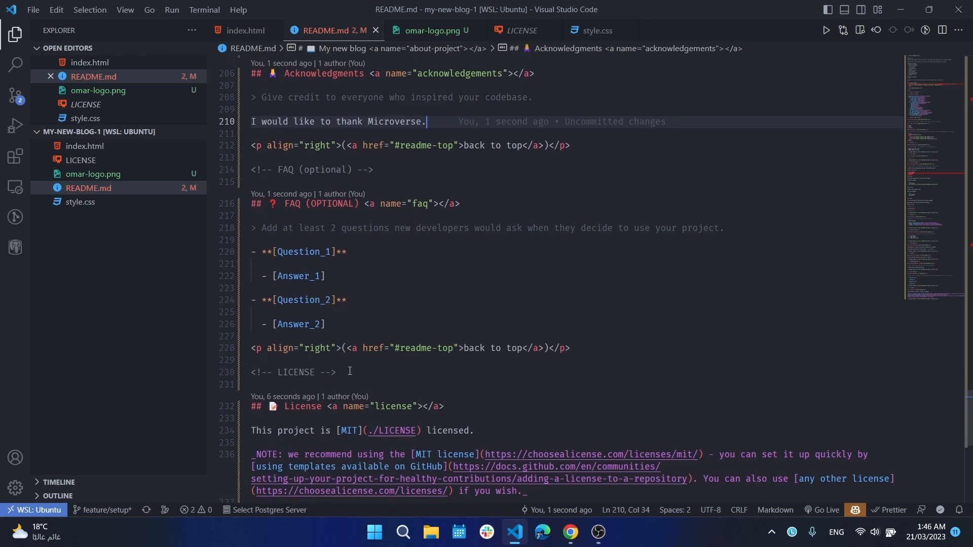
mouse_move(600, 351)
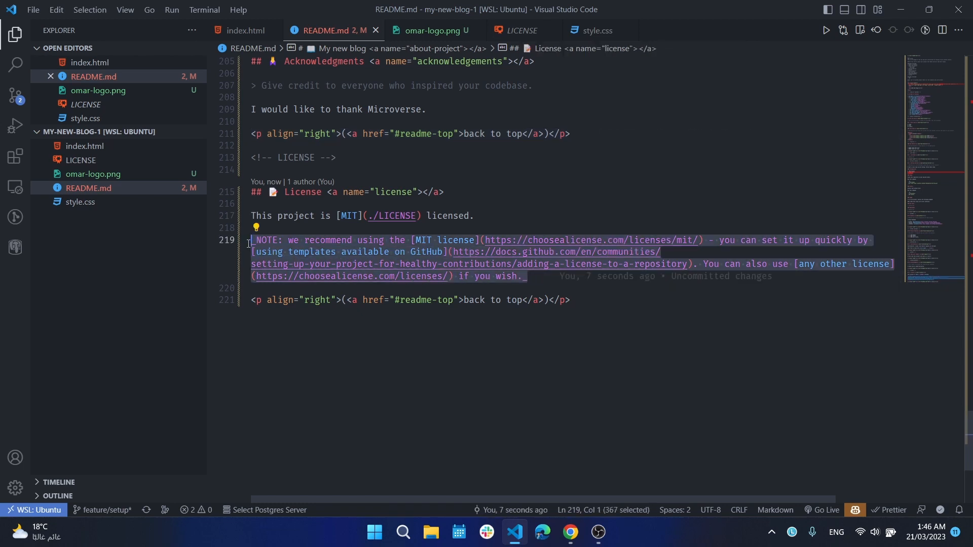
key(Delete)
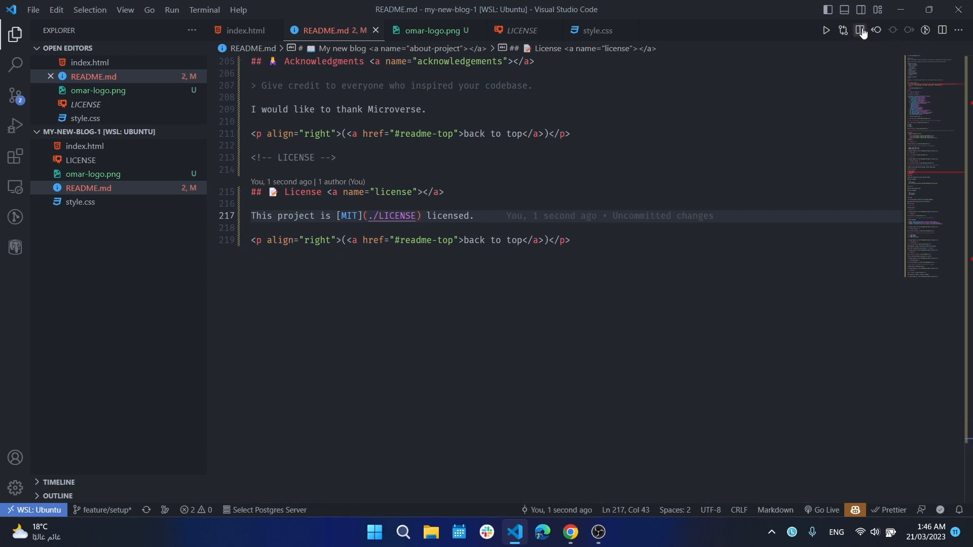
- Show the rendered README preview beside the source and scroll through it
click(862, 30)
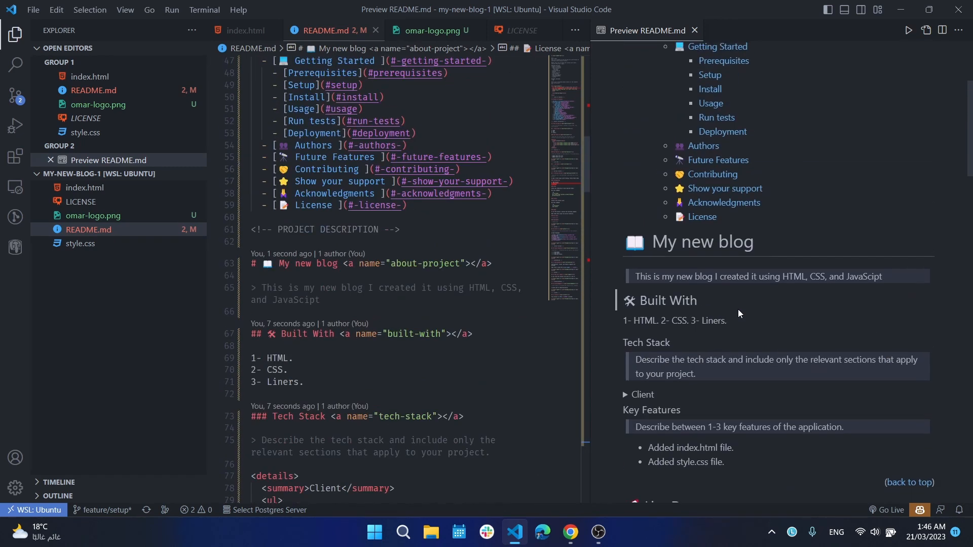
scroll(up, 3)
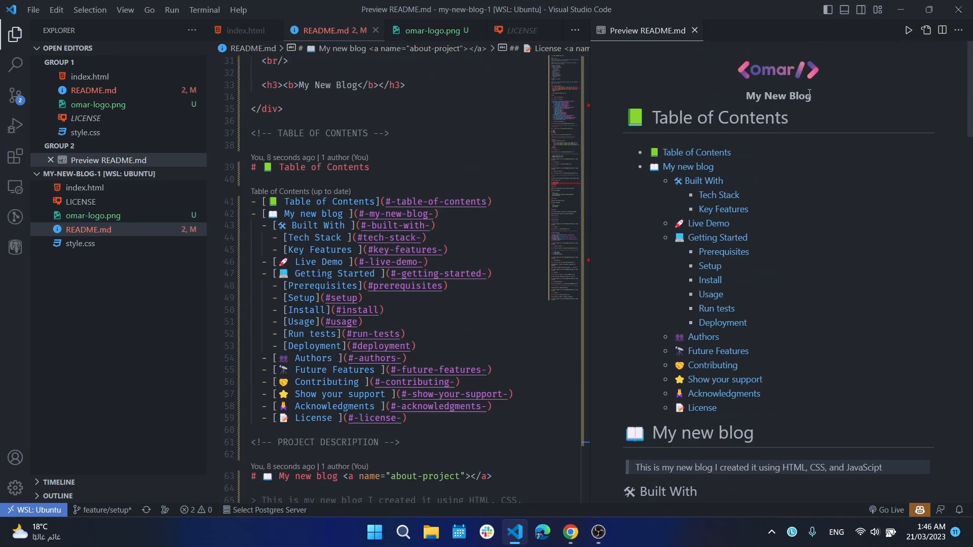
scroll(down, 3)
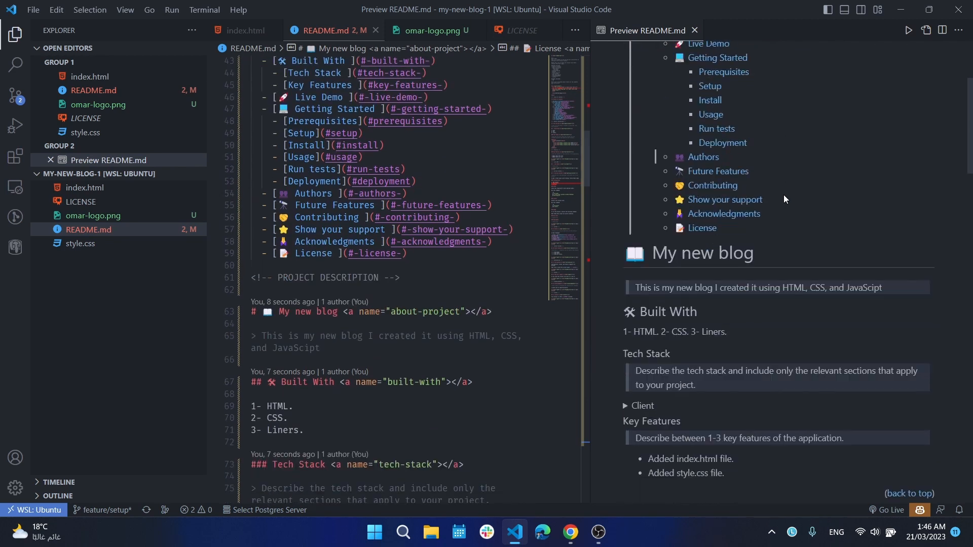
scroll(down, 3)
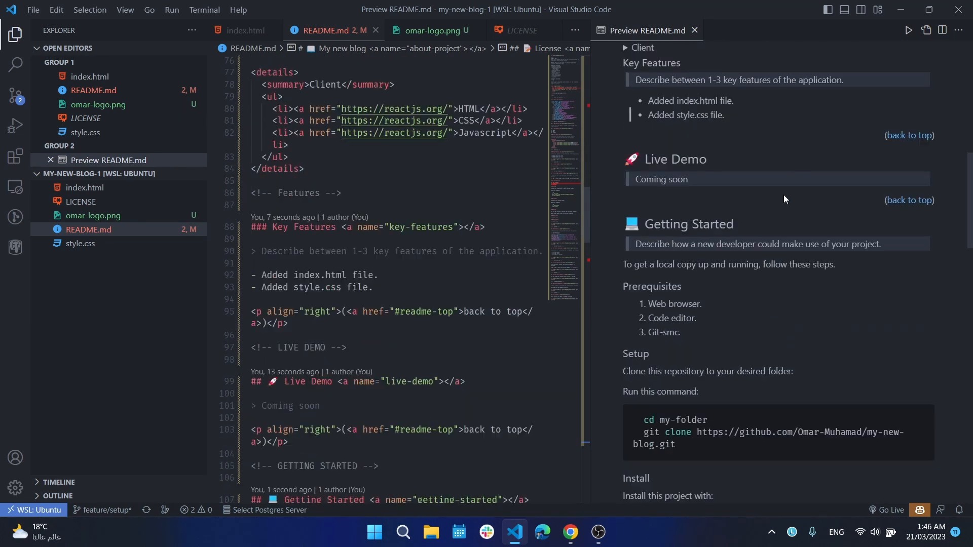
scroll(down, 3)
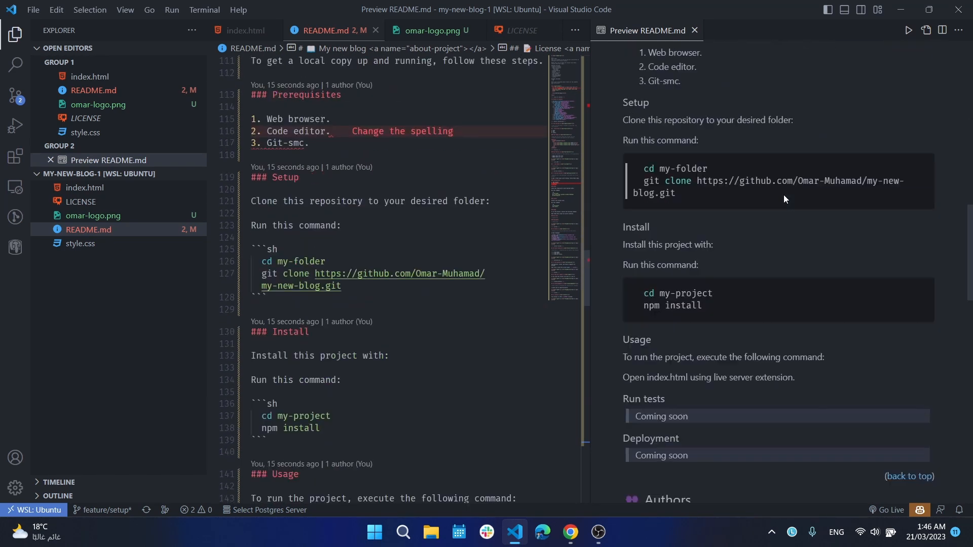
scroll(down, 3)
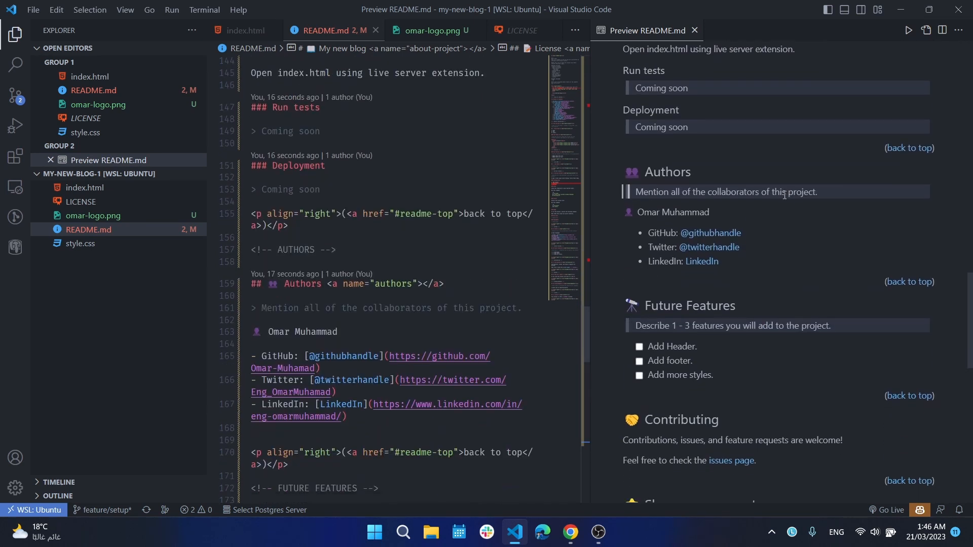
scroll(down, 3)
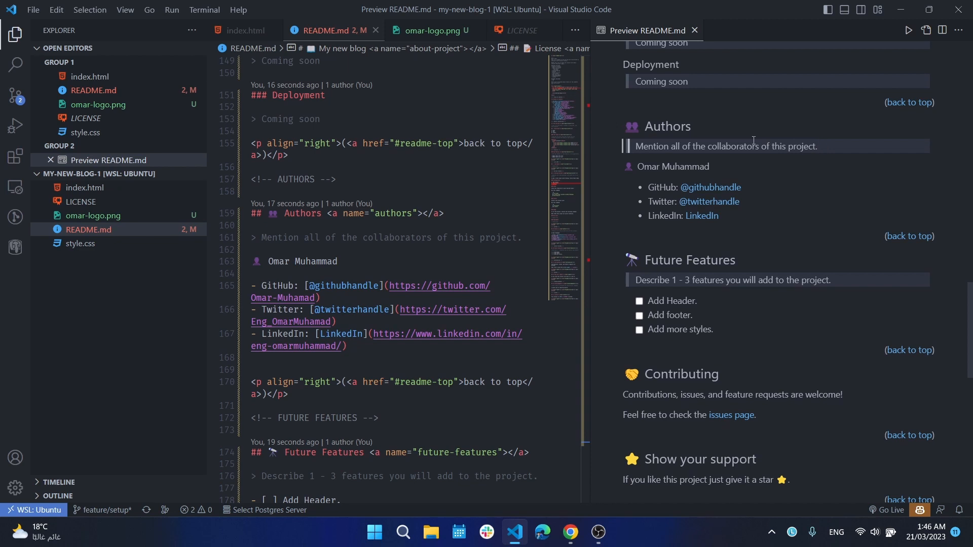
mouse_move(713, 276)
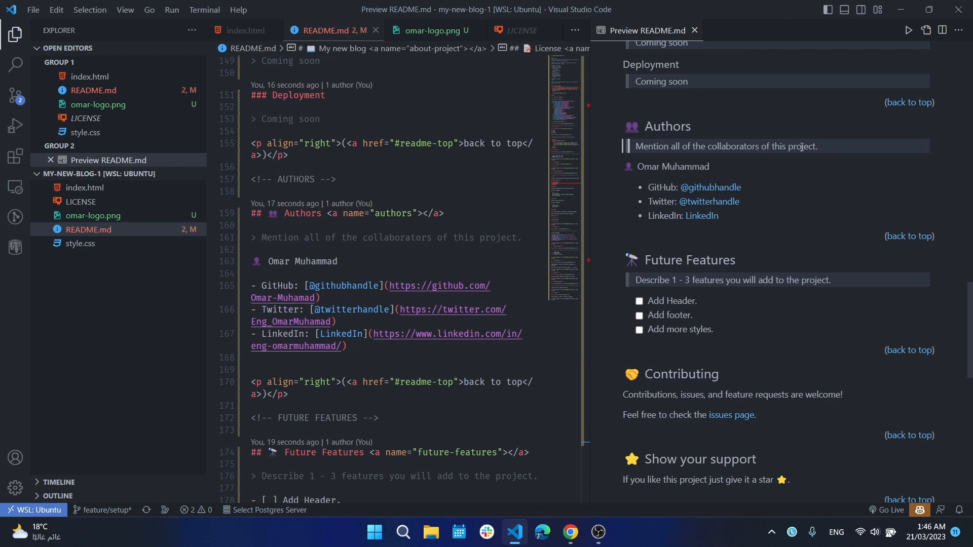
mouse_move(711, 127)
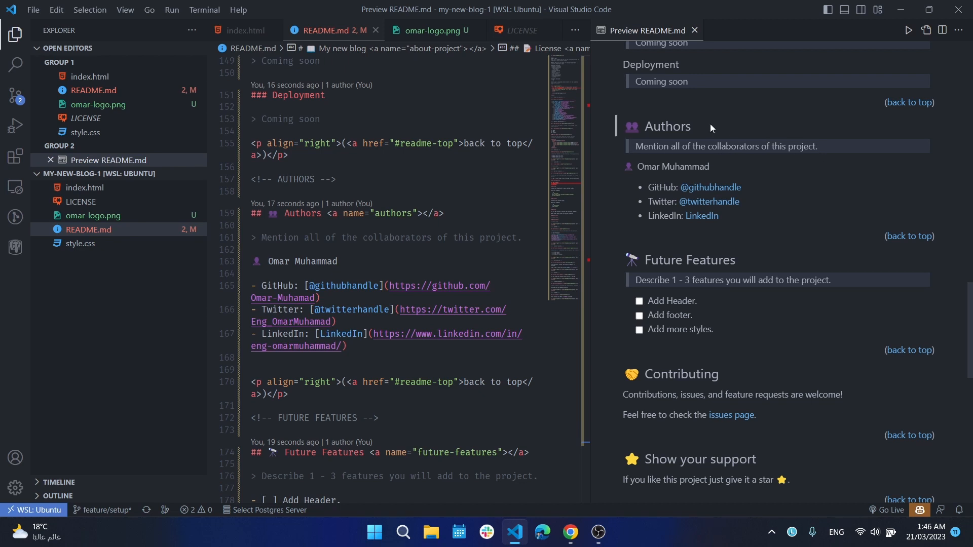
mouse_move(622, 179)
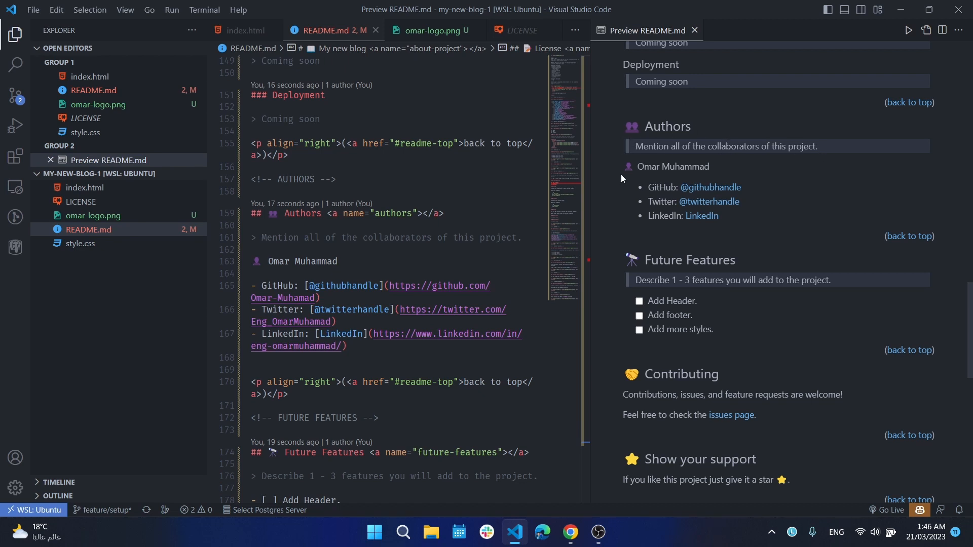
scroll(down, 3)
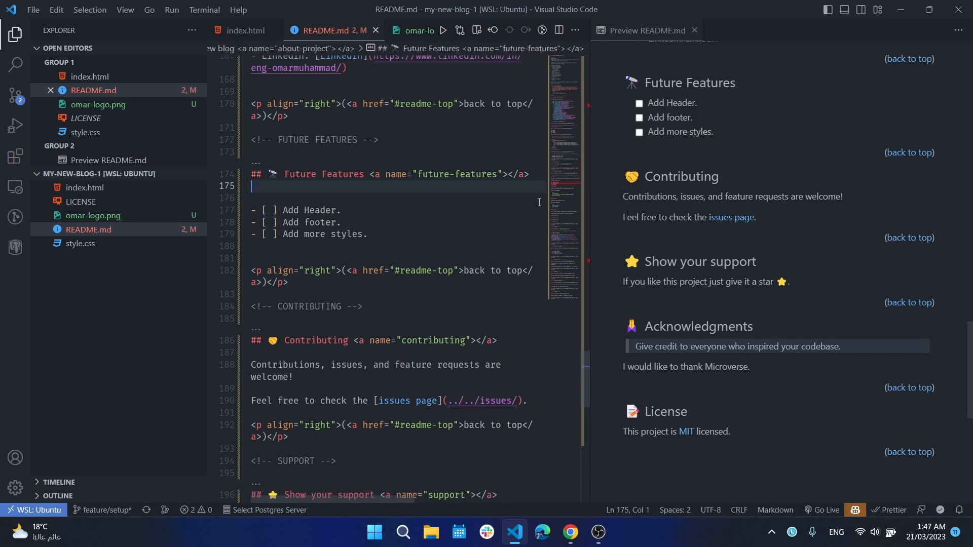
- Remove the template guide lines under Future Features, Authors and Acknowledgments
scroll(up, 3)
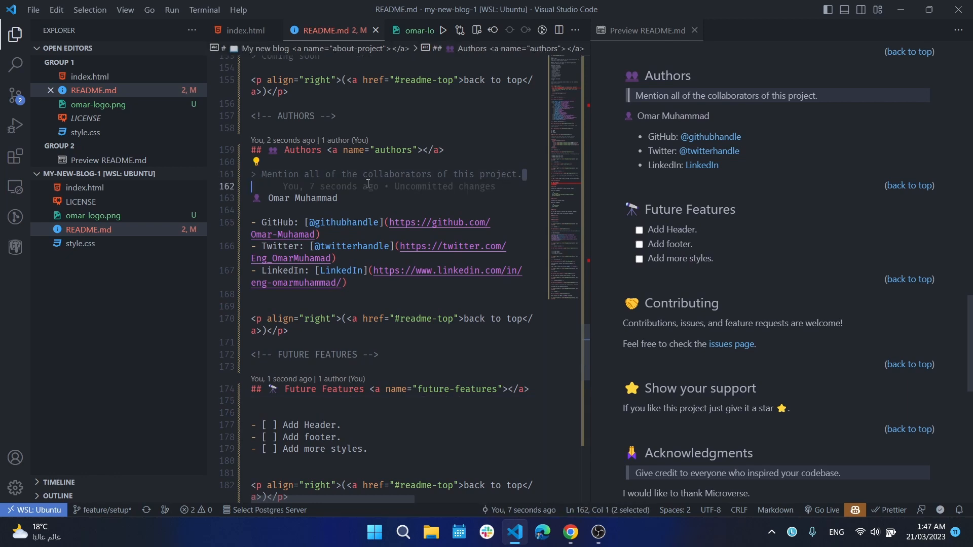
click(524, 174)
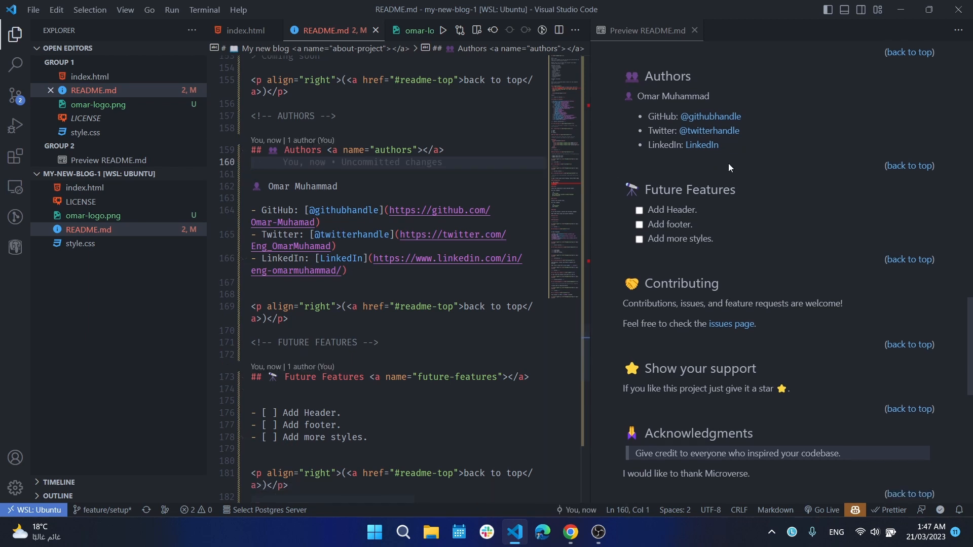
scroll(up, 3)
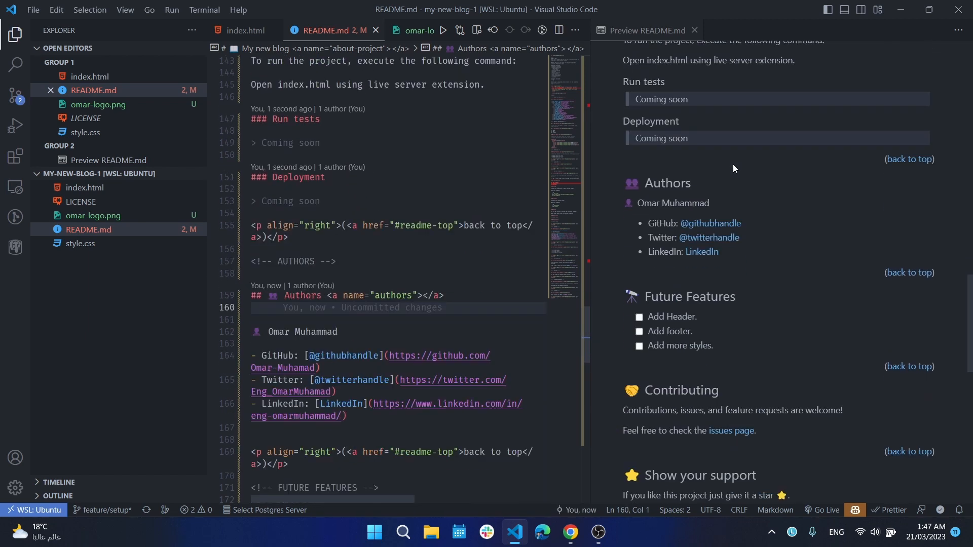
scroll(down, 3)
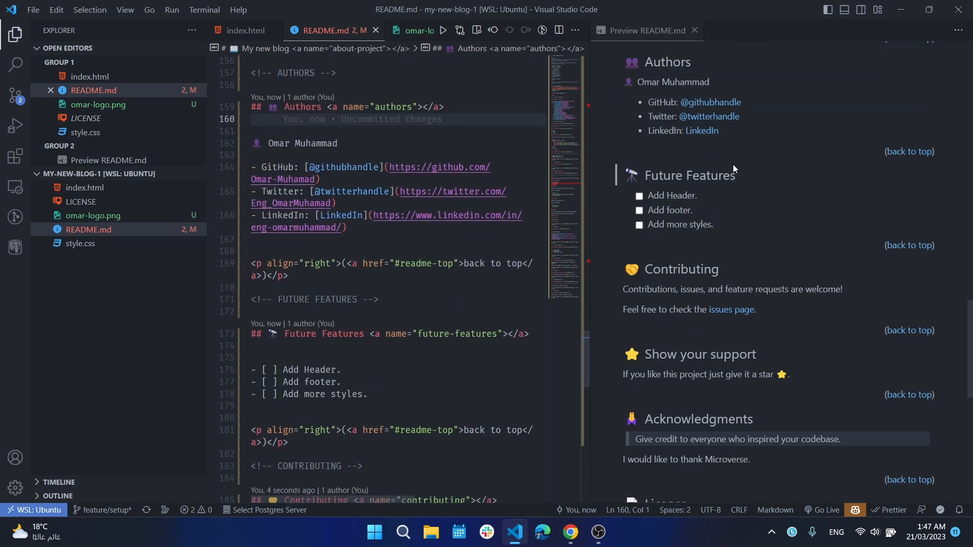
scroll(down, 3)
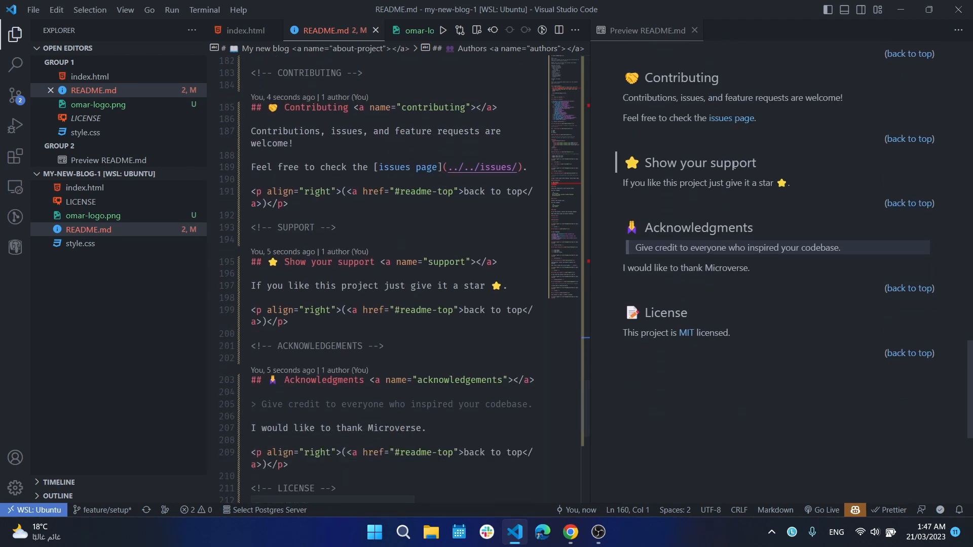
scroll(down, 3)
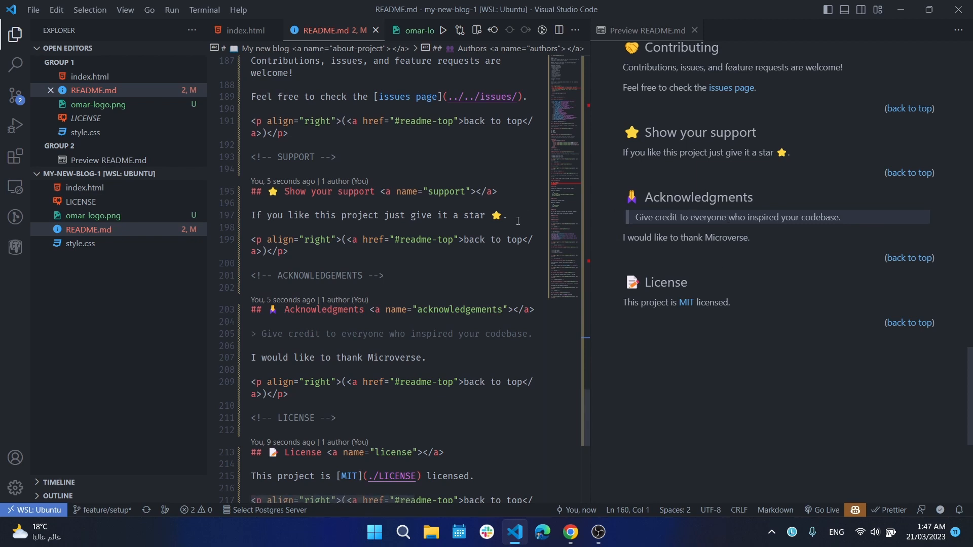
scroll(down, 3)
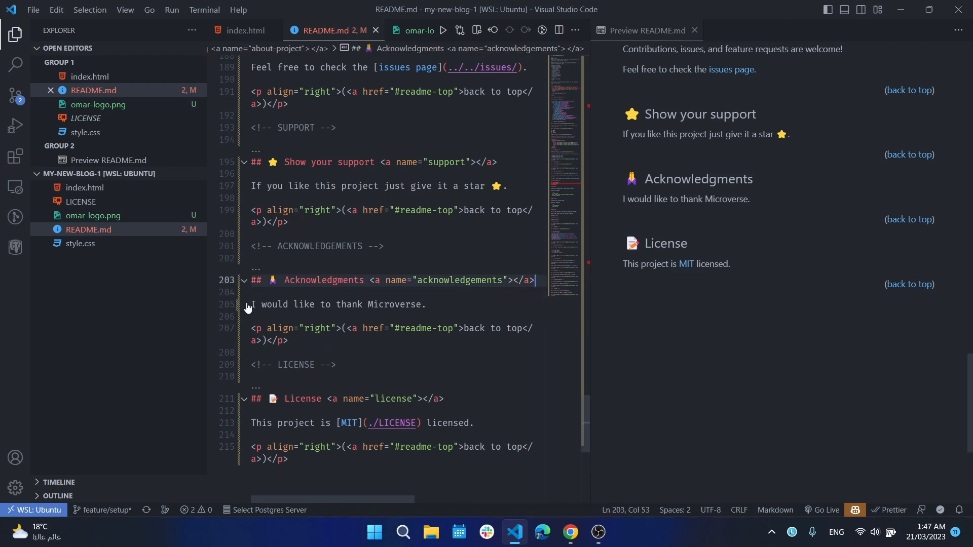
- Scroll back up and close the Preview README.md tab
scroll(up, 3)
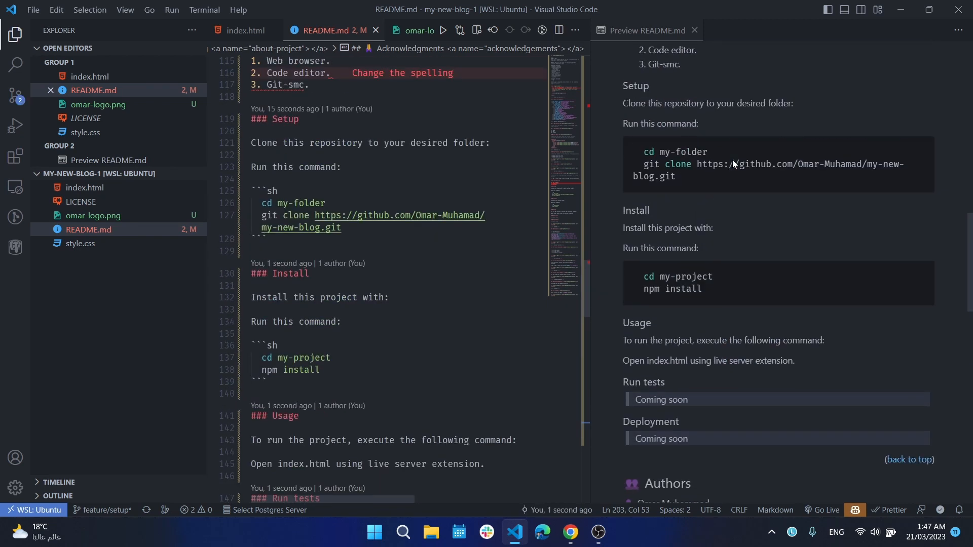
scroll(up, 3)
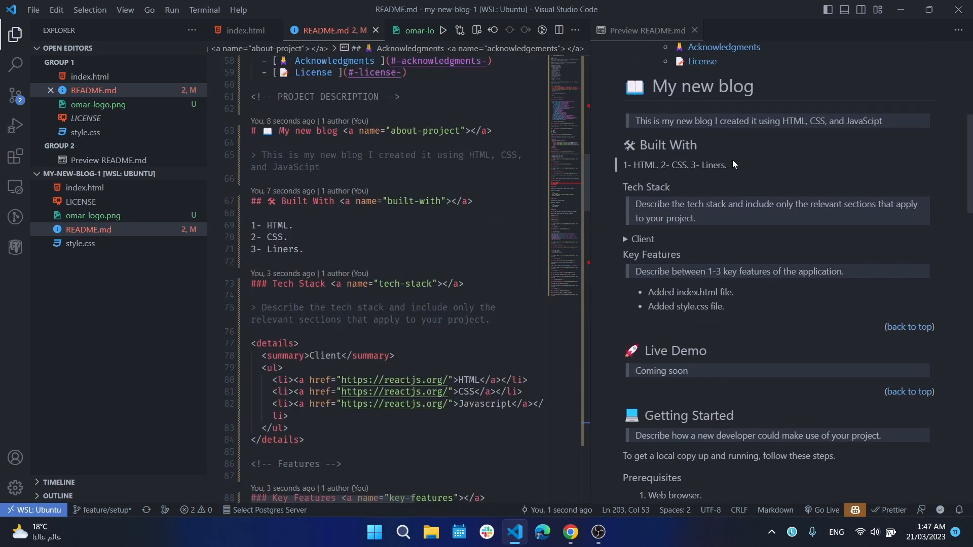
scroll(up, 3)
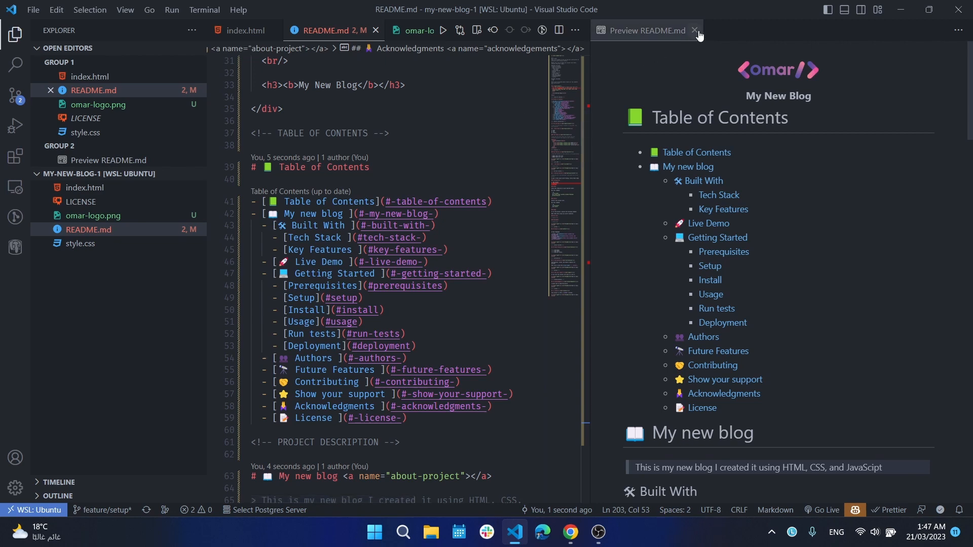
click(695, 29)
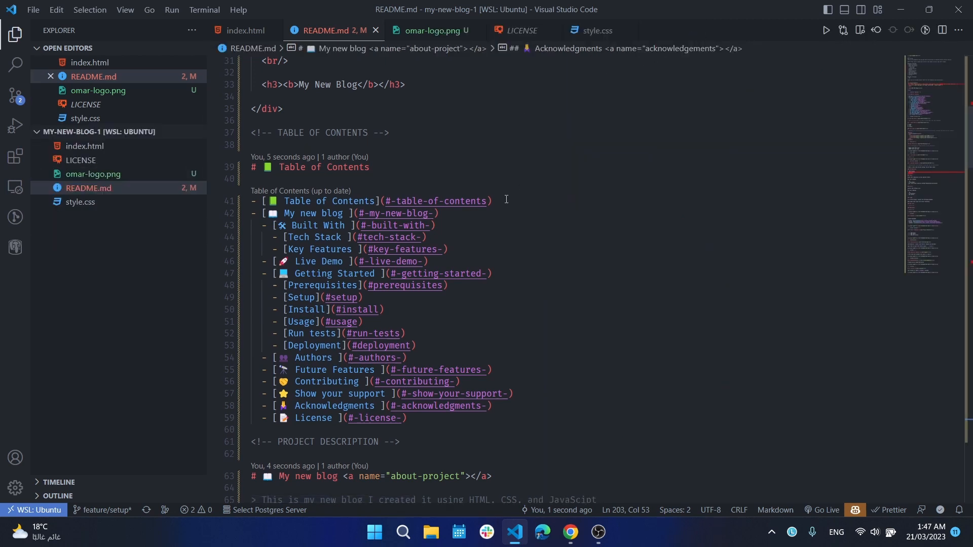